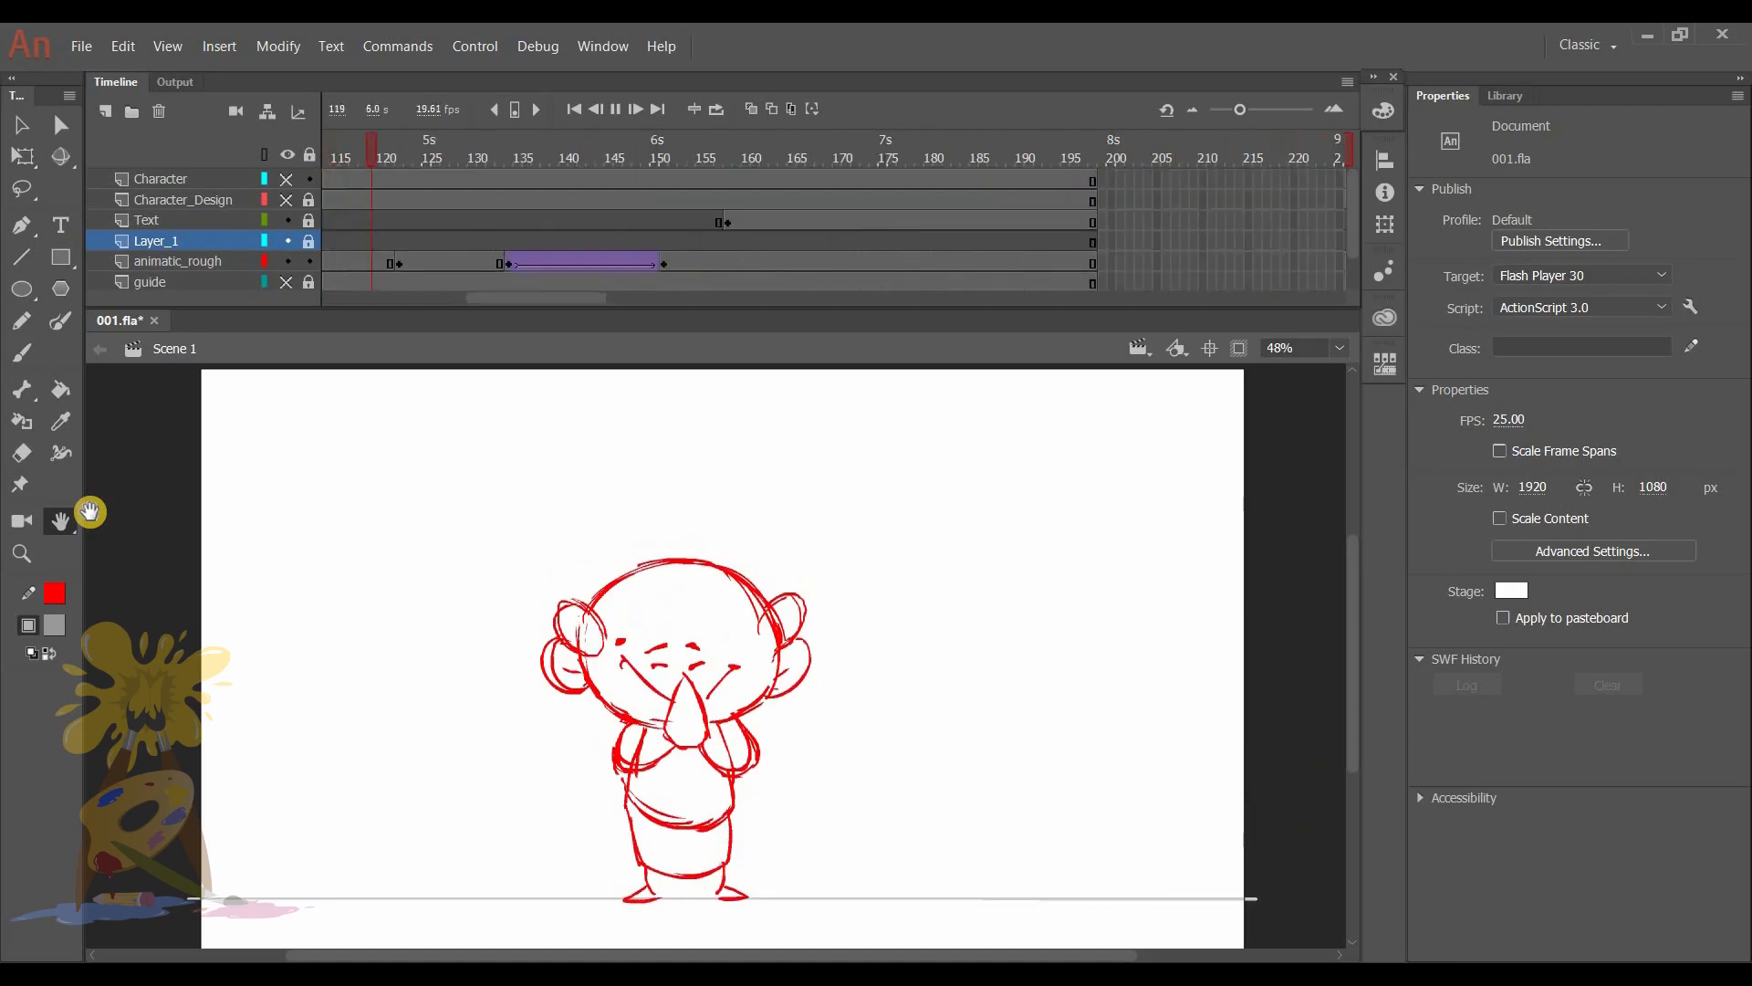
# Scrub the animatic forward to the outstretched-arm rough pose at frame 134.
pyautogui.click(763, 158)
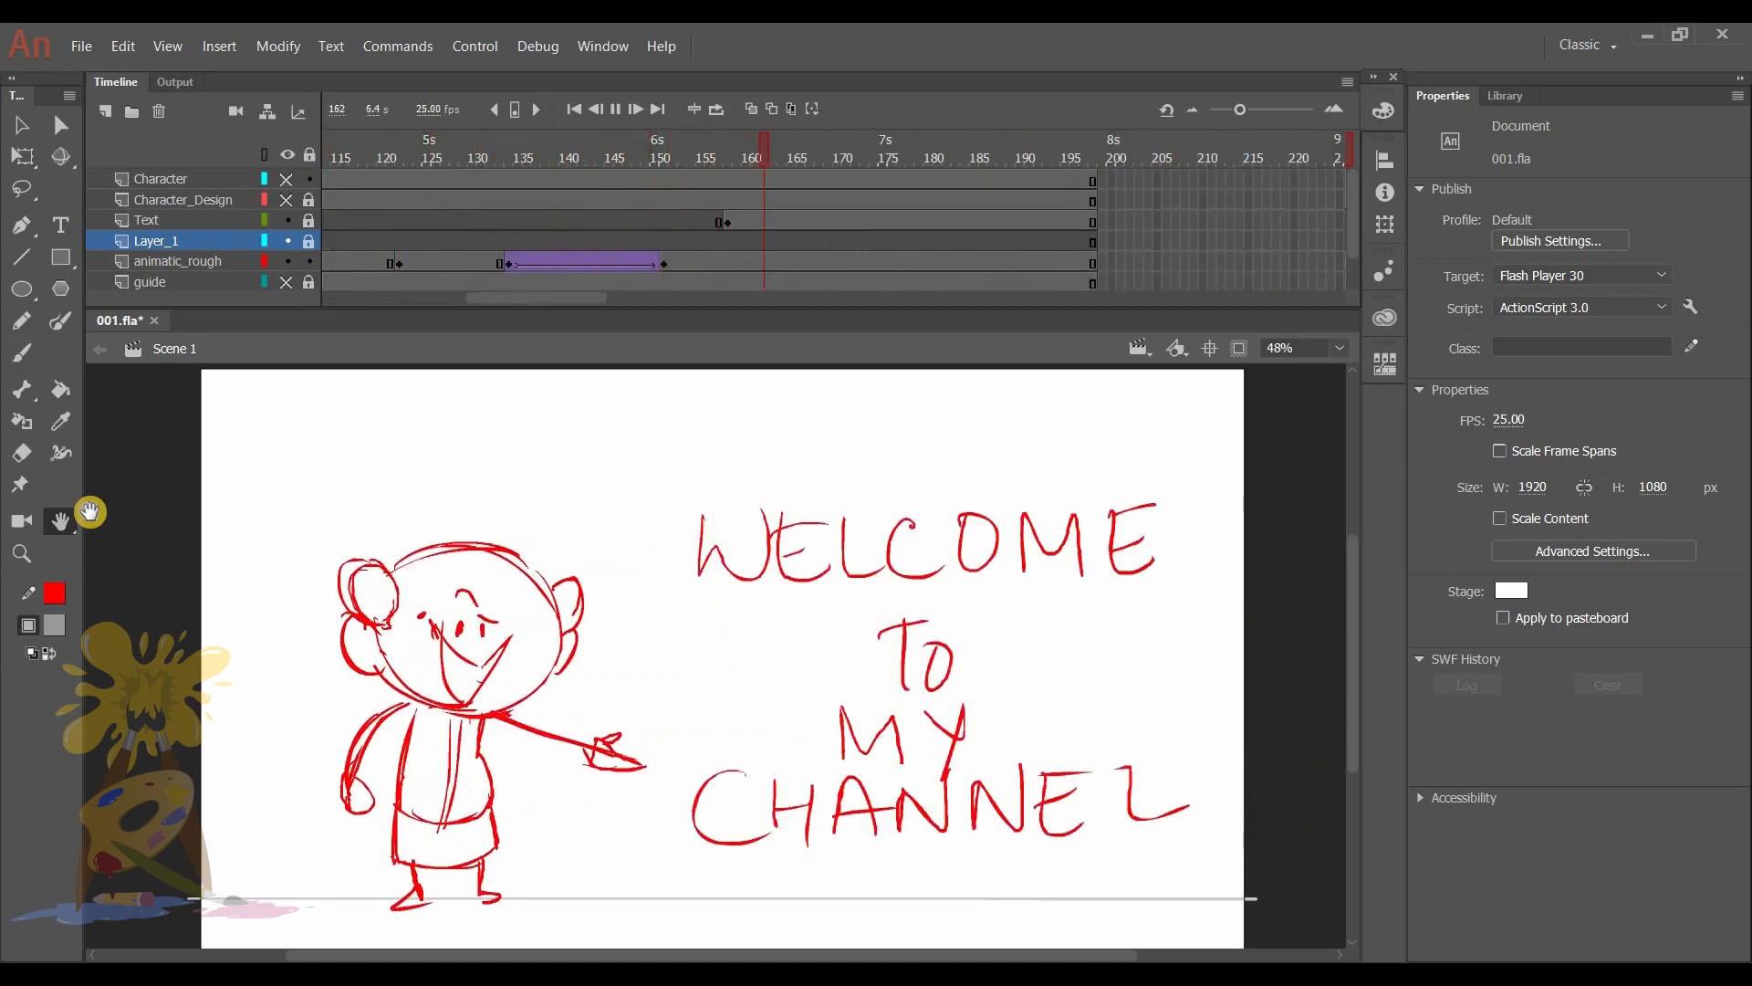
pyautogui.click(1095, 140)
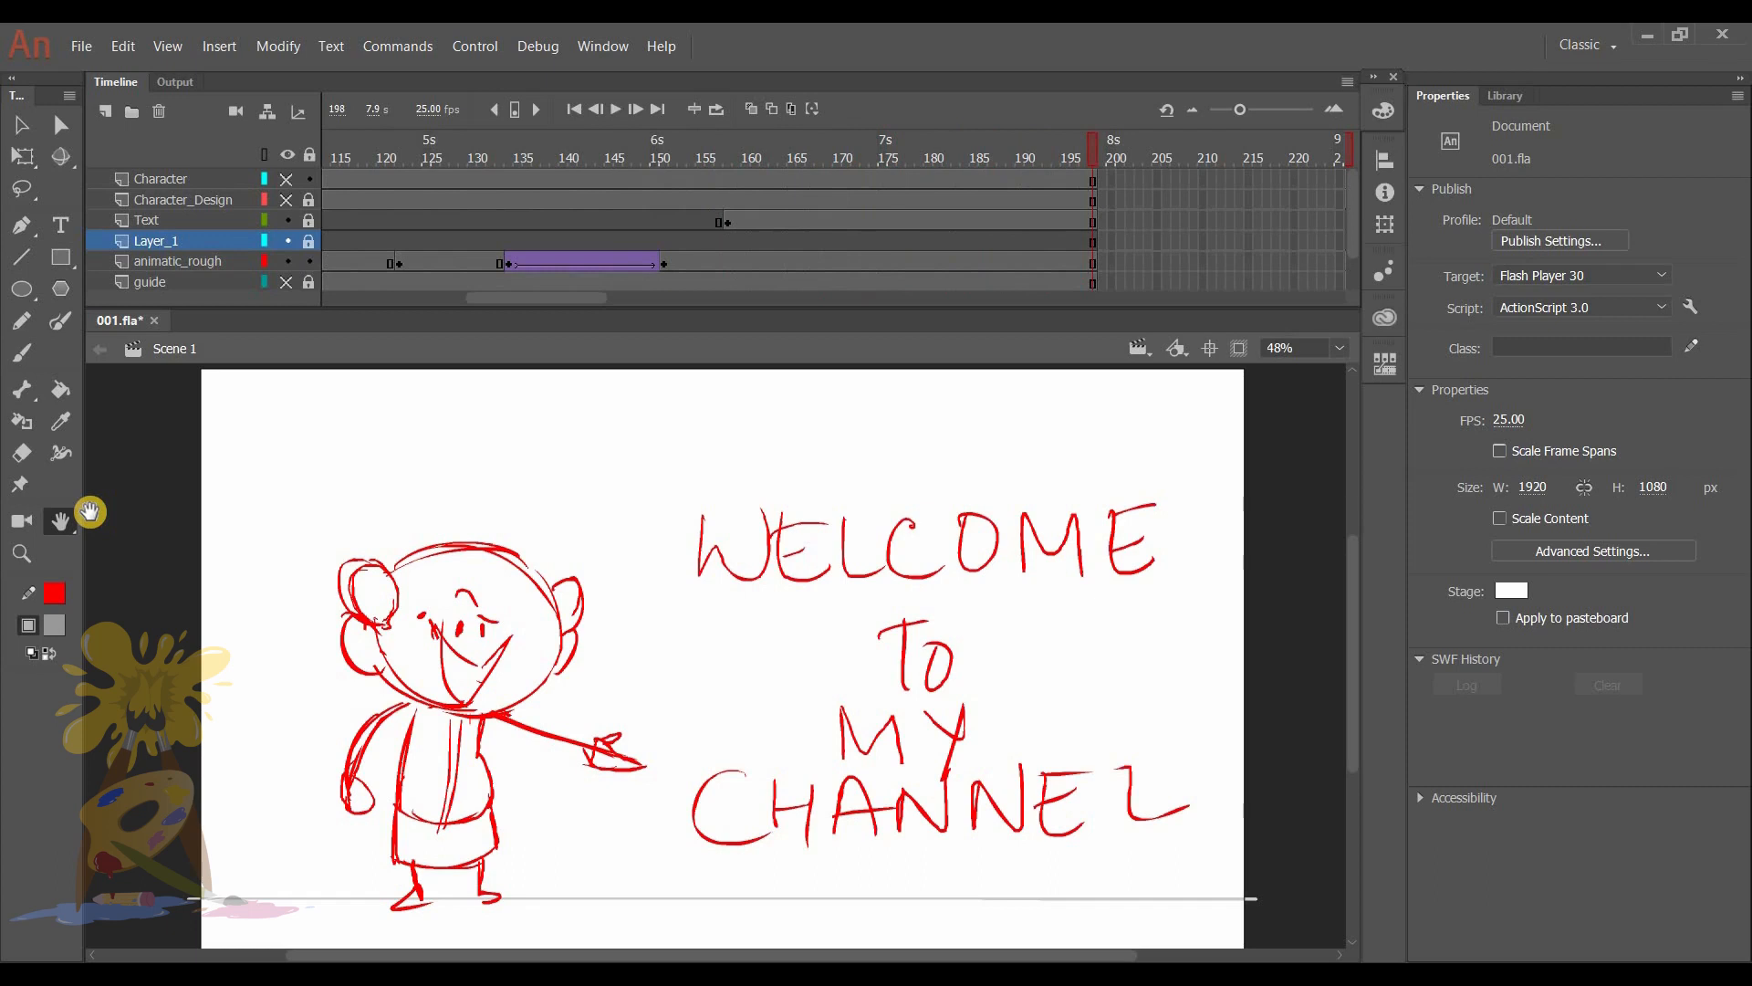
pyautogui.moveTo(596, 108)
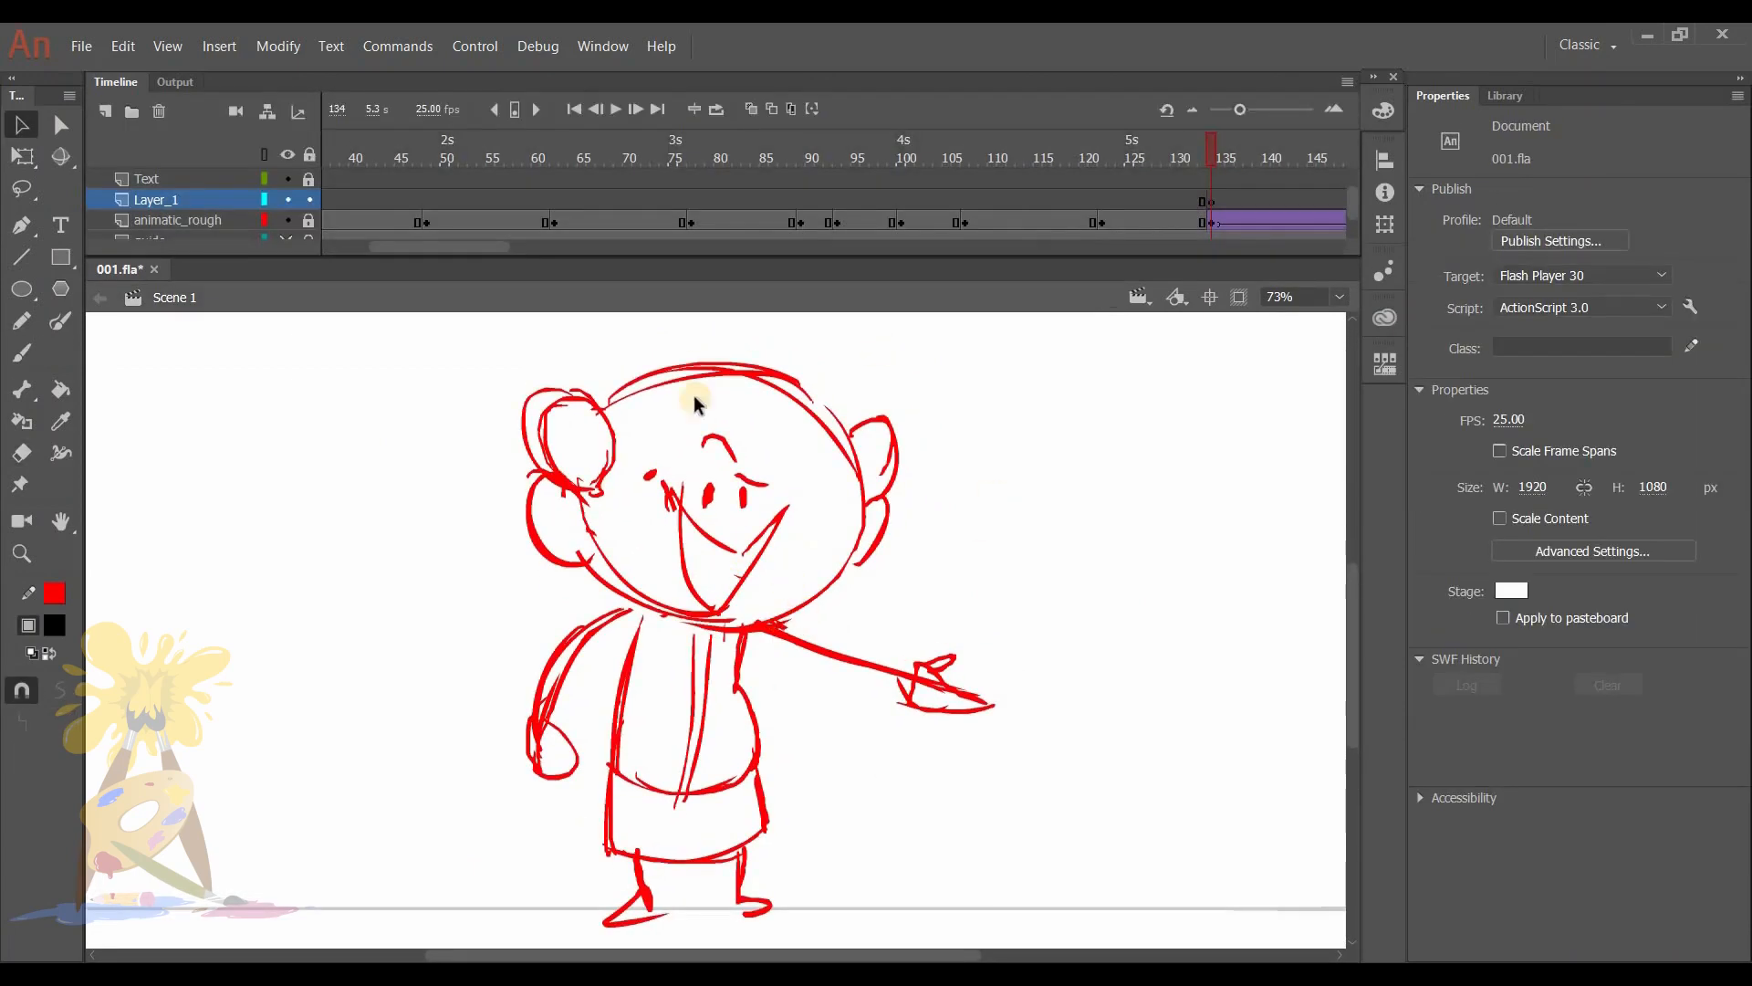
# Fade the rough, sketch the head and body in blue, erase strays and begin black head lines.
pyautogui.click(626, 463)
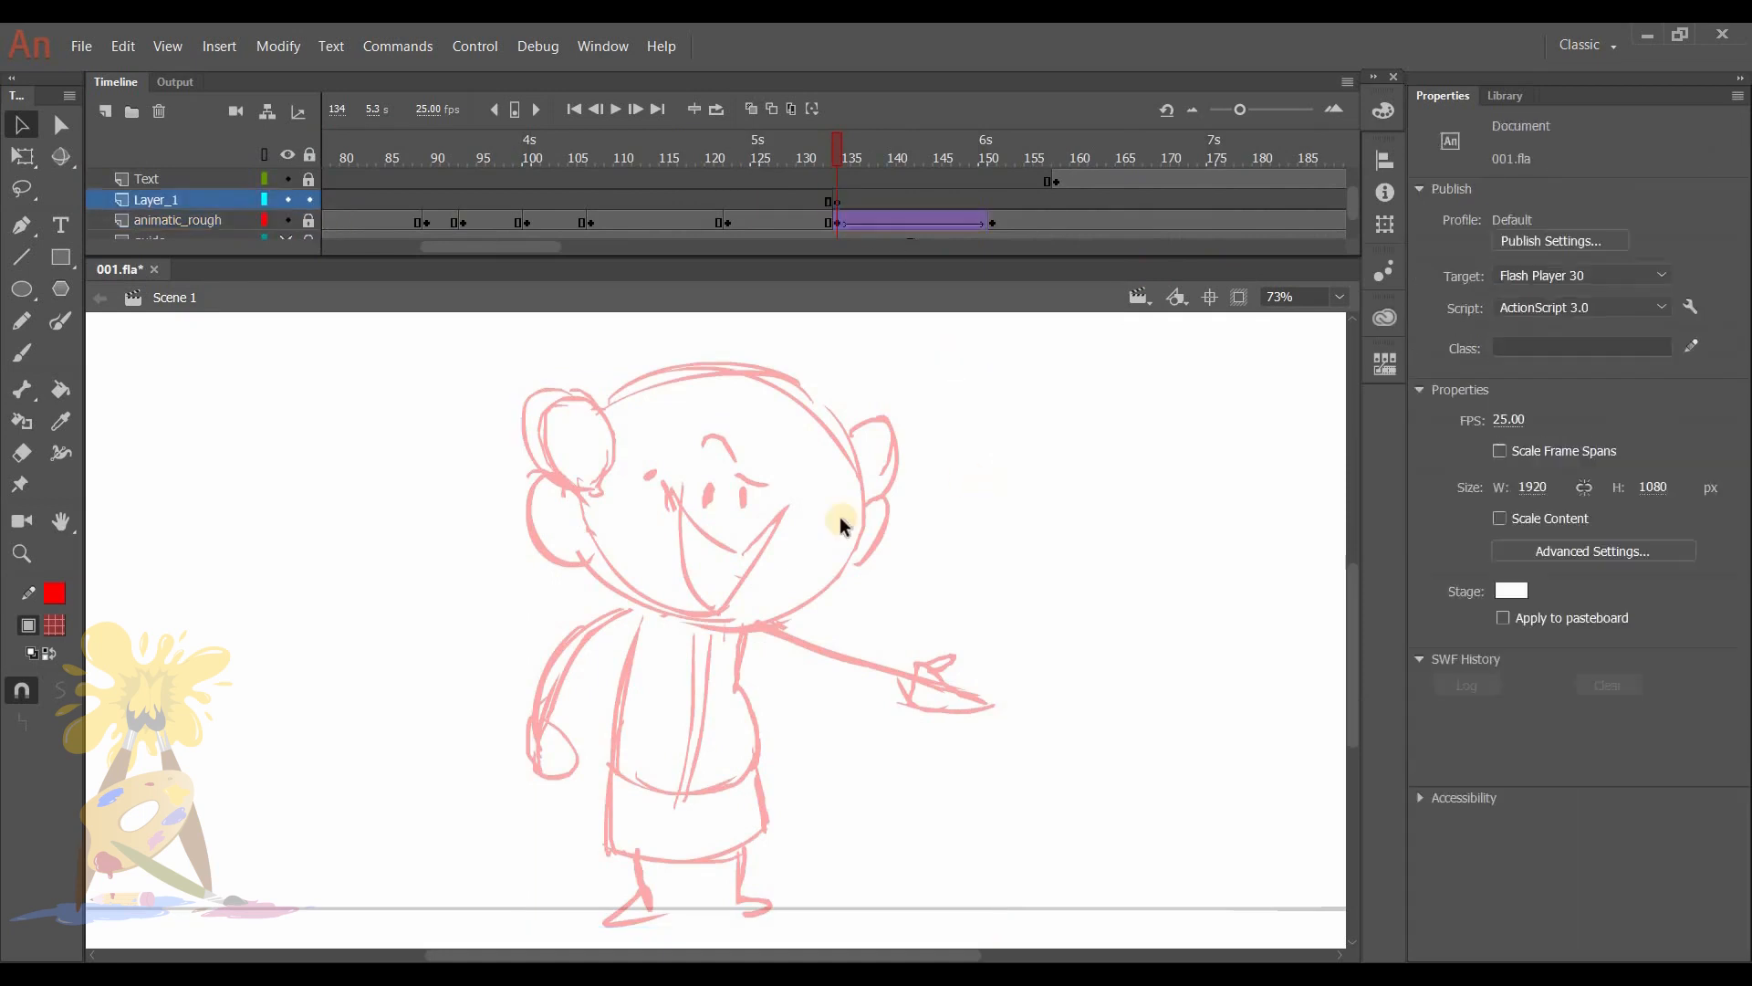
pyautogui.click(21, 353)
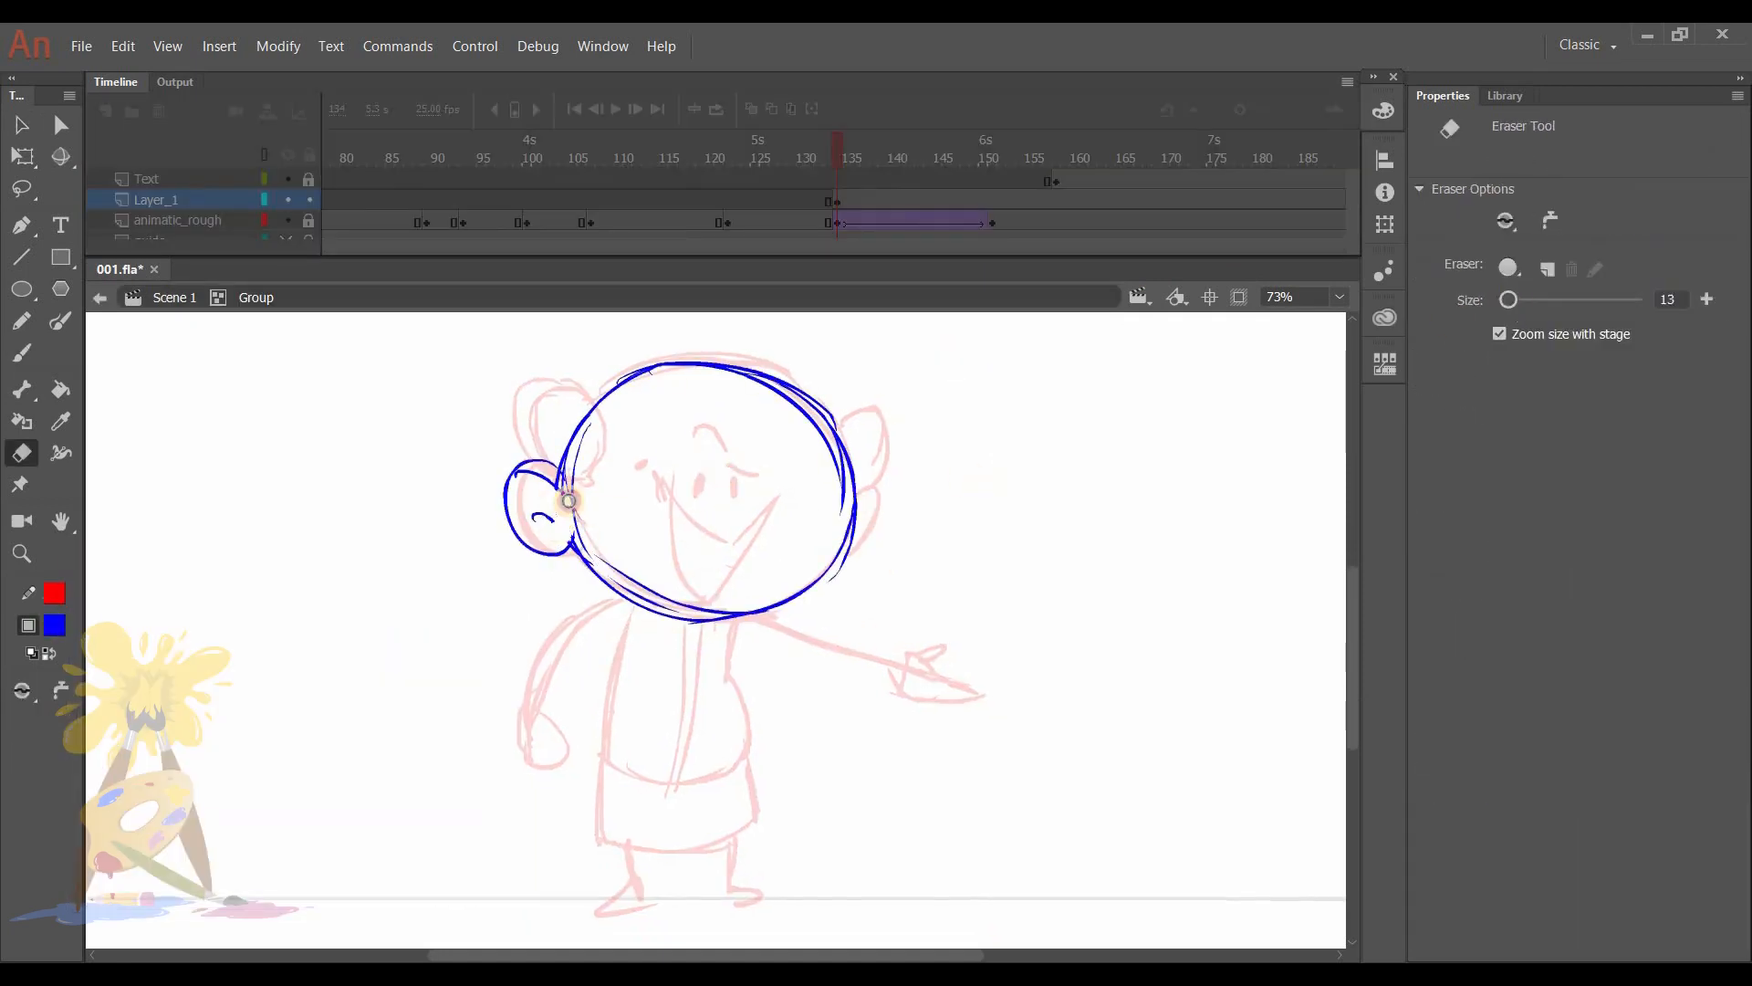
pyautogui.click(21, 352)
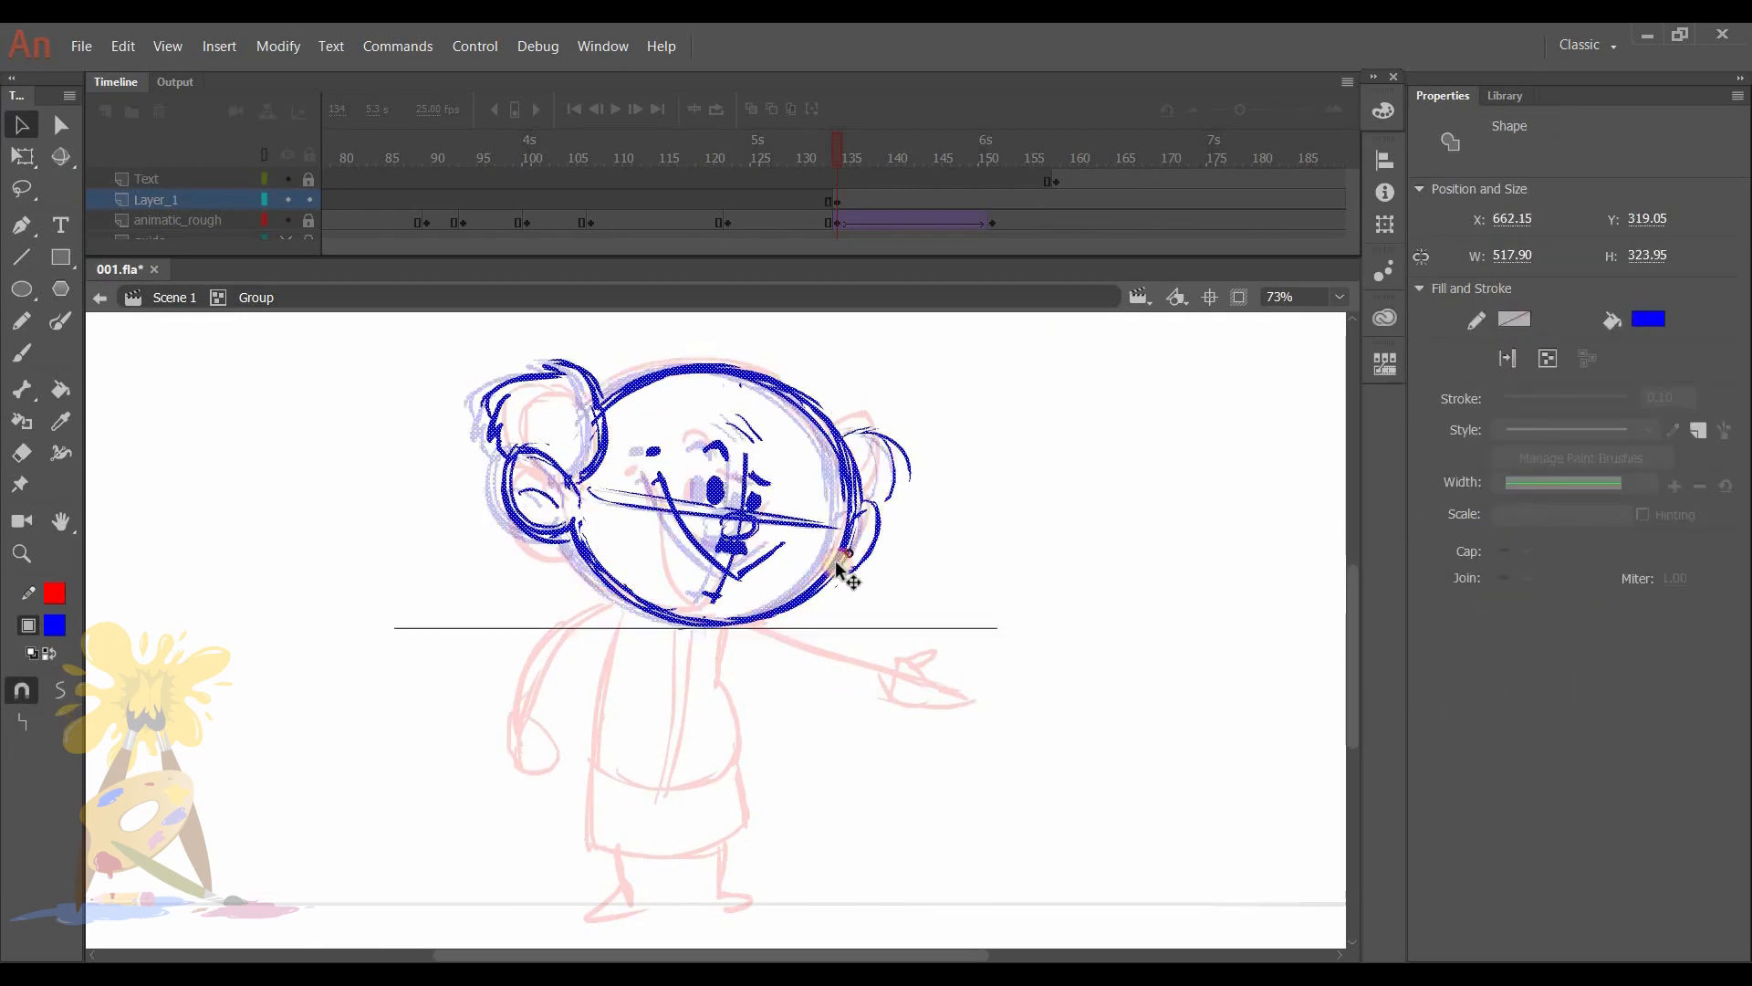
pyautogui.click(20, 352)
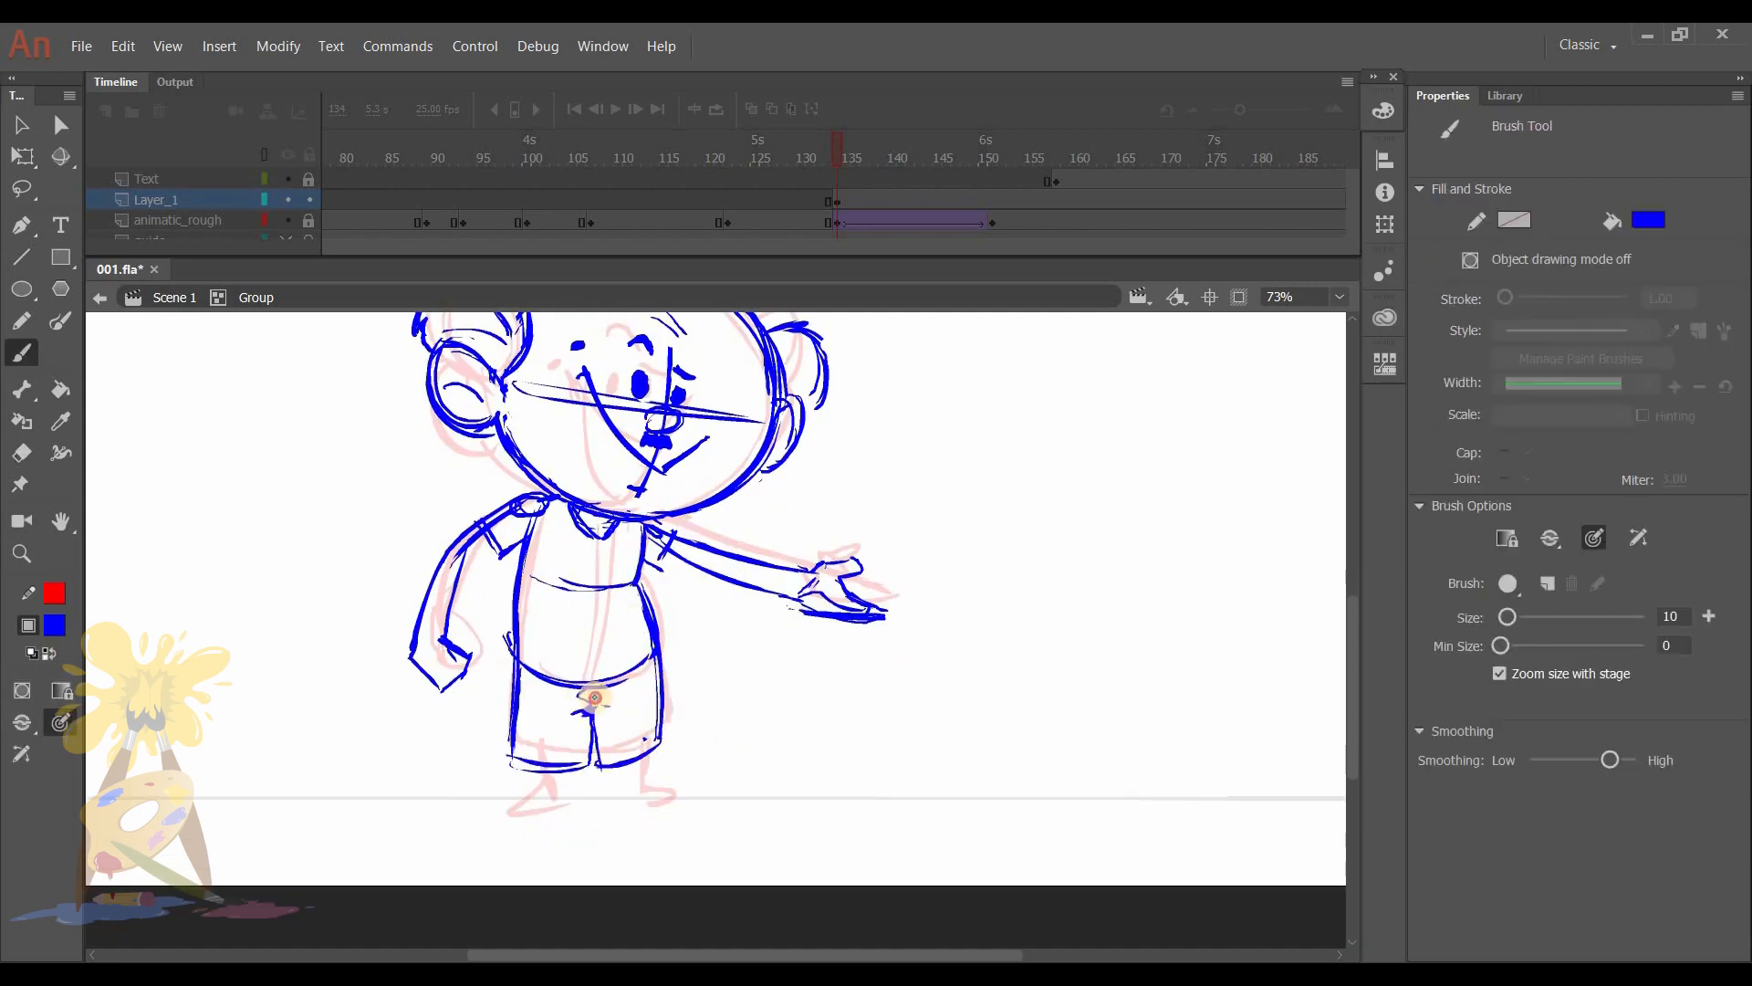
pyautogui.click(21, 453)
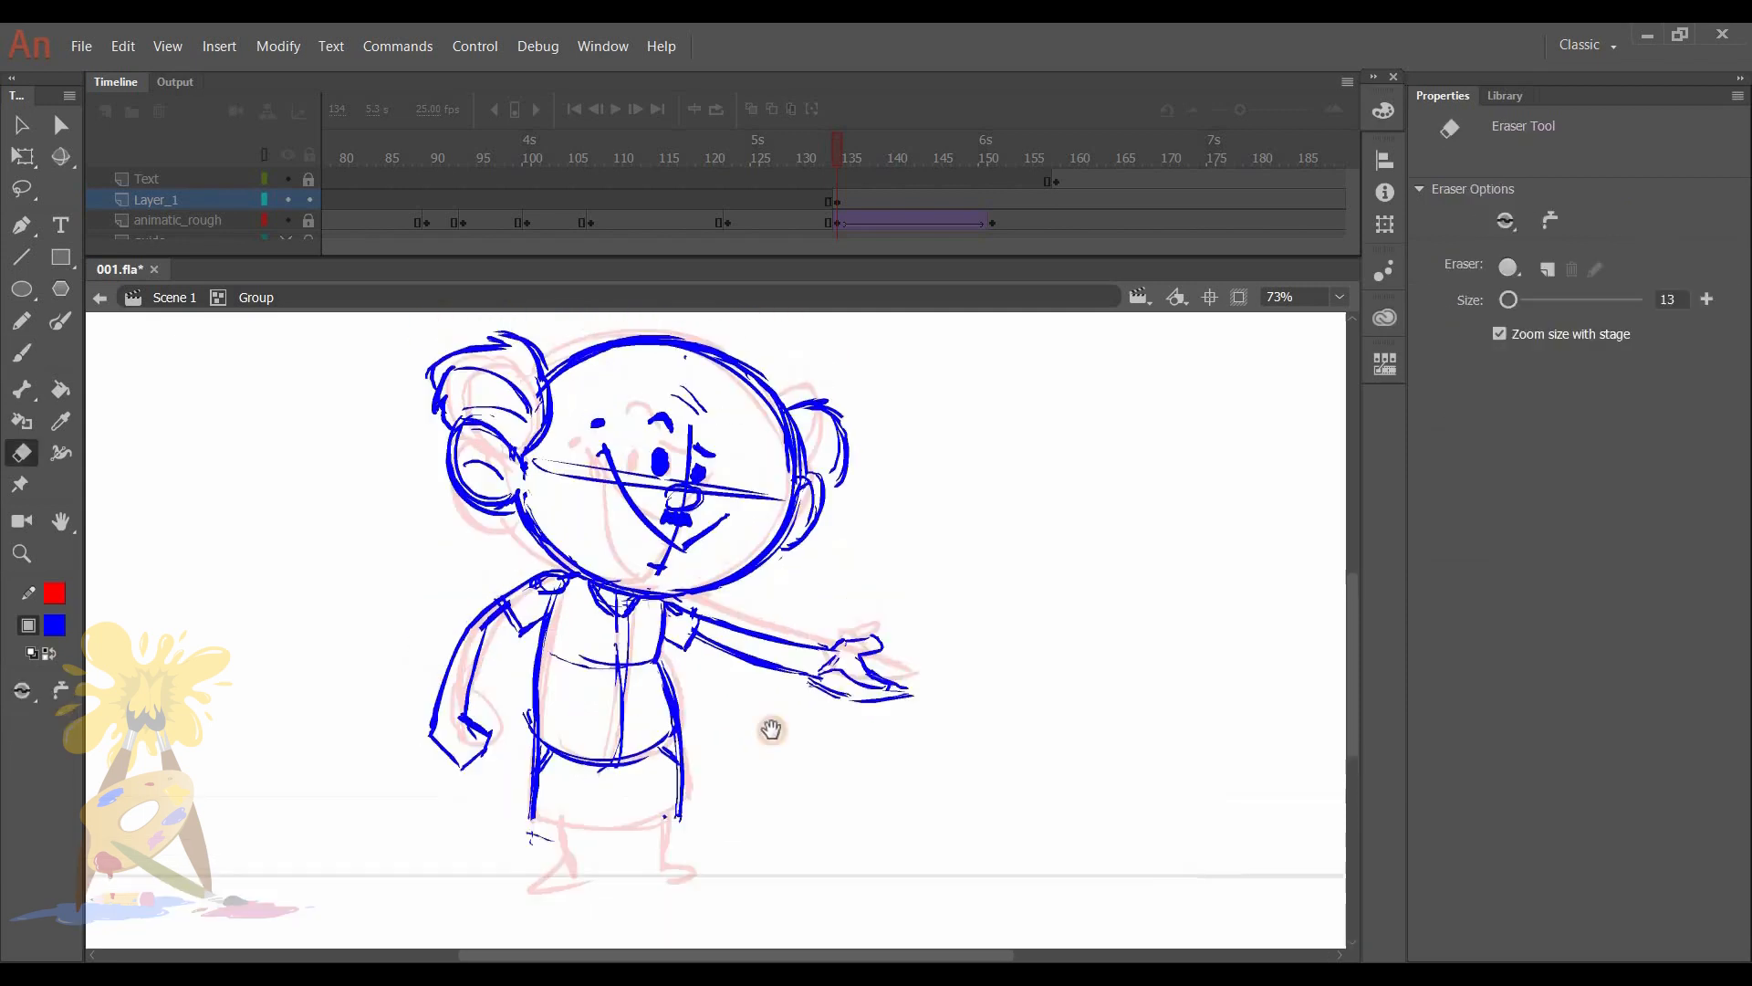
pyautogui.click(21, 353)
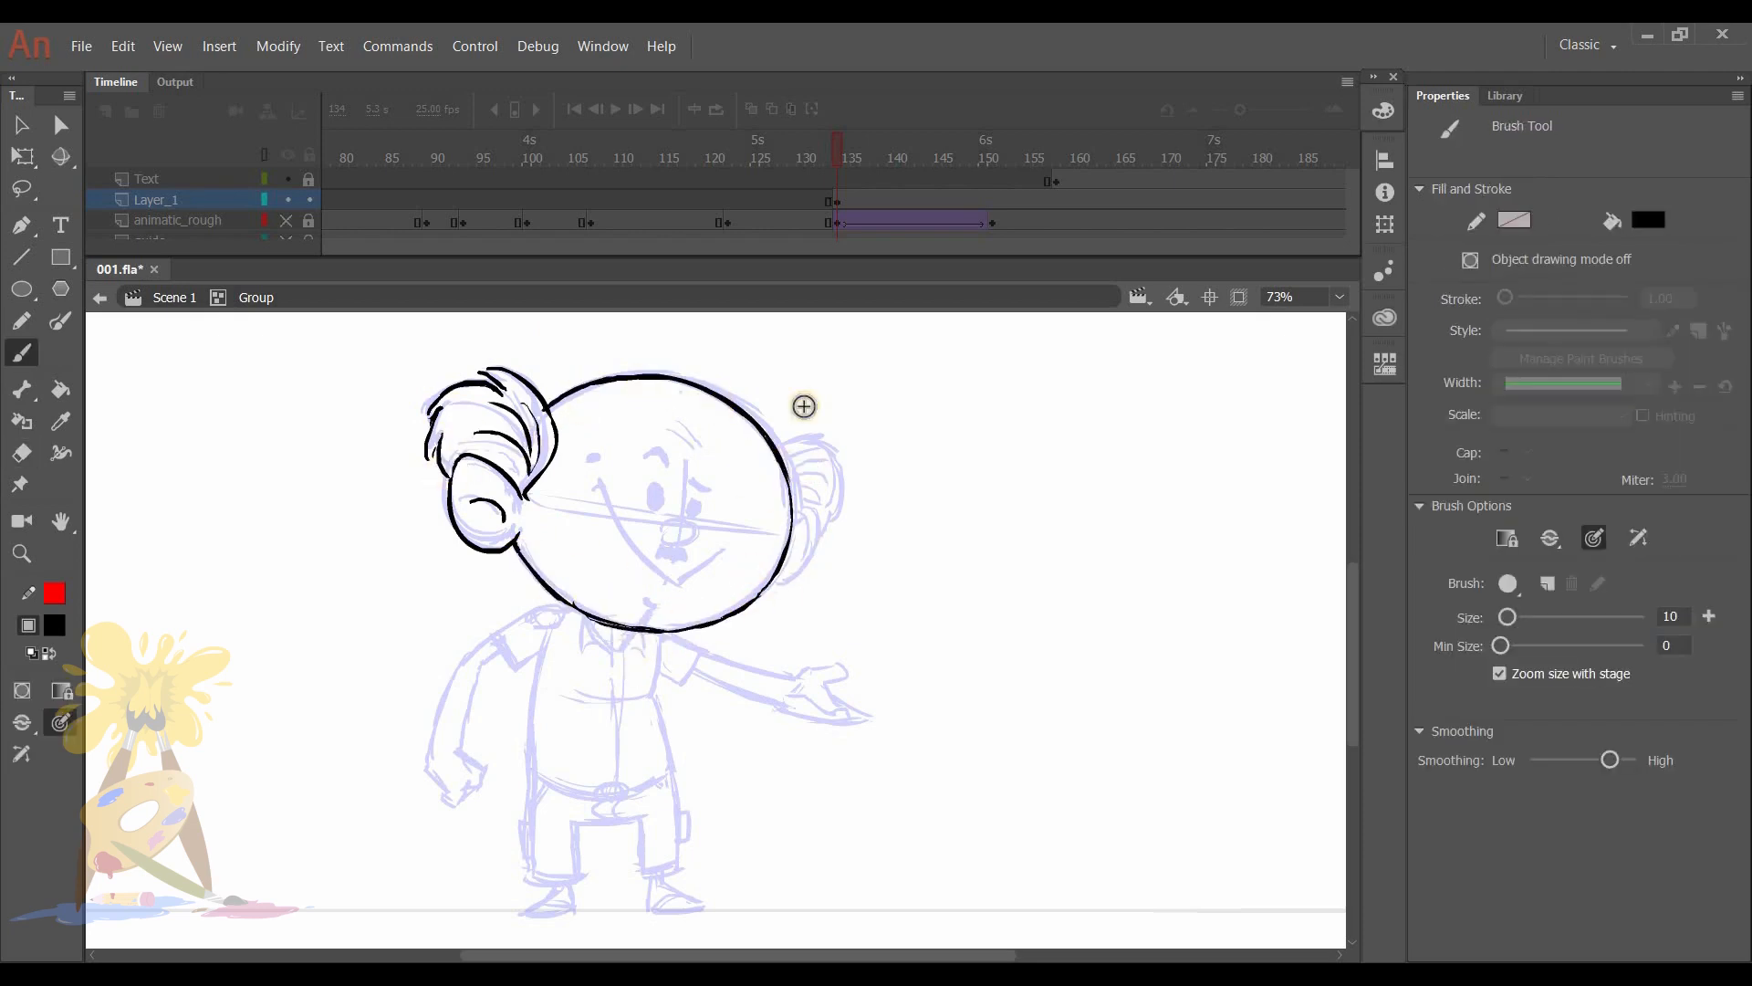
# Ink the shorts, arms, belt and shoes in black, erasing overlapping strokes as you go.
pyautogui.click(21, 452)
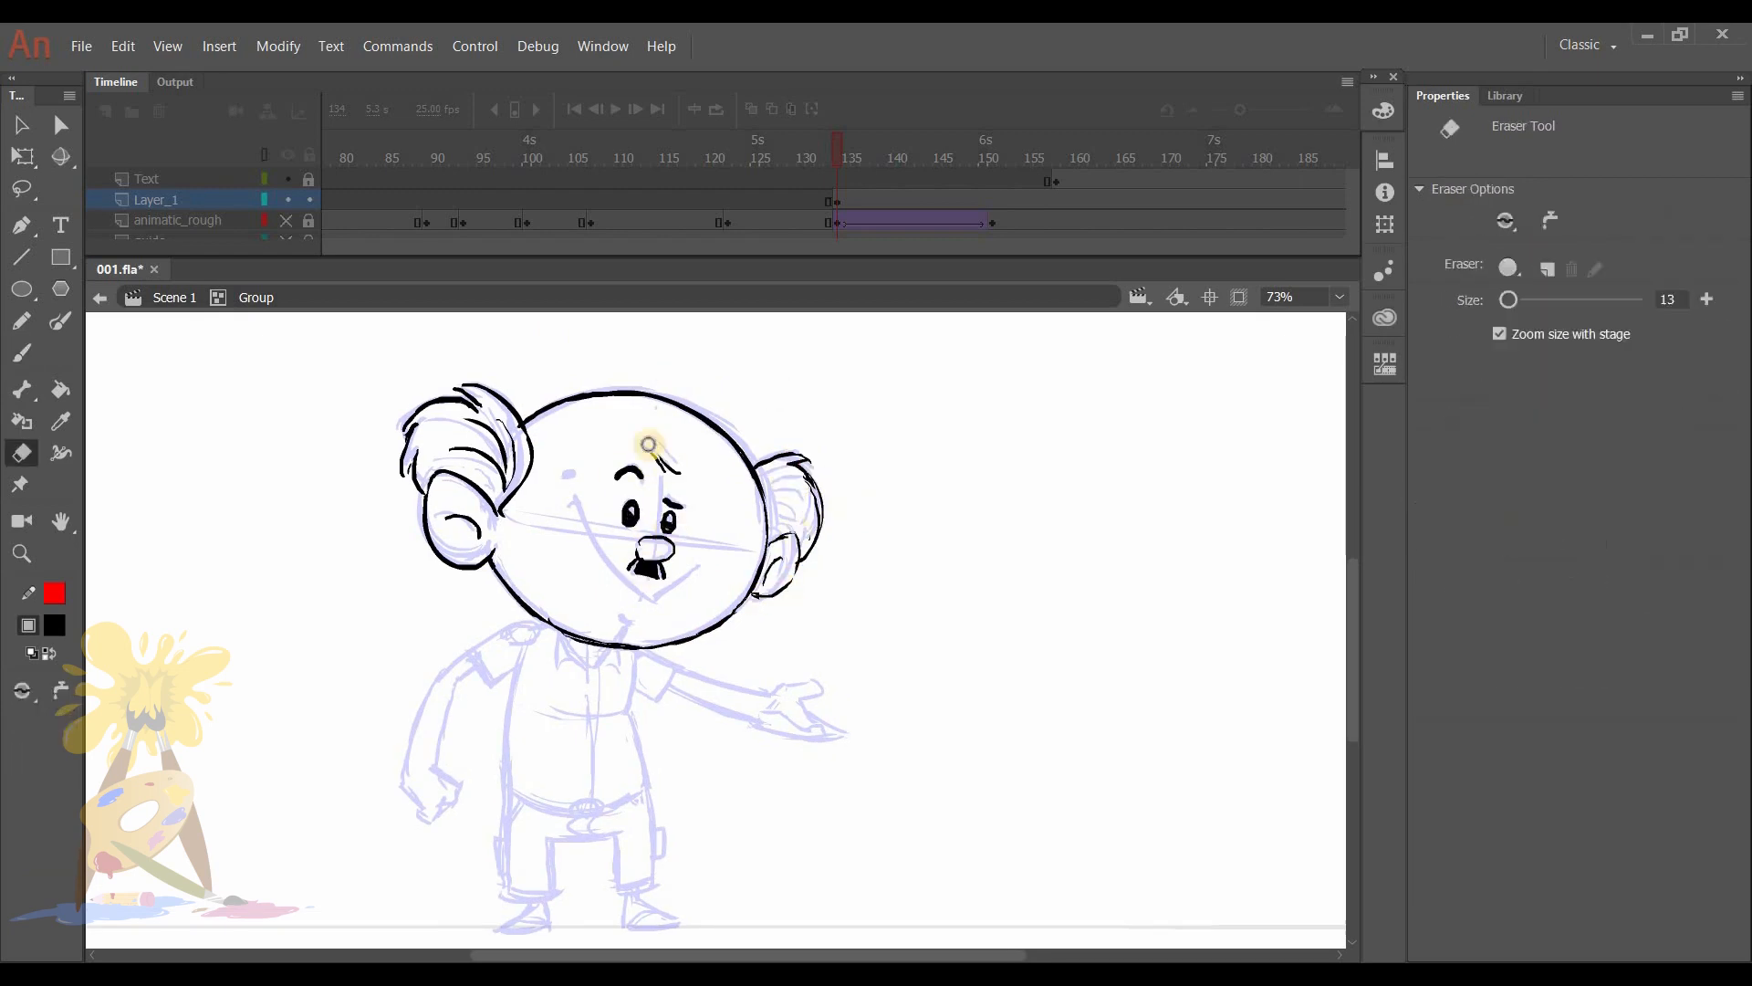
pyautogui.click(21, 352)
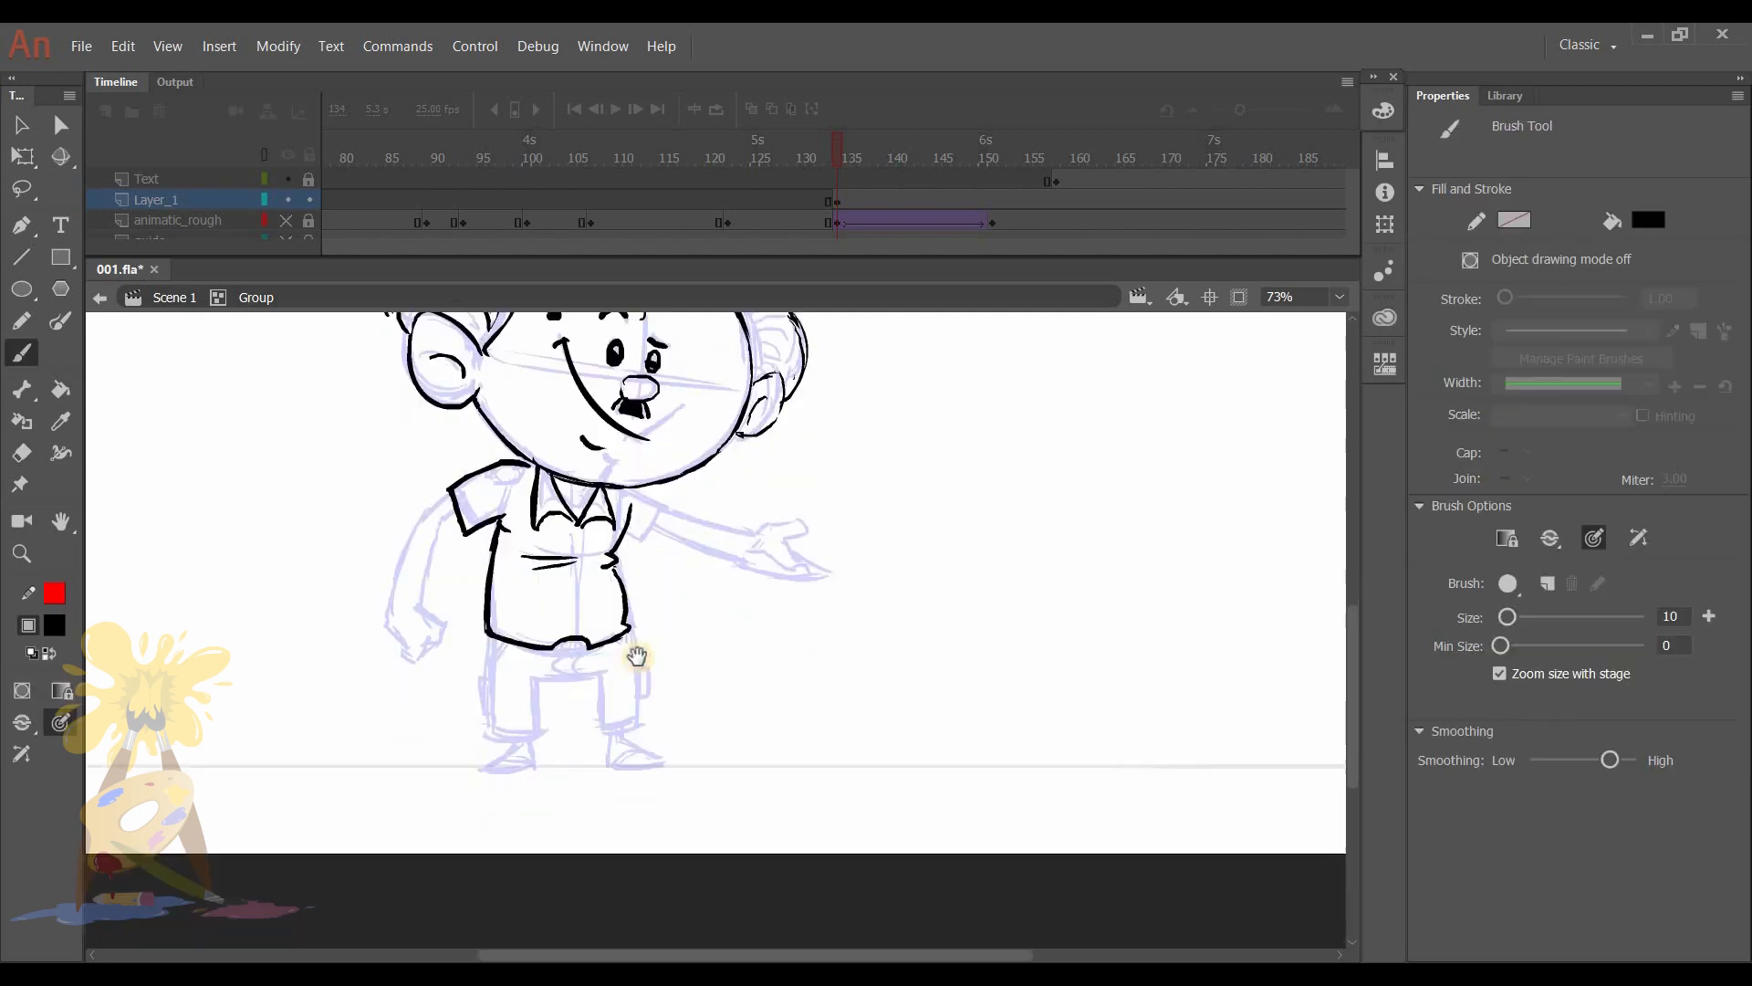
pyautogui.click(22, 452)
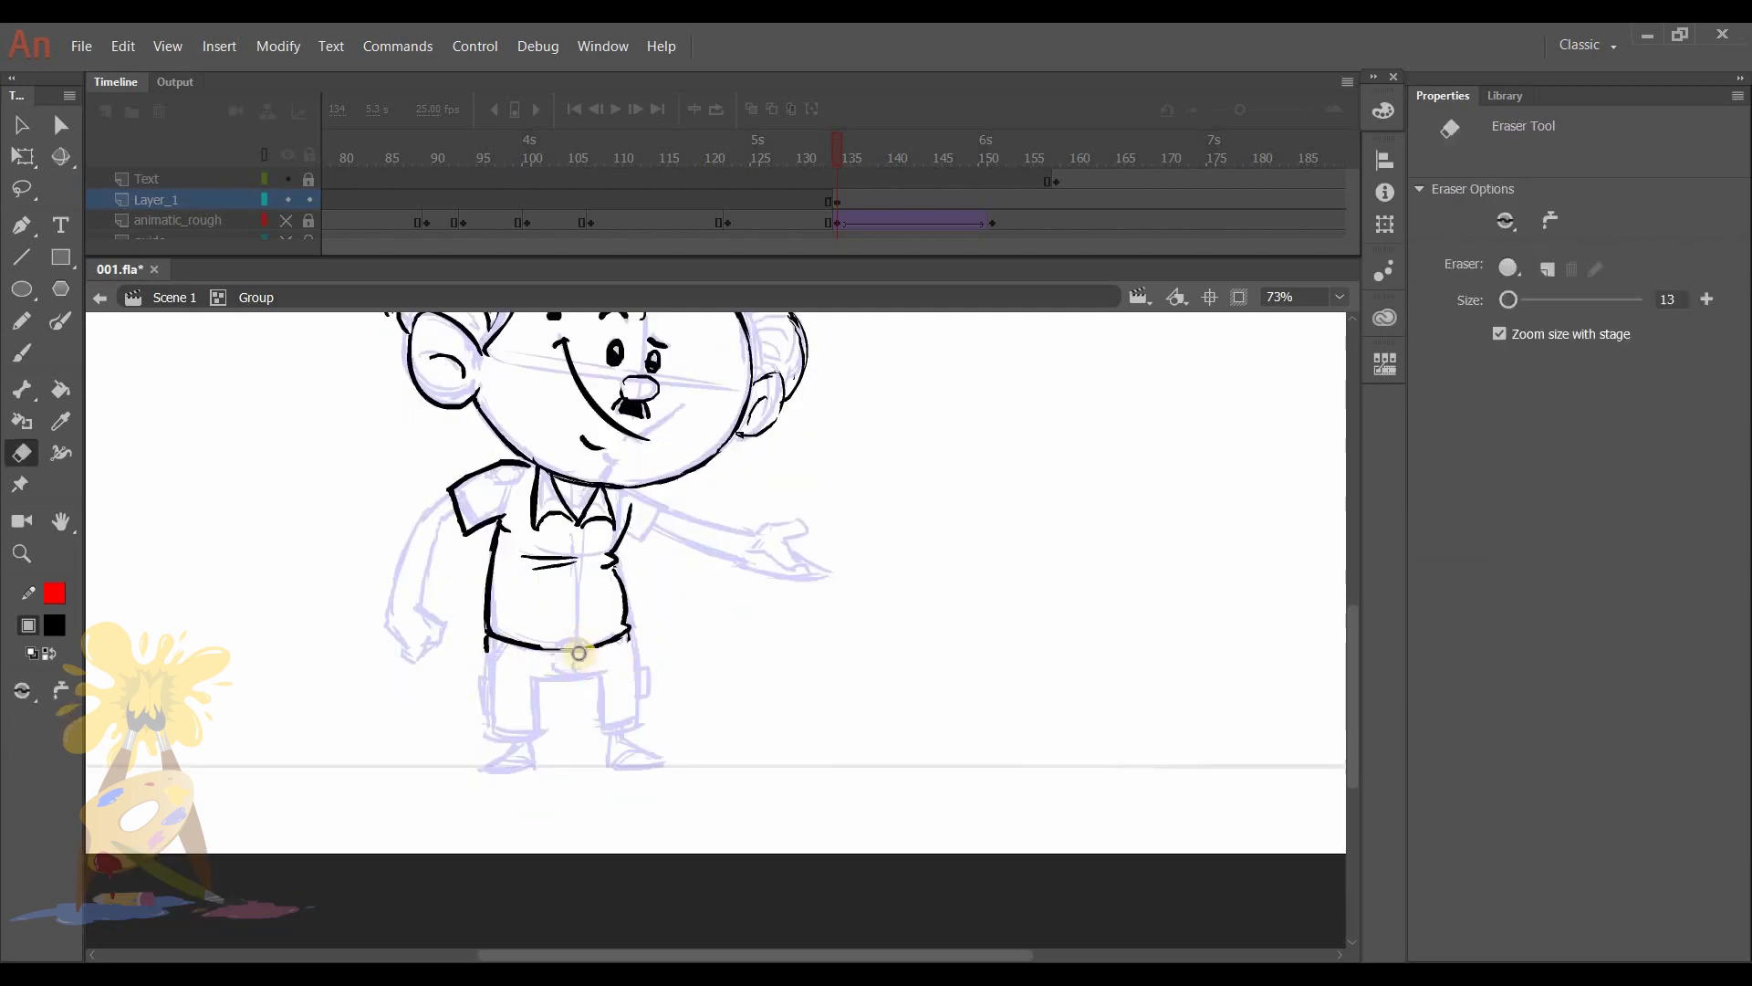
pyautogui.scroll(-3)
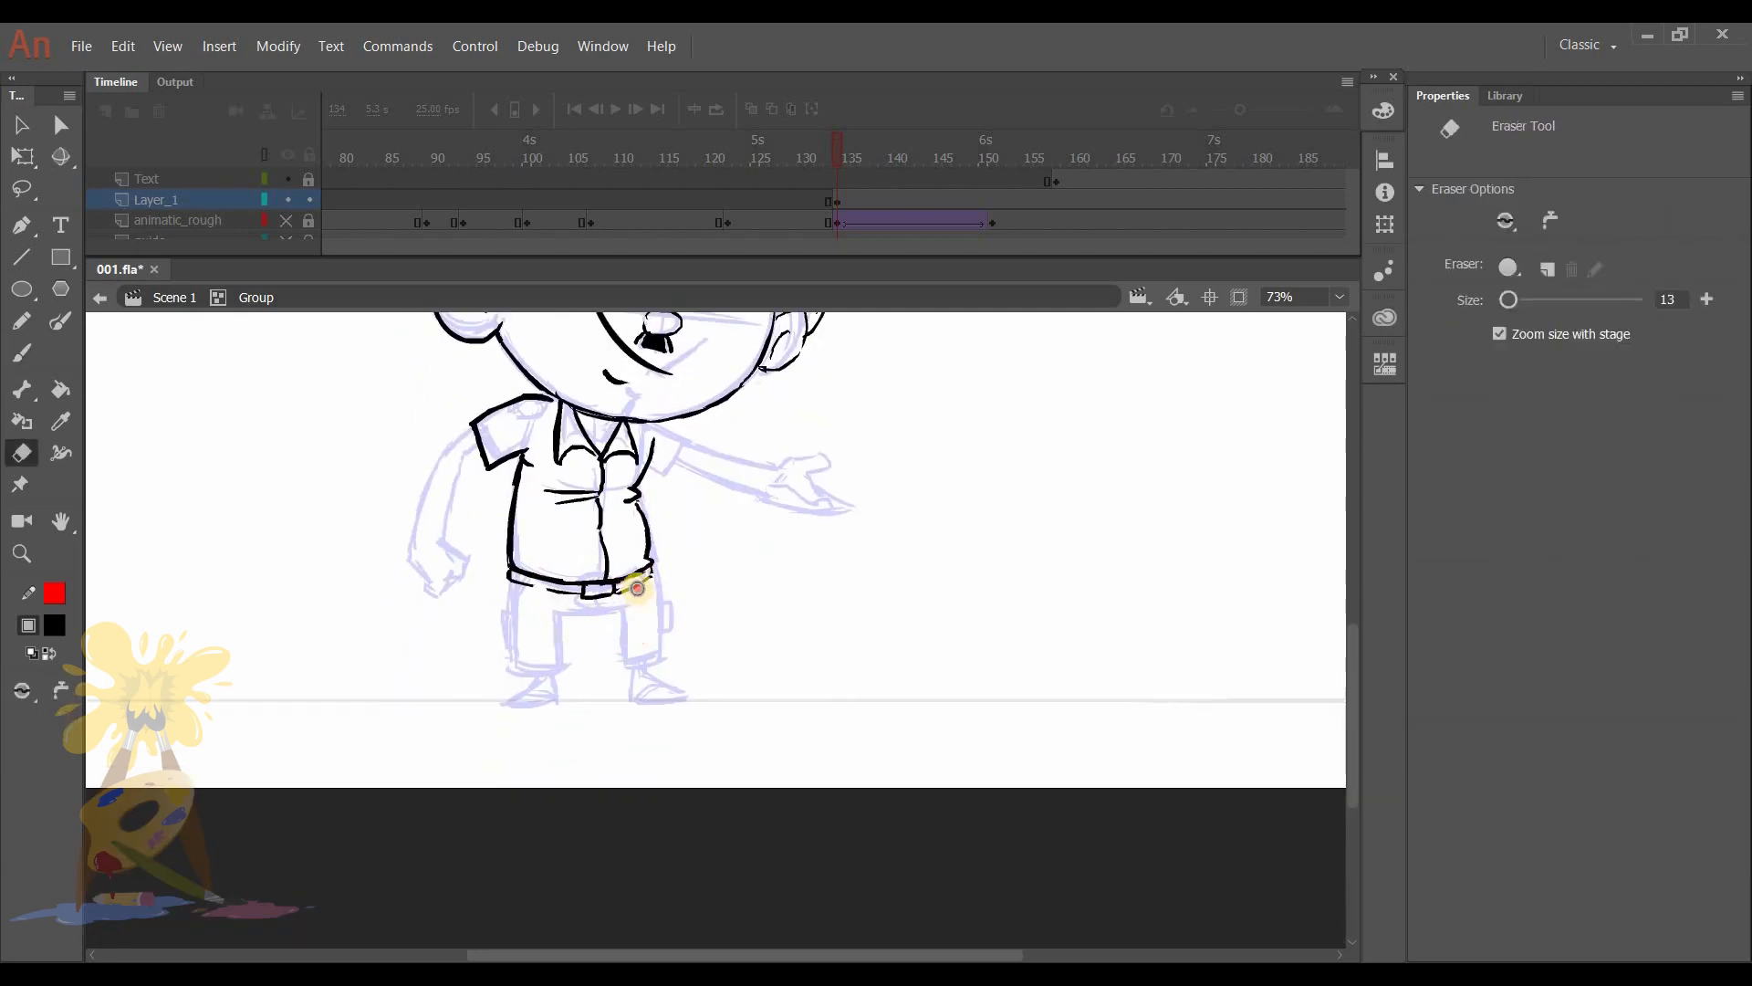
pyautogui.click(20, 353)
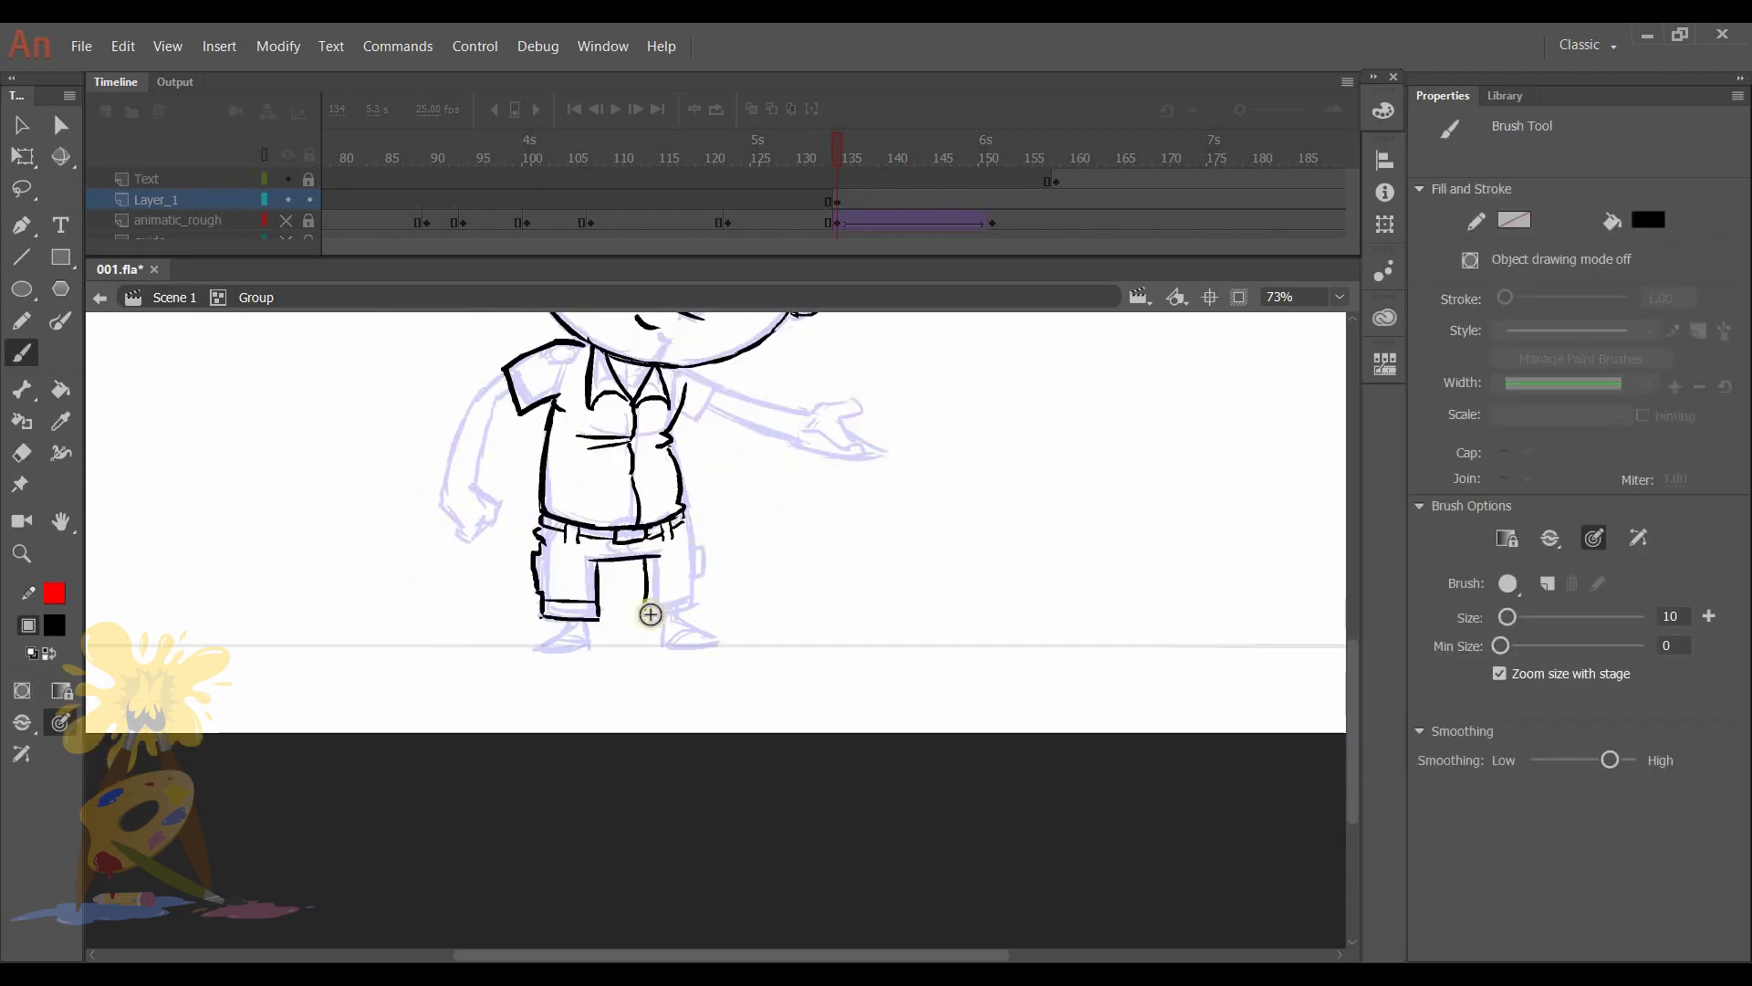
pyautogui.click(21, 453)
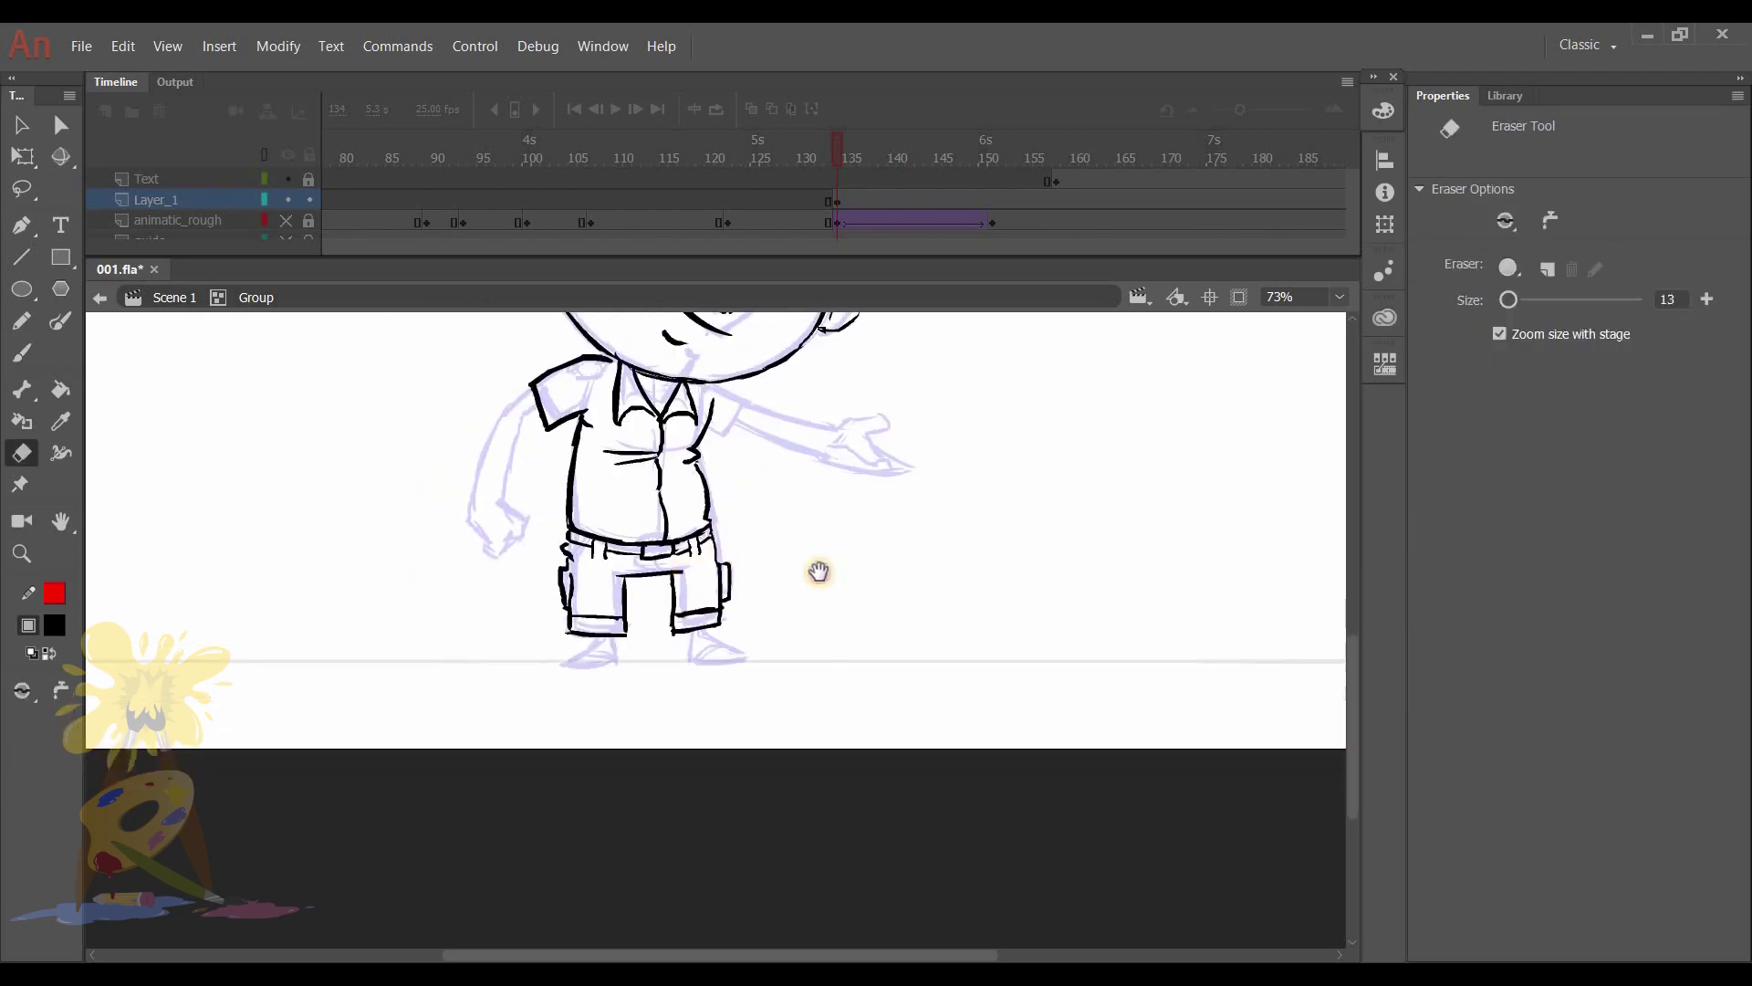
pyautogui.click(21, 352)
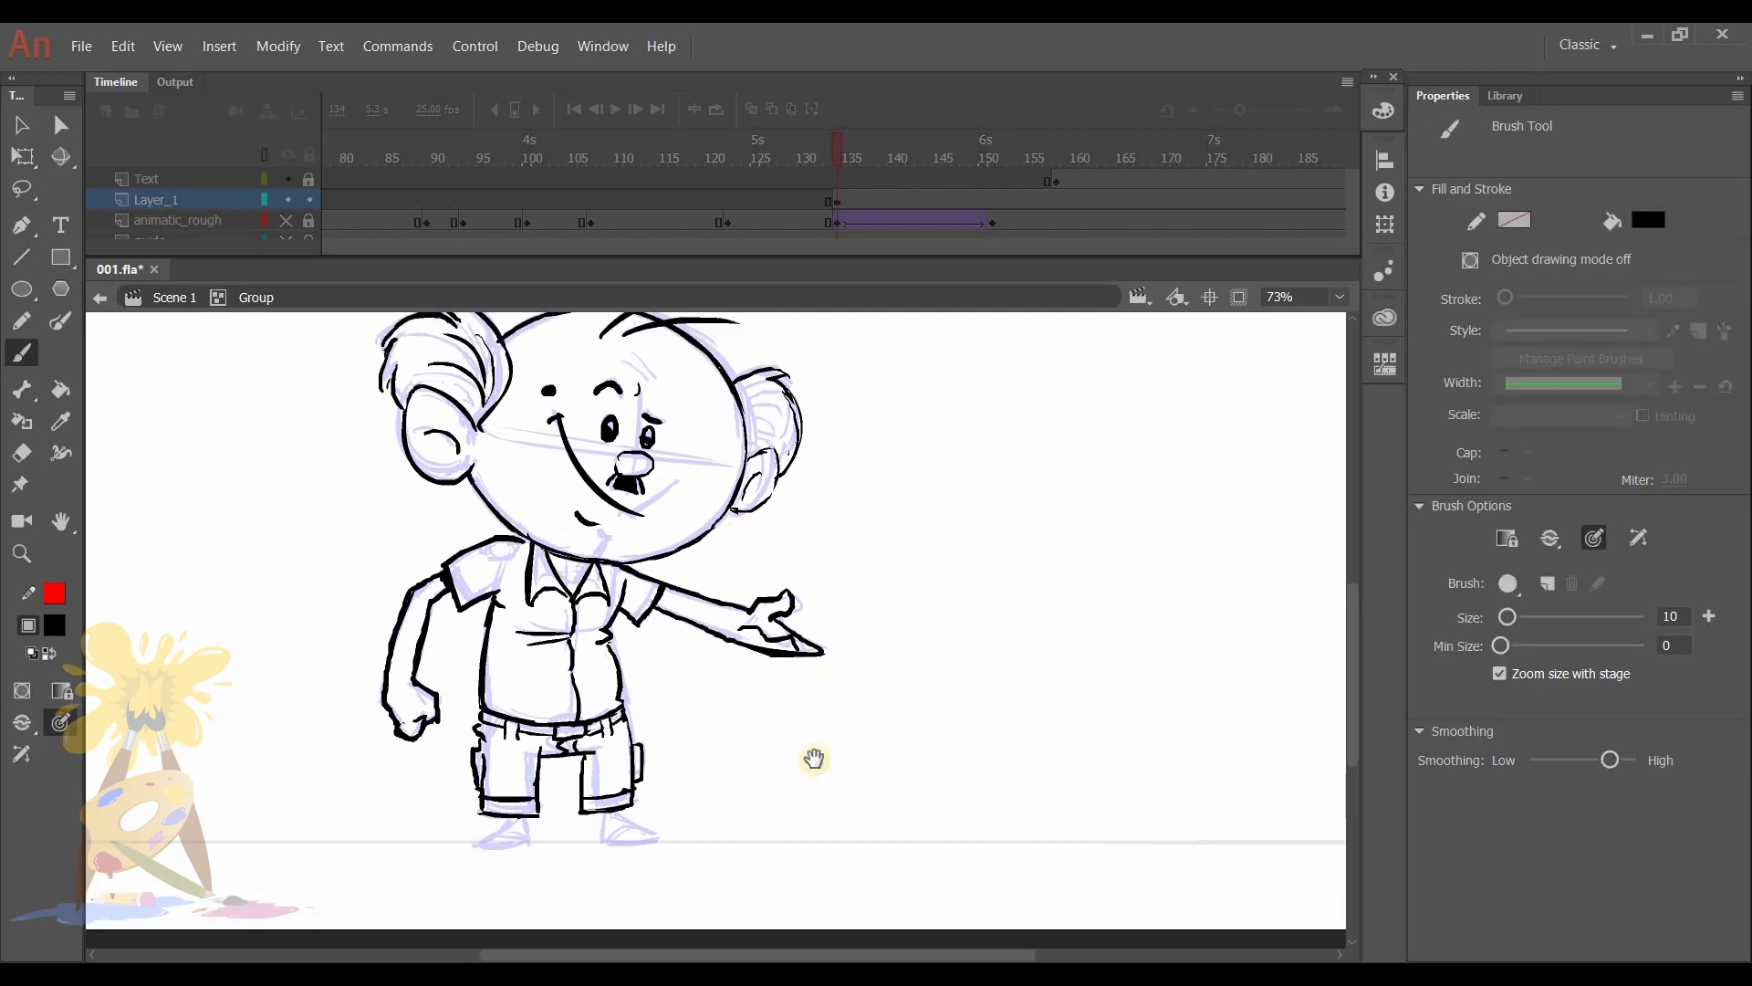
pyautogui.click(20, 453)
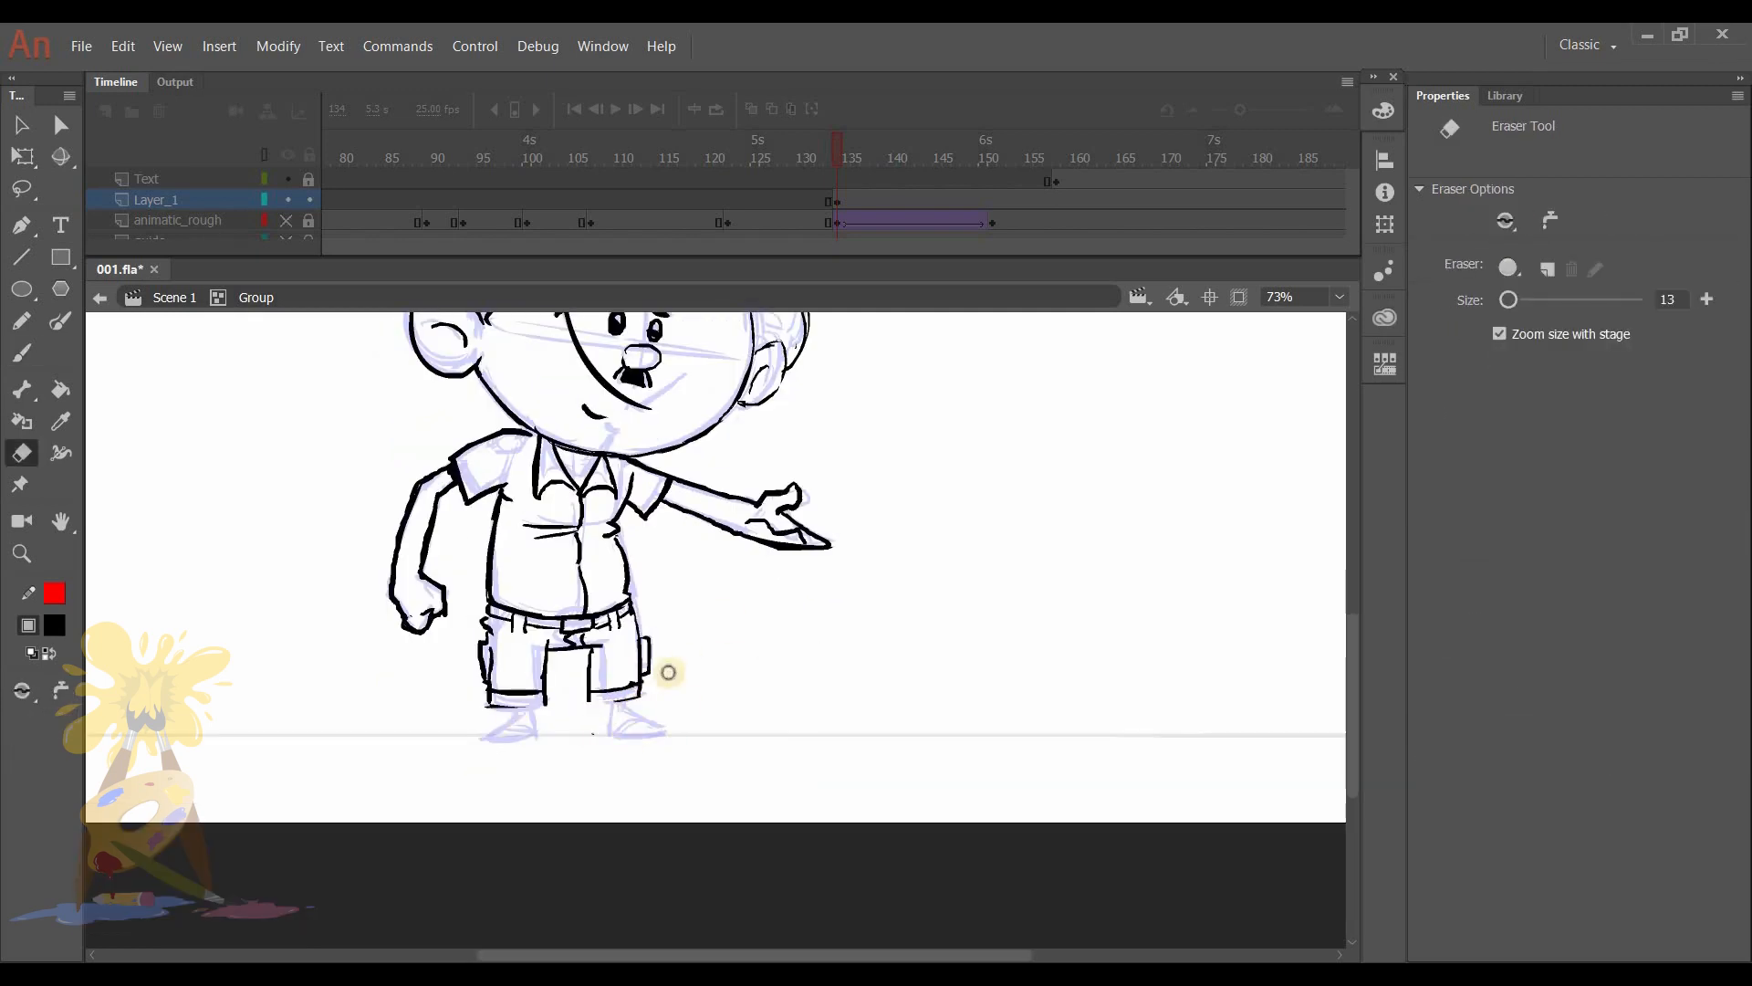
pyautogui.click(21, 353)
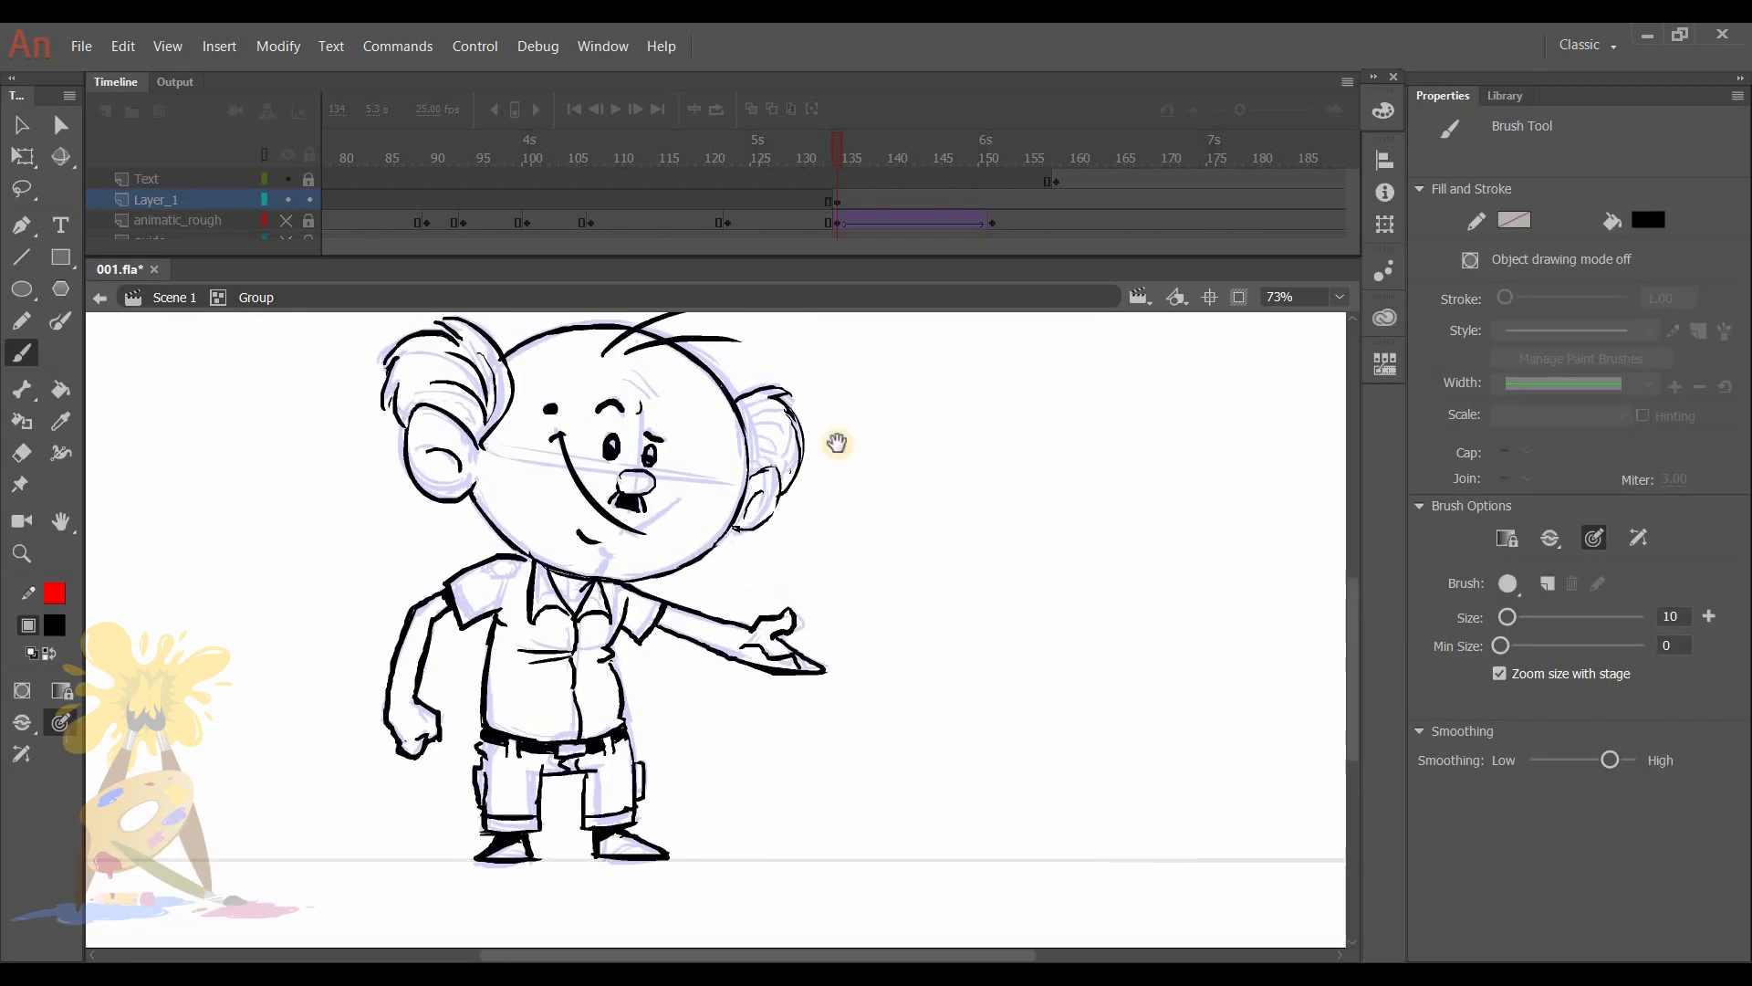
pyautogui.moveTo(503, 413)
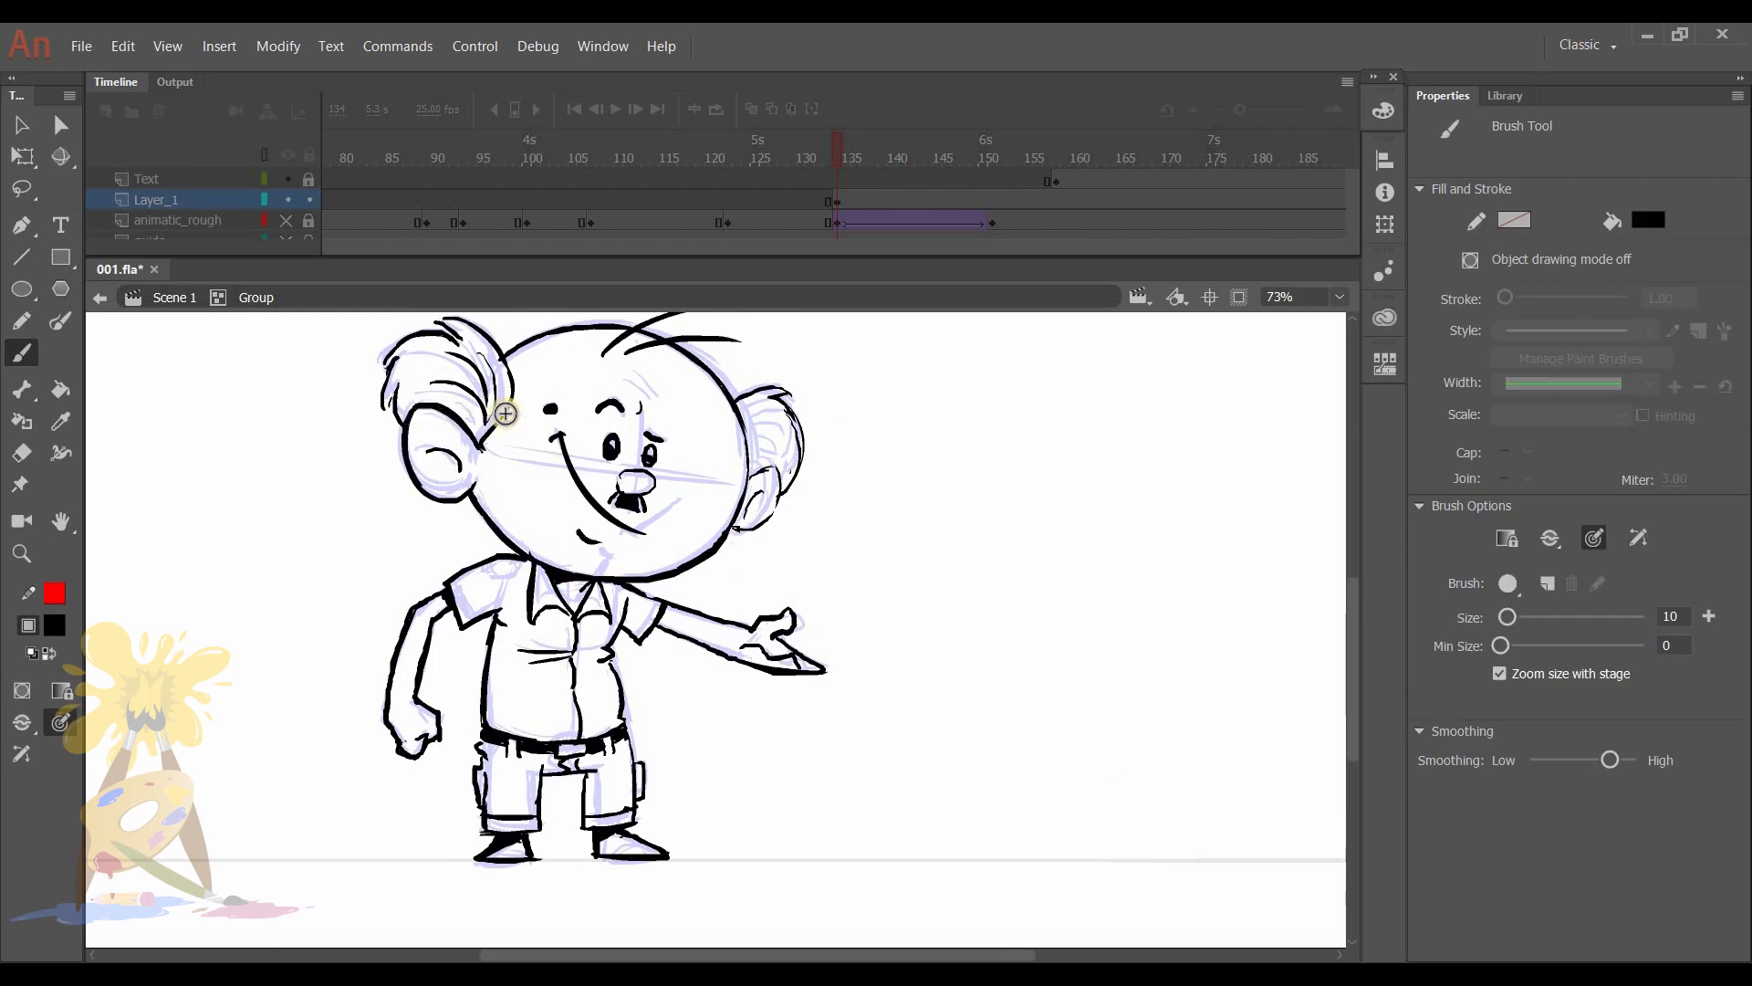
# Ink the face details and body, clean stray lines, then fill the shorts blue.
pyautogui.click(21, 453)
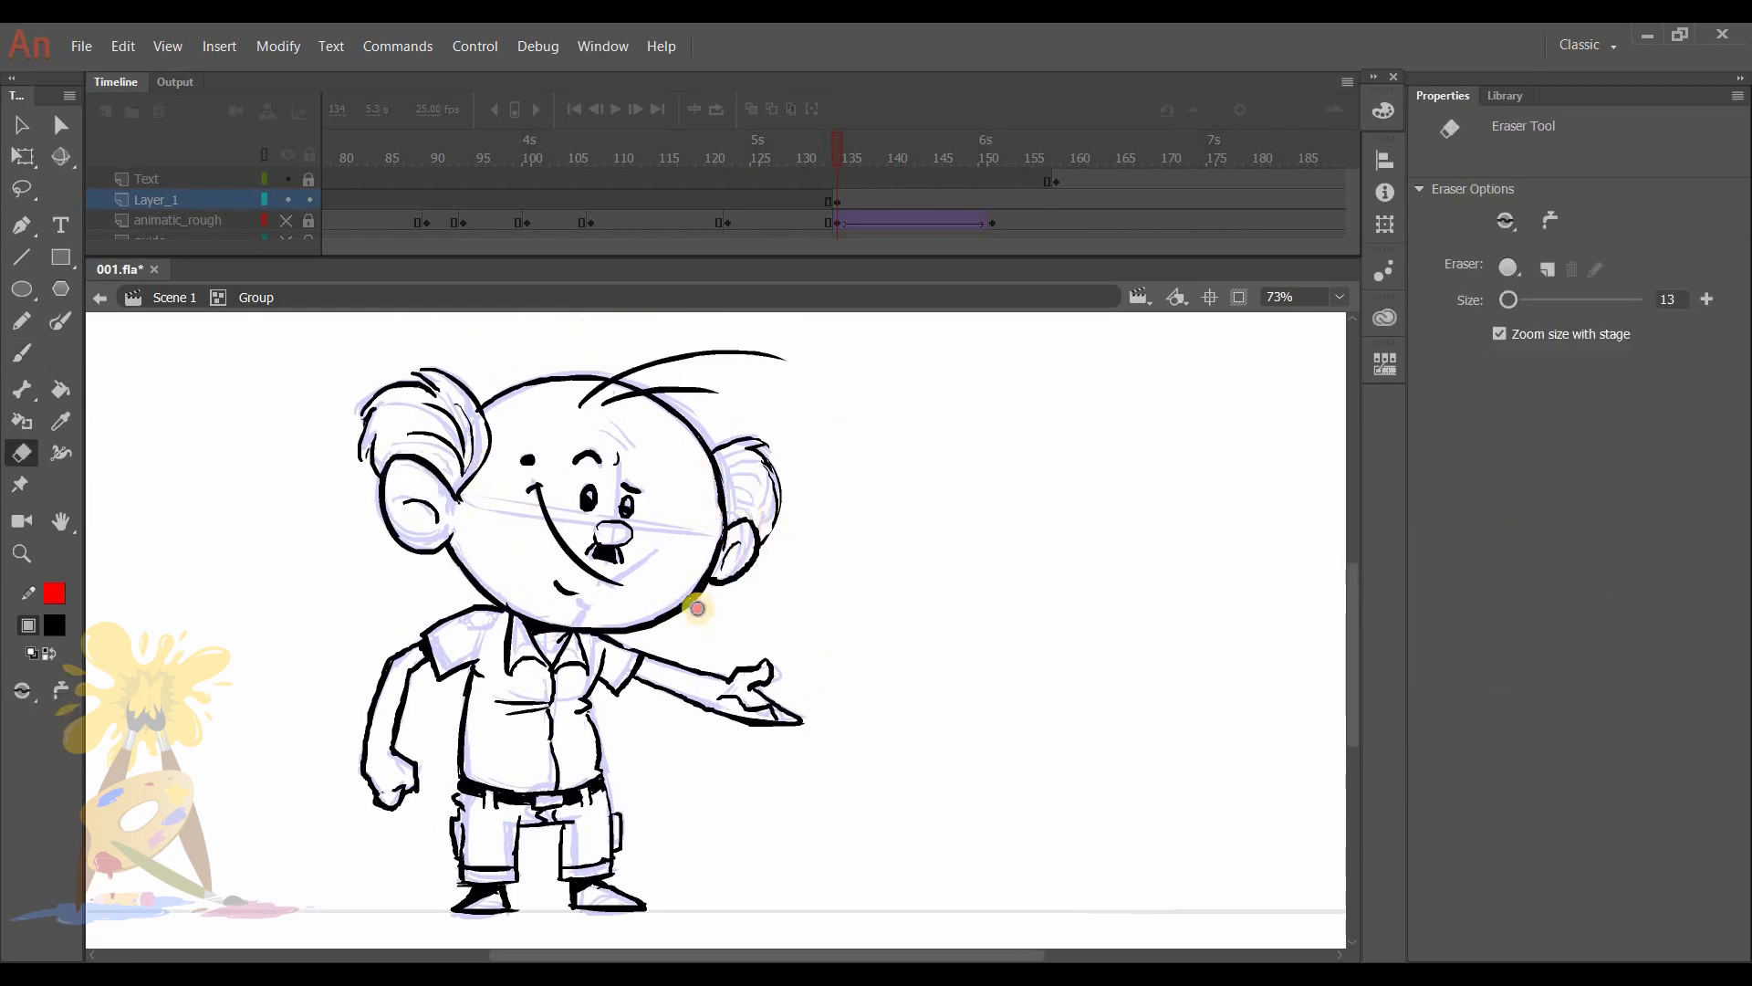
pyautogui.click(20, 353)
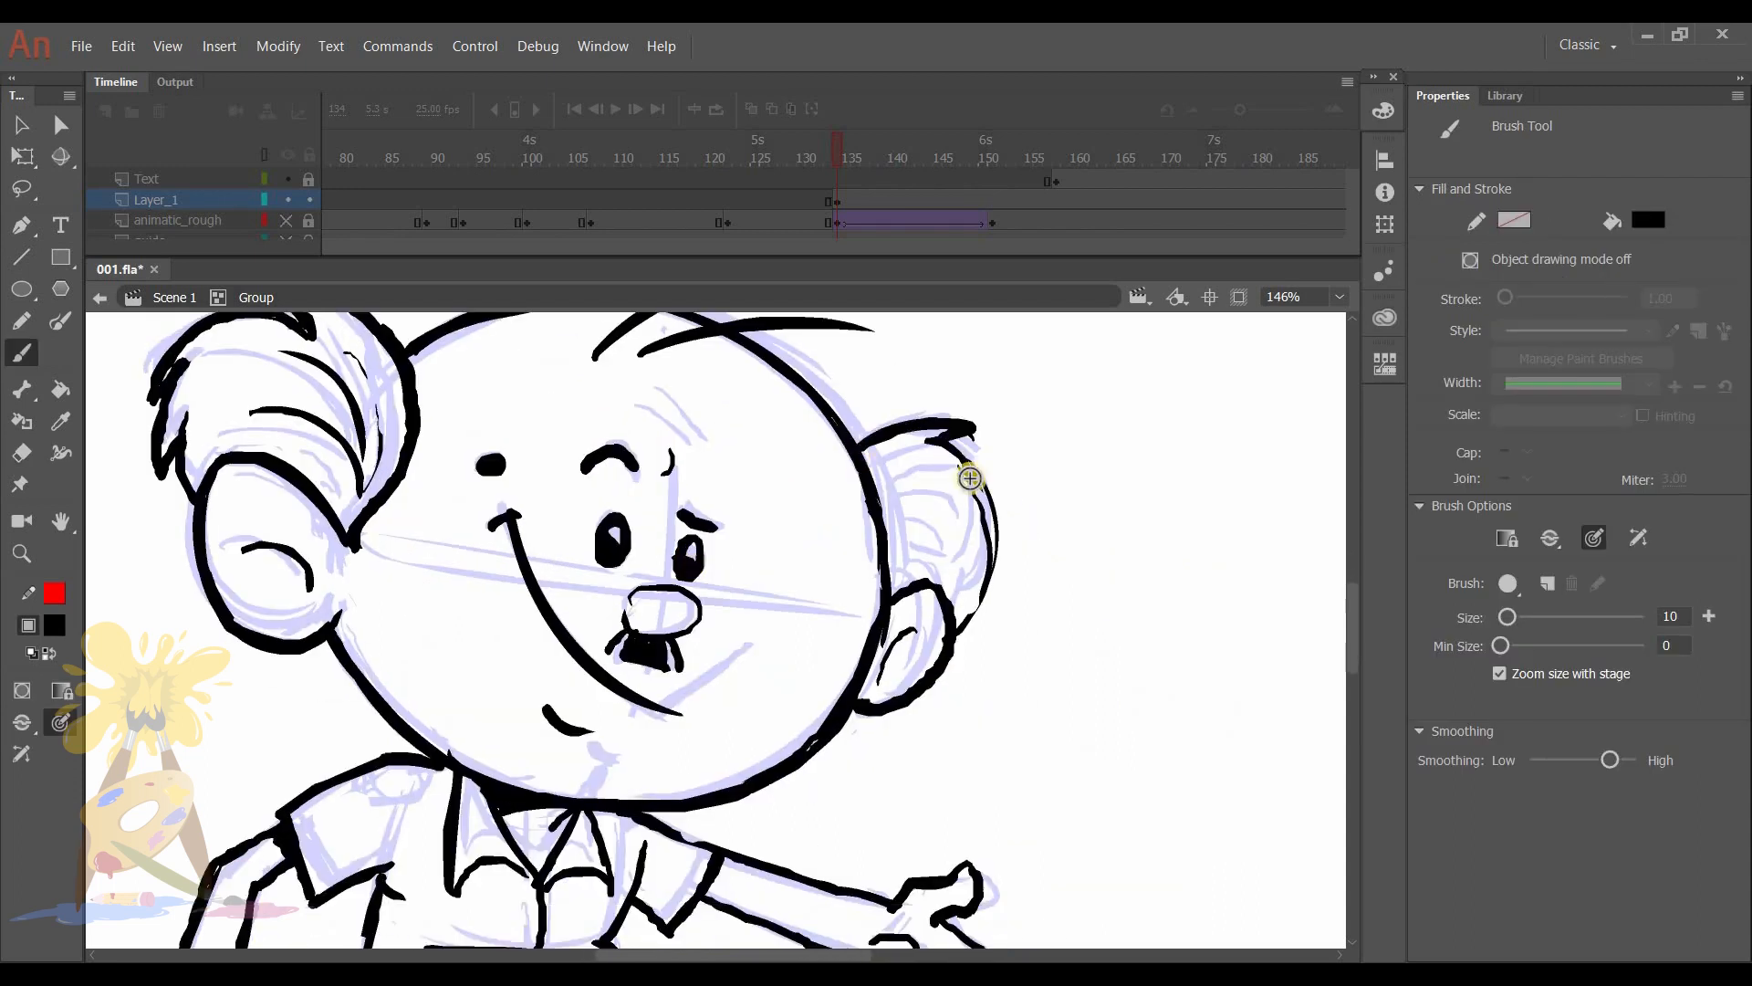
pyautogui.click(22, 452)
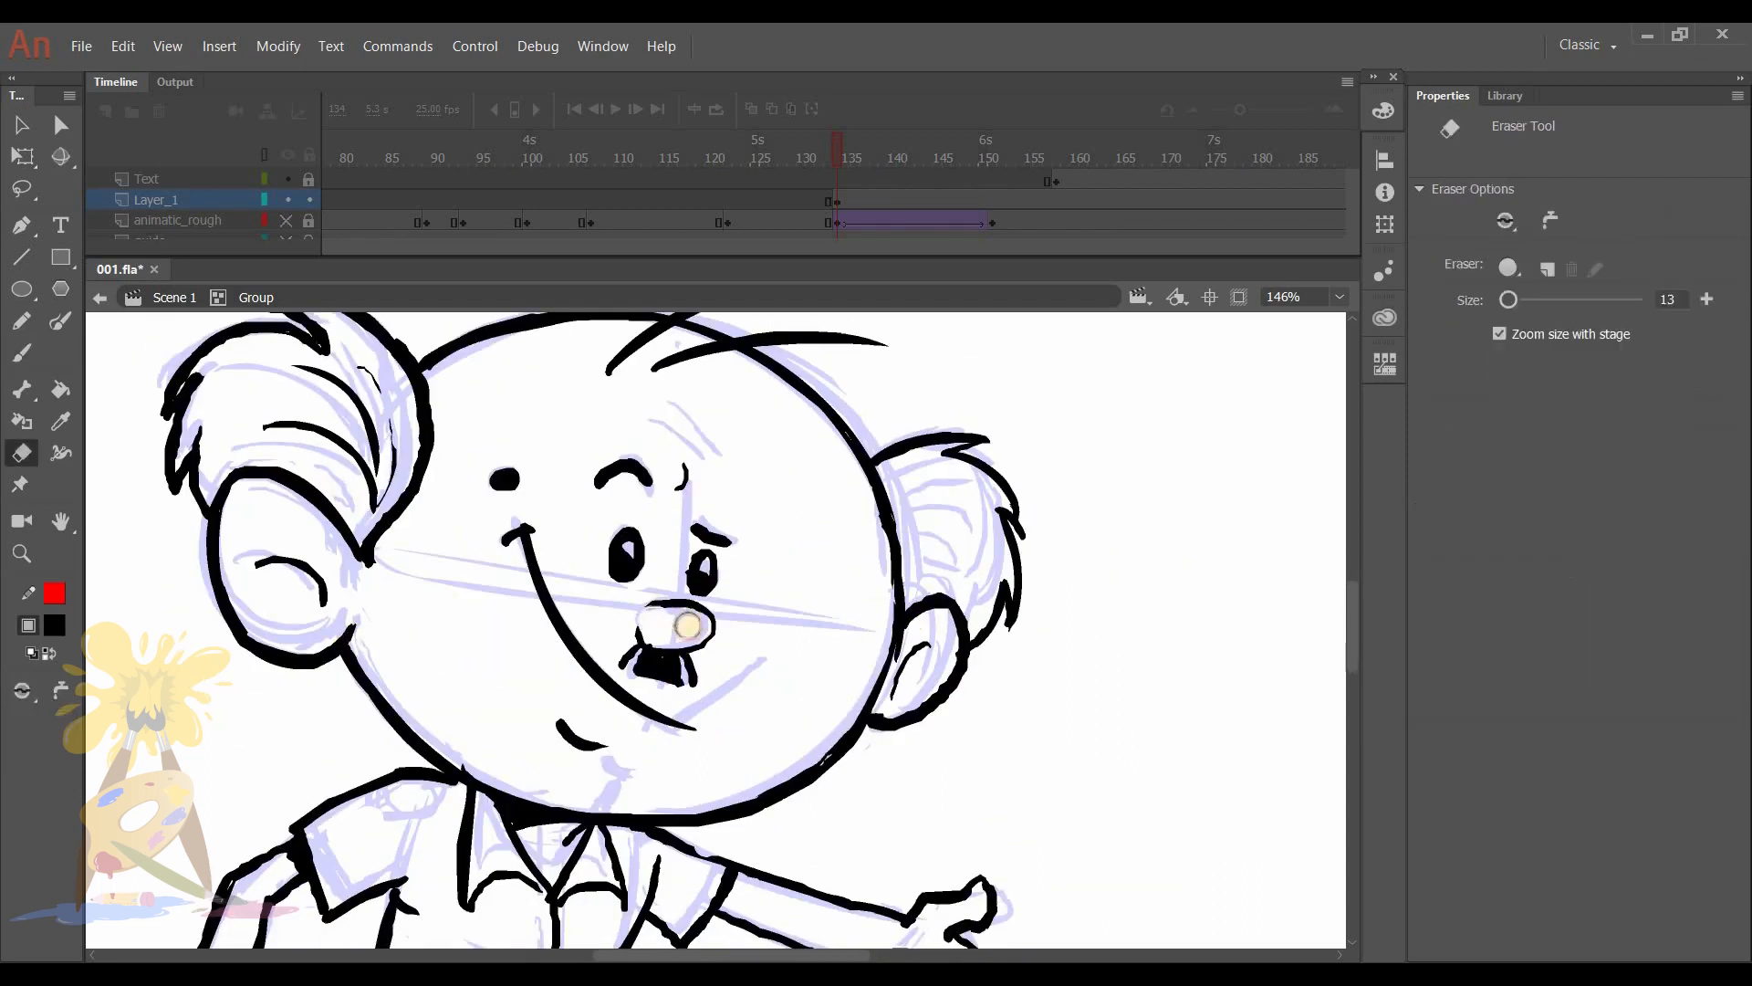
pyautogui.click(21, 353)
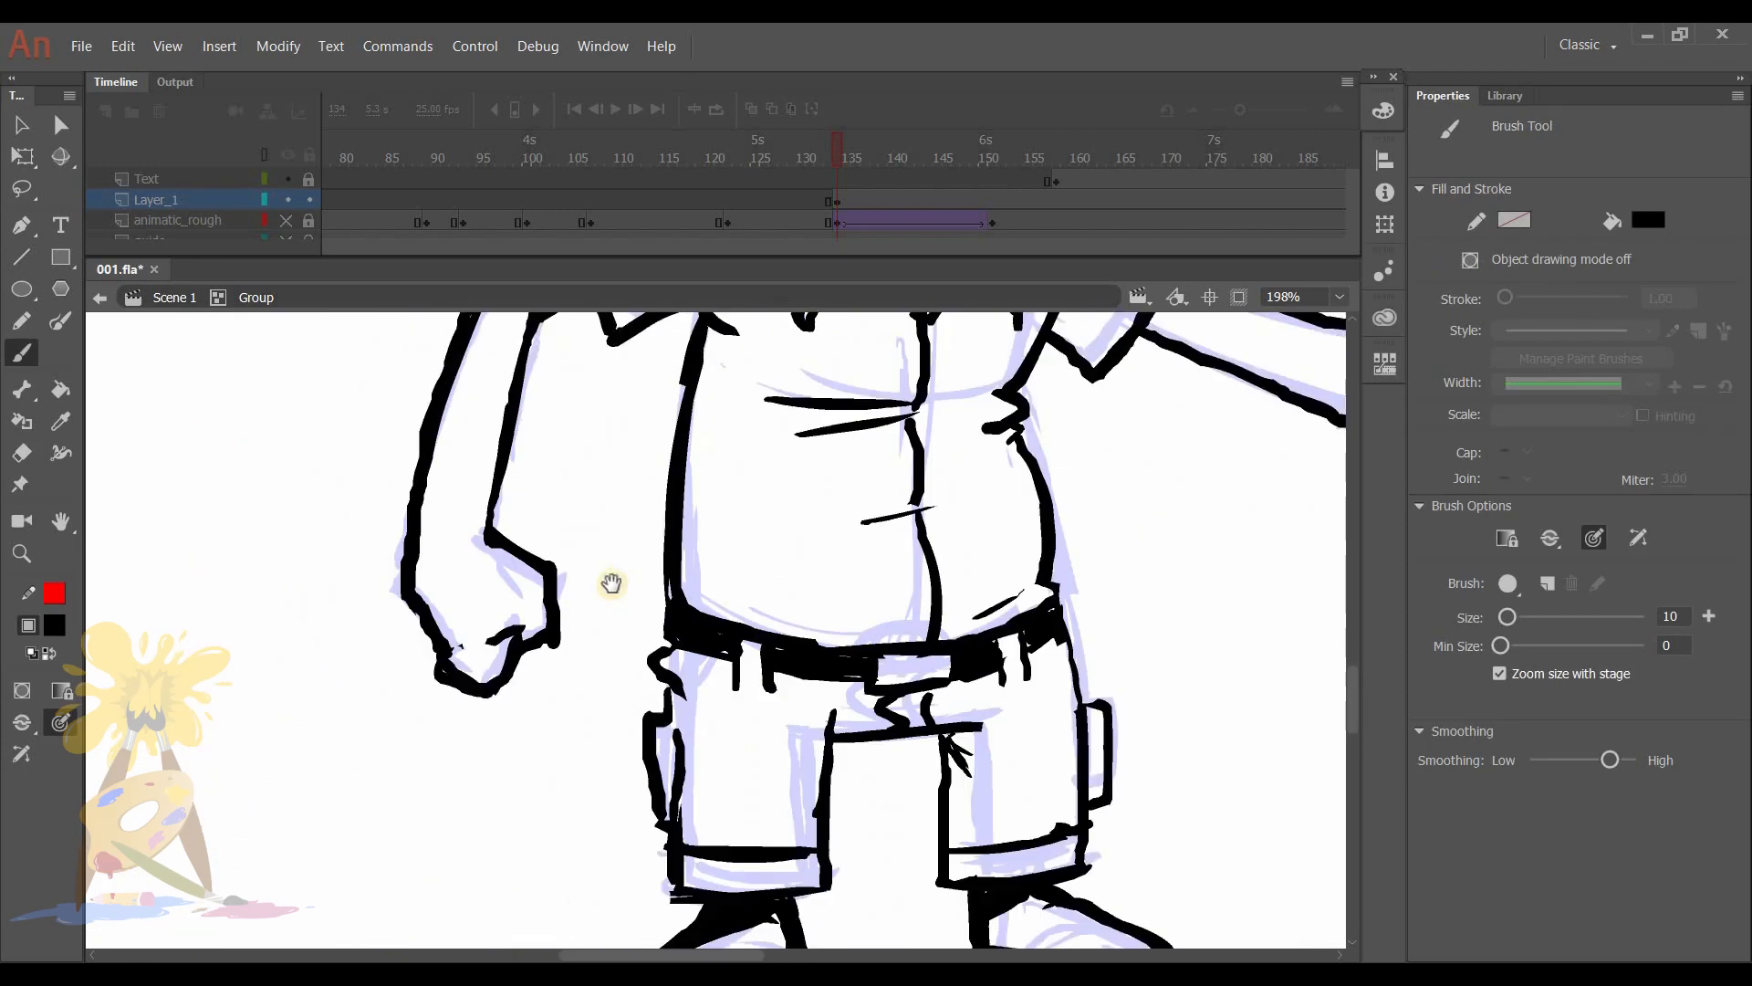
pyautogui.click(21, 453)
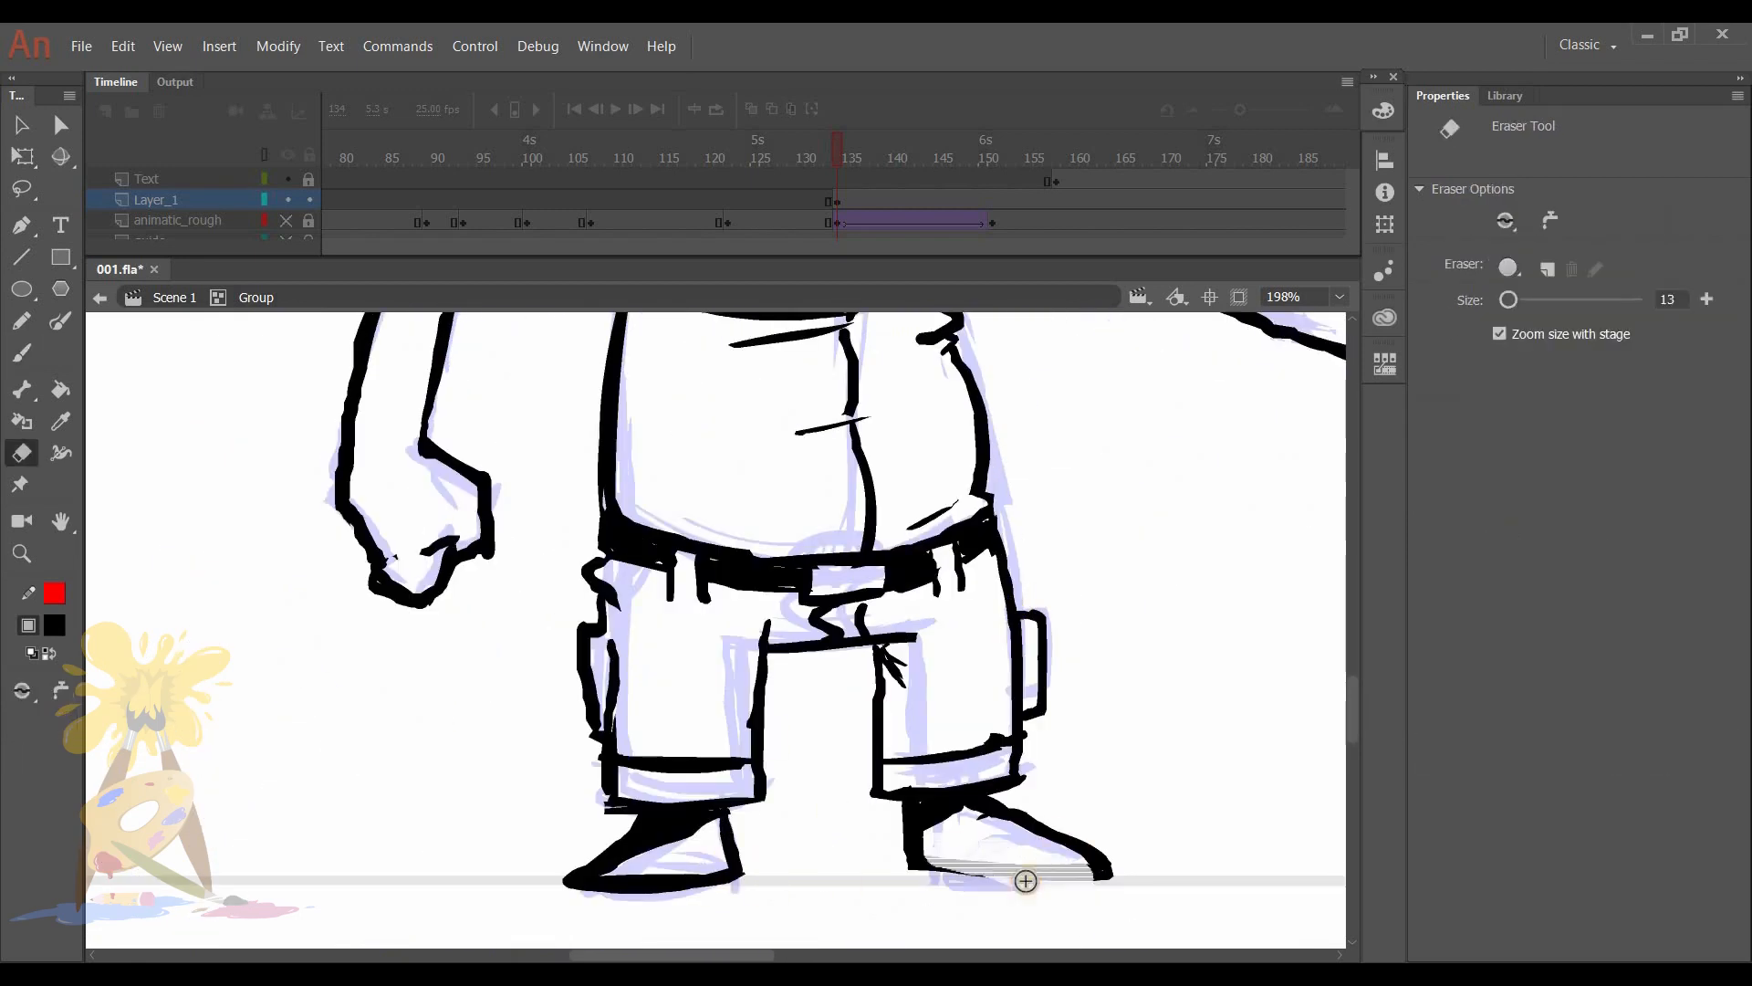
pyautogui.click(20, 353)
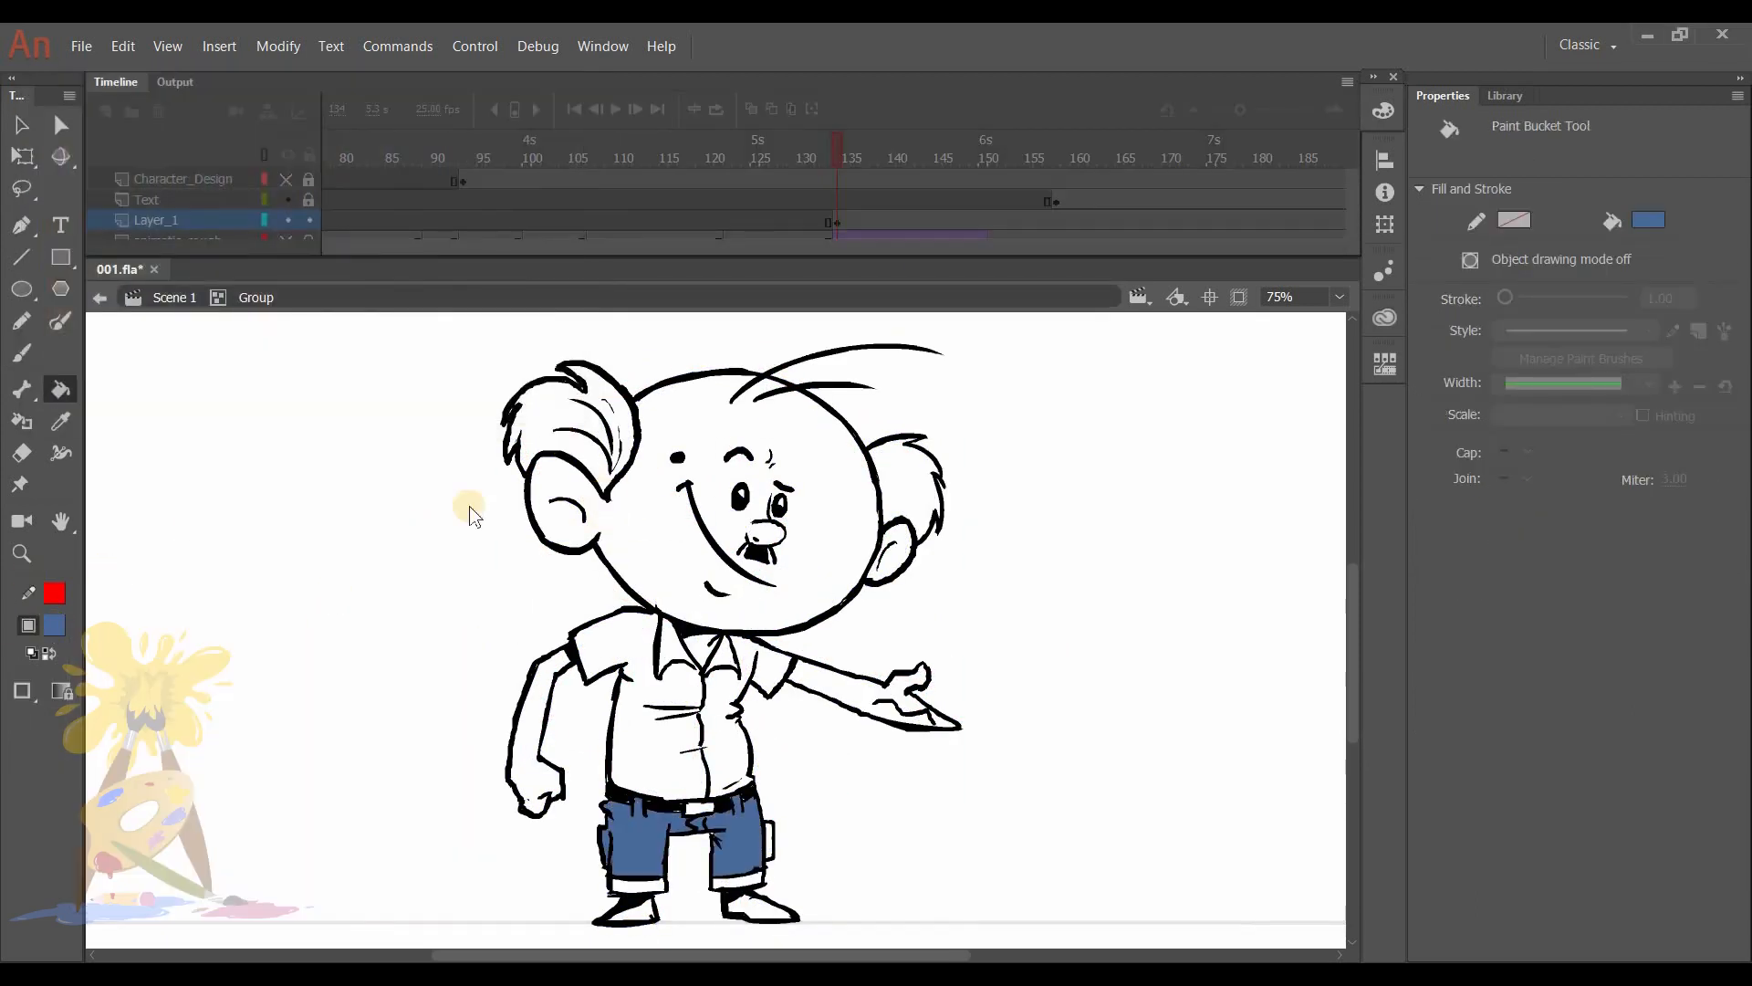
# Pick a tan skin colour from the mixer and fill the old man's skin.
pyautogui.click(55, 624)
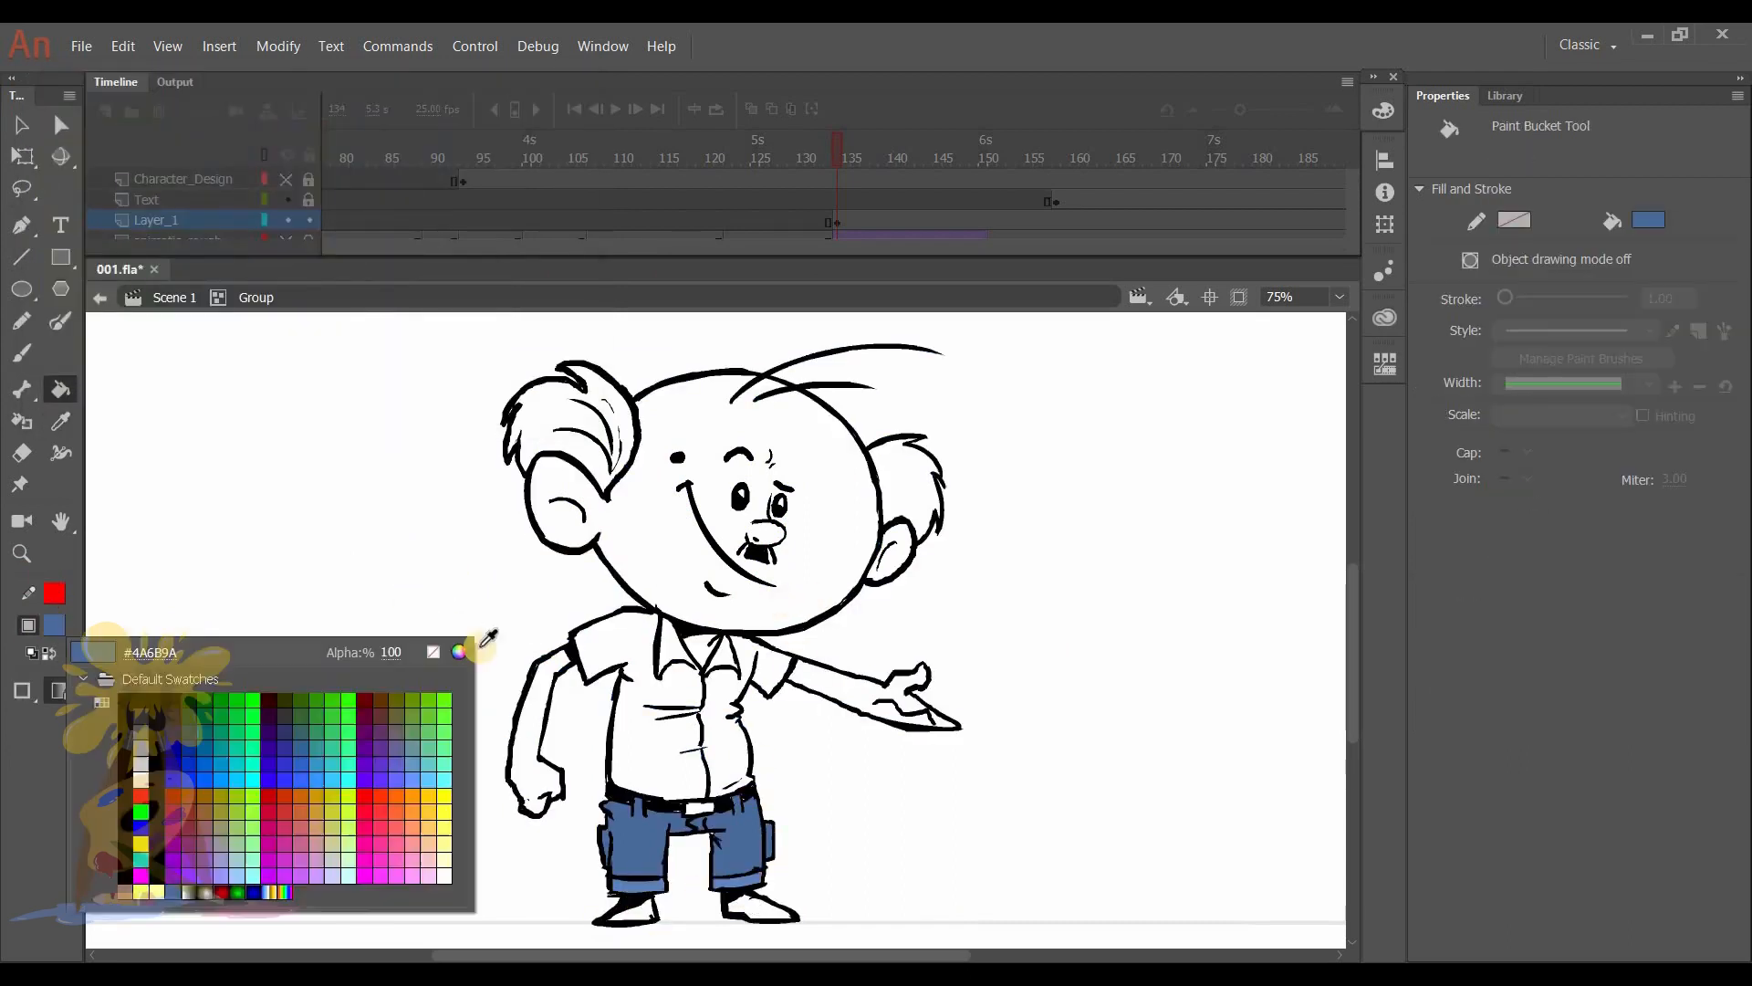
pyautogui.click(458, 651)
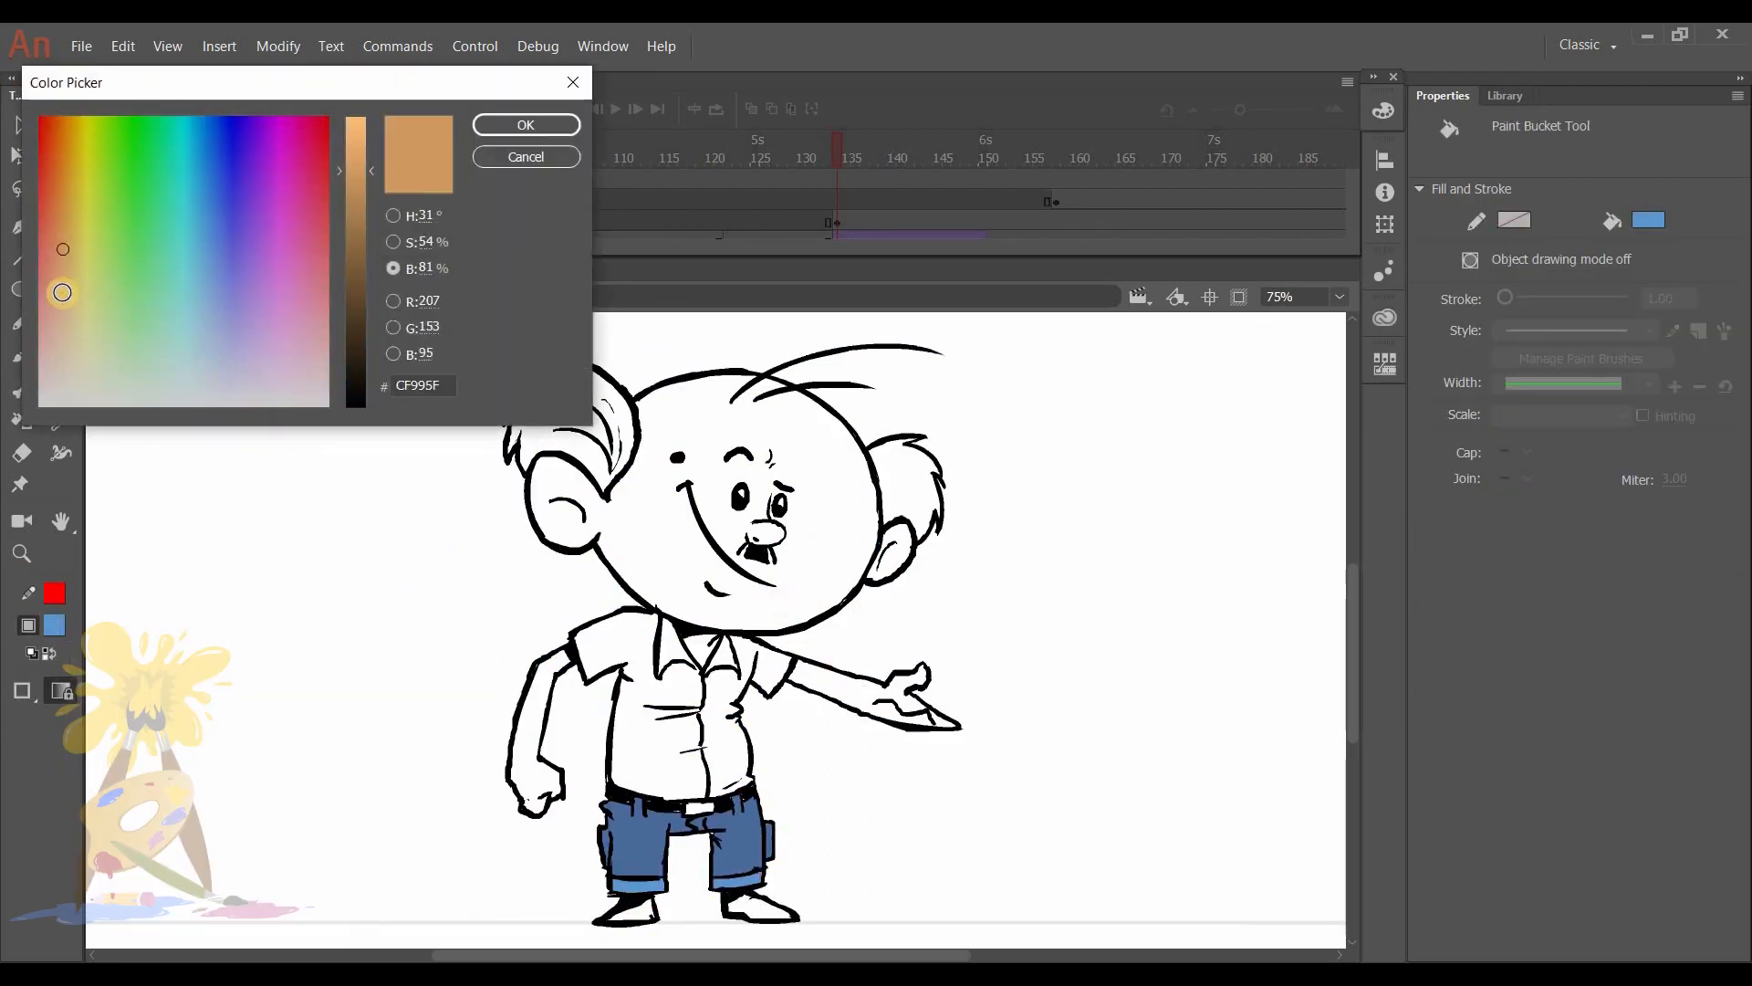
pyautogui.click(524, 124)
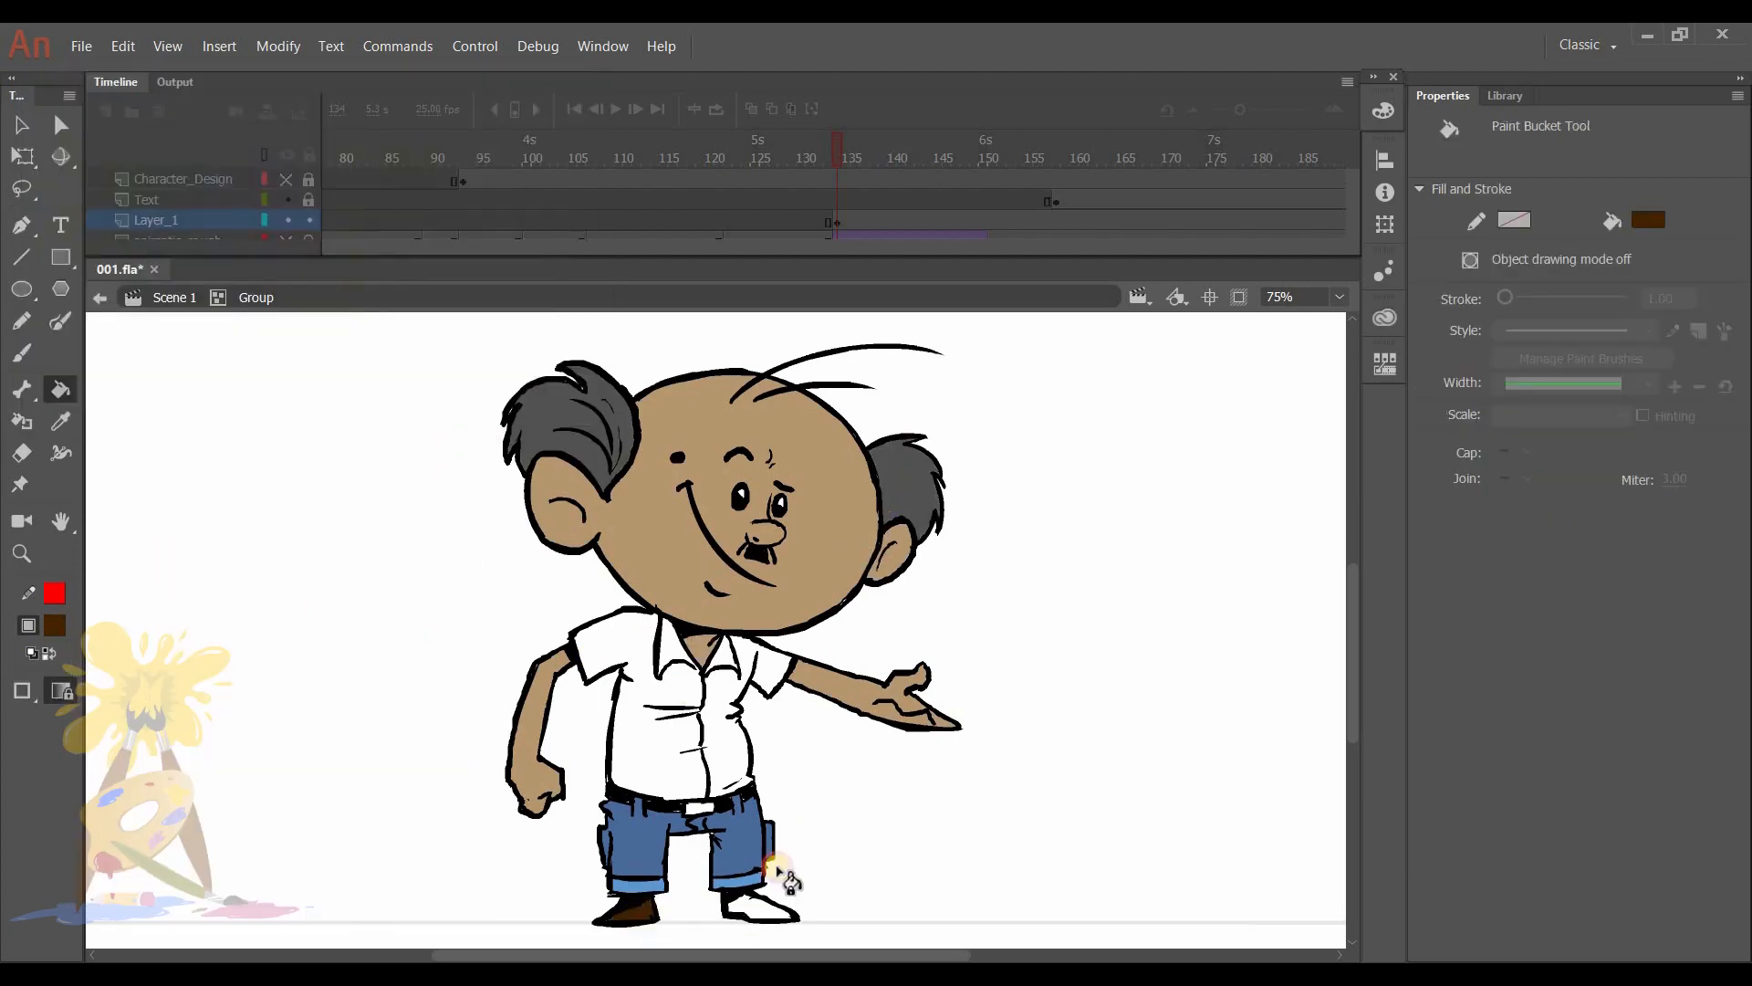
pyautogui.click(671, 693)
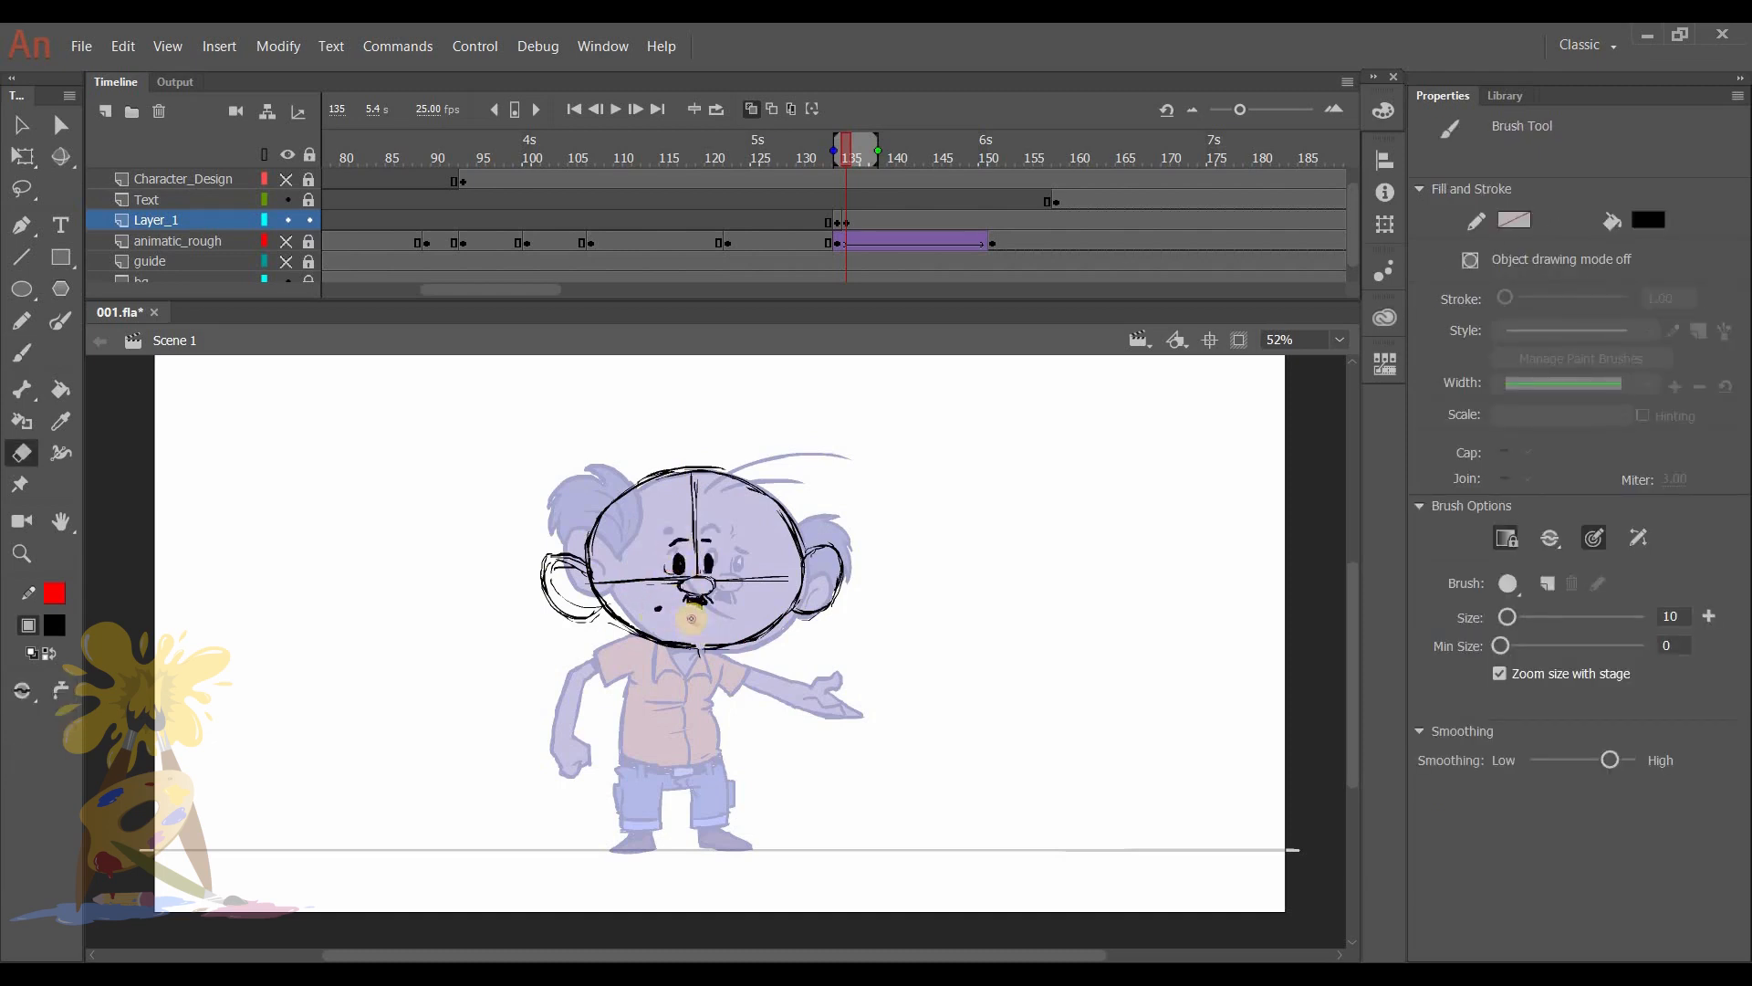
# Refine the head sketch: solid black eyes, tidied hair, nose and ears.
pyautogui.click(20, 451)
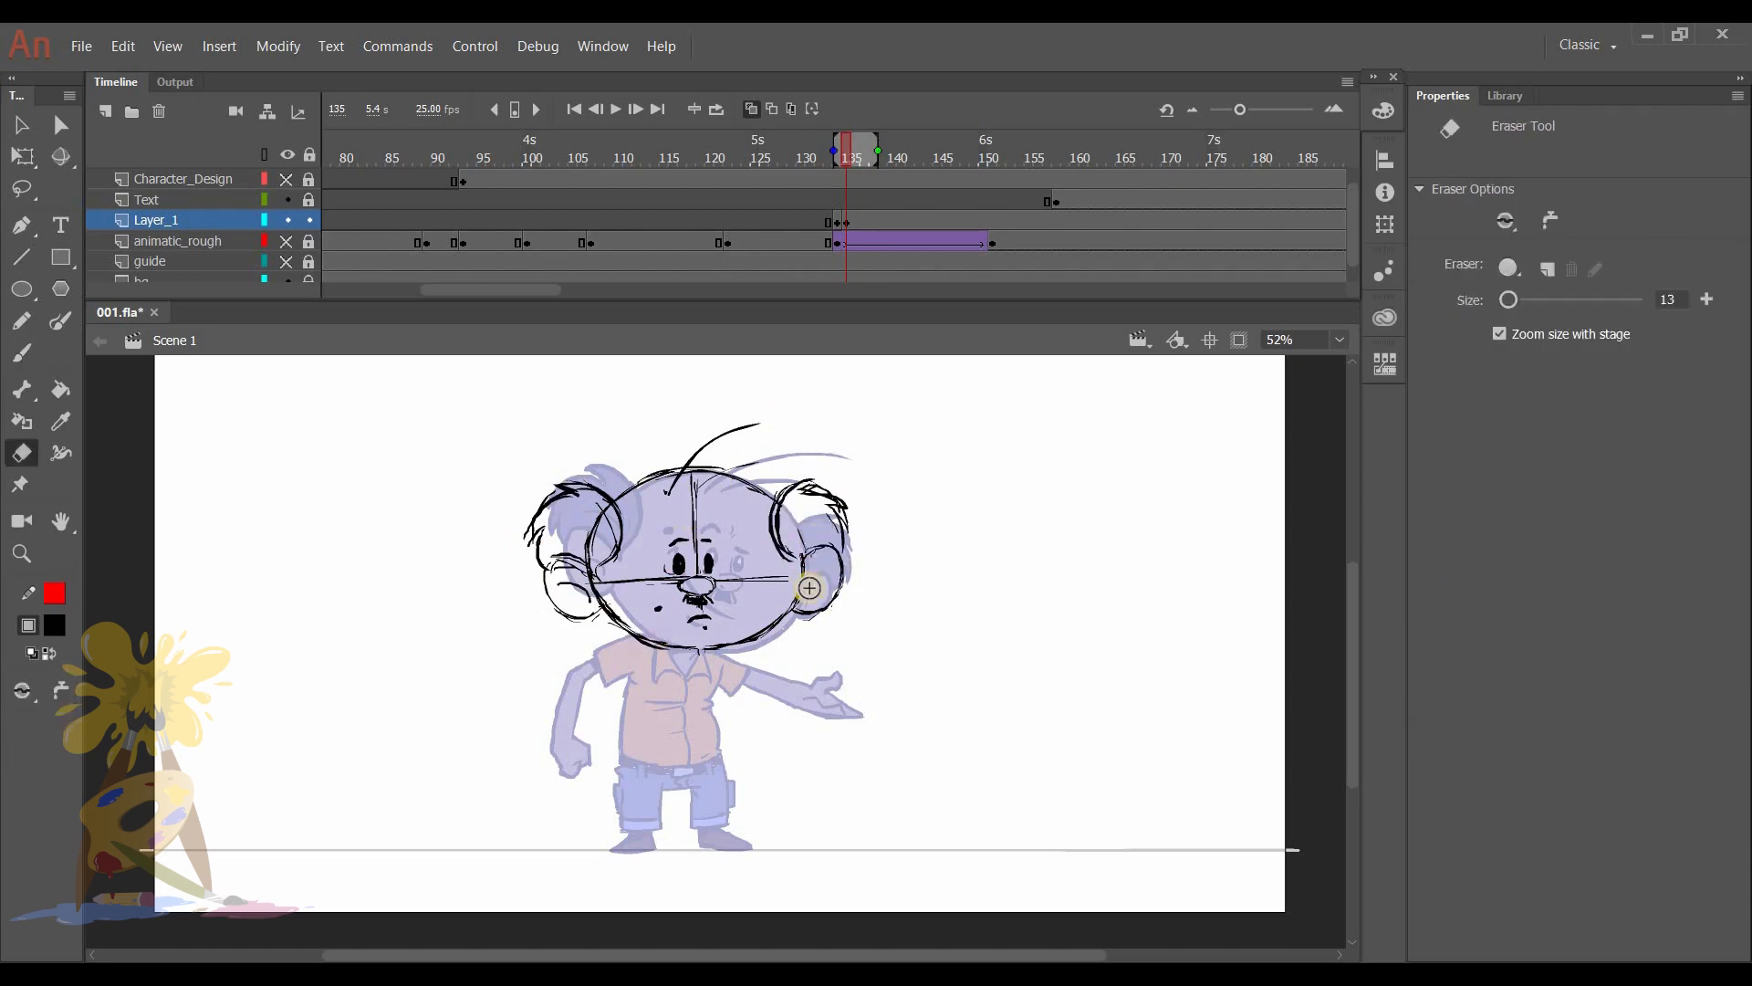
pyautogui.click(21, 353)
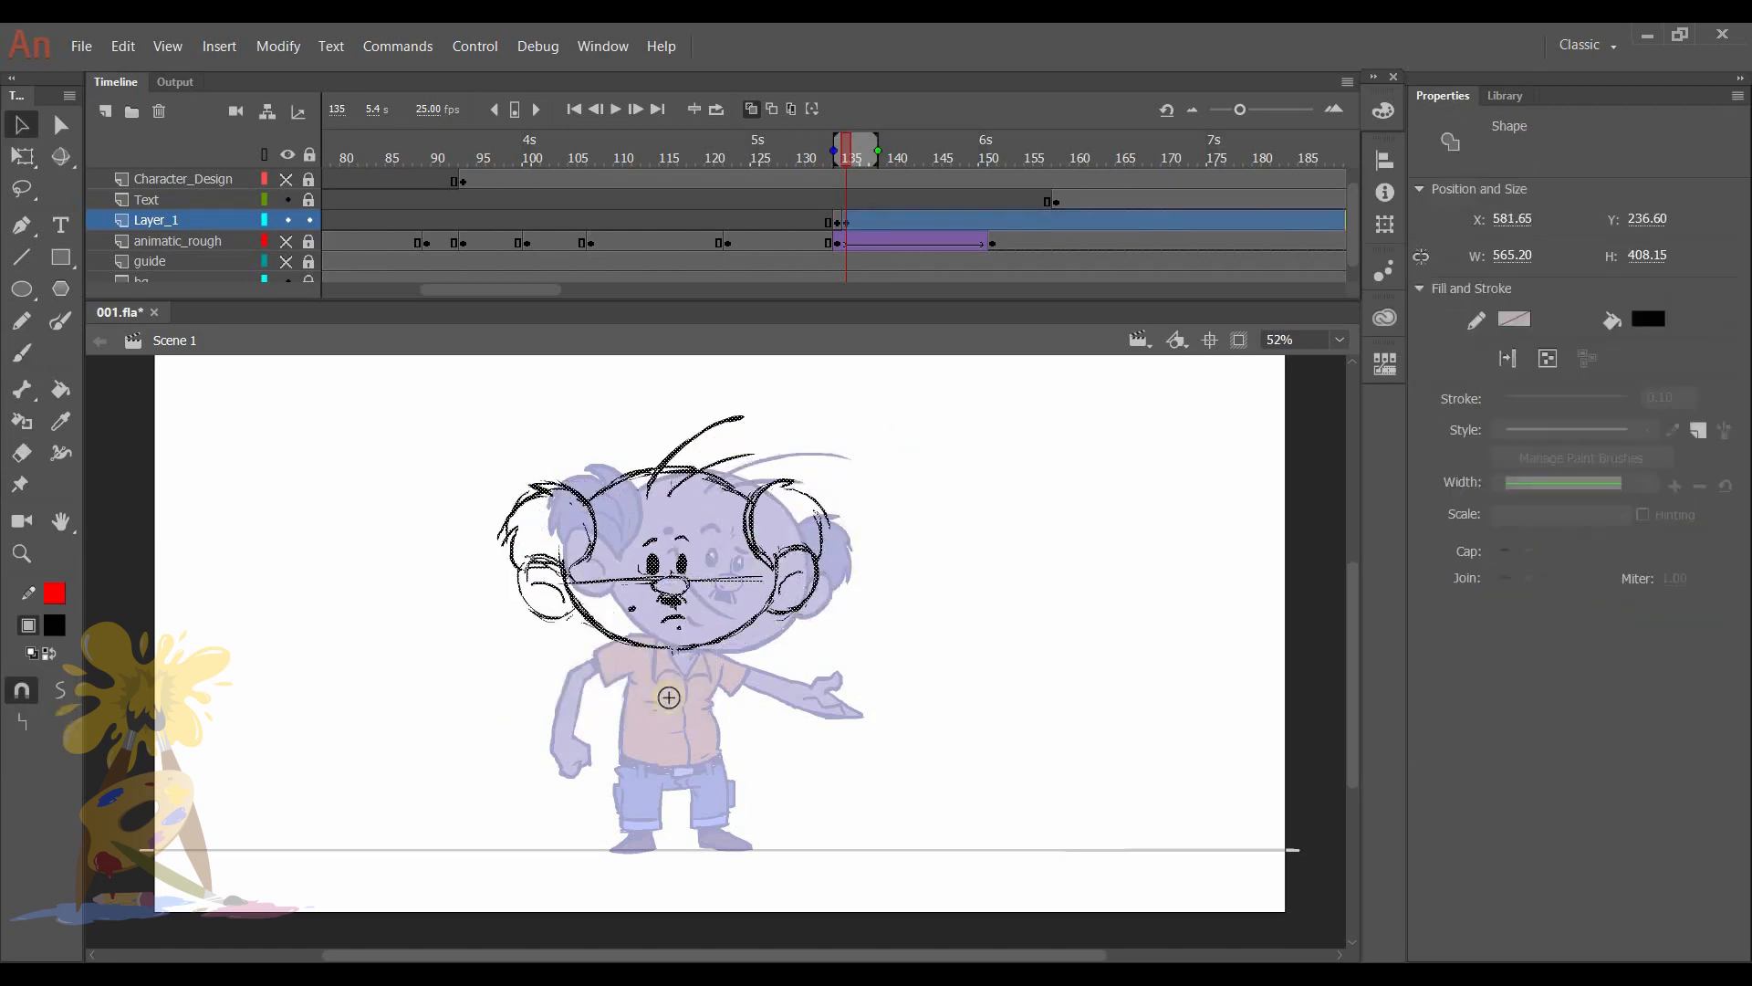
pyautogui.click(20, 352)
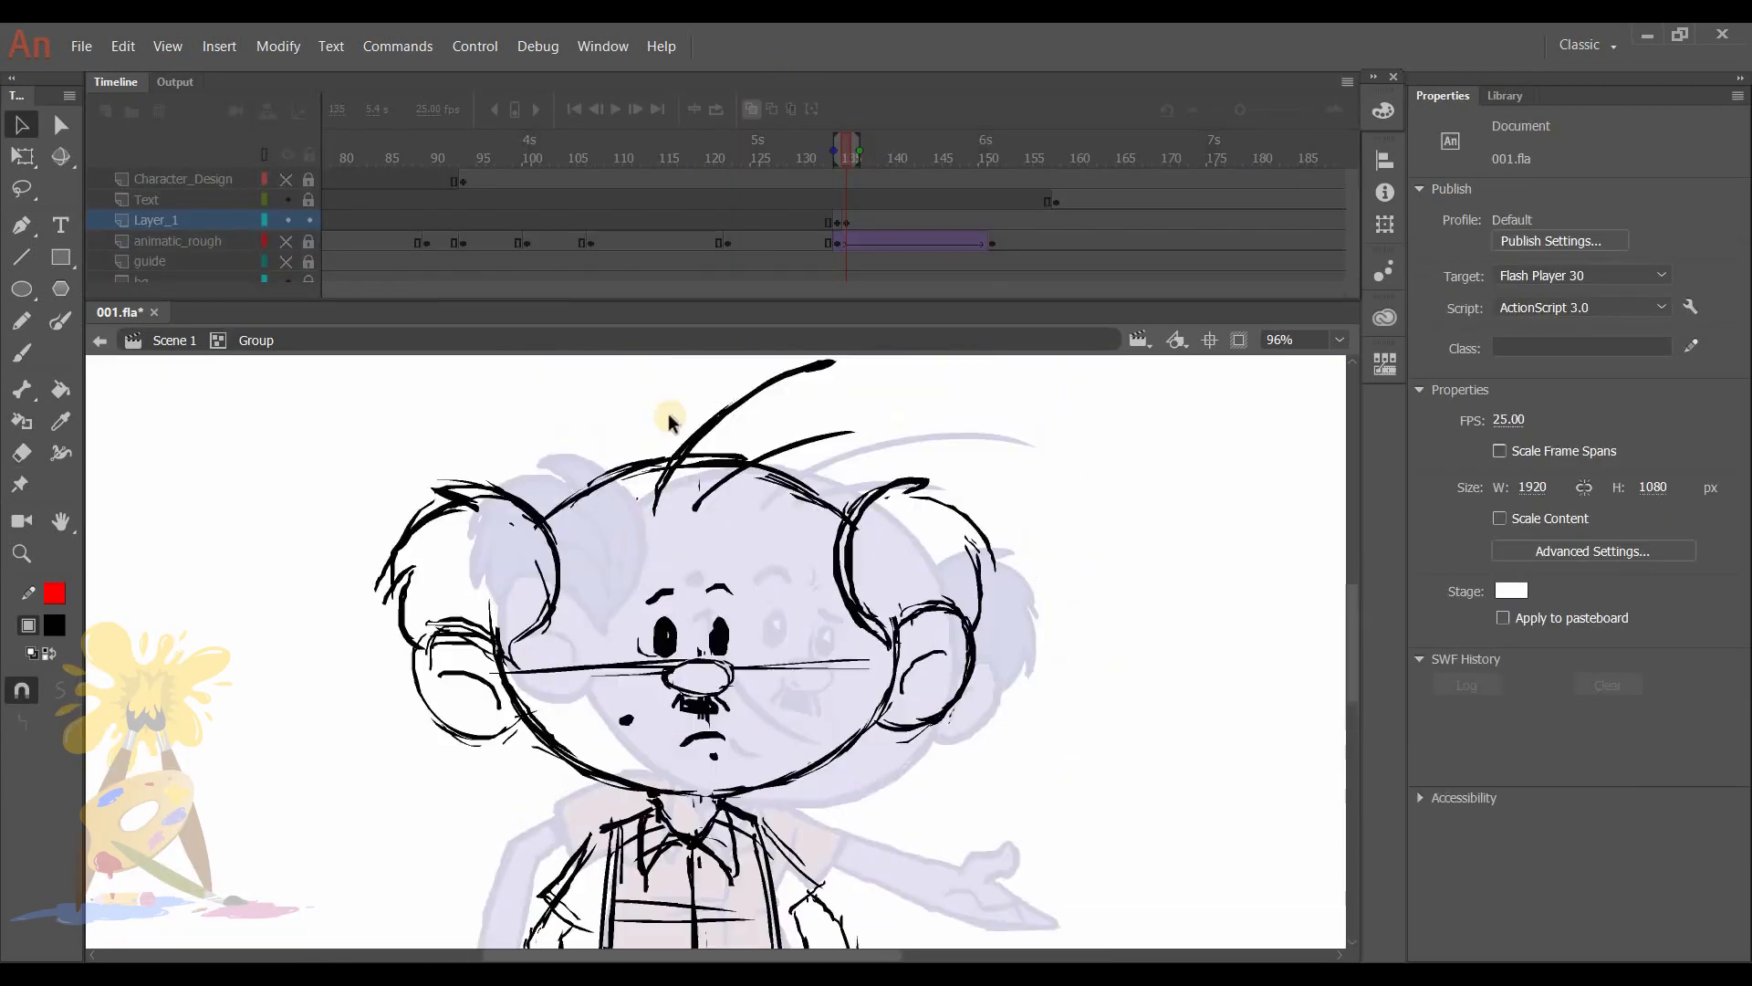
pyautogui.click(21, 453)
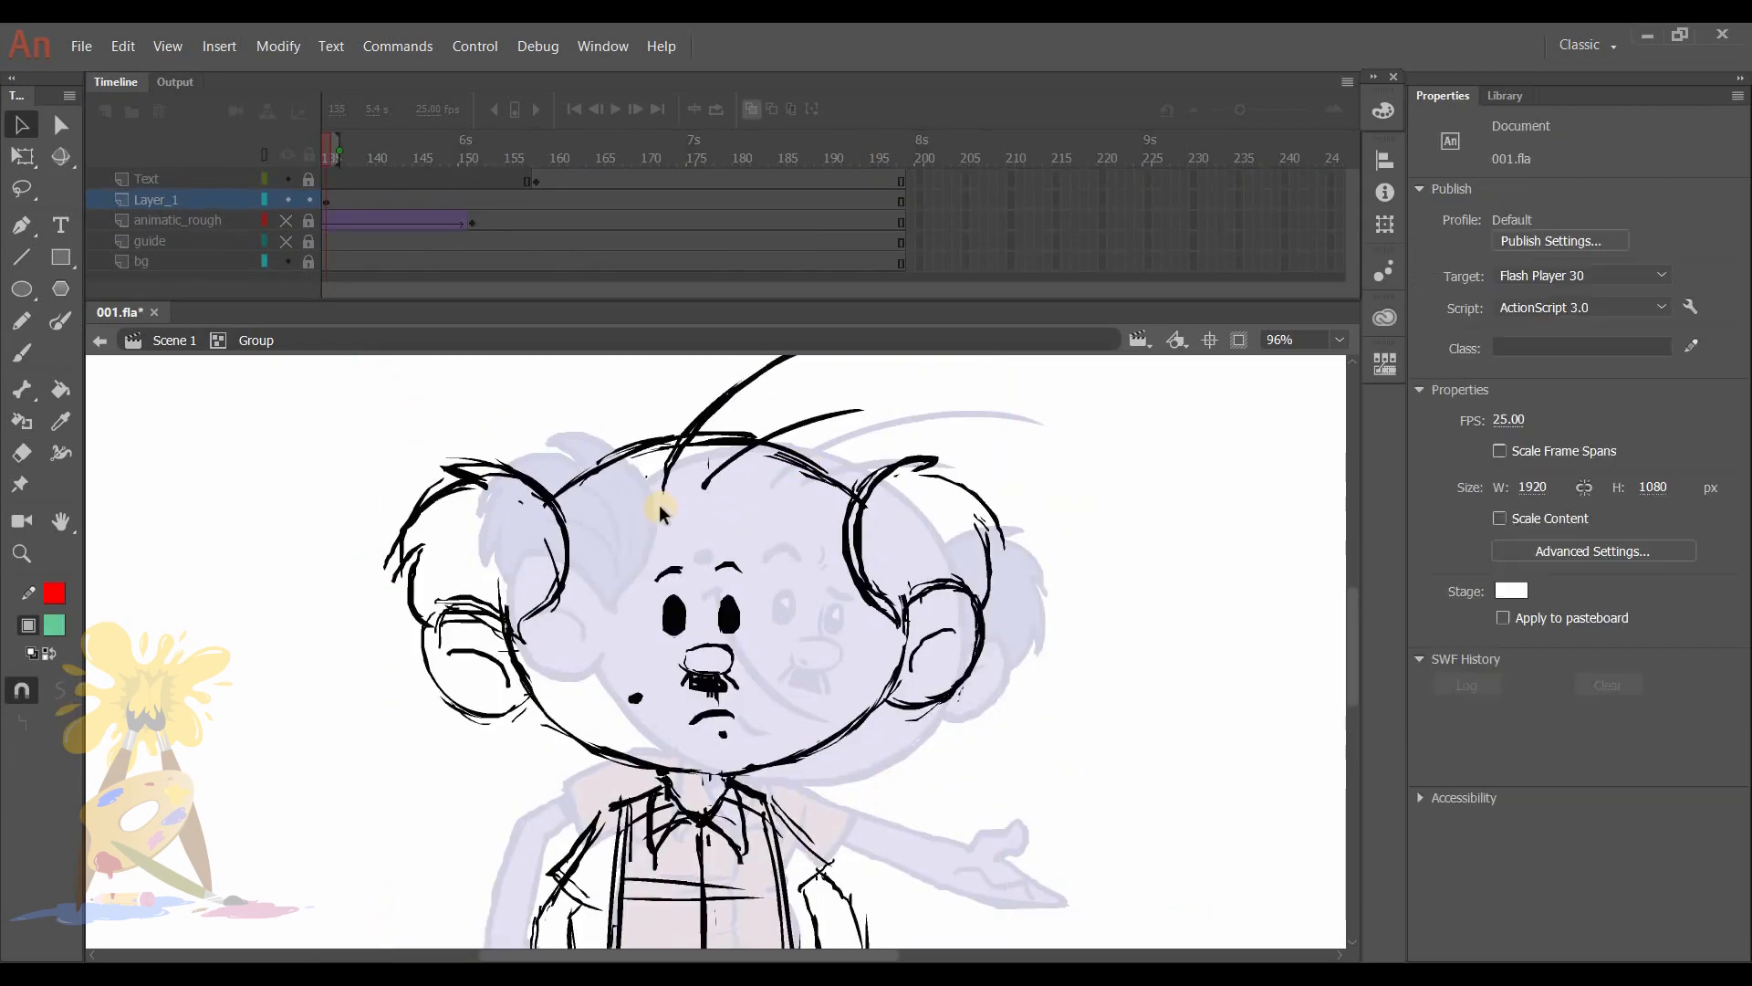
pyautogui.click(21, 453)
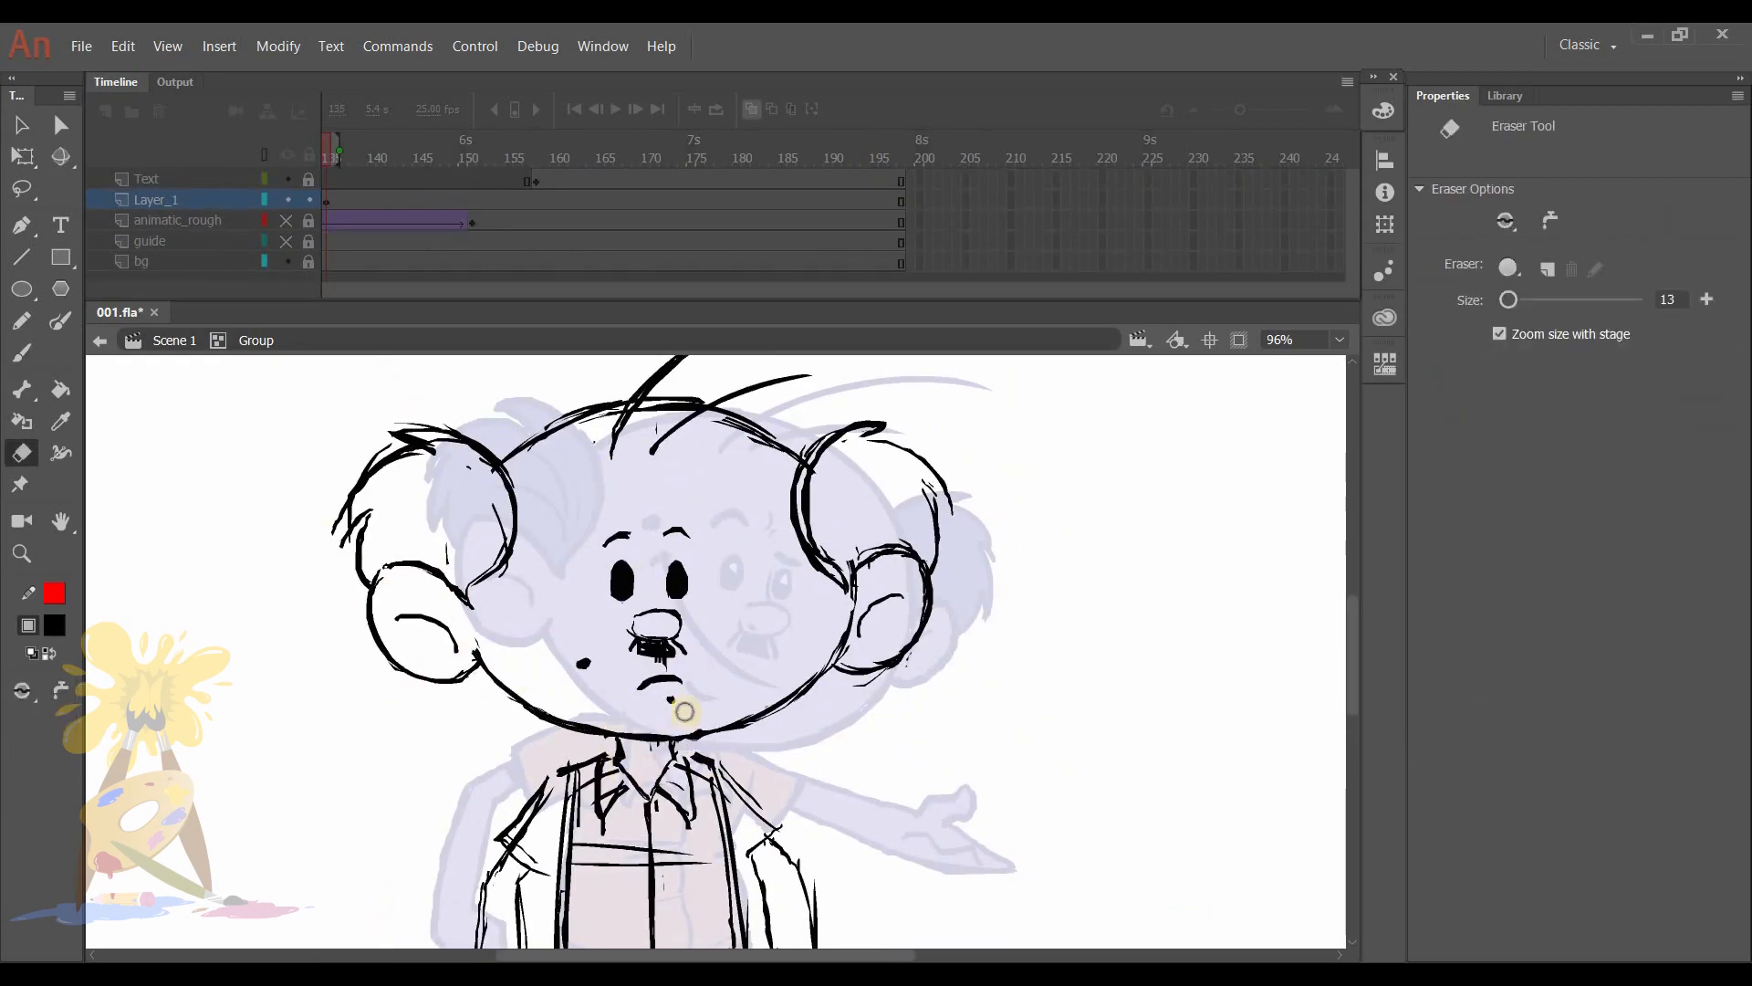
pyautogui.click(21, 353)
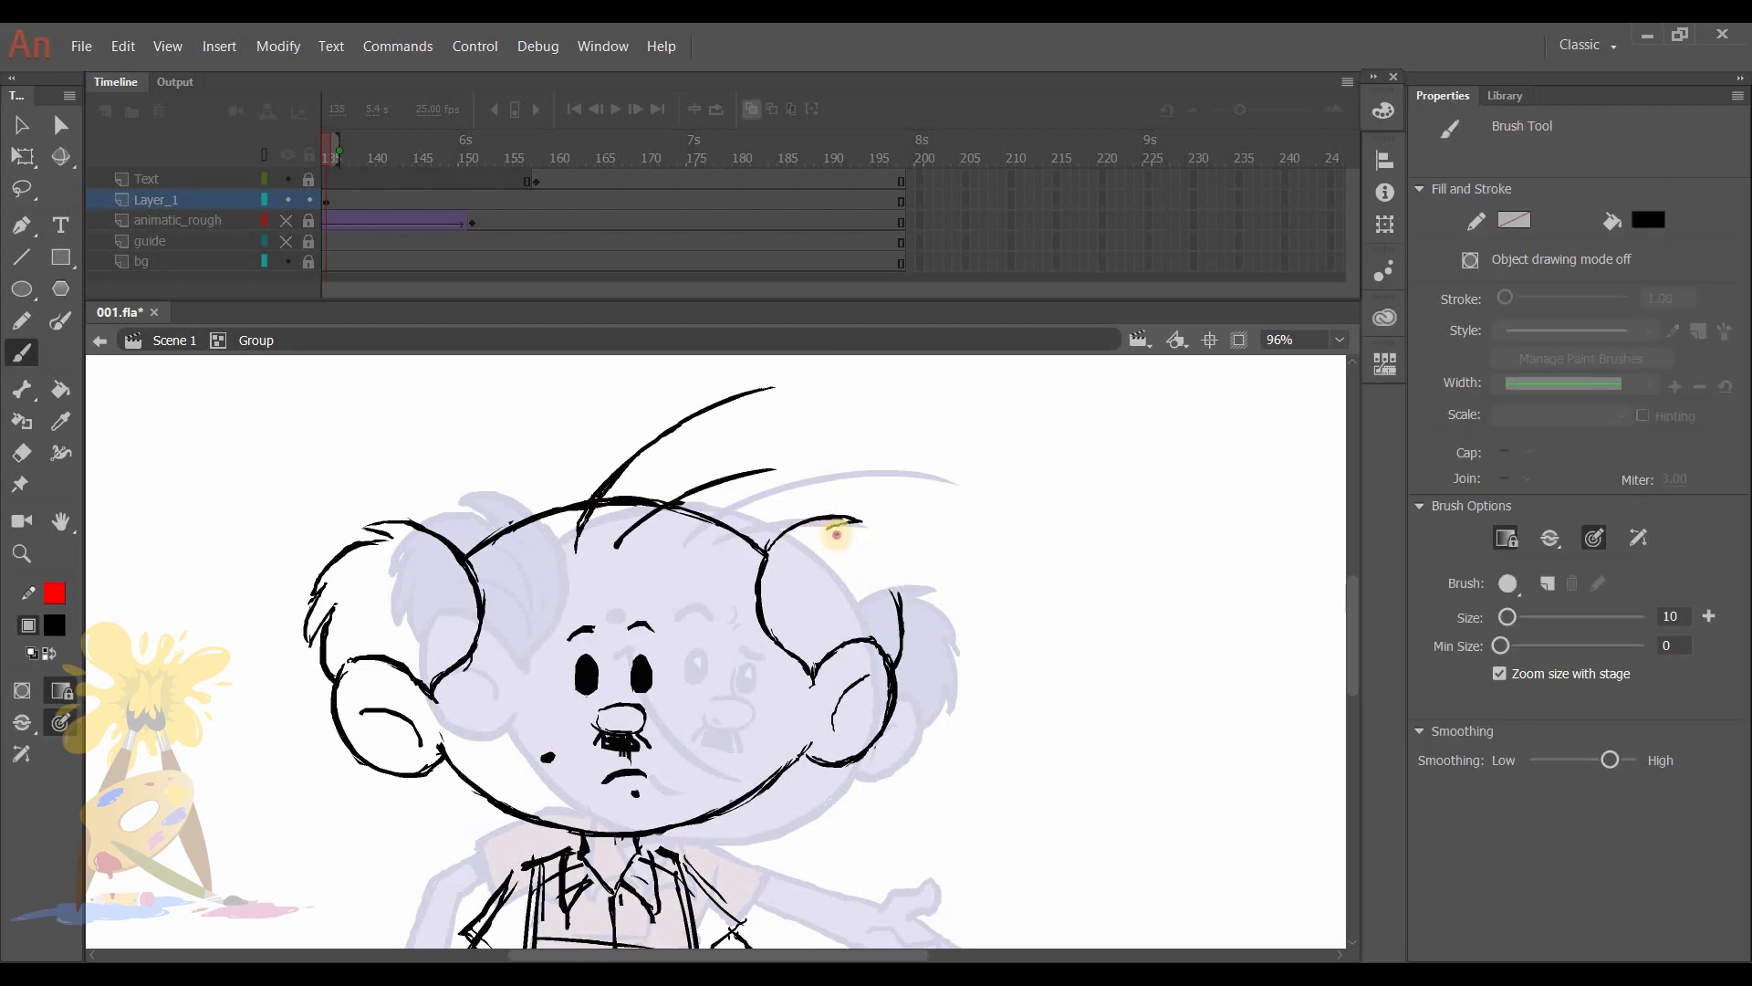
pyautogui.click(21, 453)
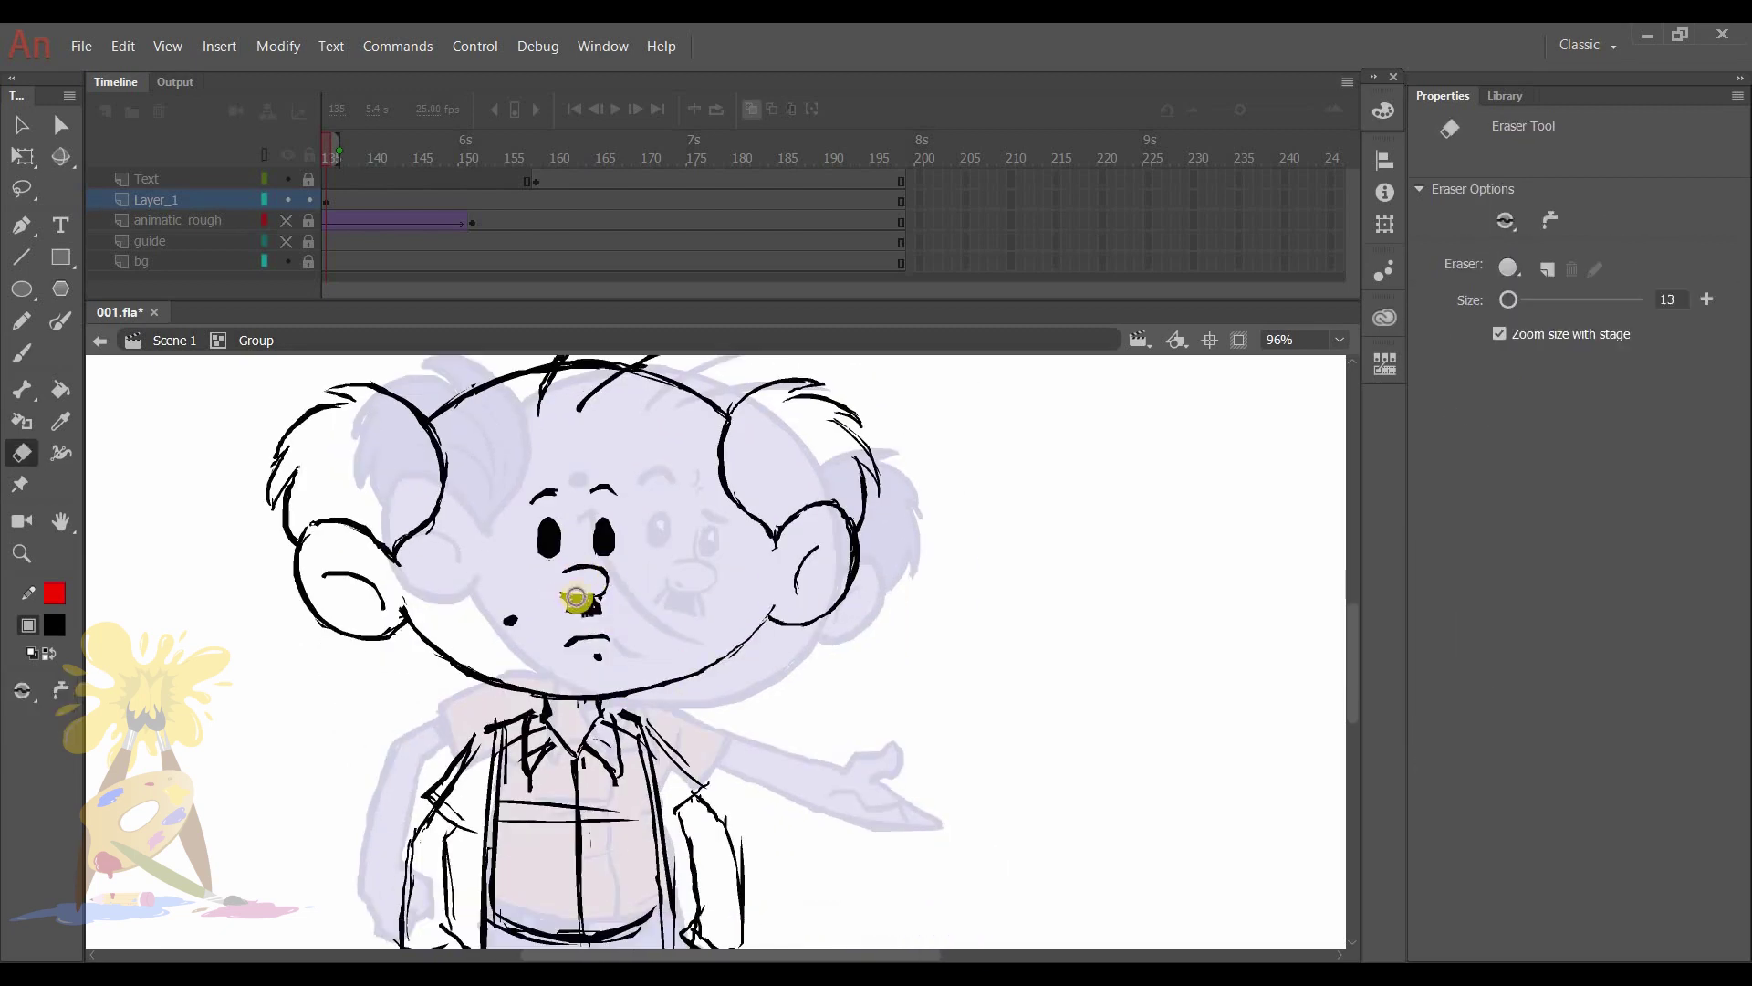
pyautogui.click(21, 352)
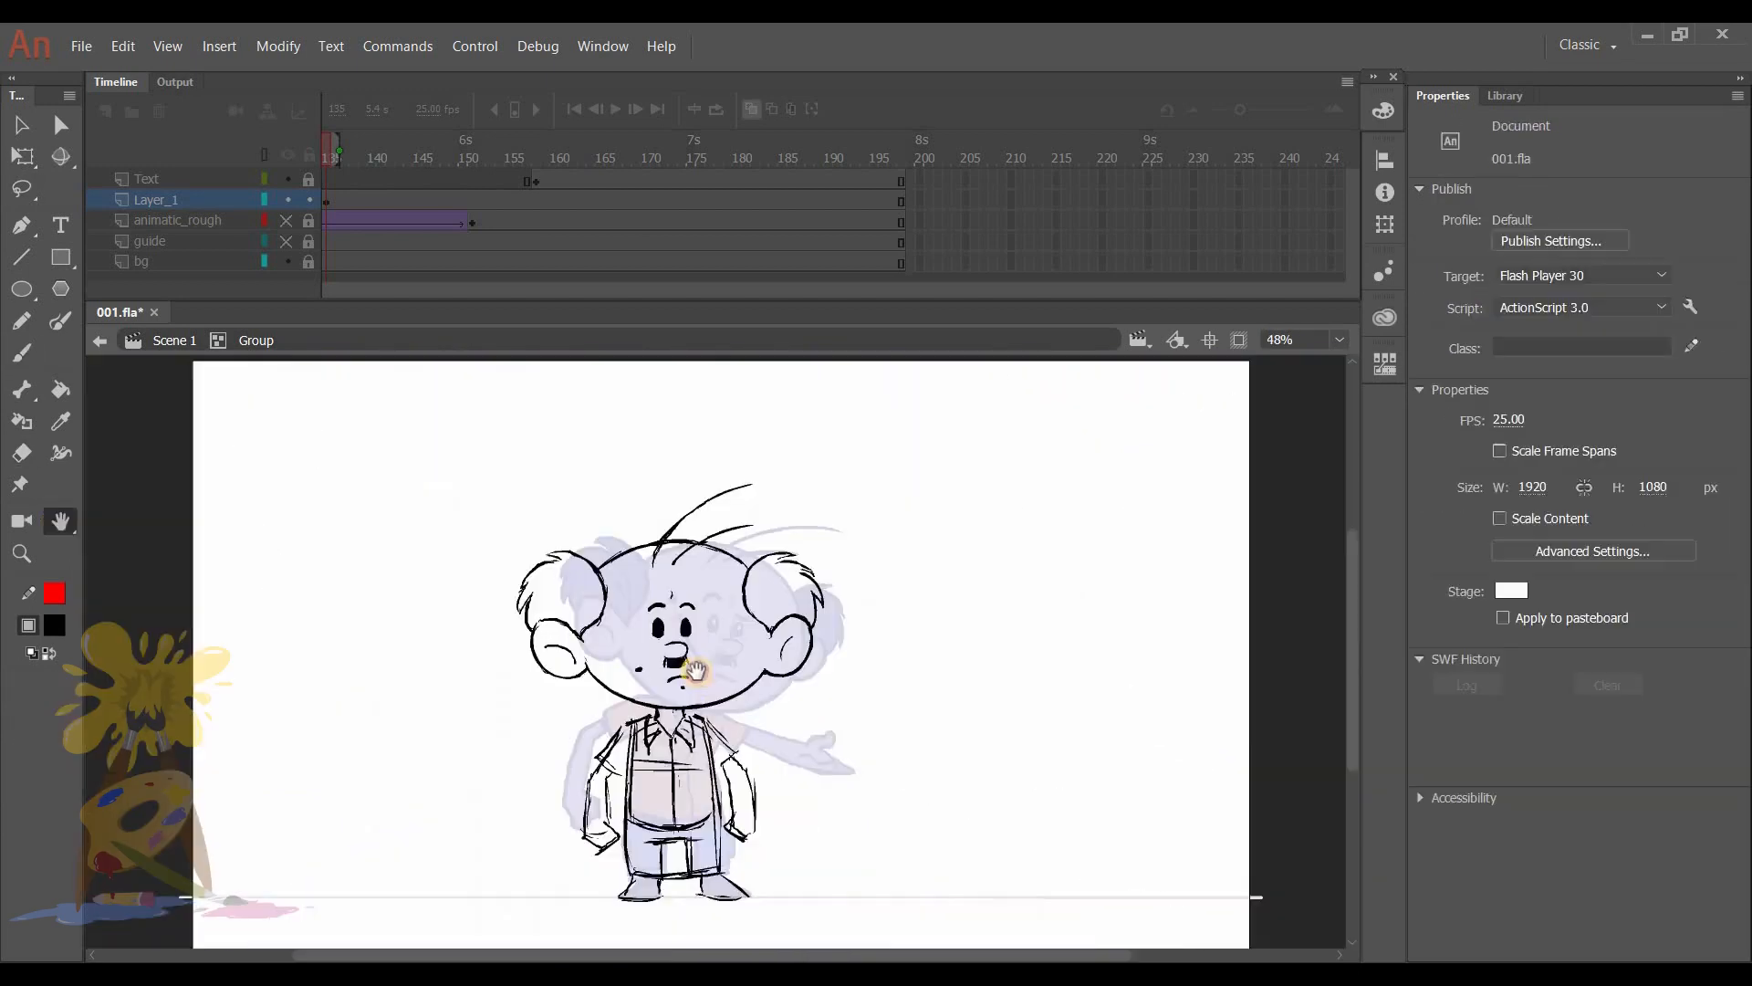
pyautogui.click(21, 452)
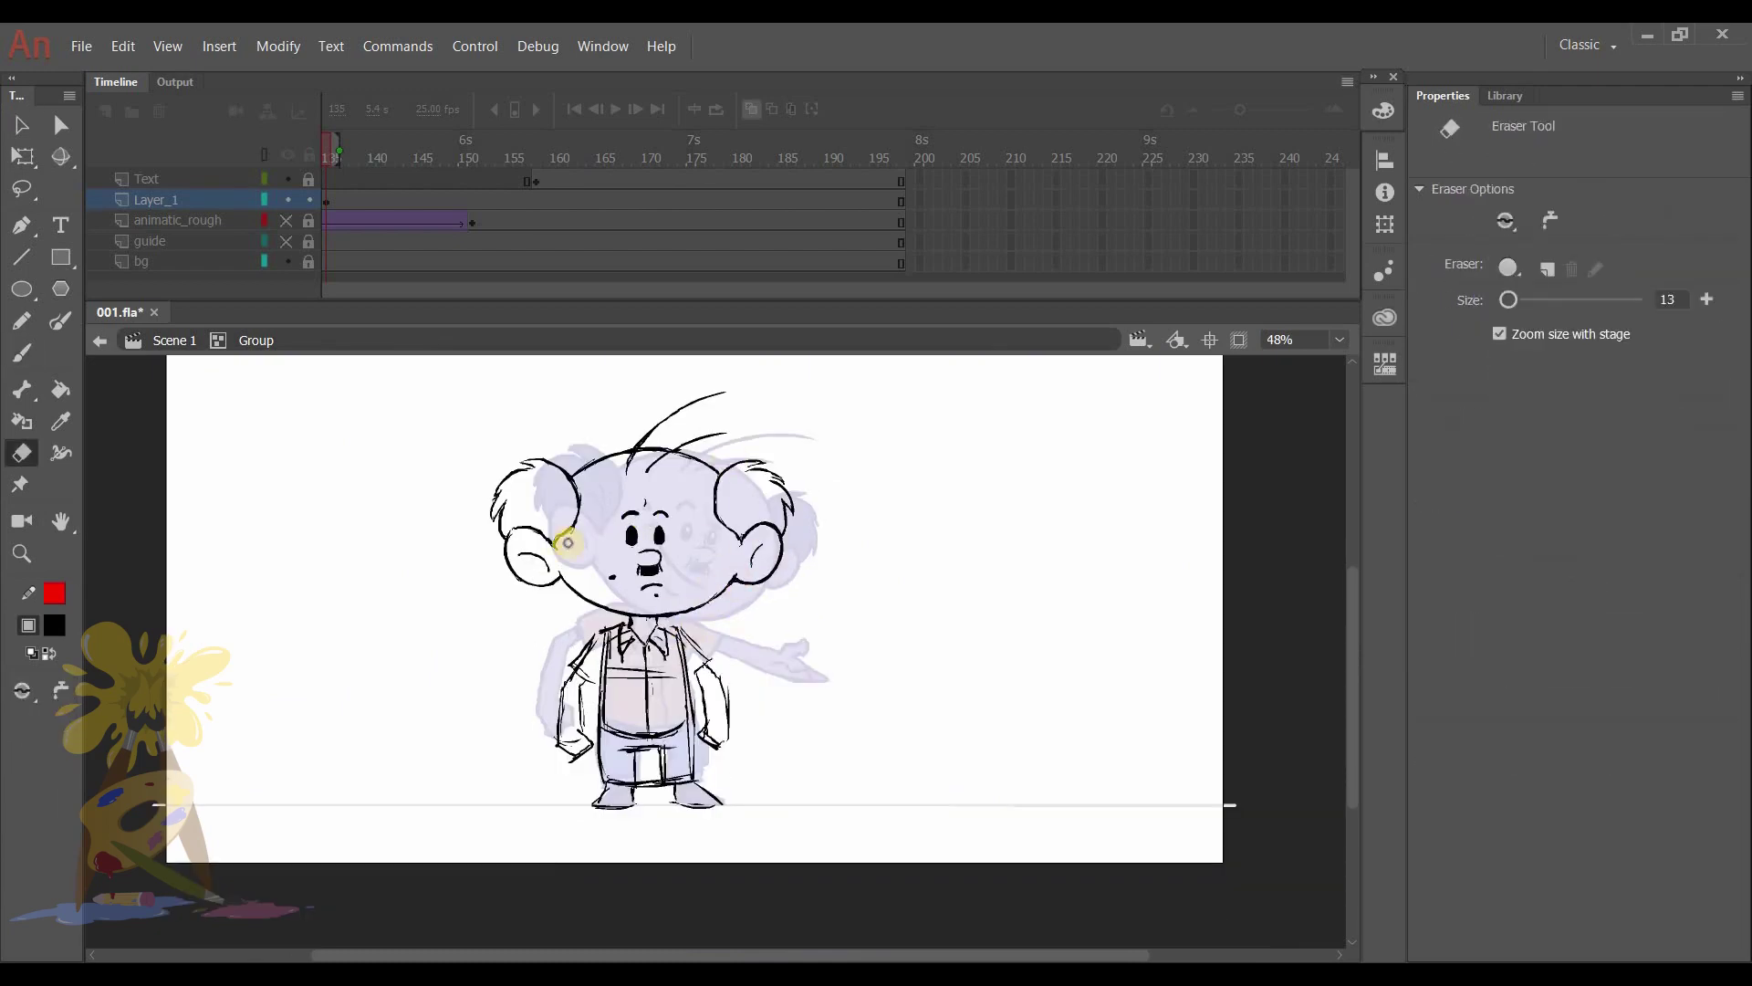
# Sketch shirt, shoe and trouser details, then trace clean outlines over the head.
pyautogui.click(20, 352)
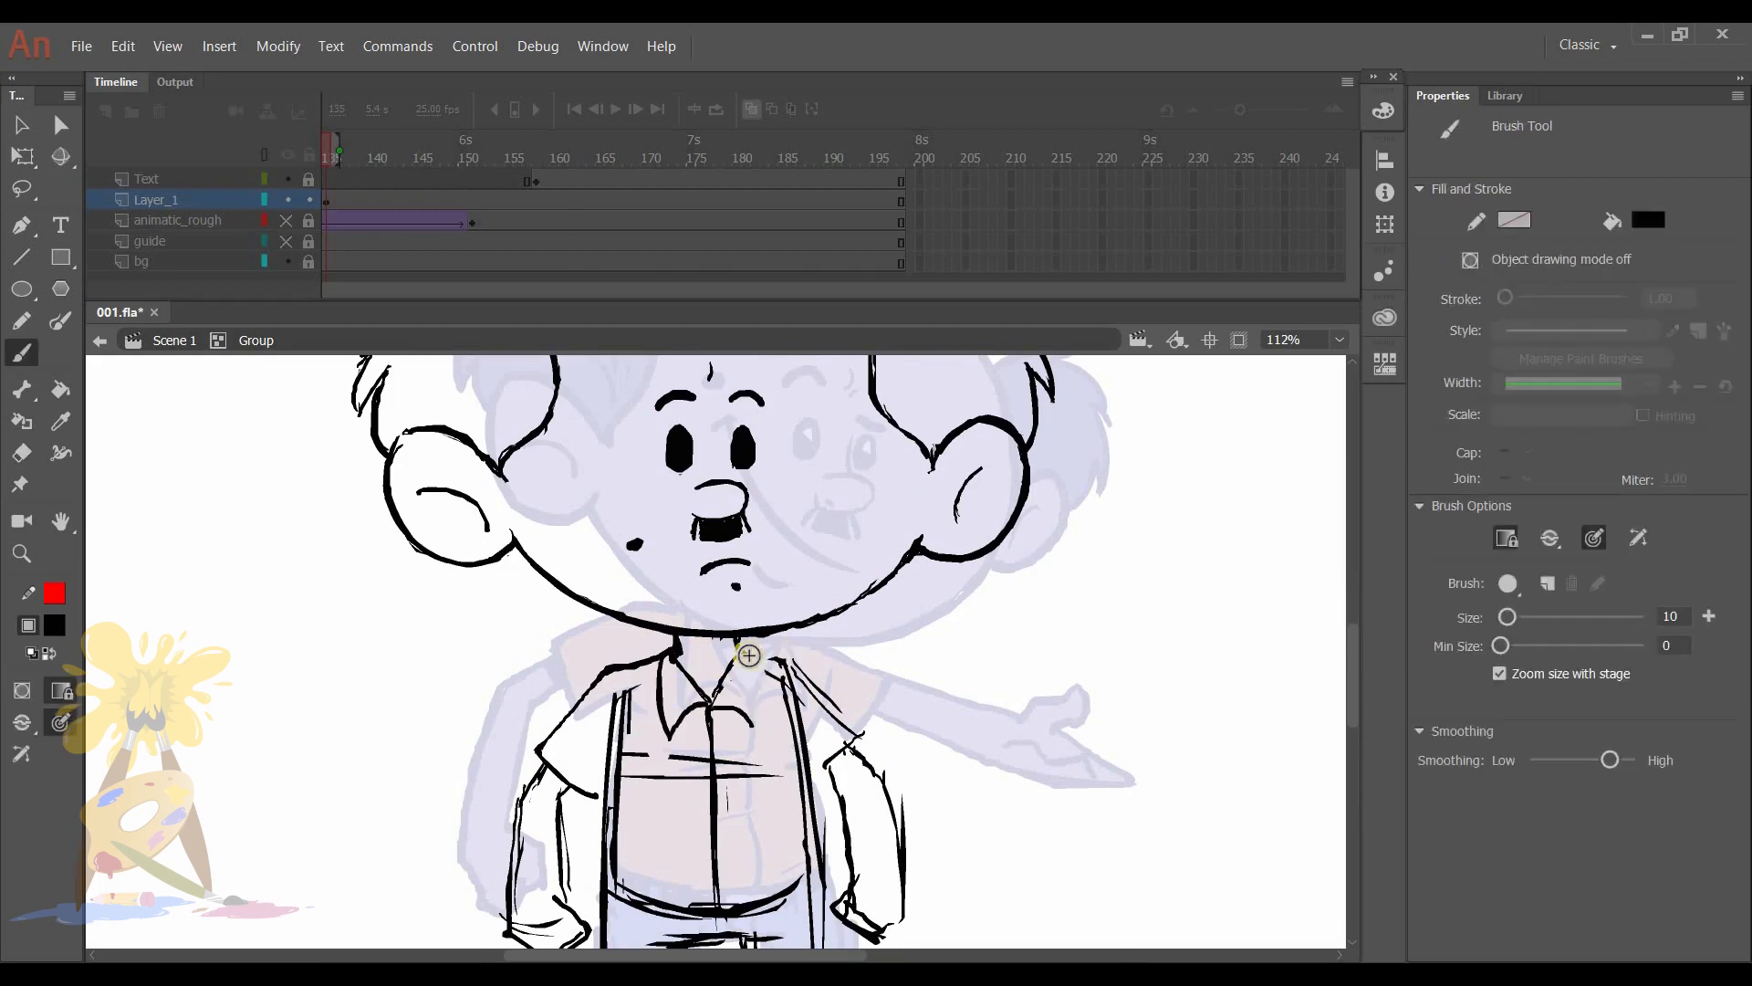
pyautogui.click(21, 452)
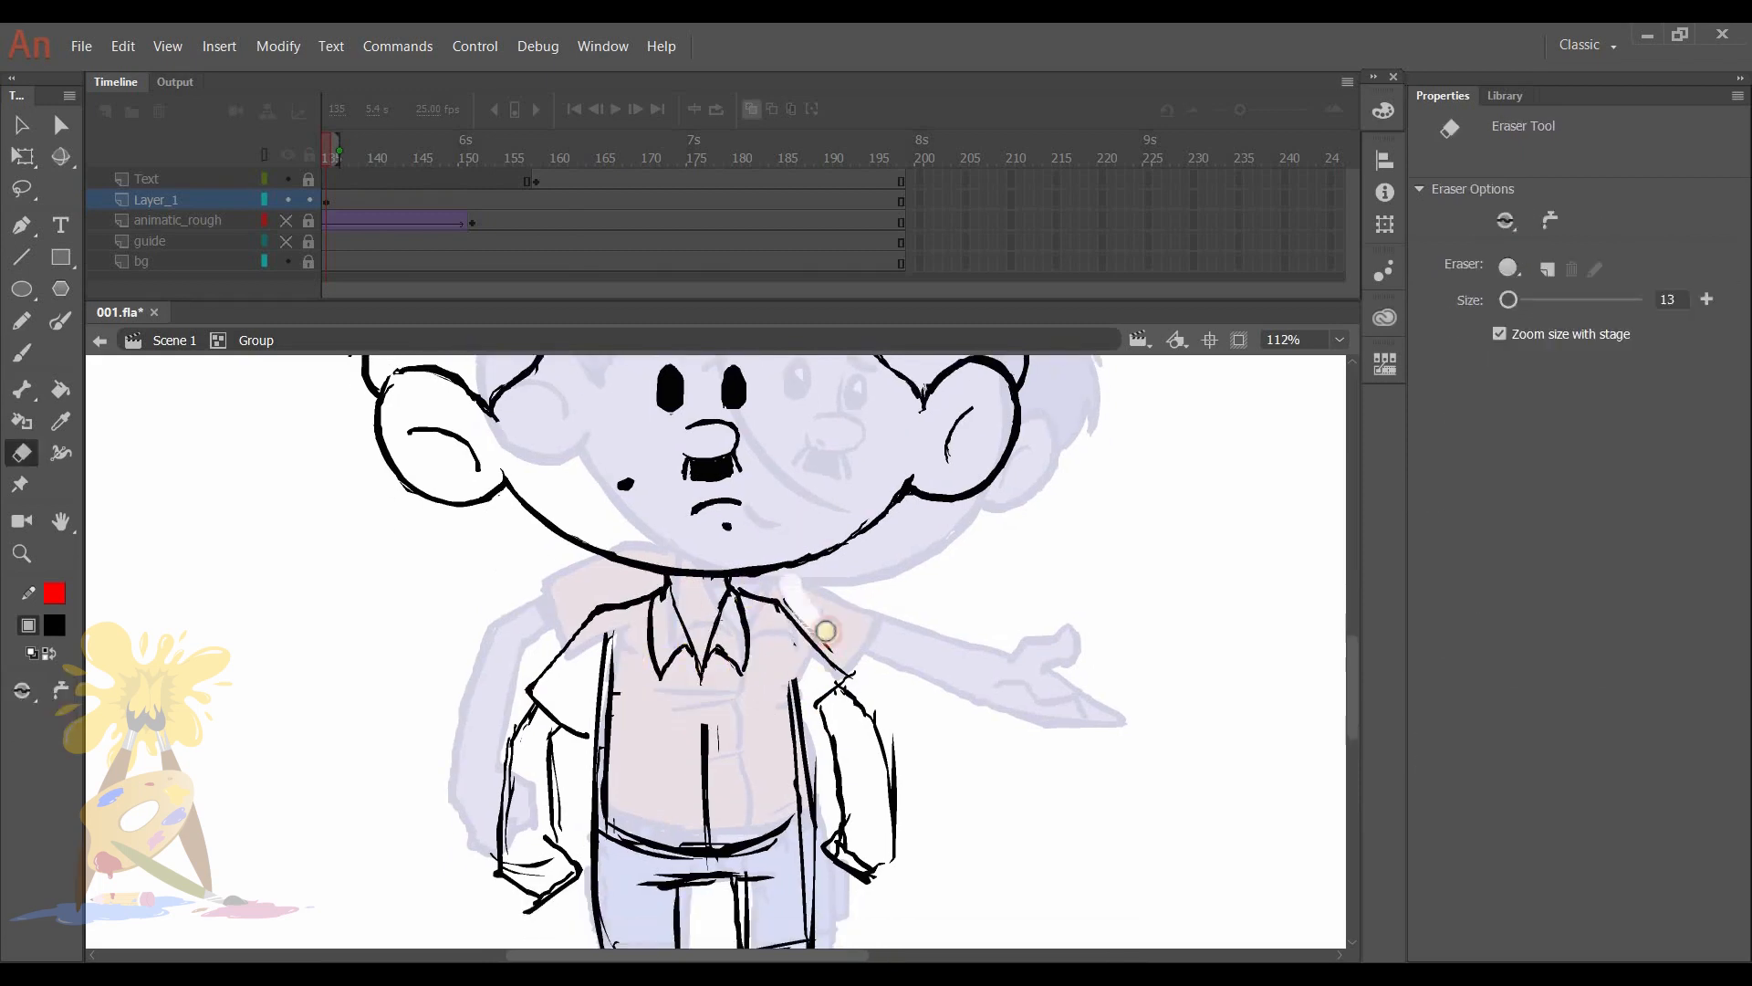
pyautogui.scroll(-3)
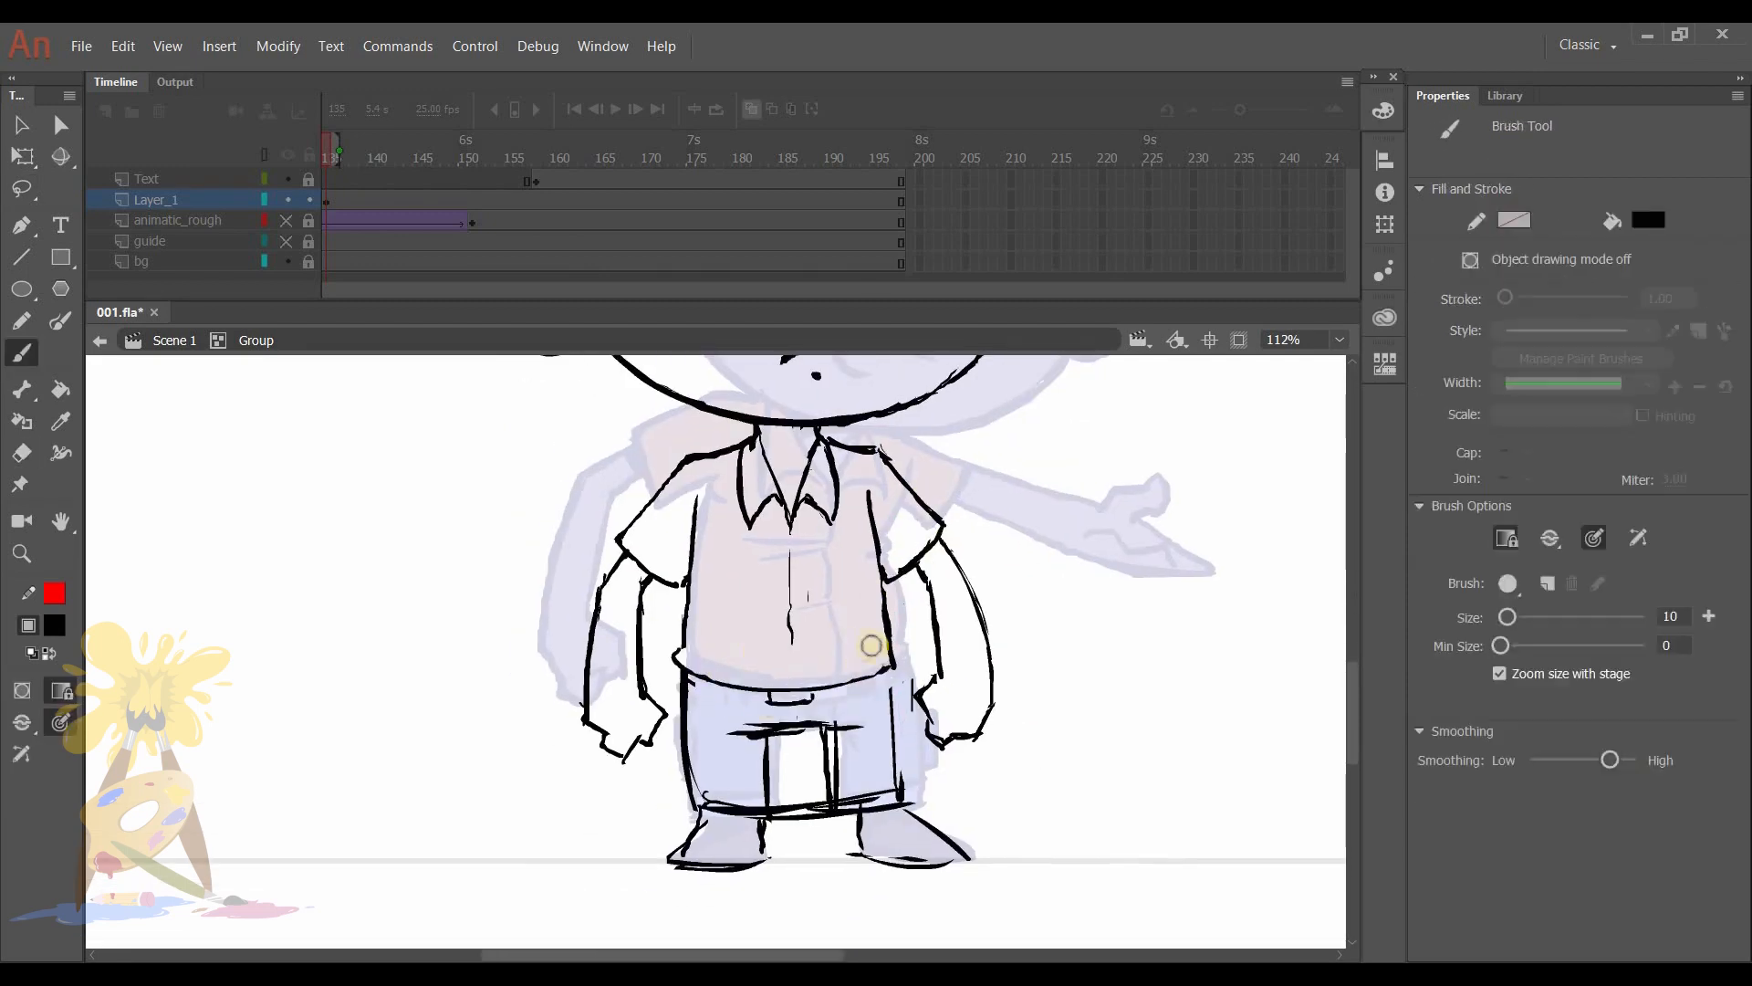
pyautogui.click(21, 453)
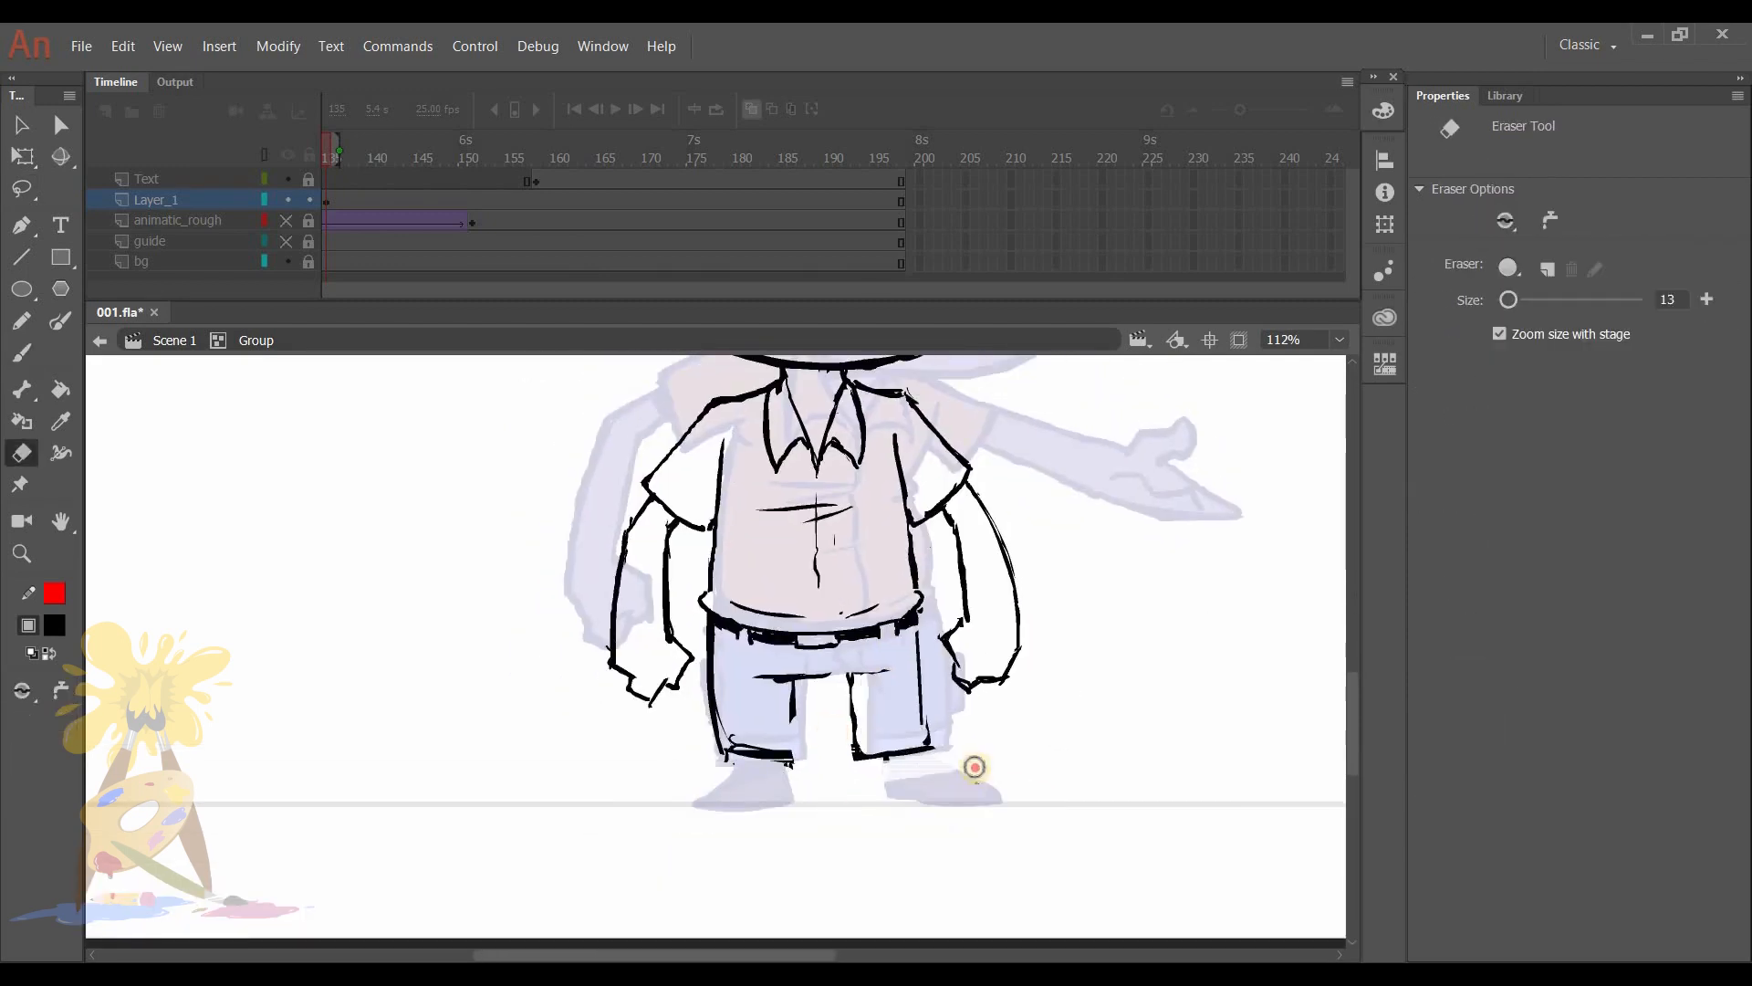
pyautogui.click(21, 354)
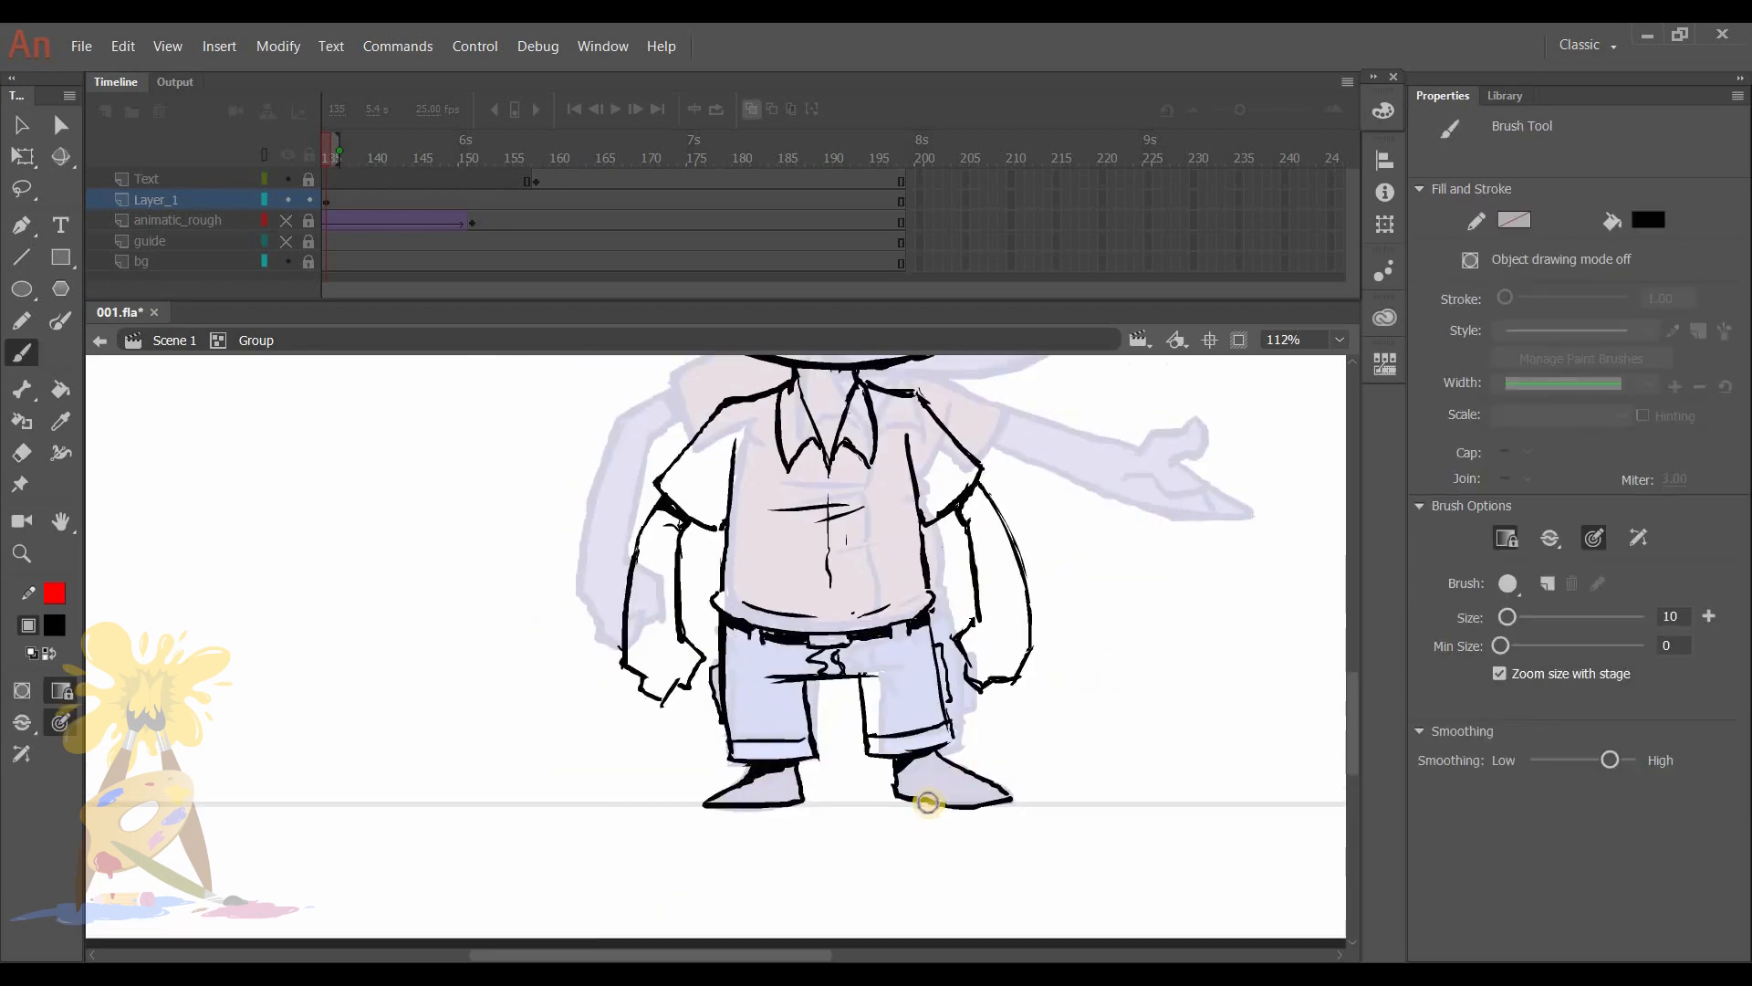
pyautogui.click(21, 452)
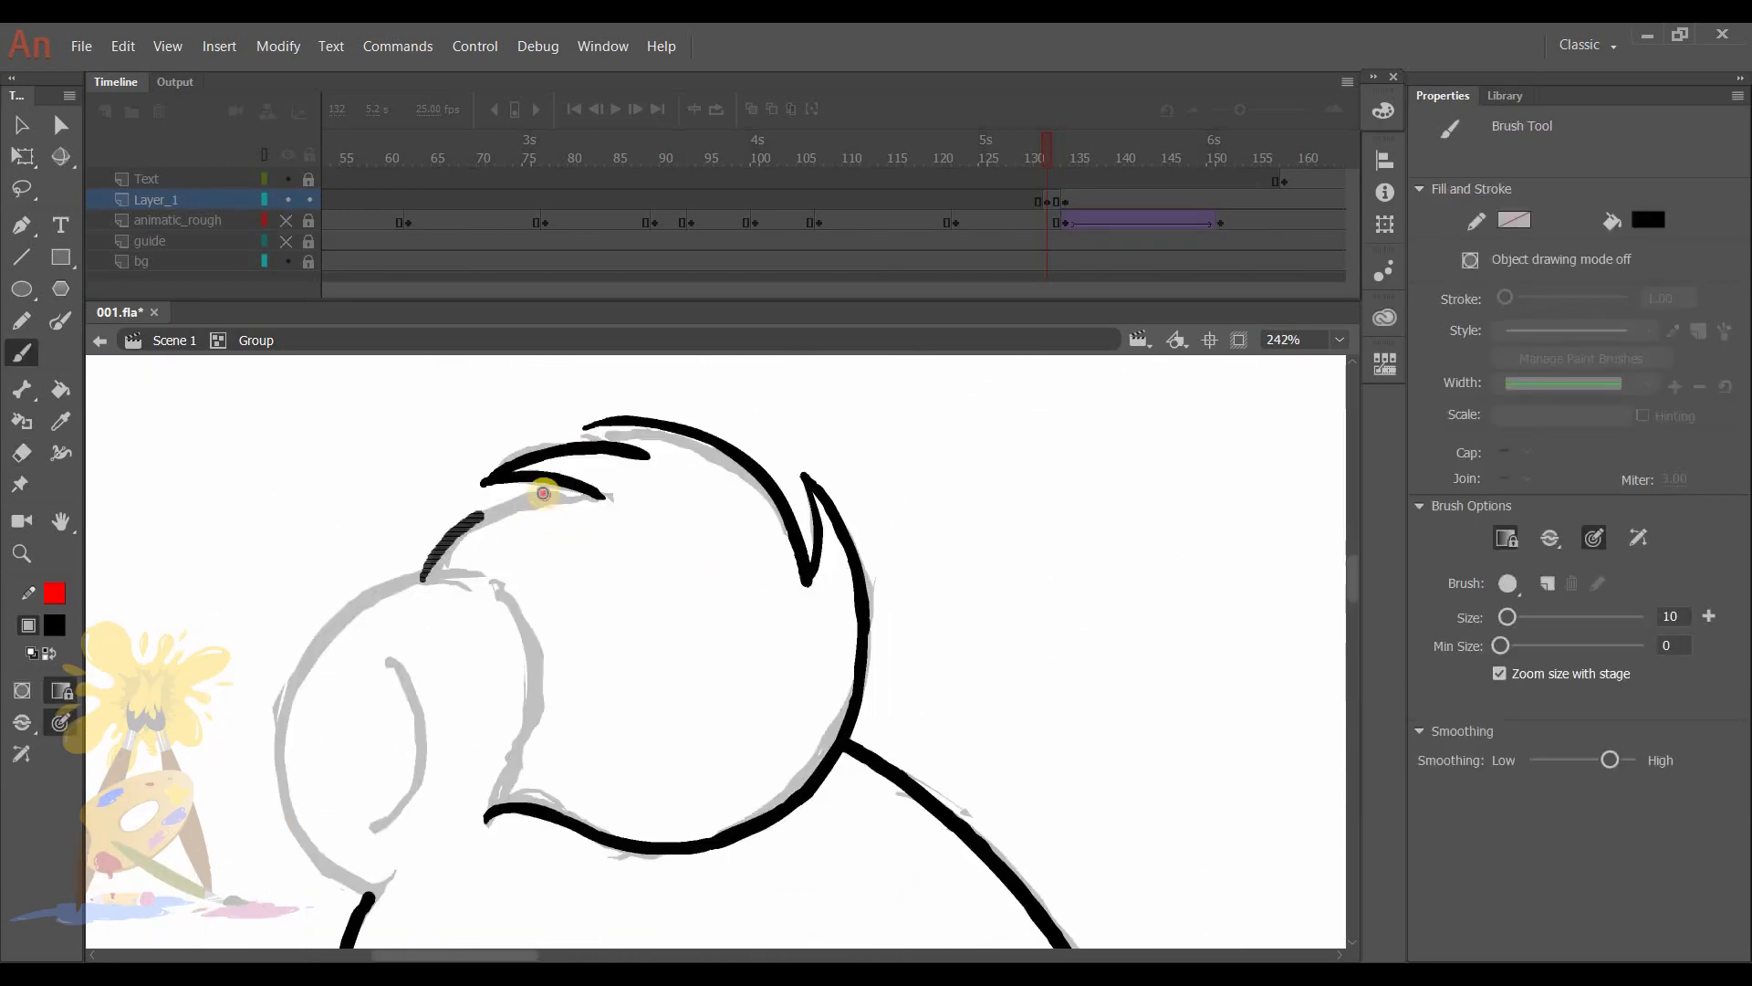
# Ink the trouser lines, close gaps and fill shirt orange, jeans blue and skin.
pyautogui.click(1305, 338)
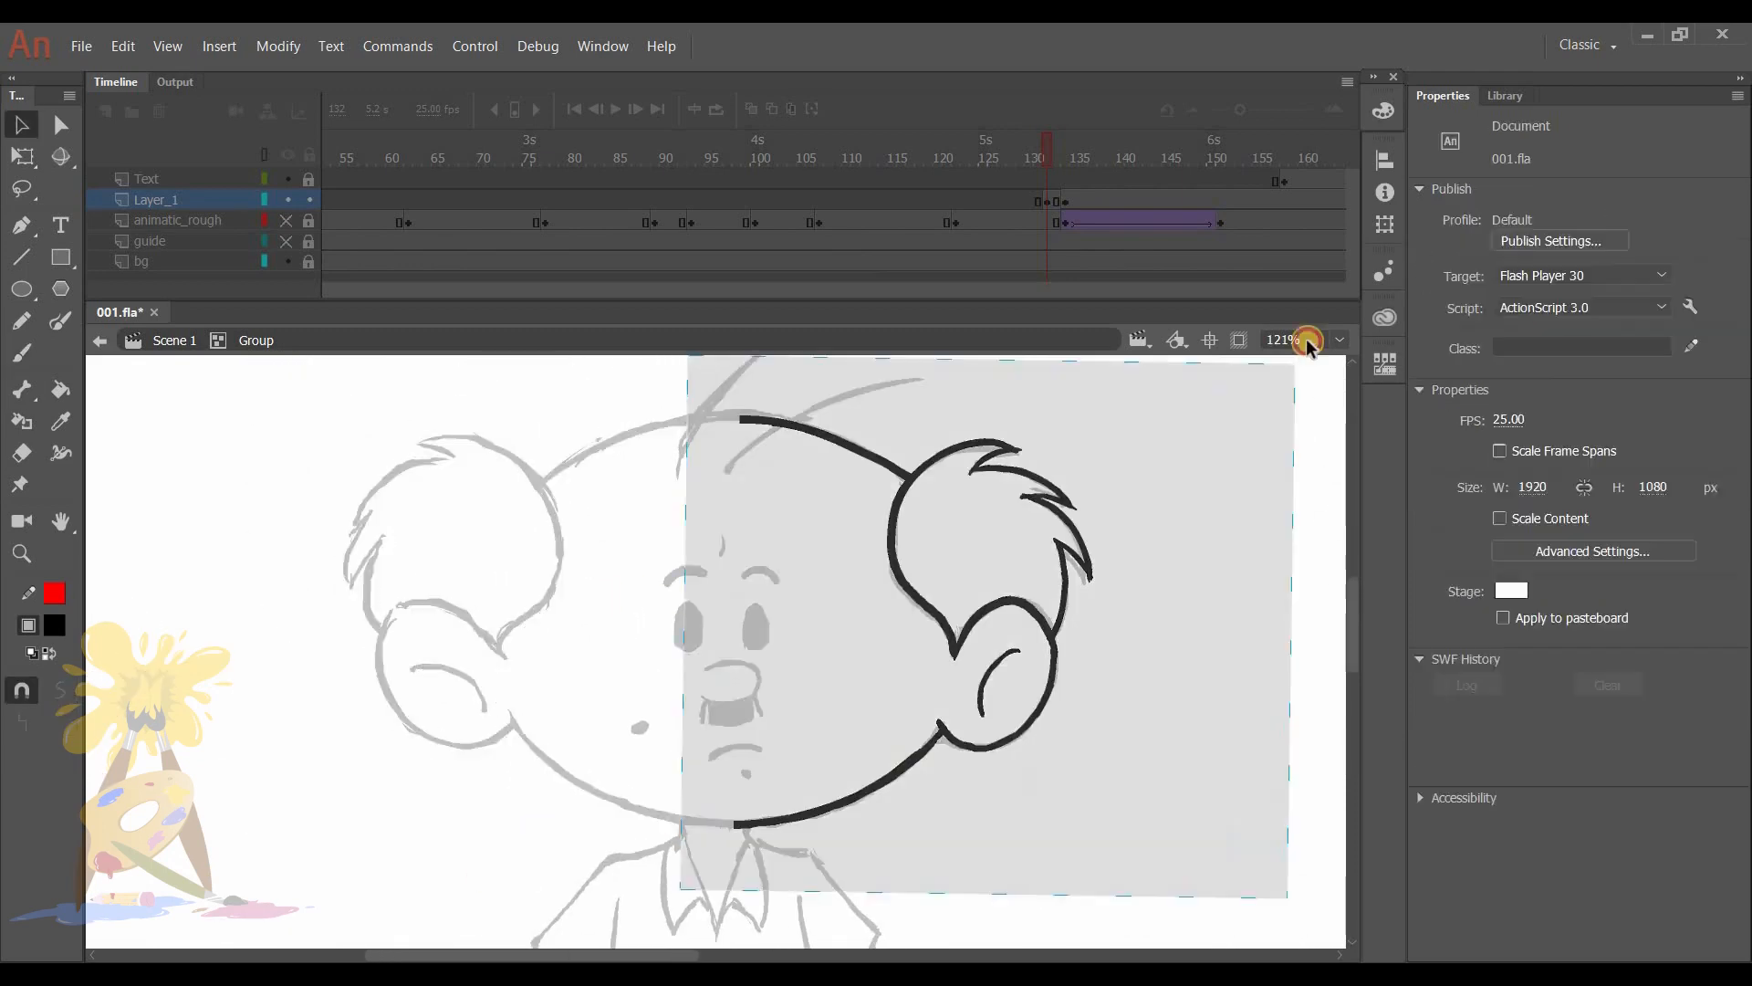
pyautogui.click(21, 352)
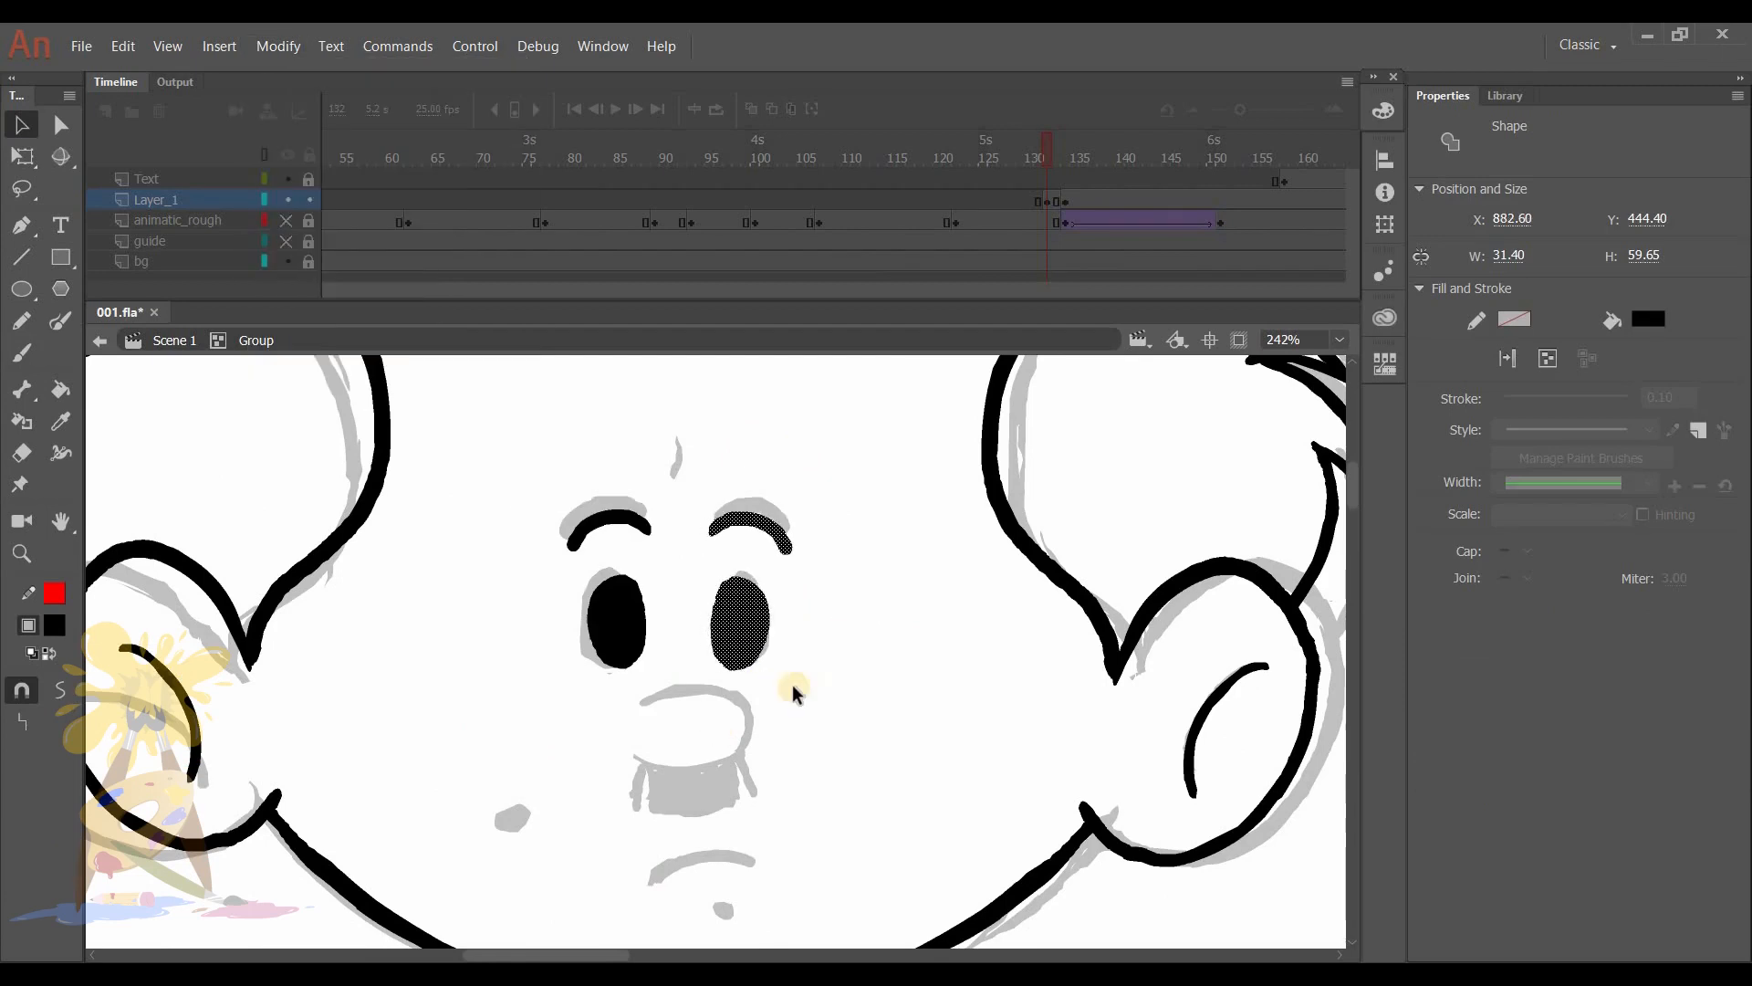
pyautogui.click(20, 352)
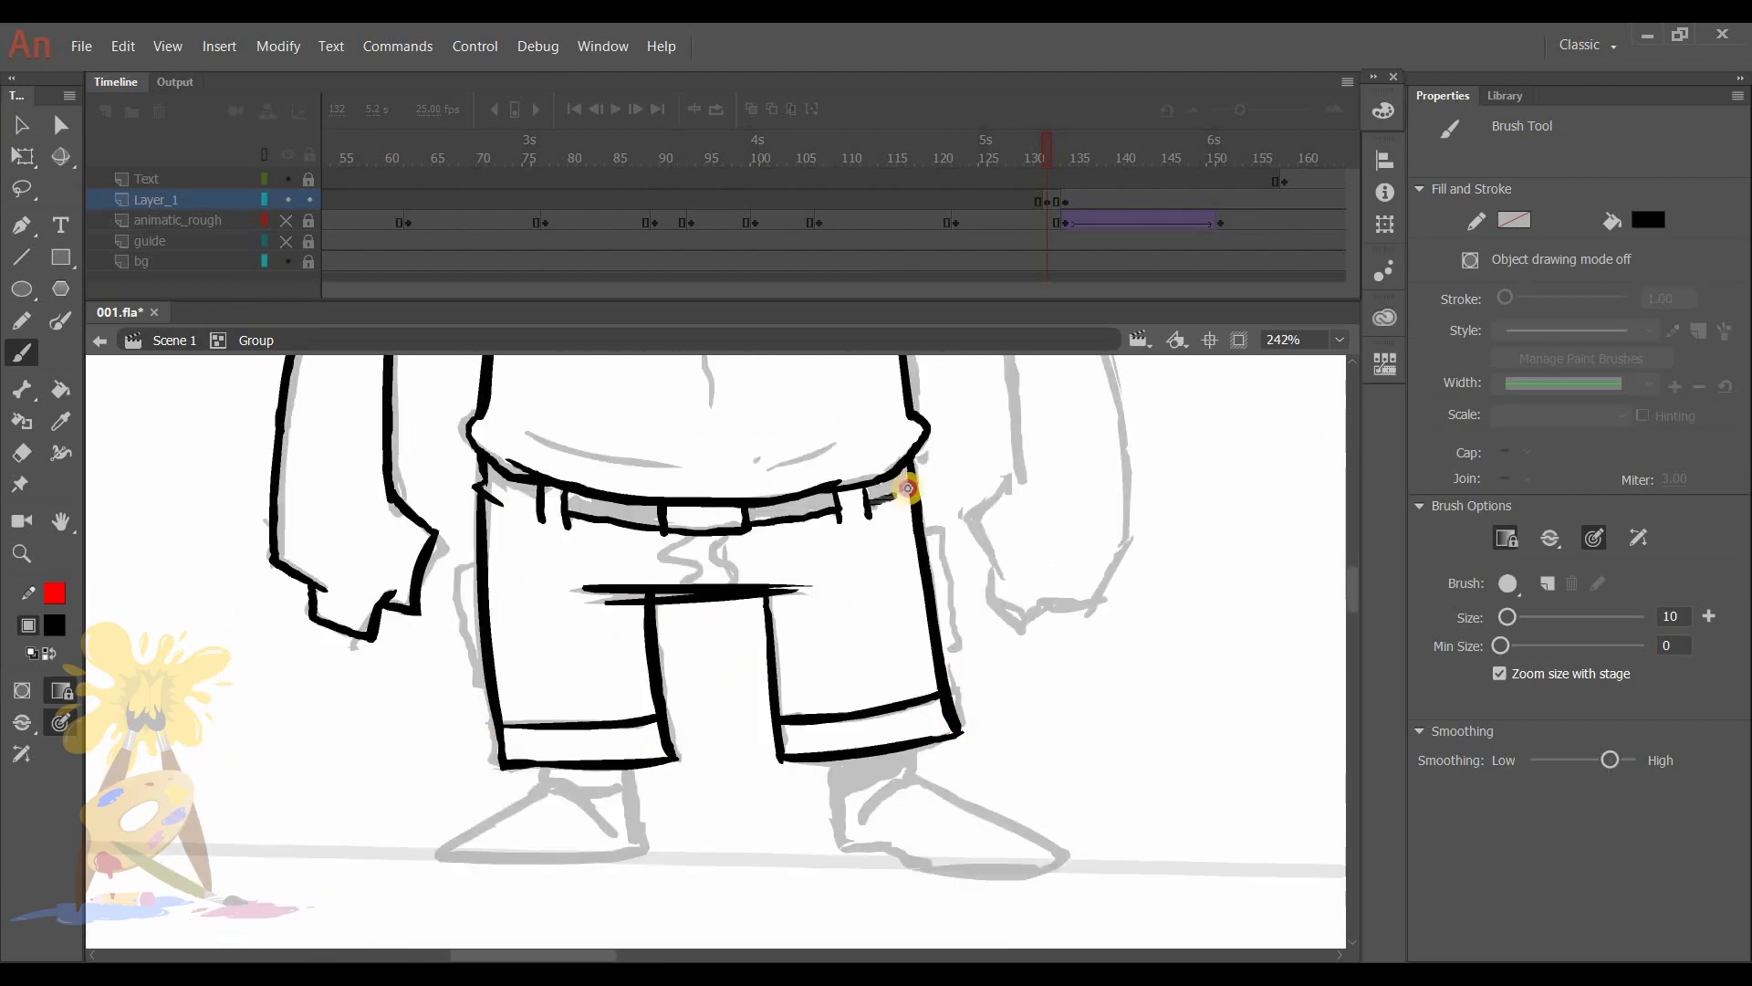
pyautogui.click(21, 453)
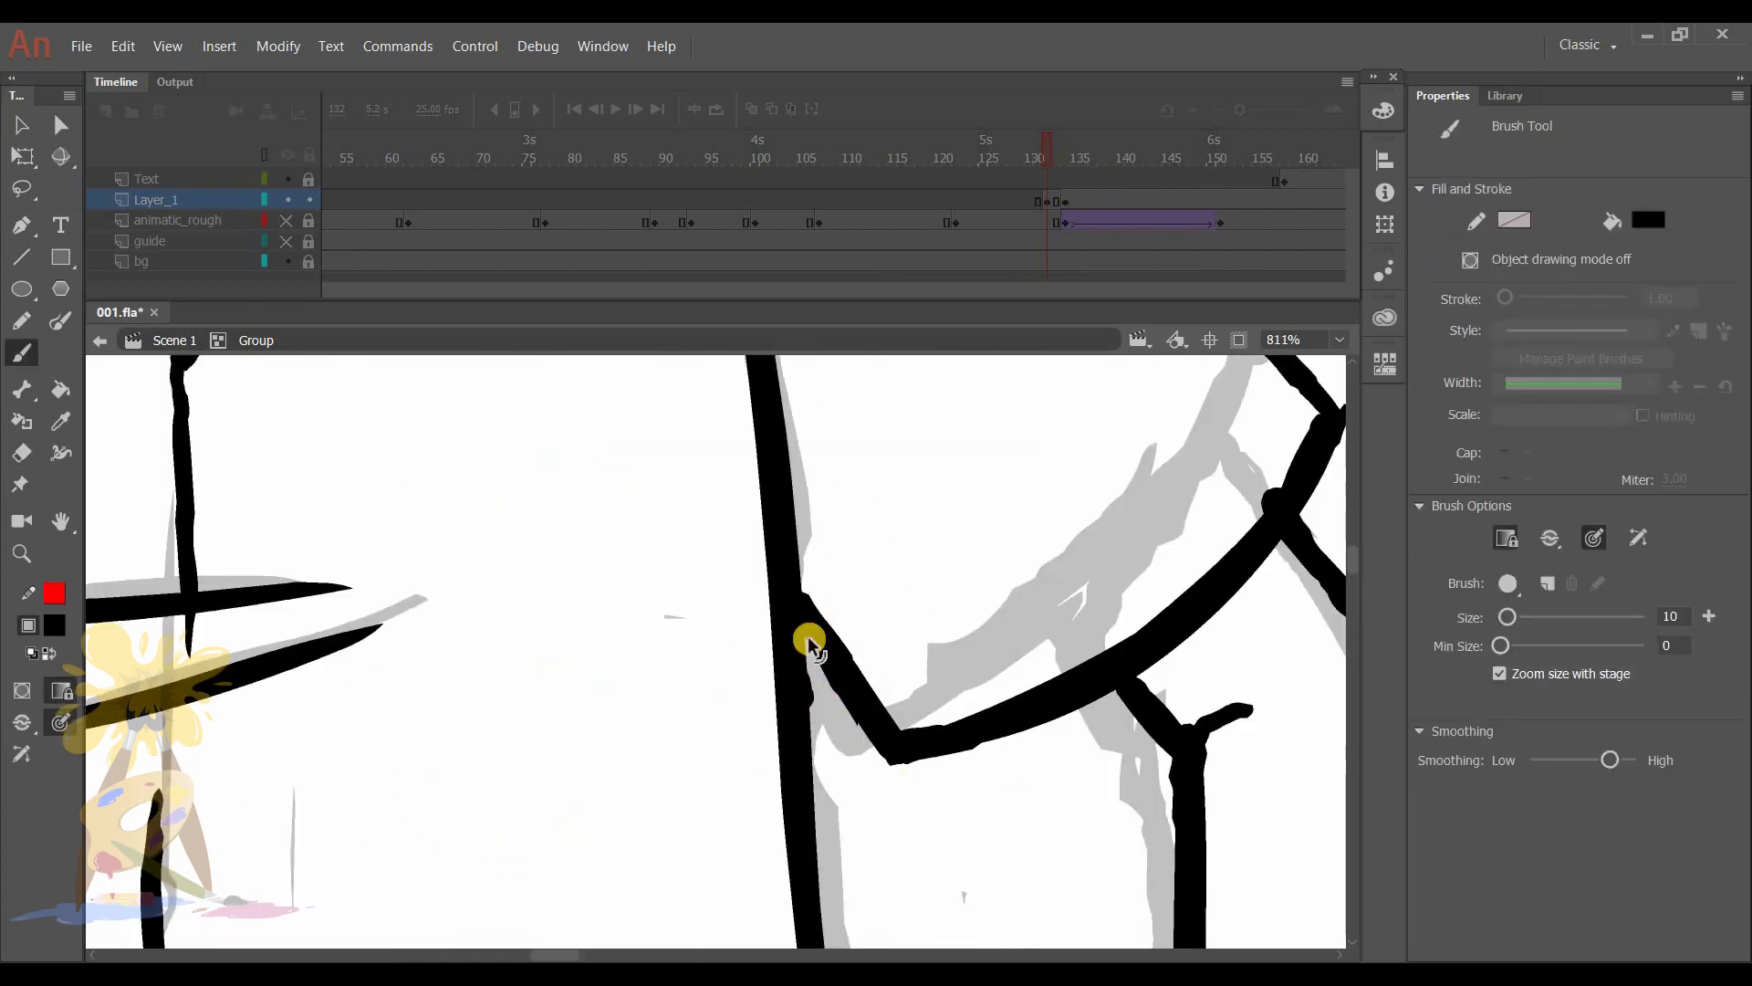
pyautogui.click(21, 452)
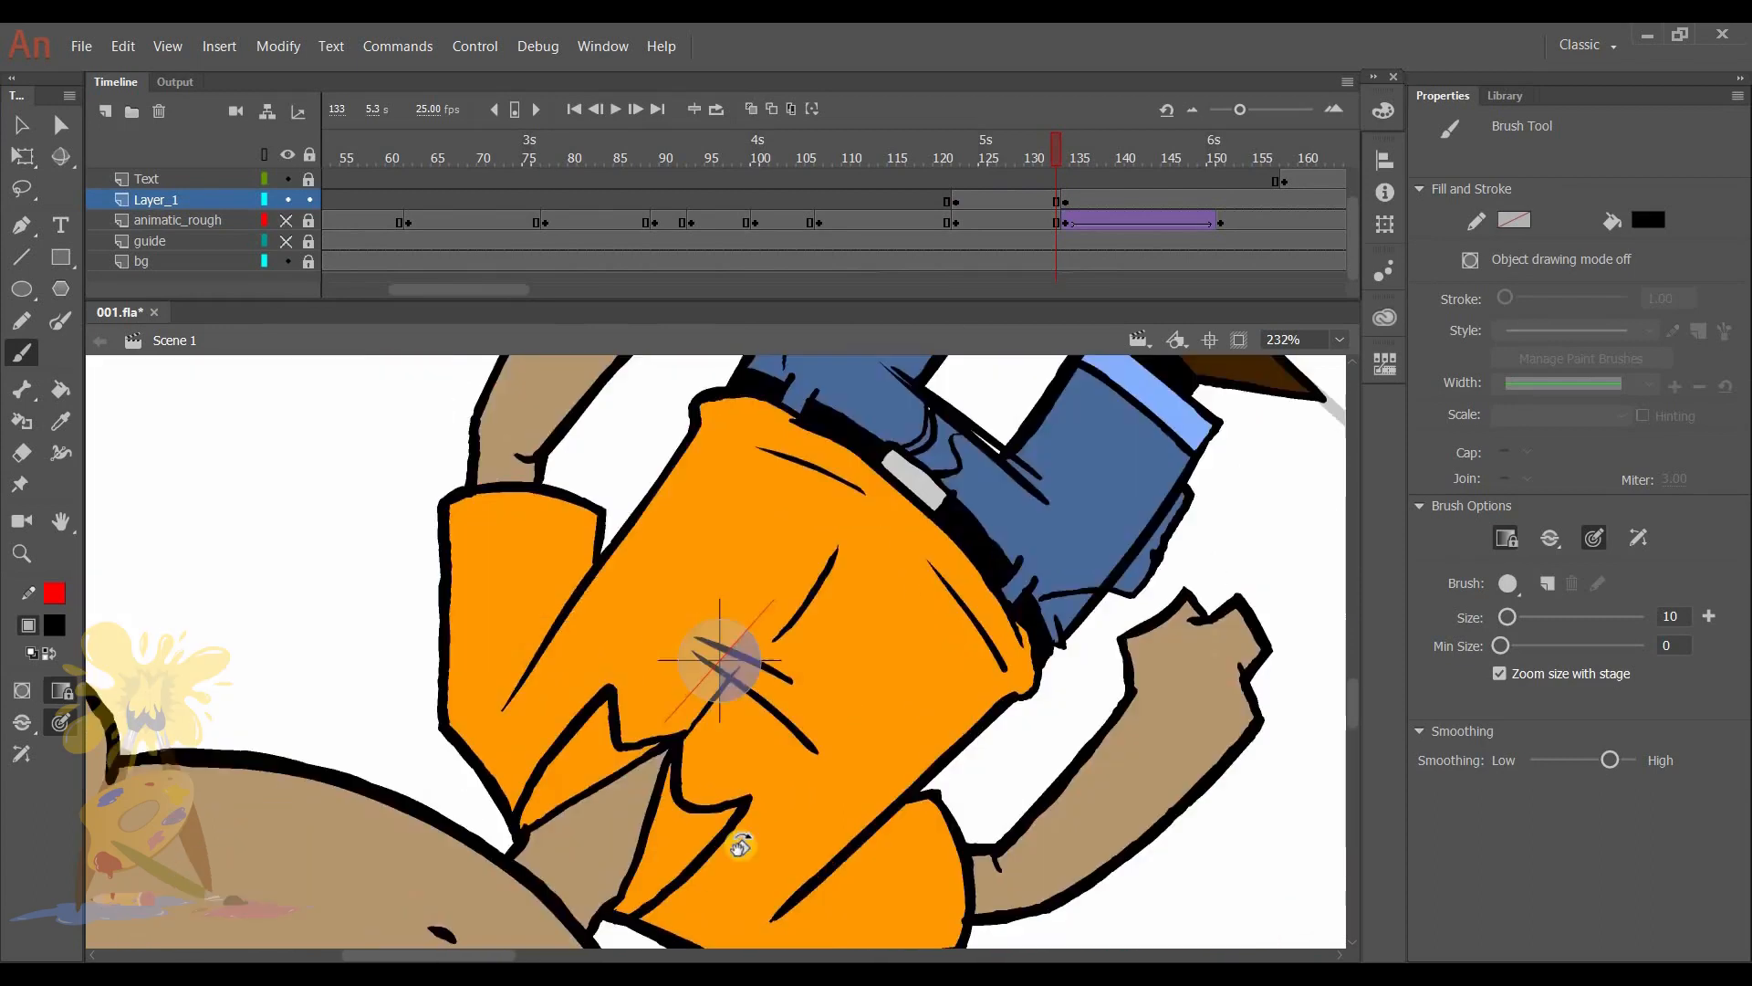
pyautogui.click(754, 156)
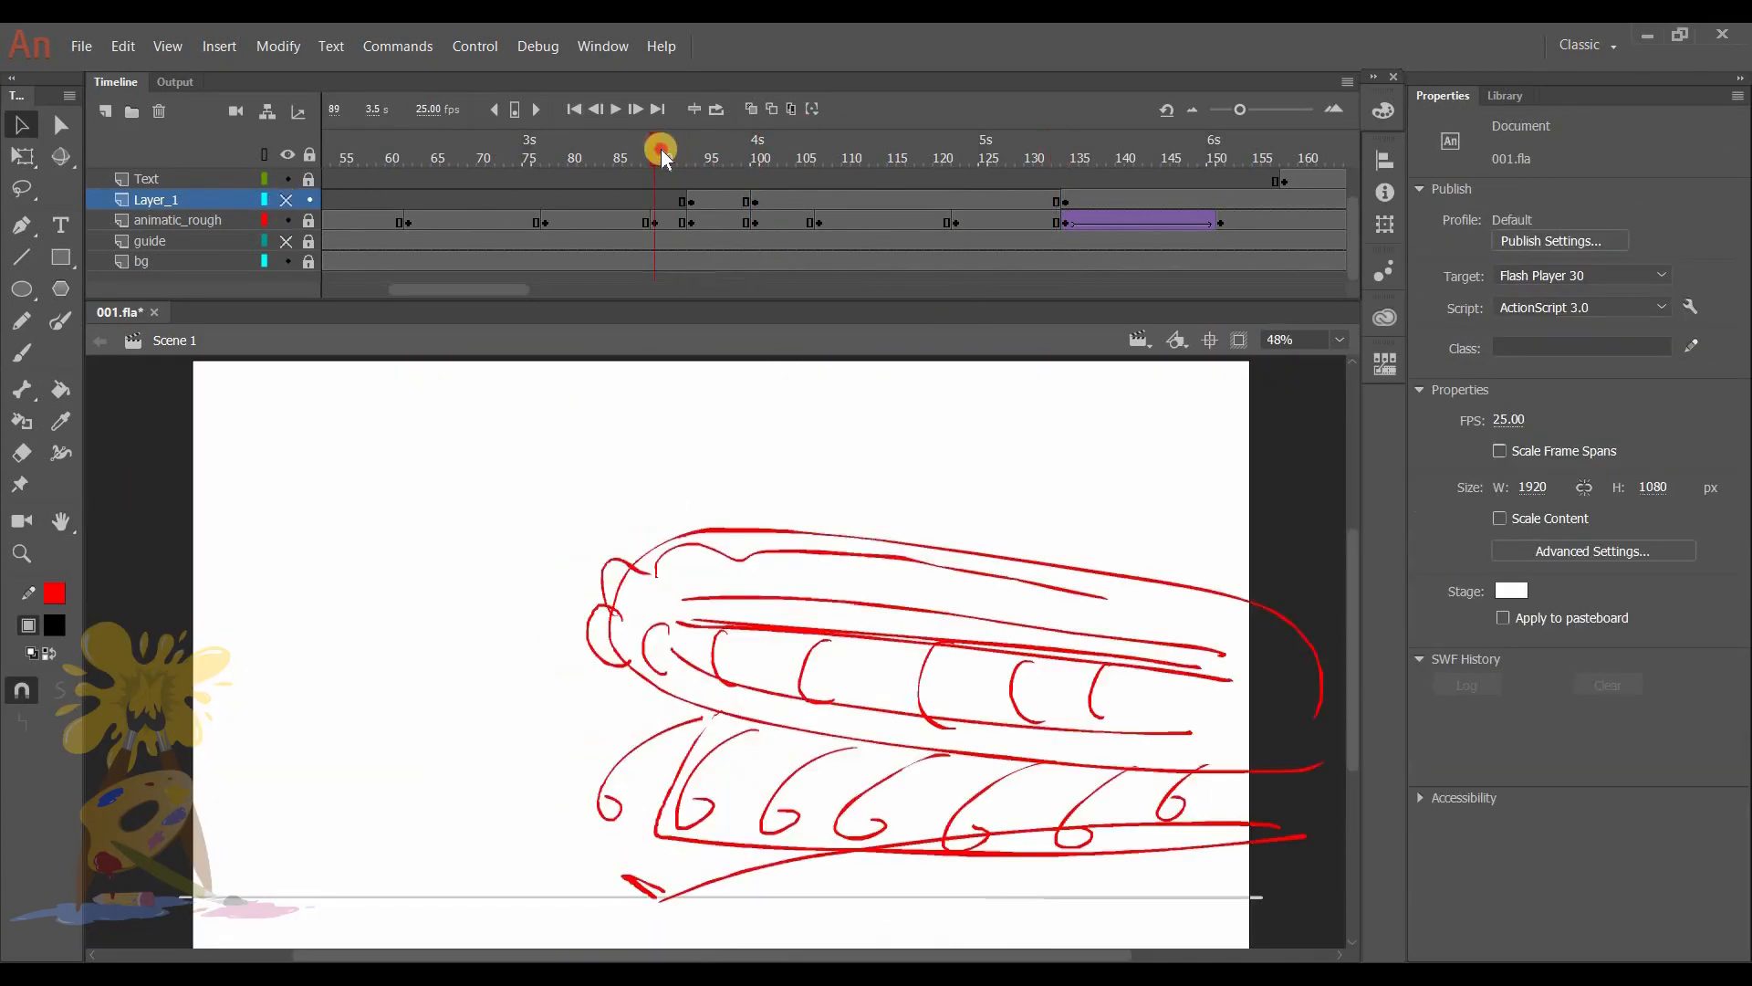
# At frame 100 draw a grinning mouth, fill the skin brown and key a new pose at 107.
pyautogui.click(754, 156)
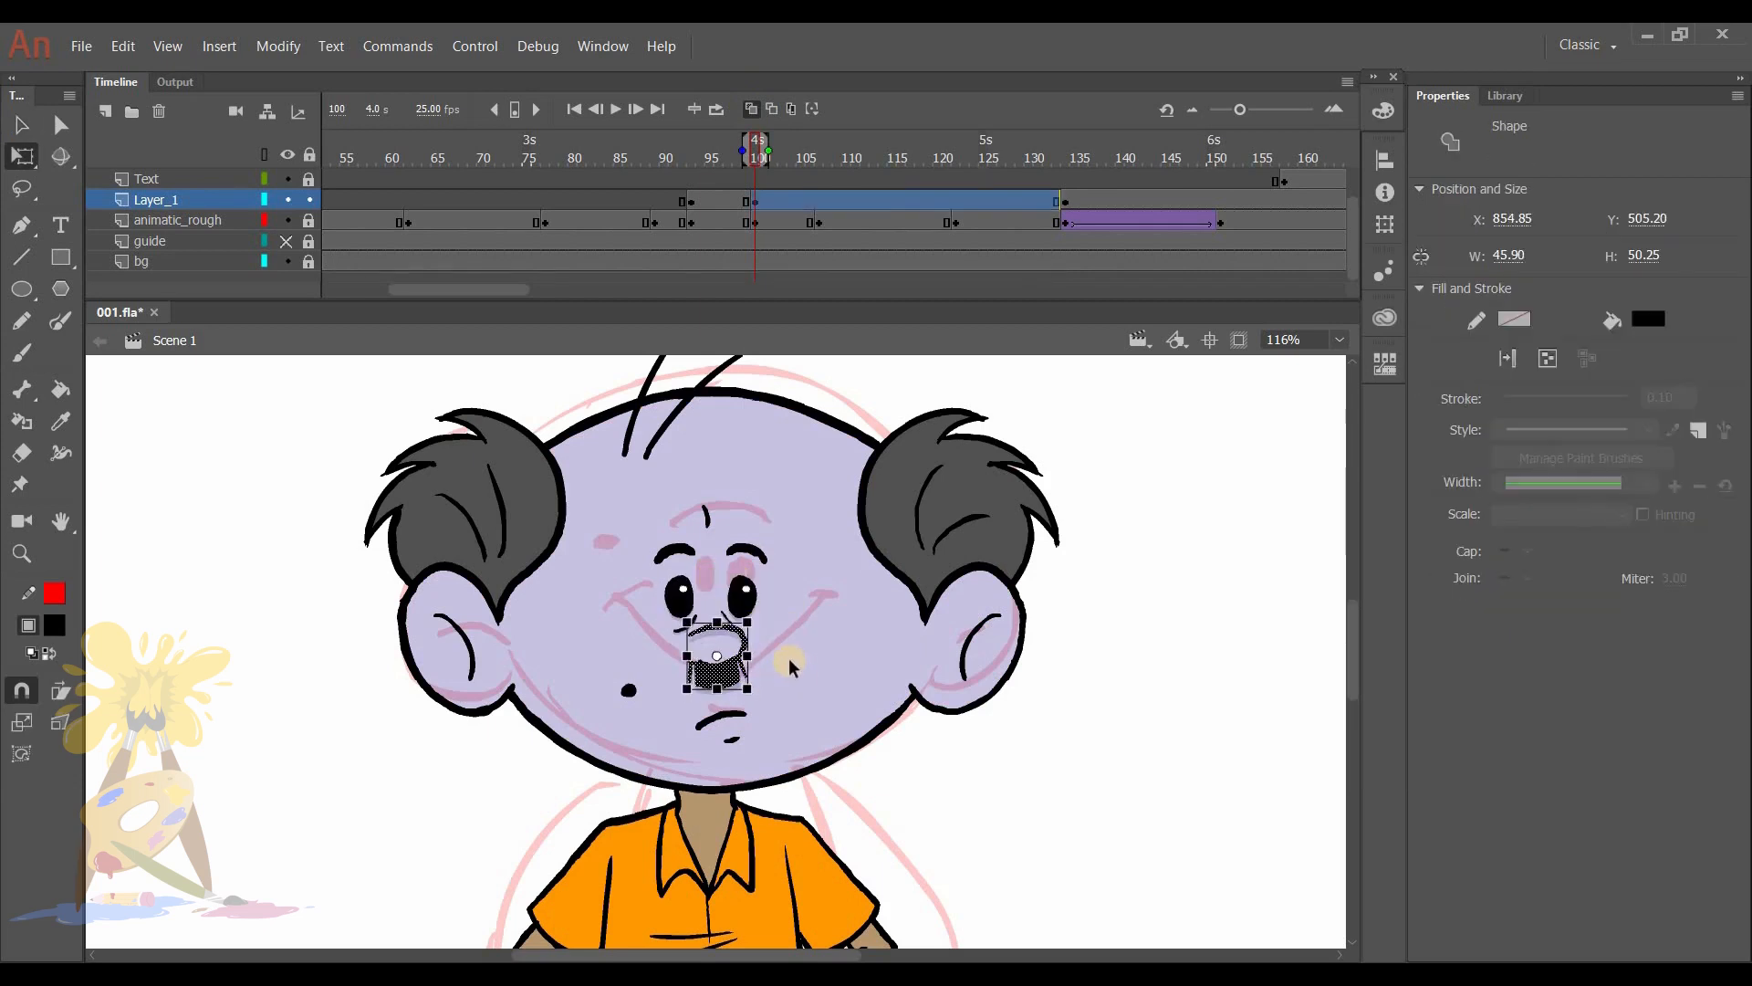
pyautogui.click(21, 353)
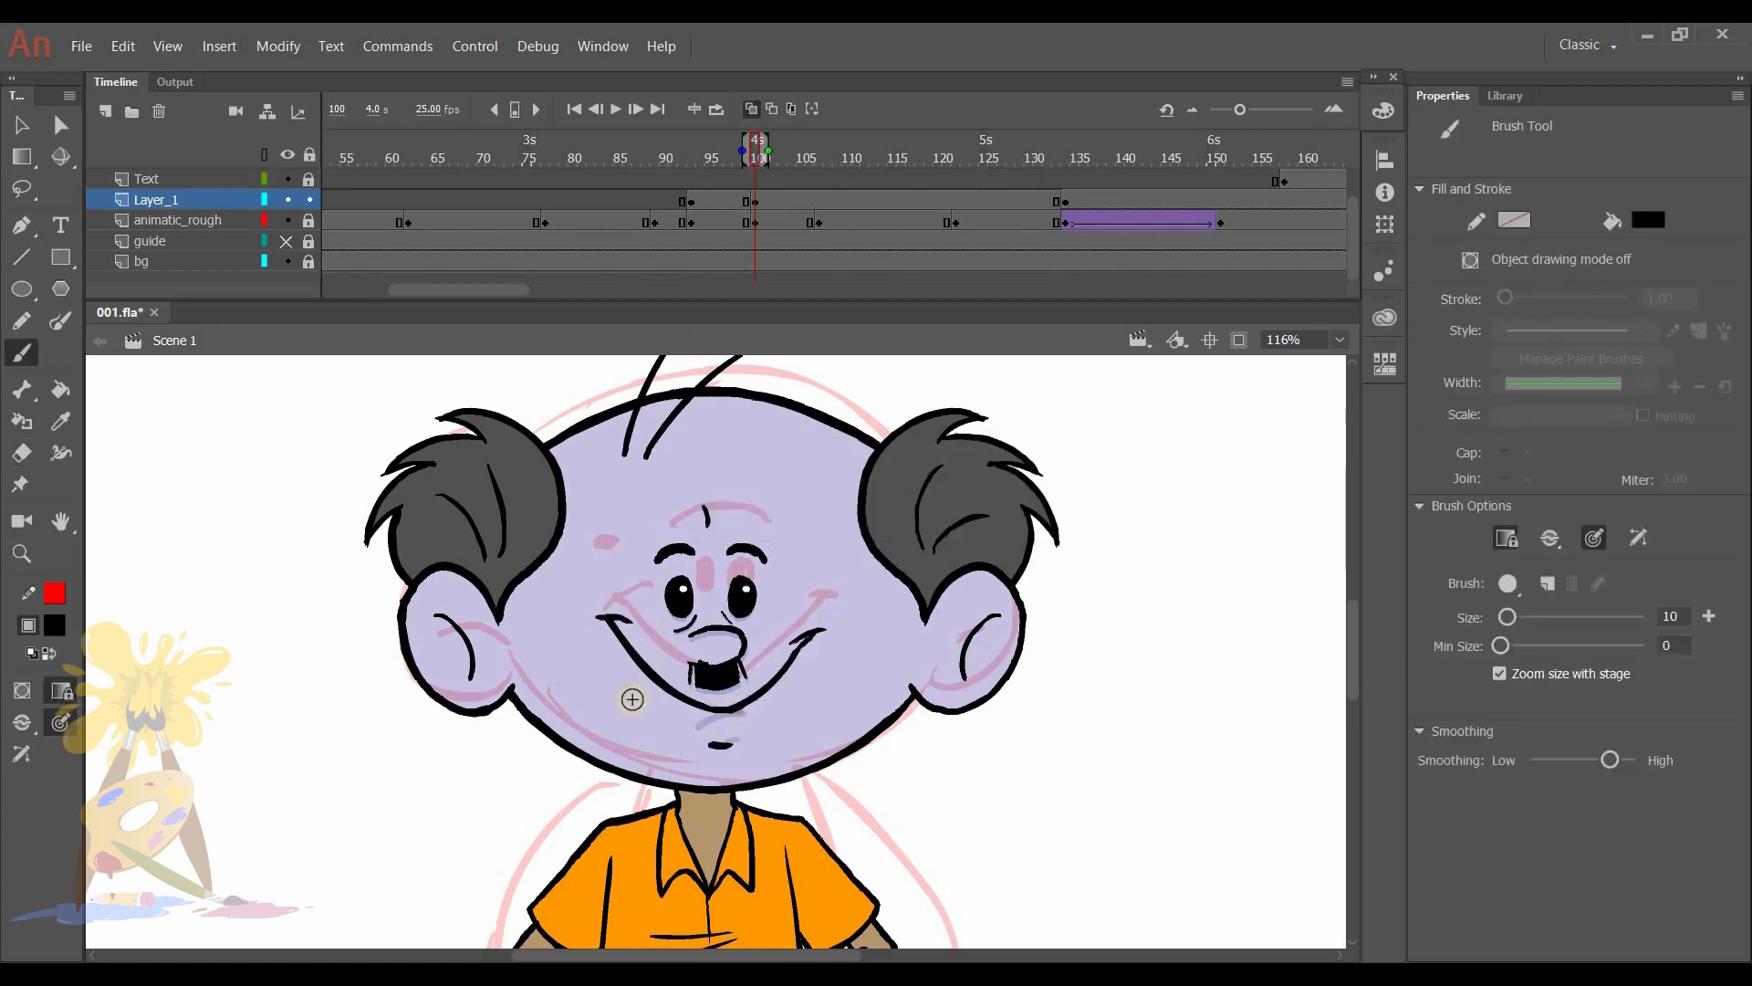
pyautogui.click(21, 453)
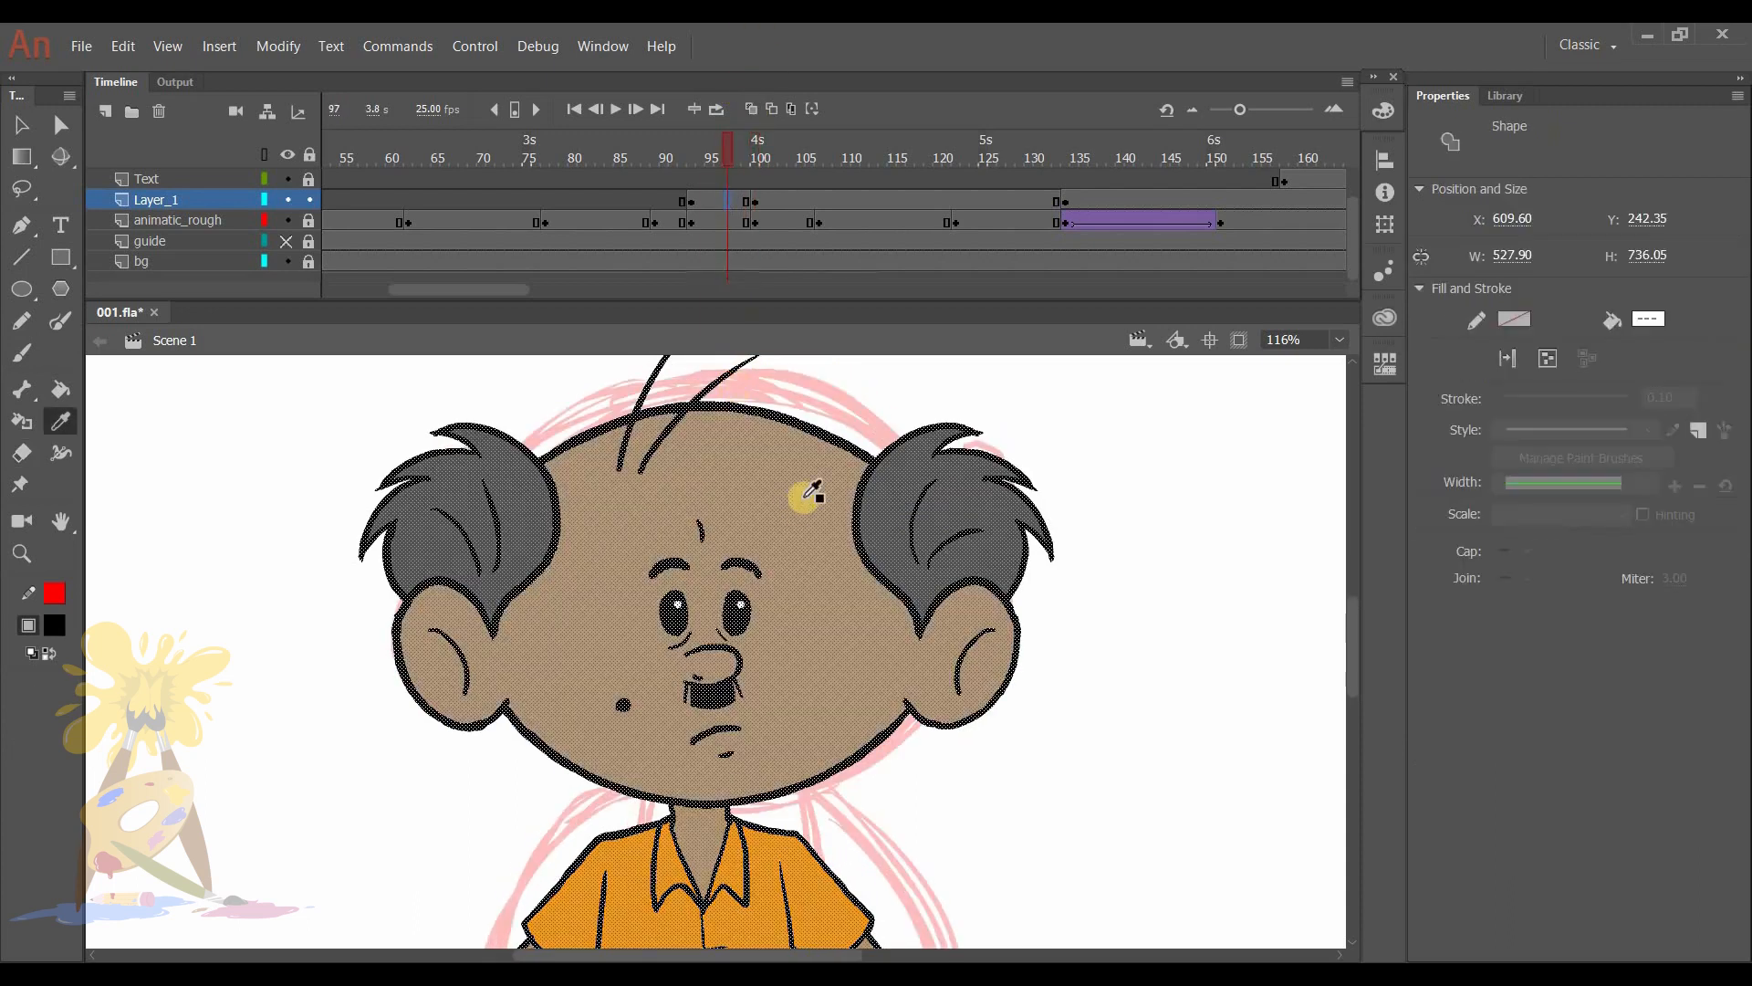
pyautogui.click(758, 148)
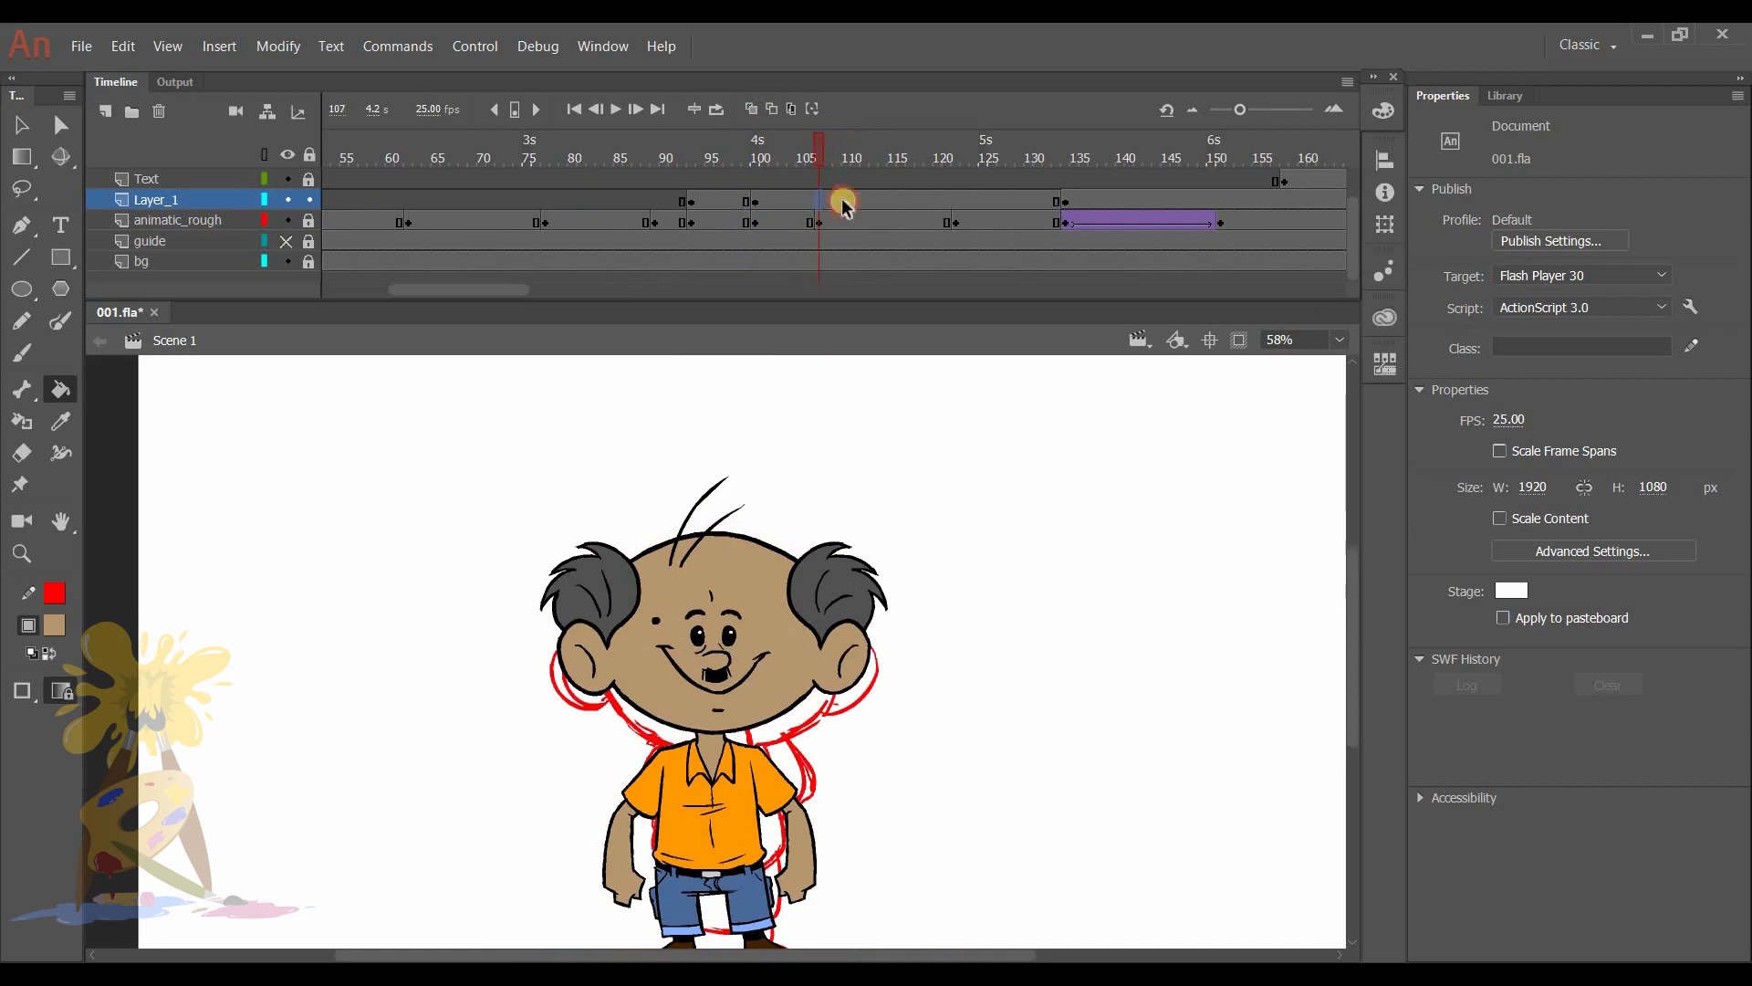
pyautogui.click(818, 201)
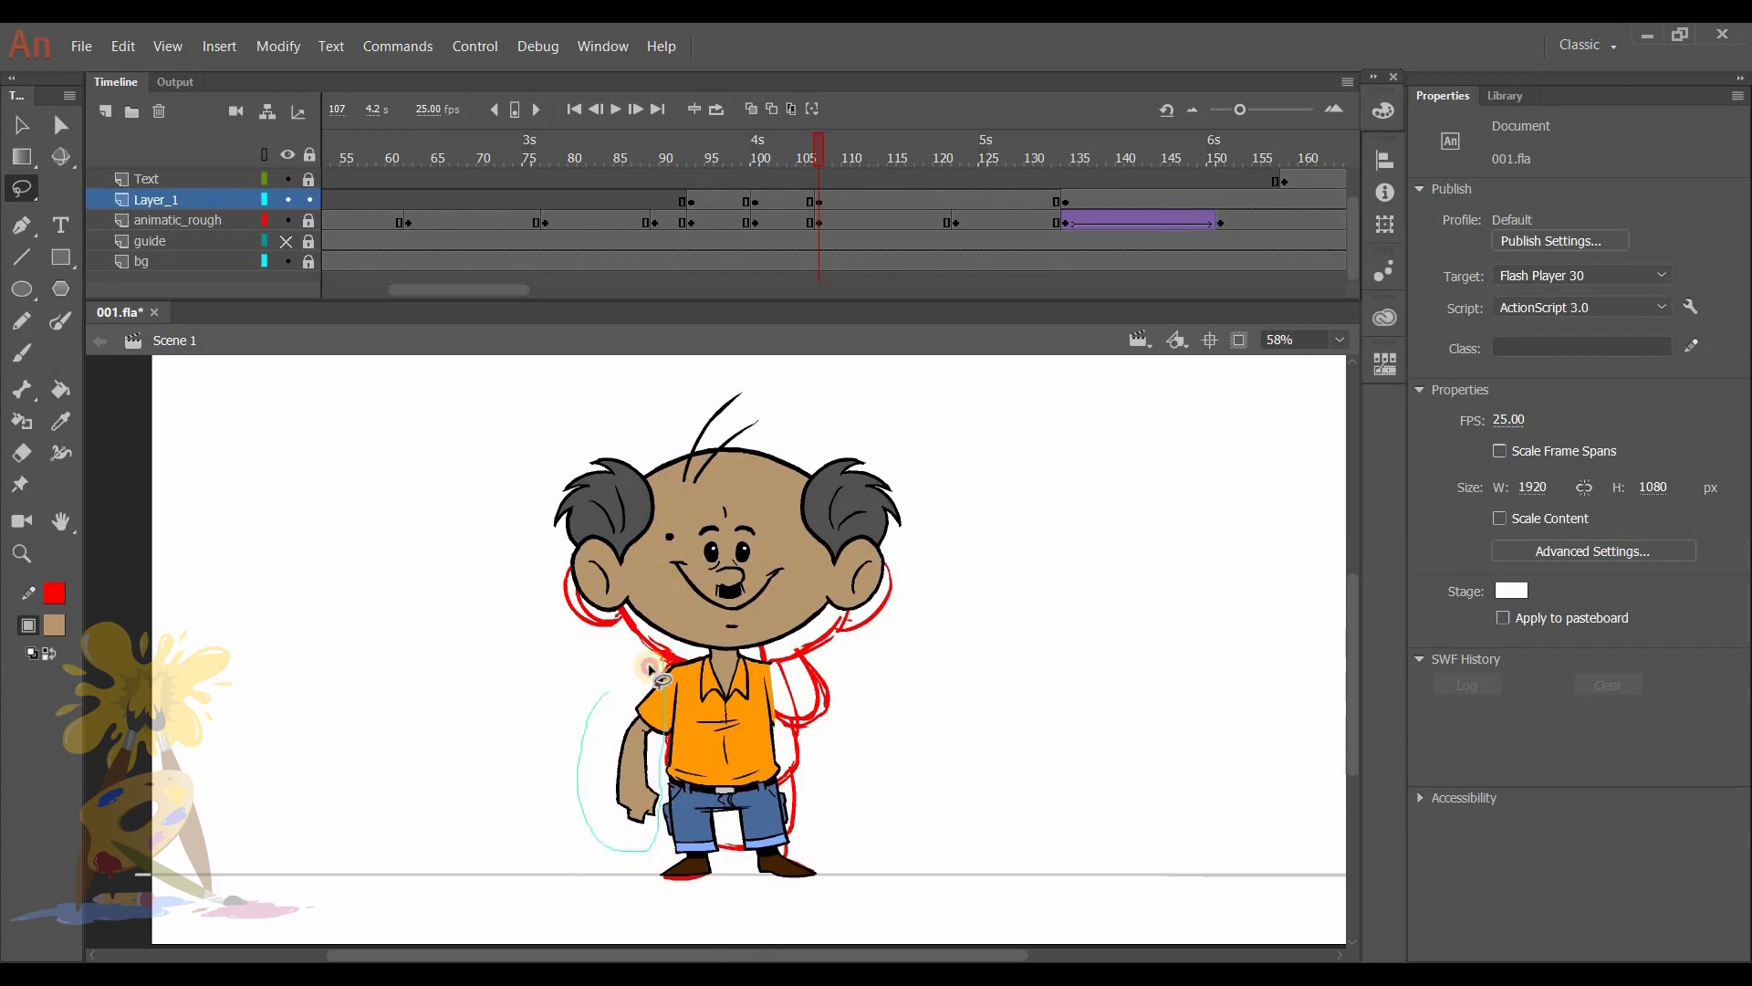
# Adjust the eyes, mouth and hair tuft and clean stray ink along the chin.
pyautogui.click(731, 548)
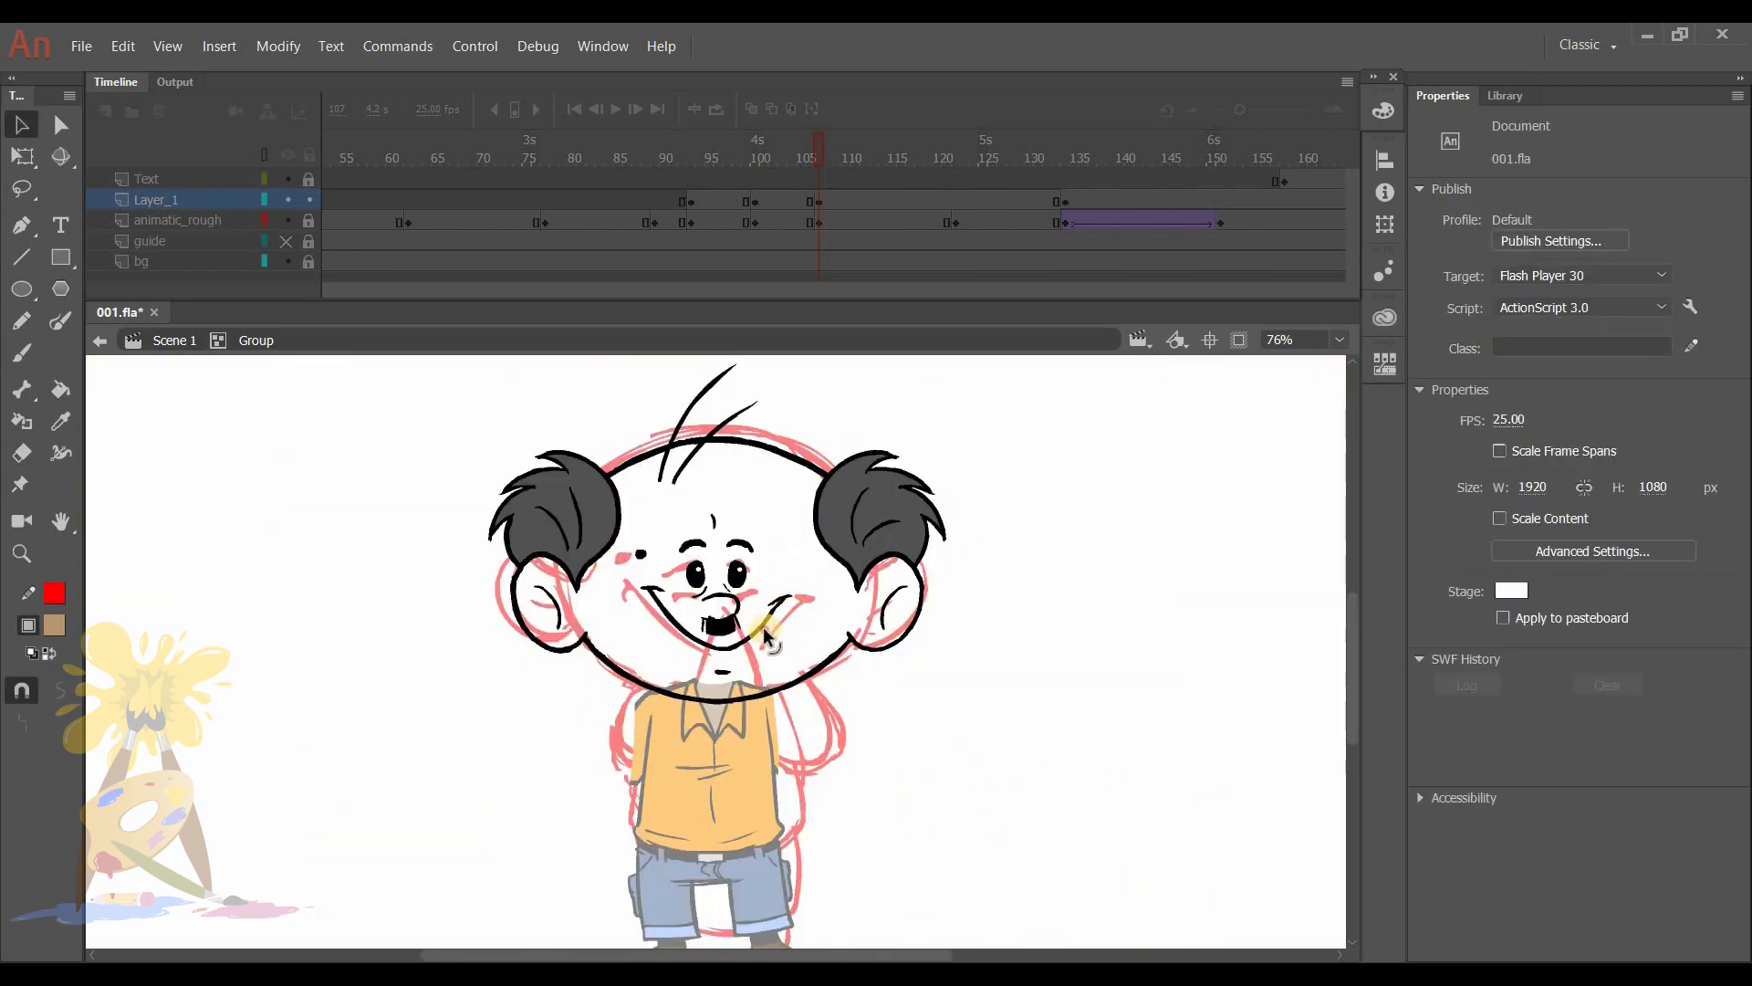
pyautogui.click(716, 548)
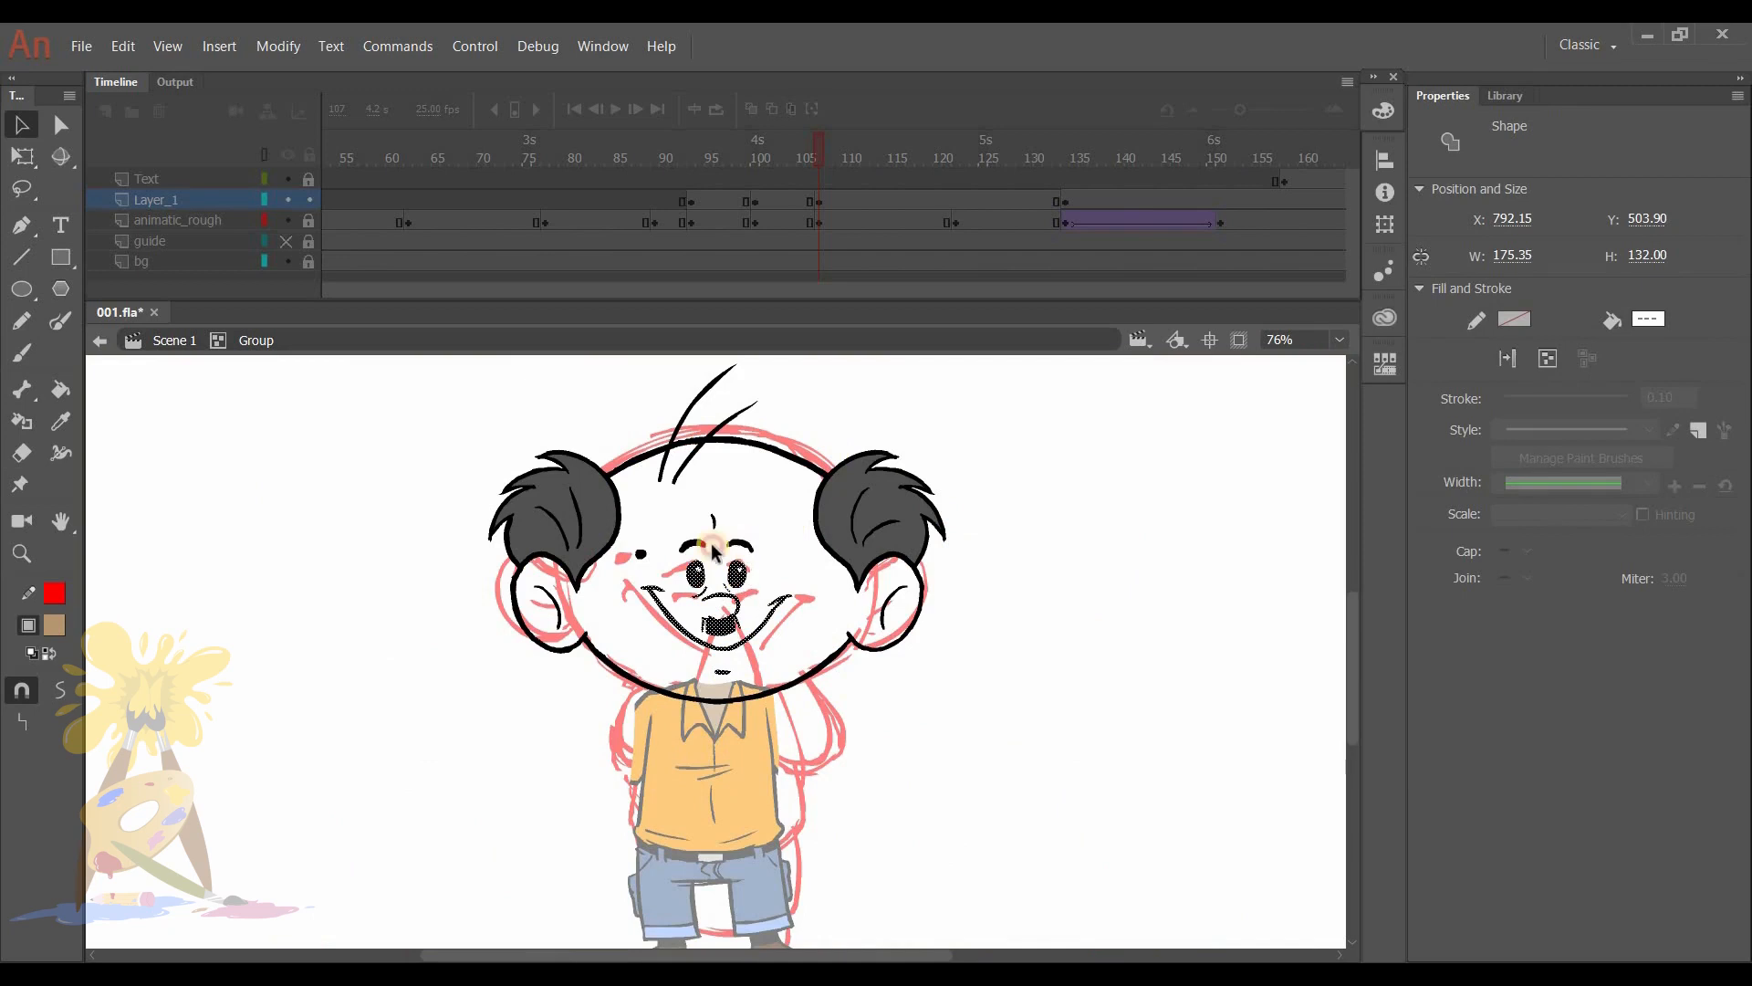
pyautogui.click(712, 603)
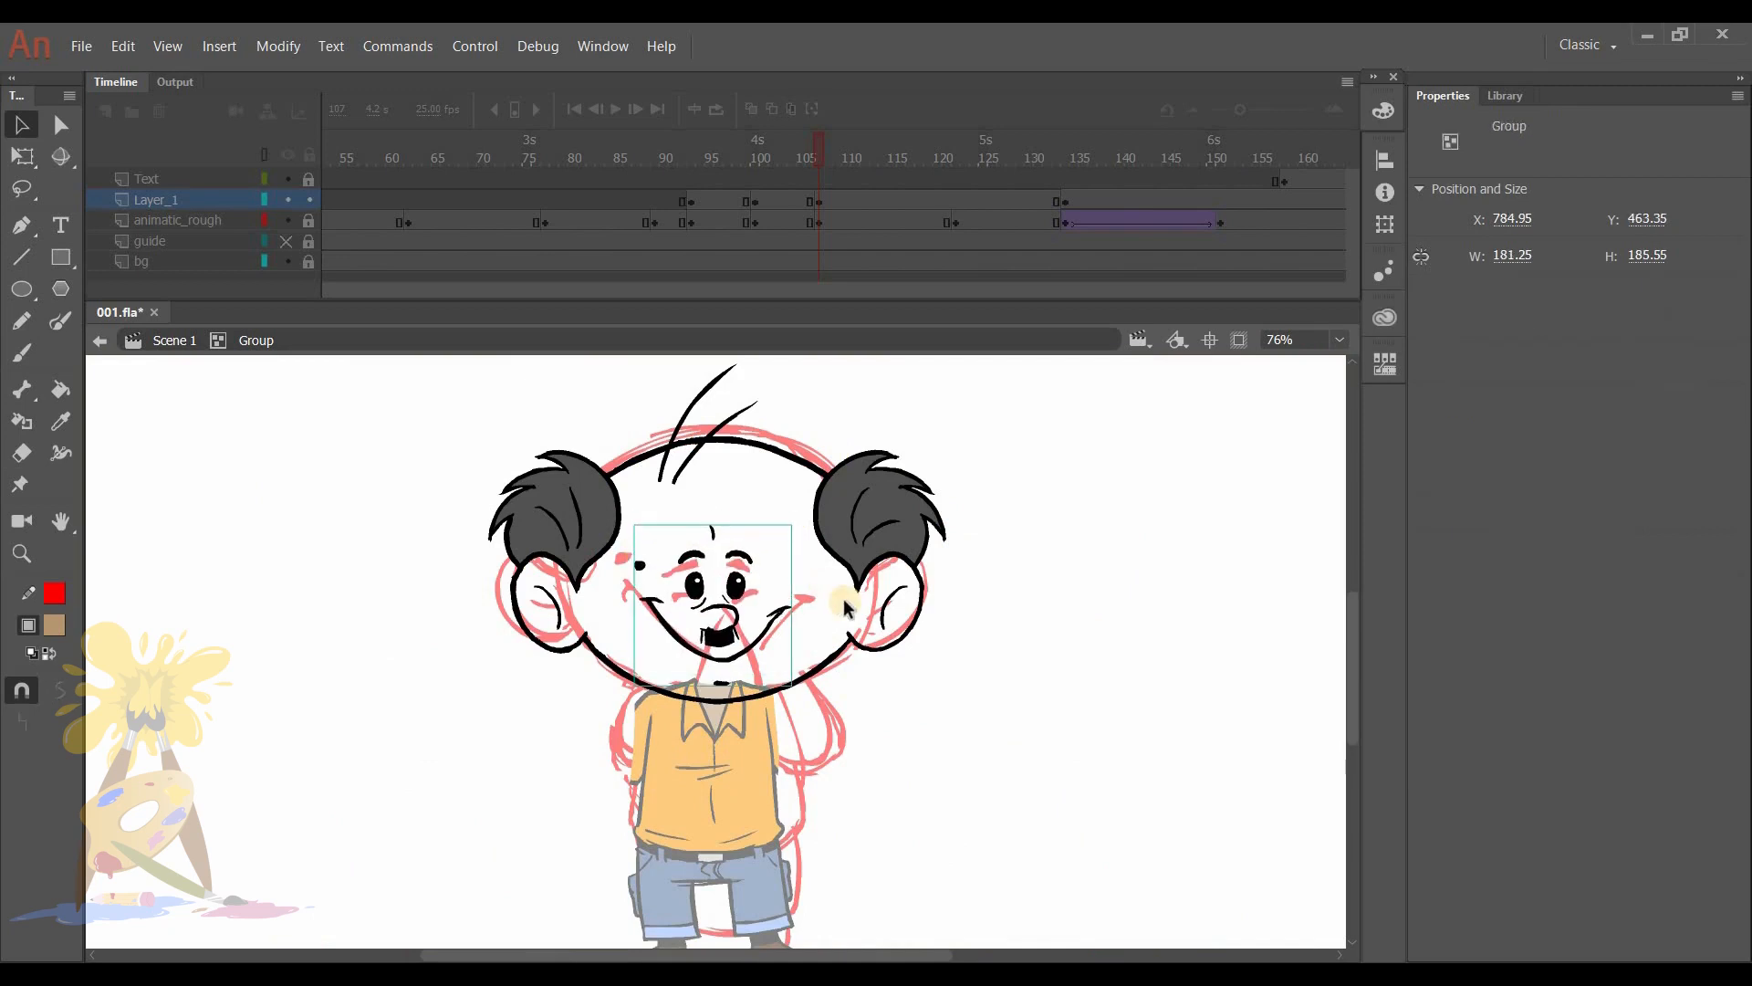
pyautogui.click(693, 481)
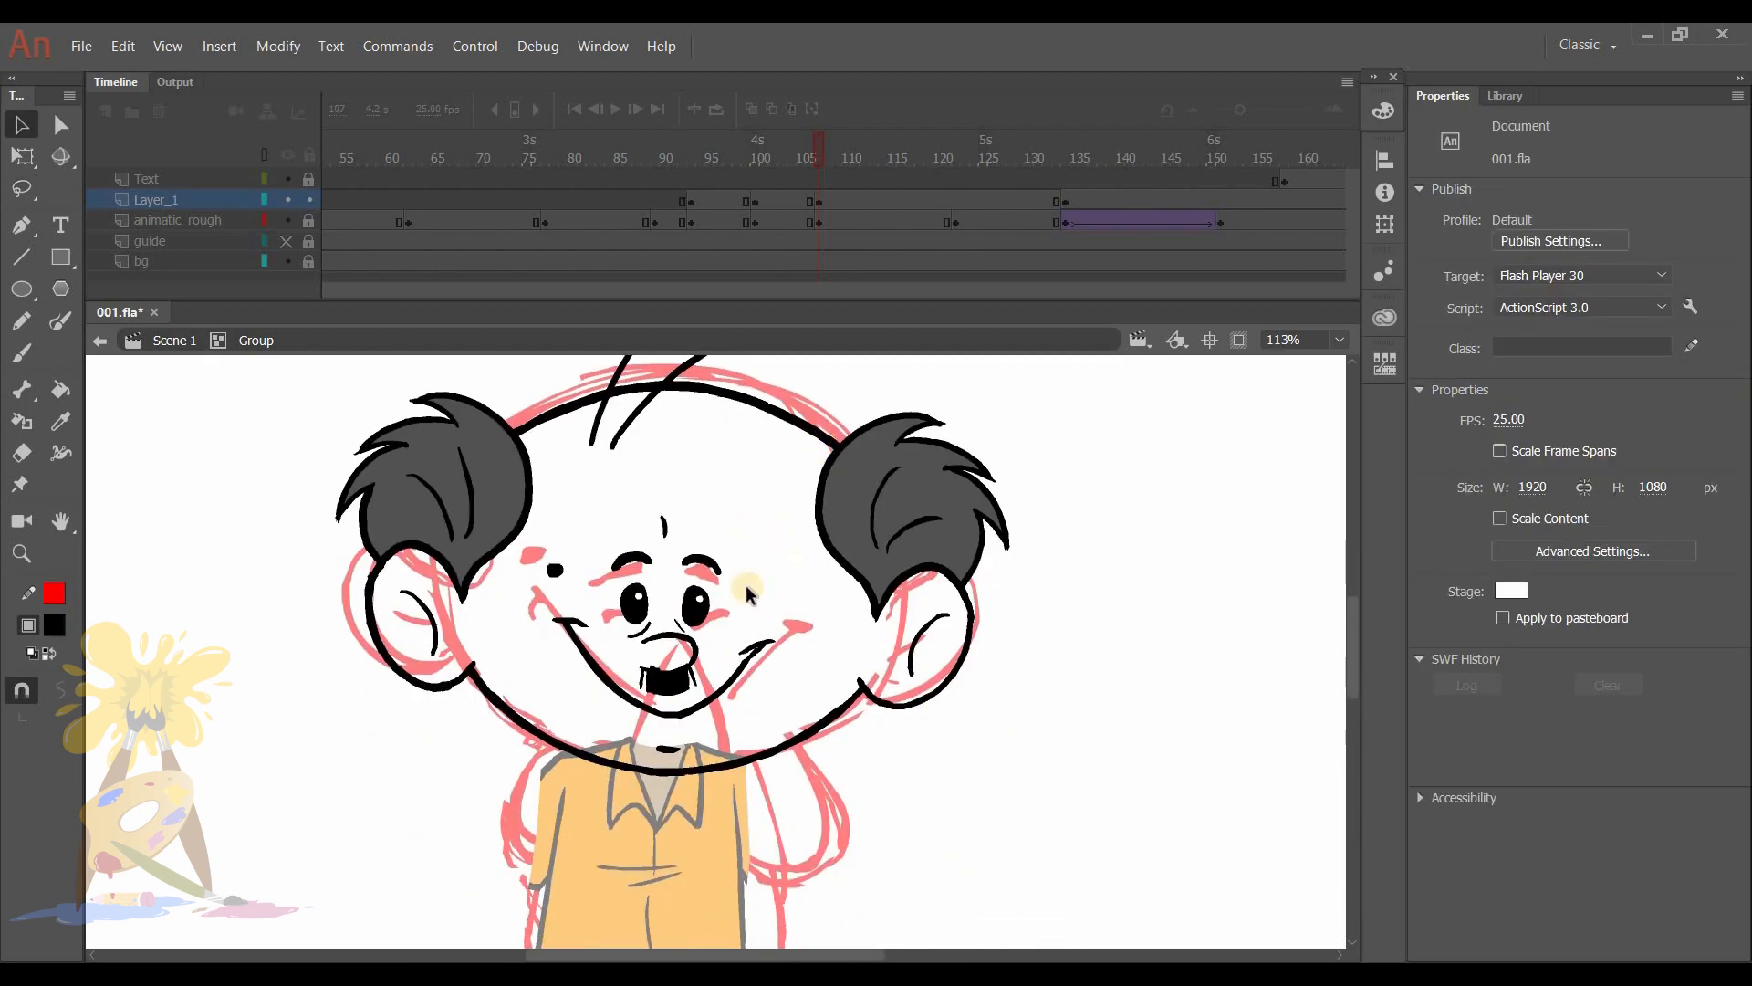
pyautogui.click(526, 492)
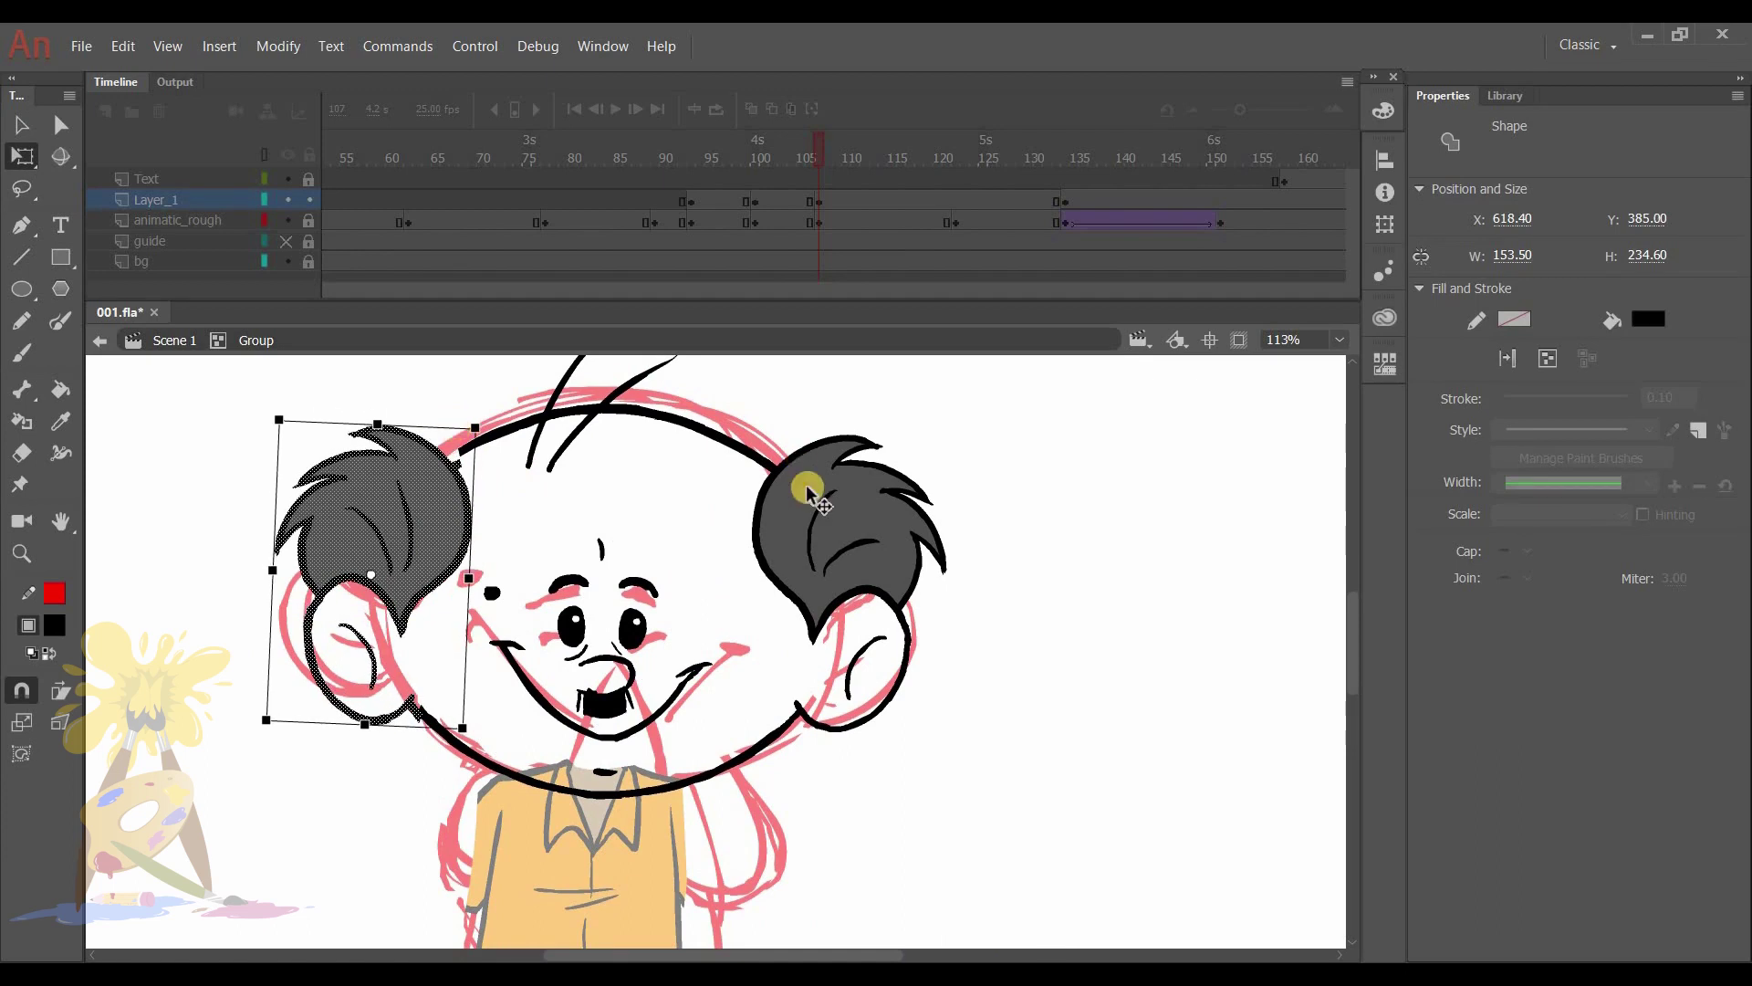
pyautogui.click(21, 453)
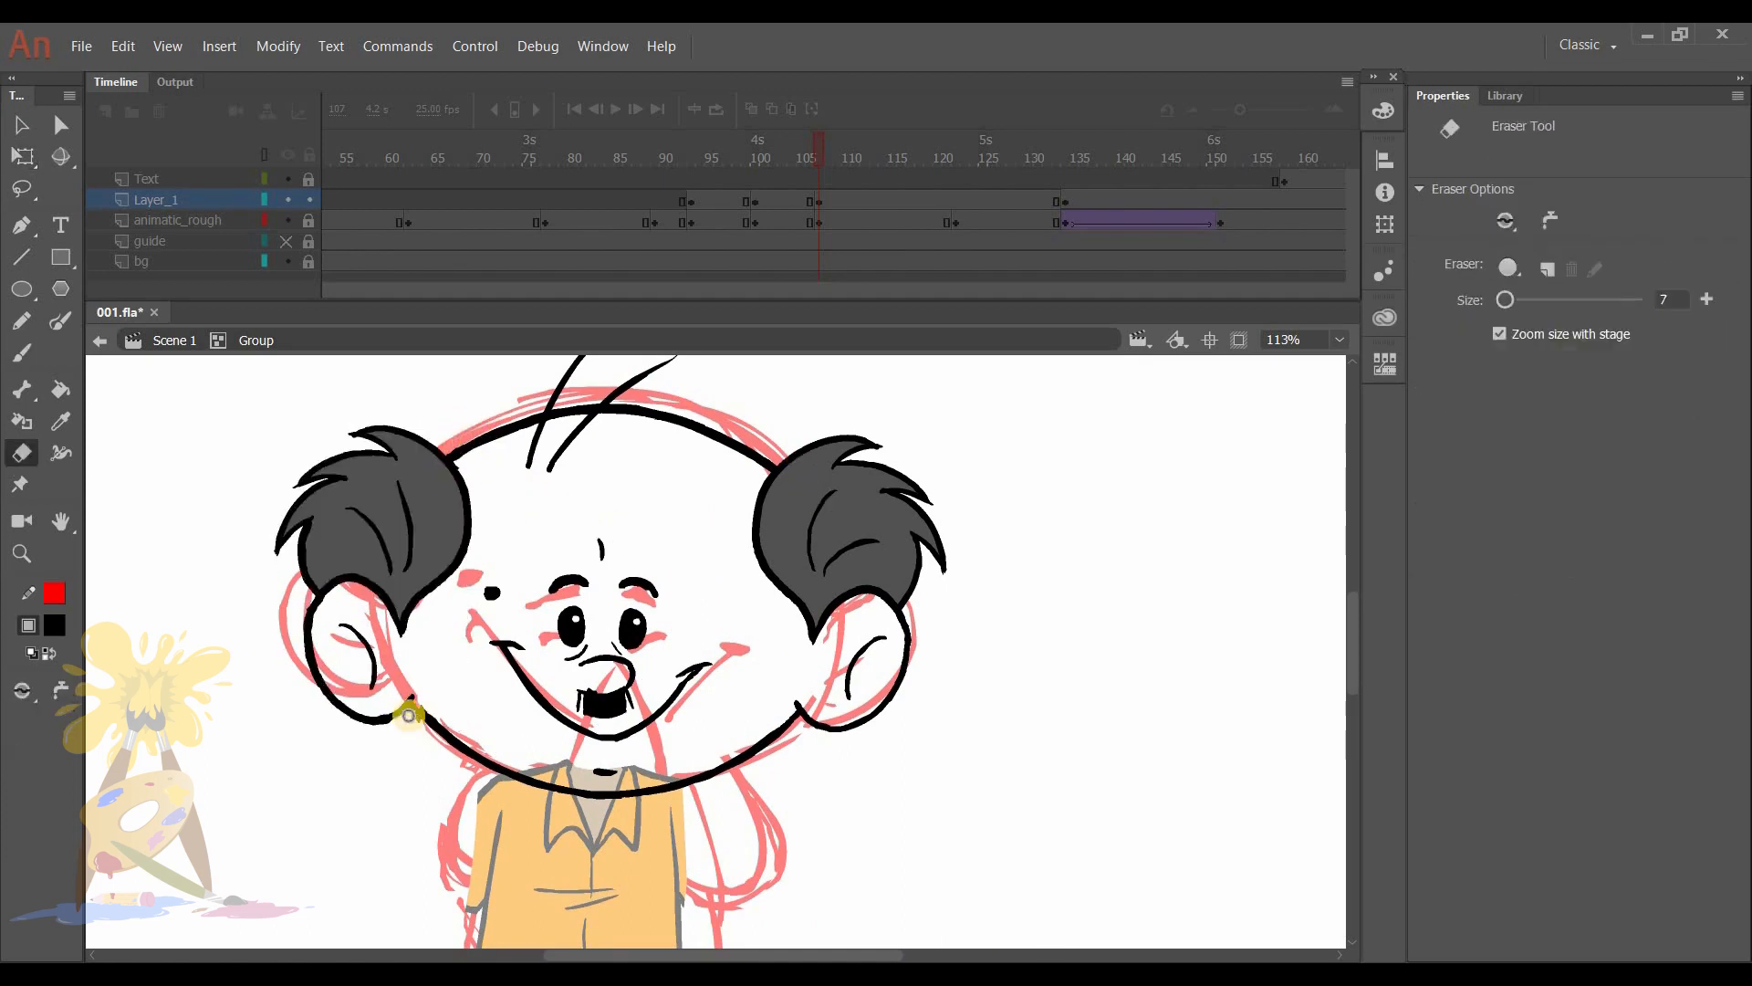
pyautogui.click(21, 353)
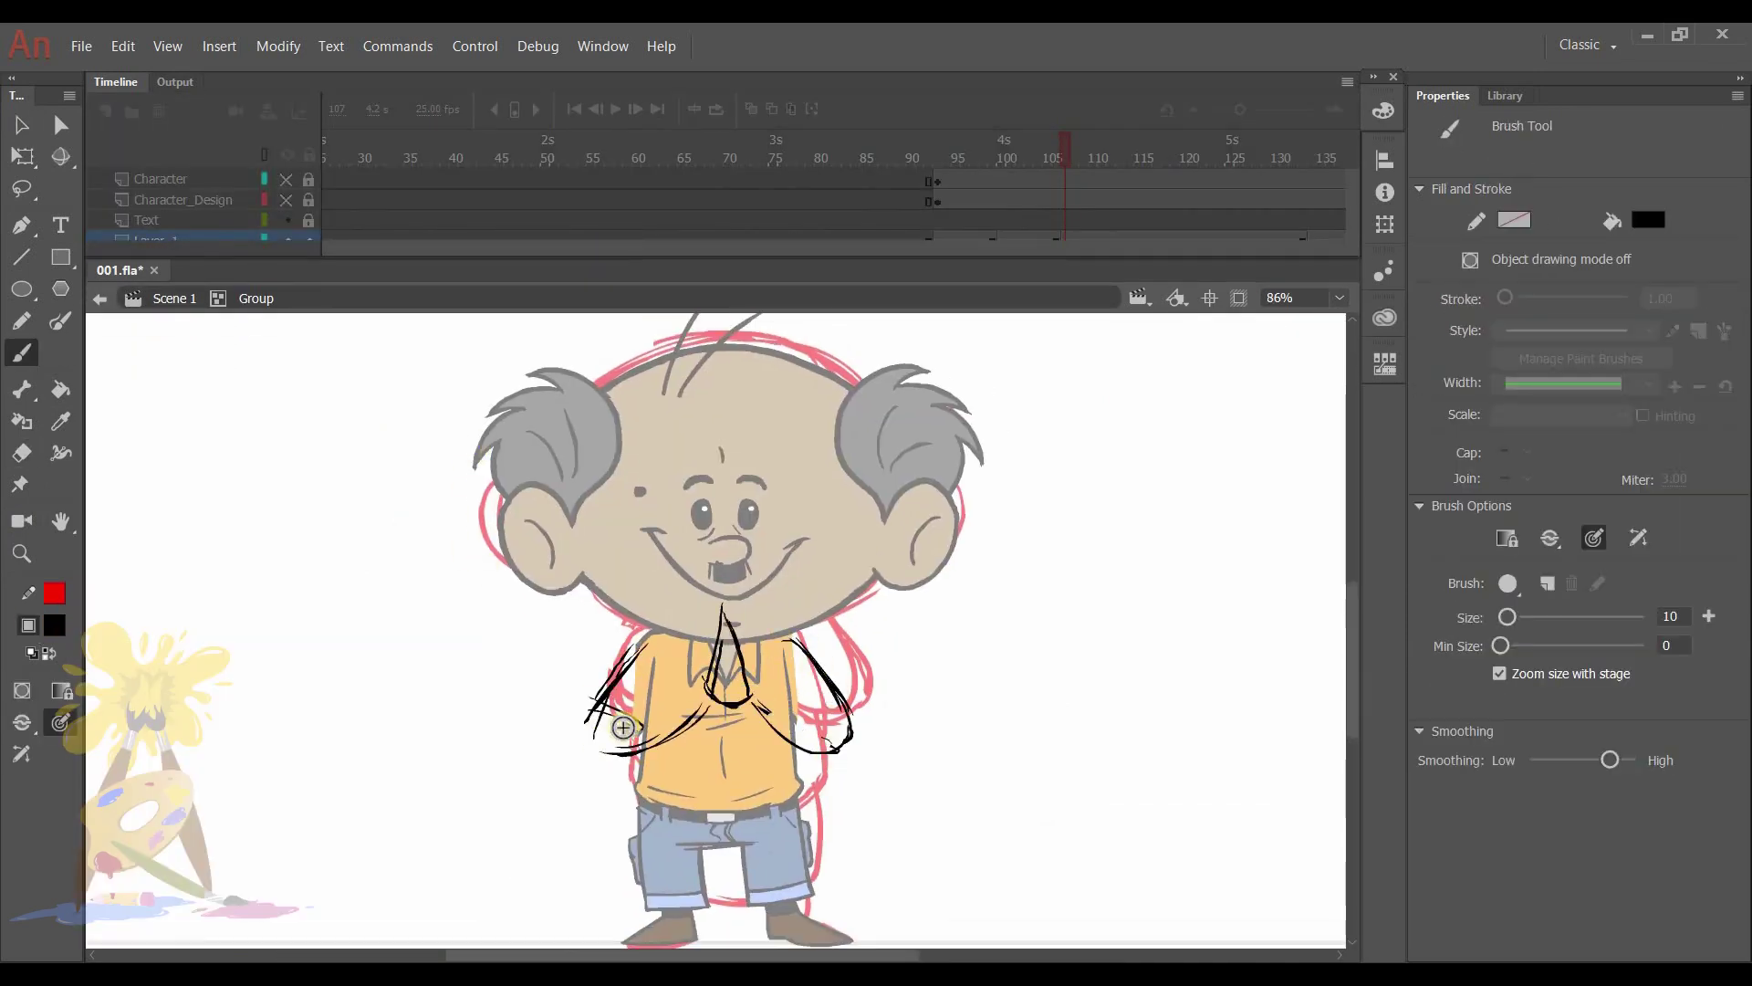
# Erase overlapping lines of the praying hands and select them for colouring.
pyautogui.click(21, 453)
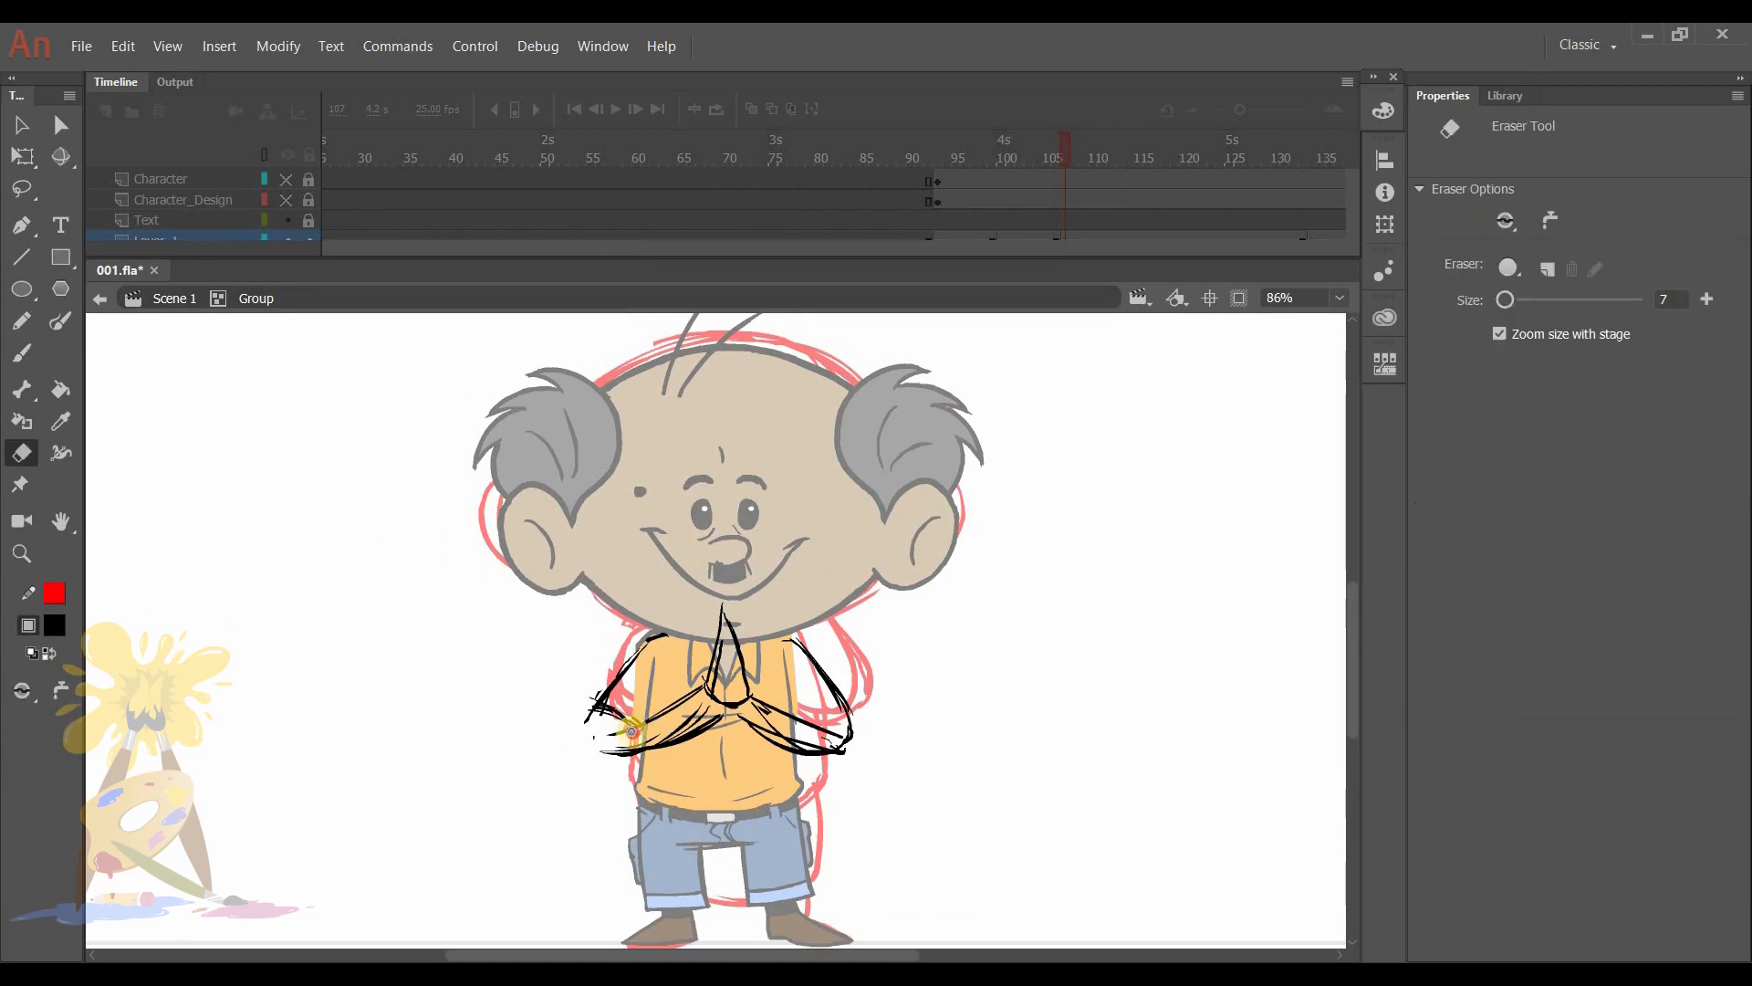
pyautogui.click(21, 353)
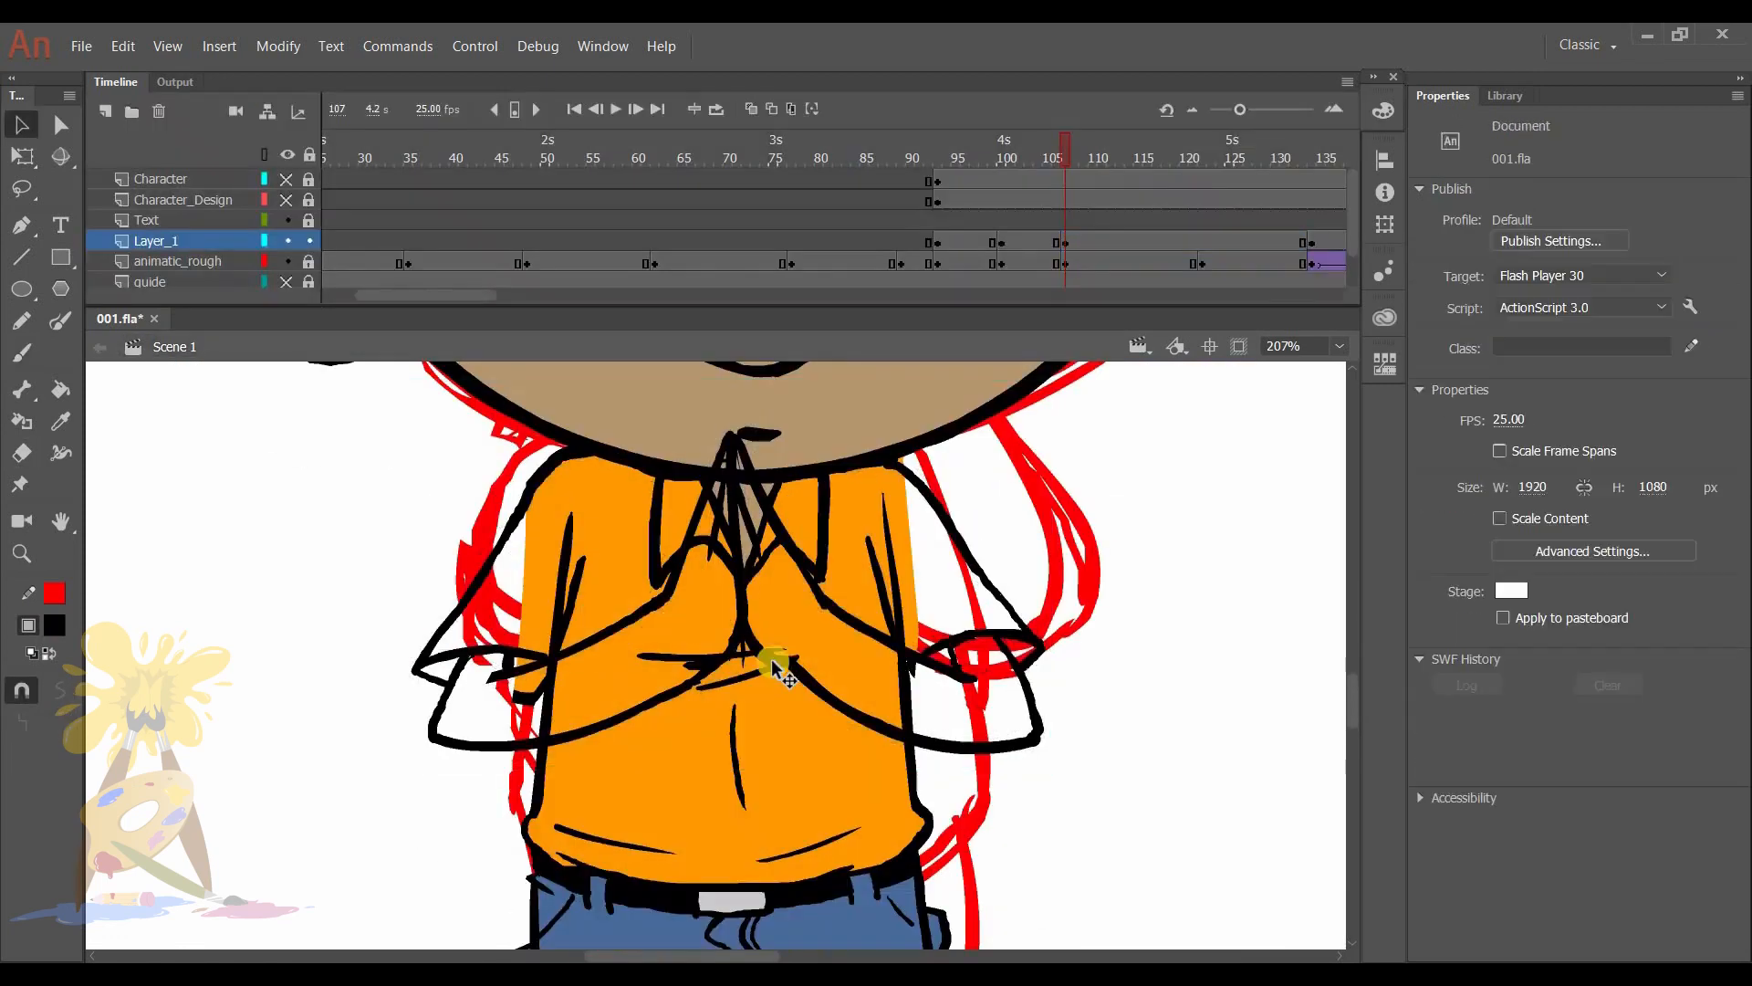
pyautogui.click(771, 659)
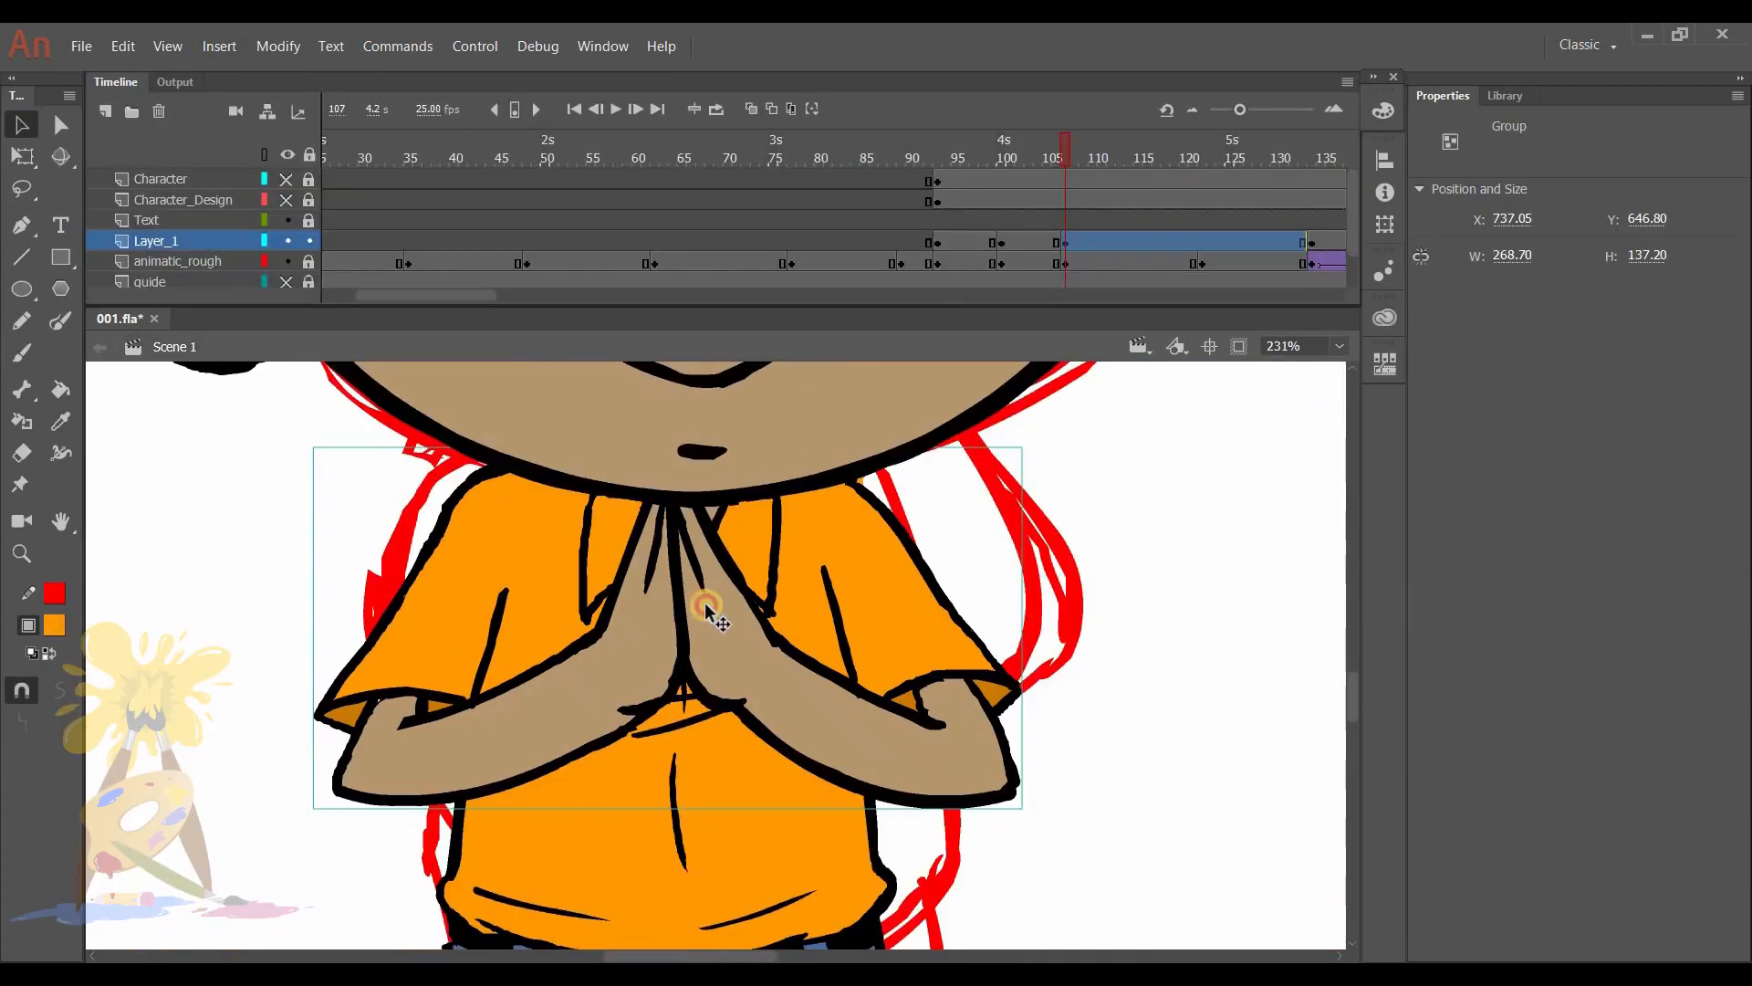
pyautogui.click(20, 352)
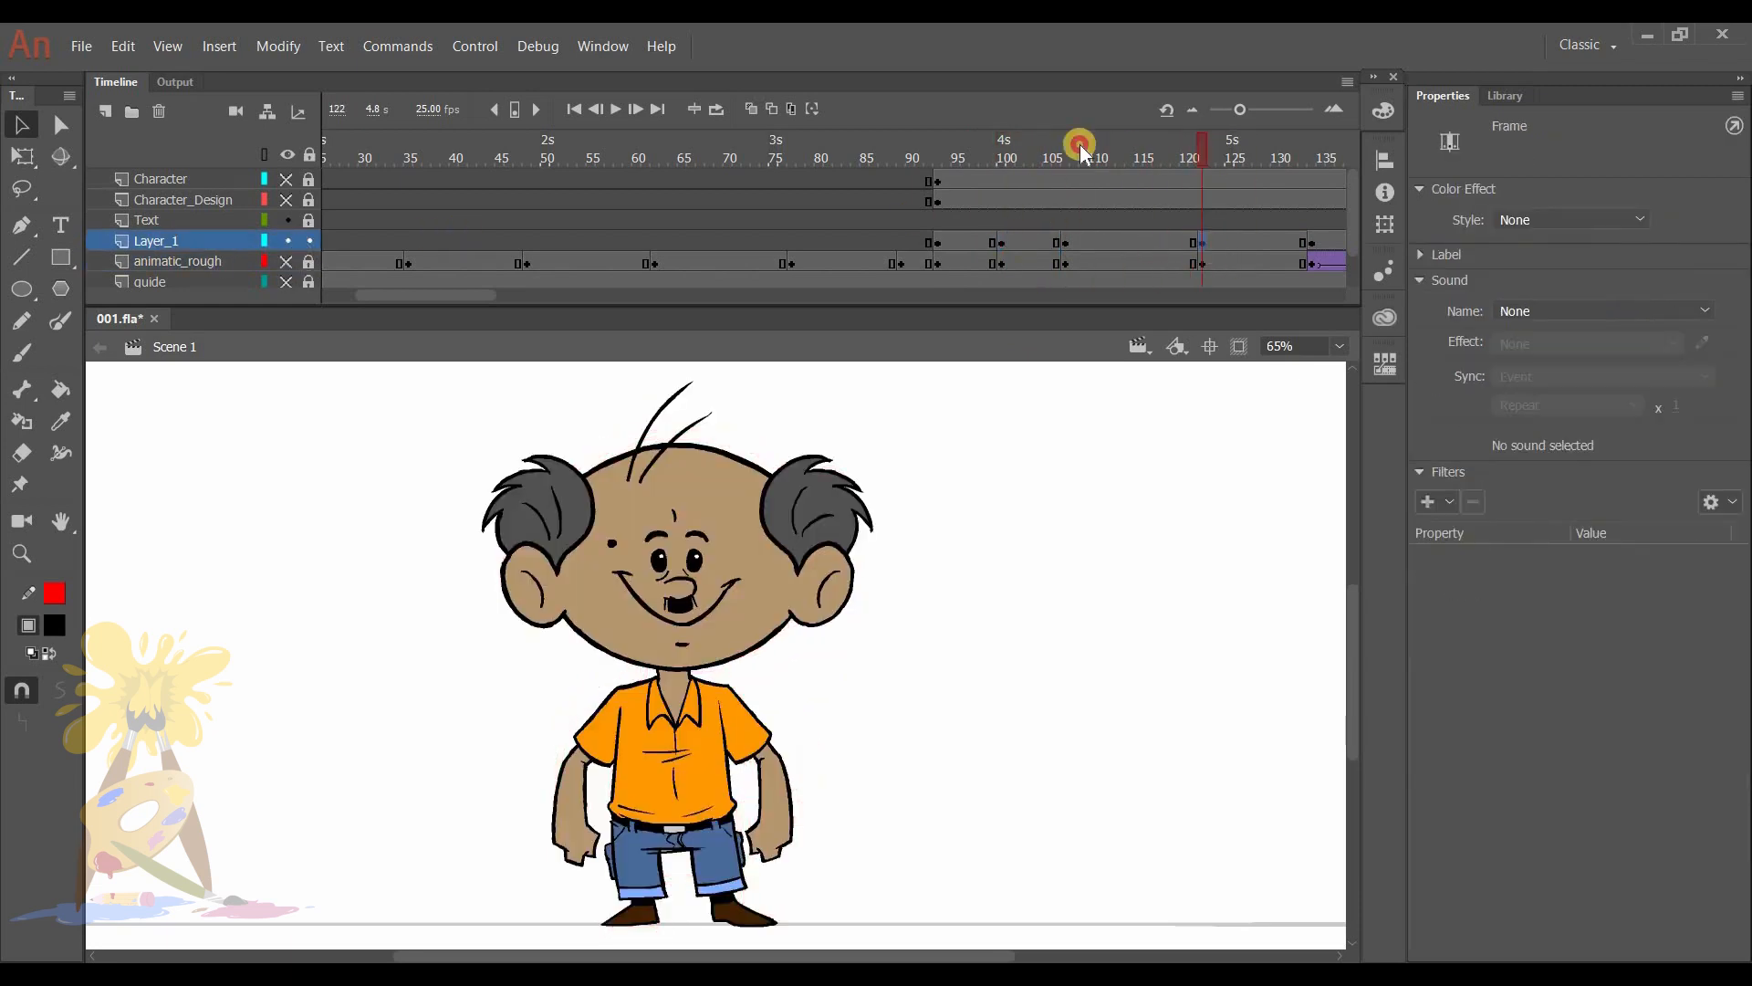
# Create a classic tween after the arm-out pose and pick the standing-character frame.
pyautogui.click(1128, 139)
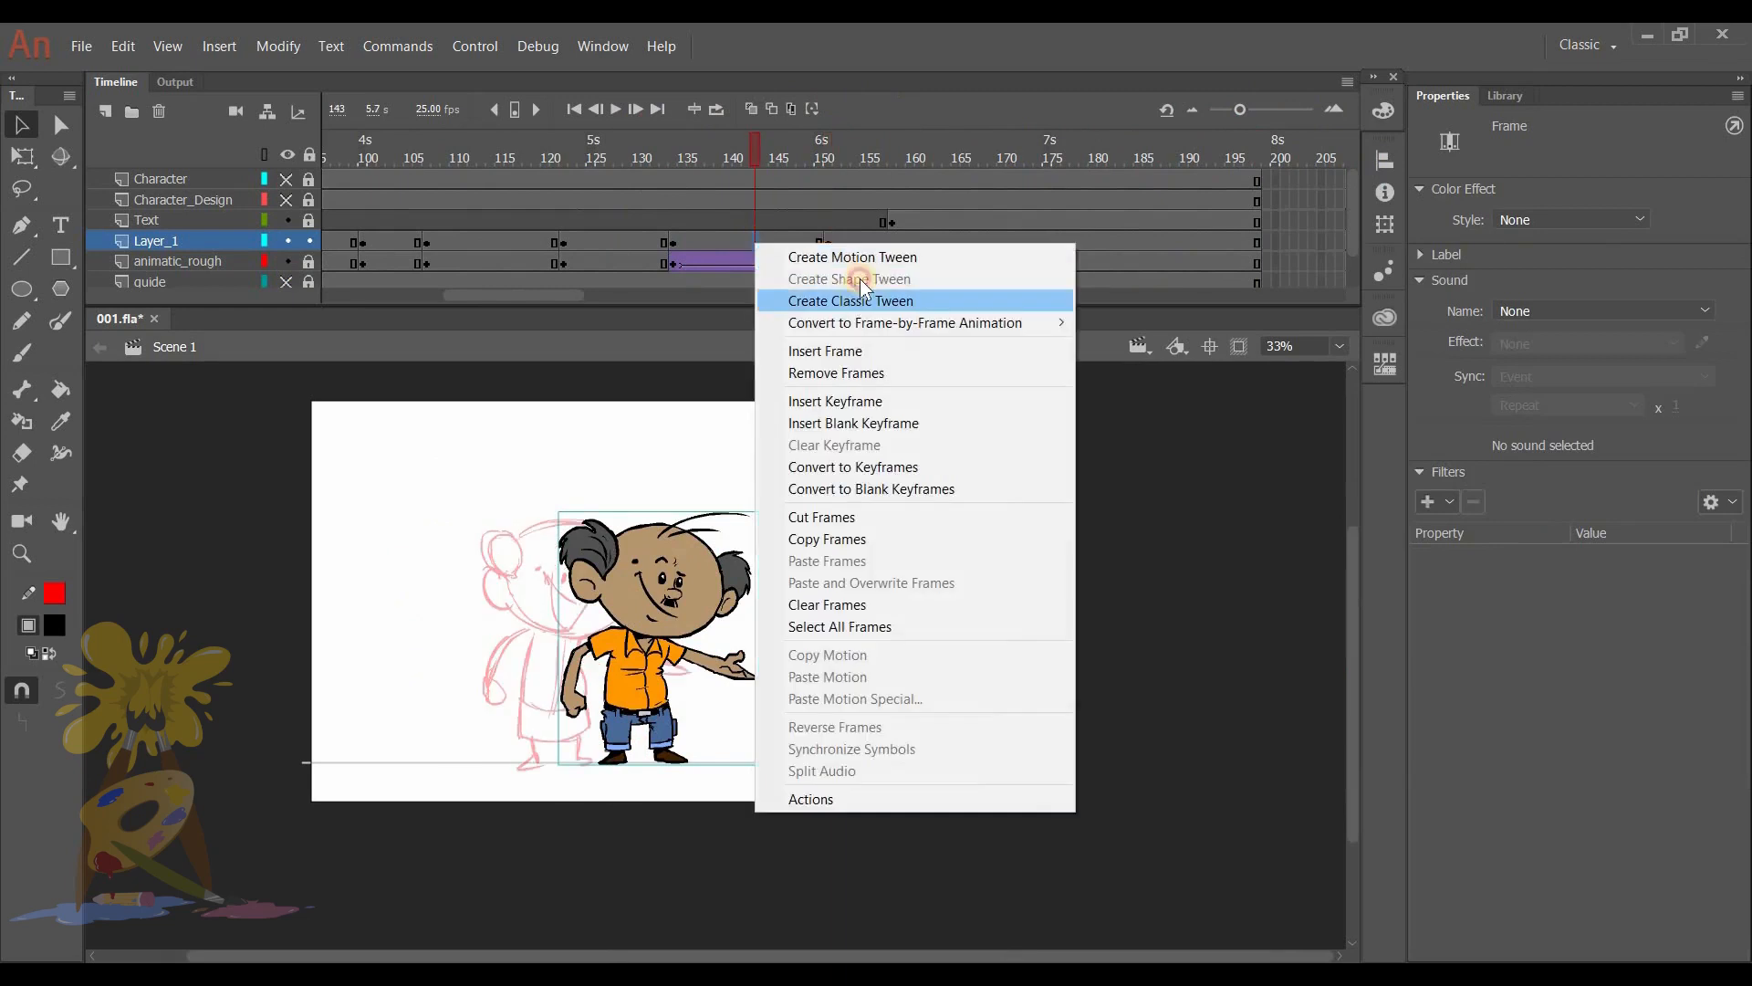
pyautogui.click(850, 301)
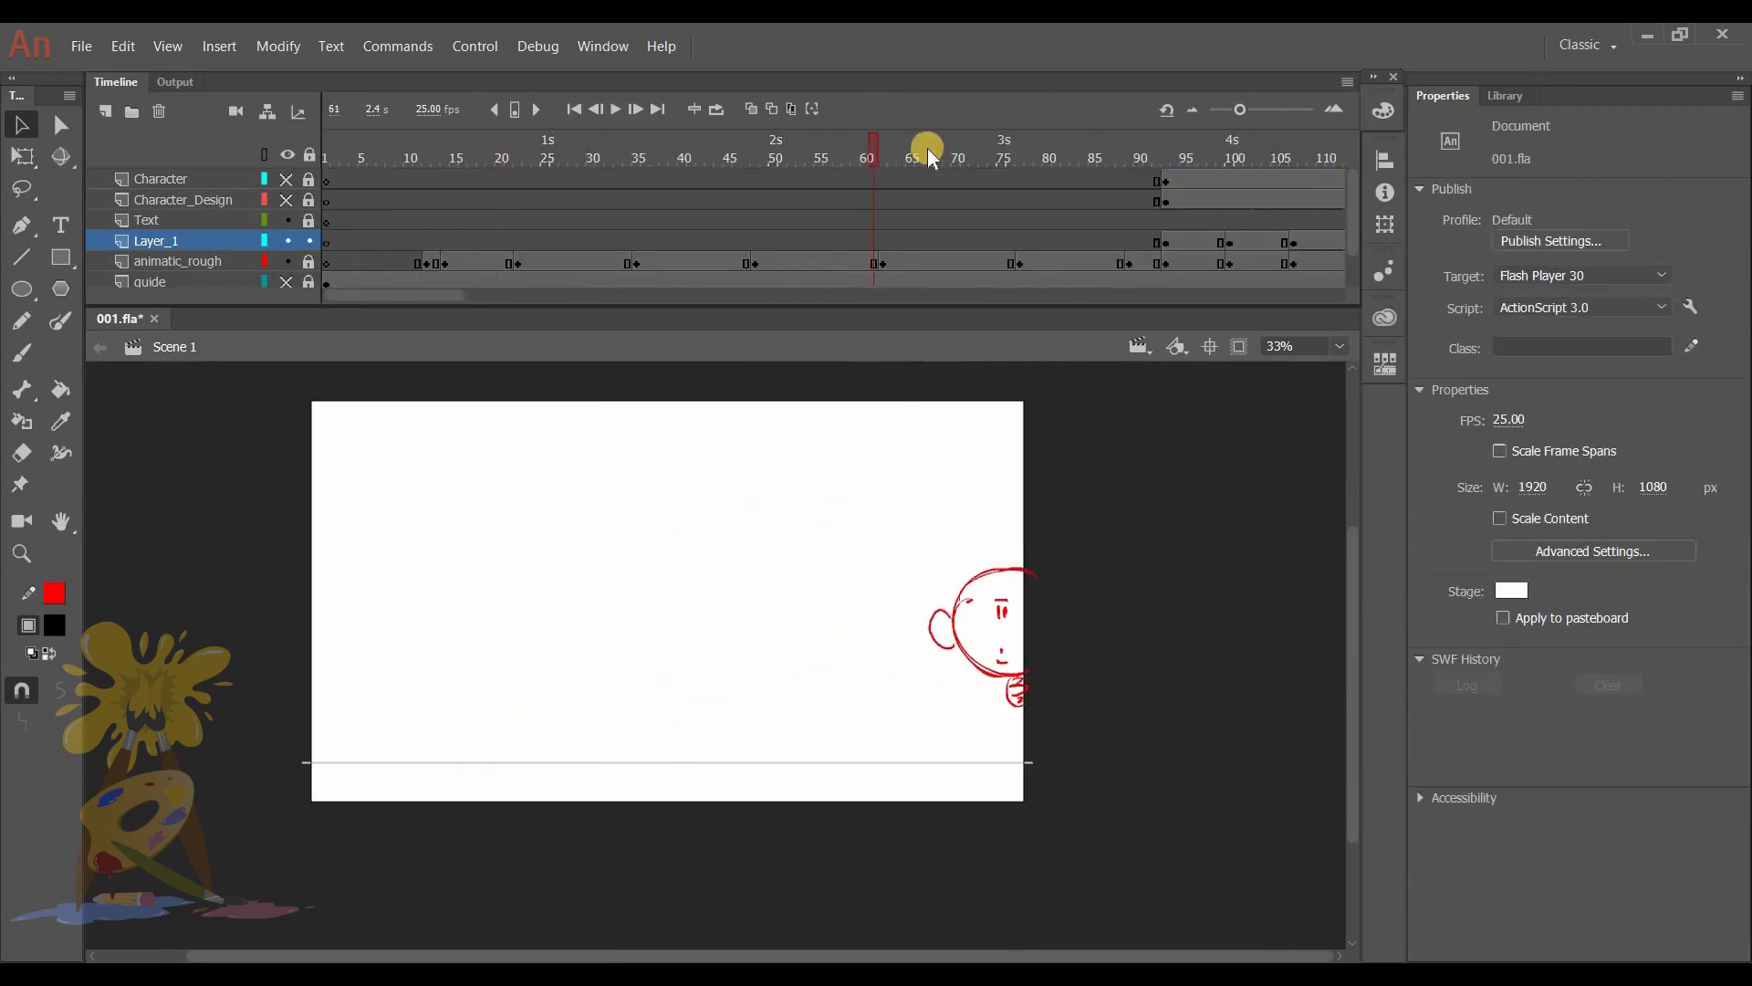
pyautogui.click(1230, 156)
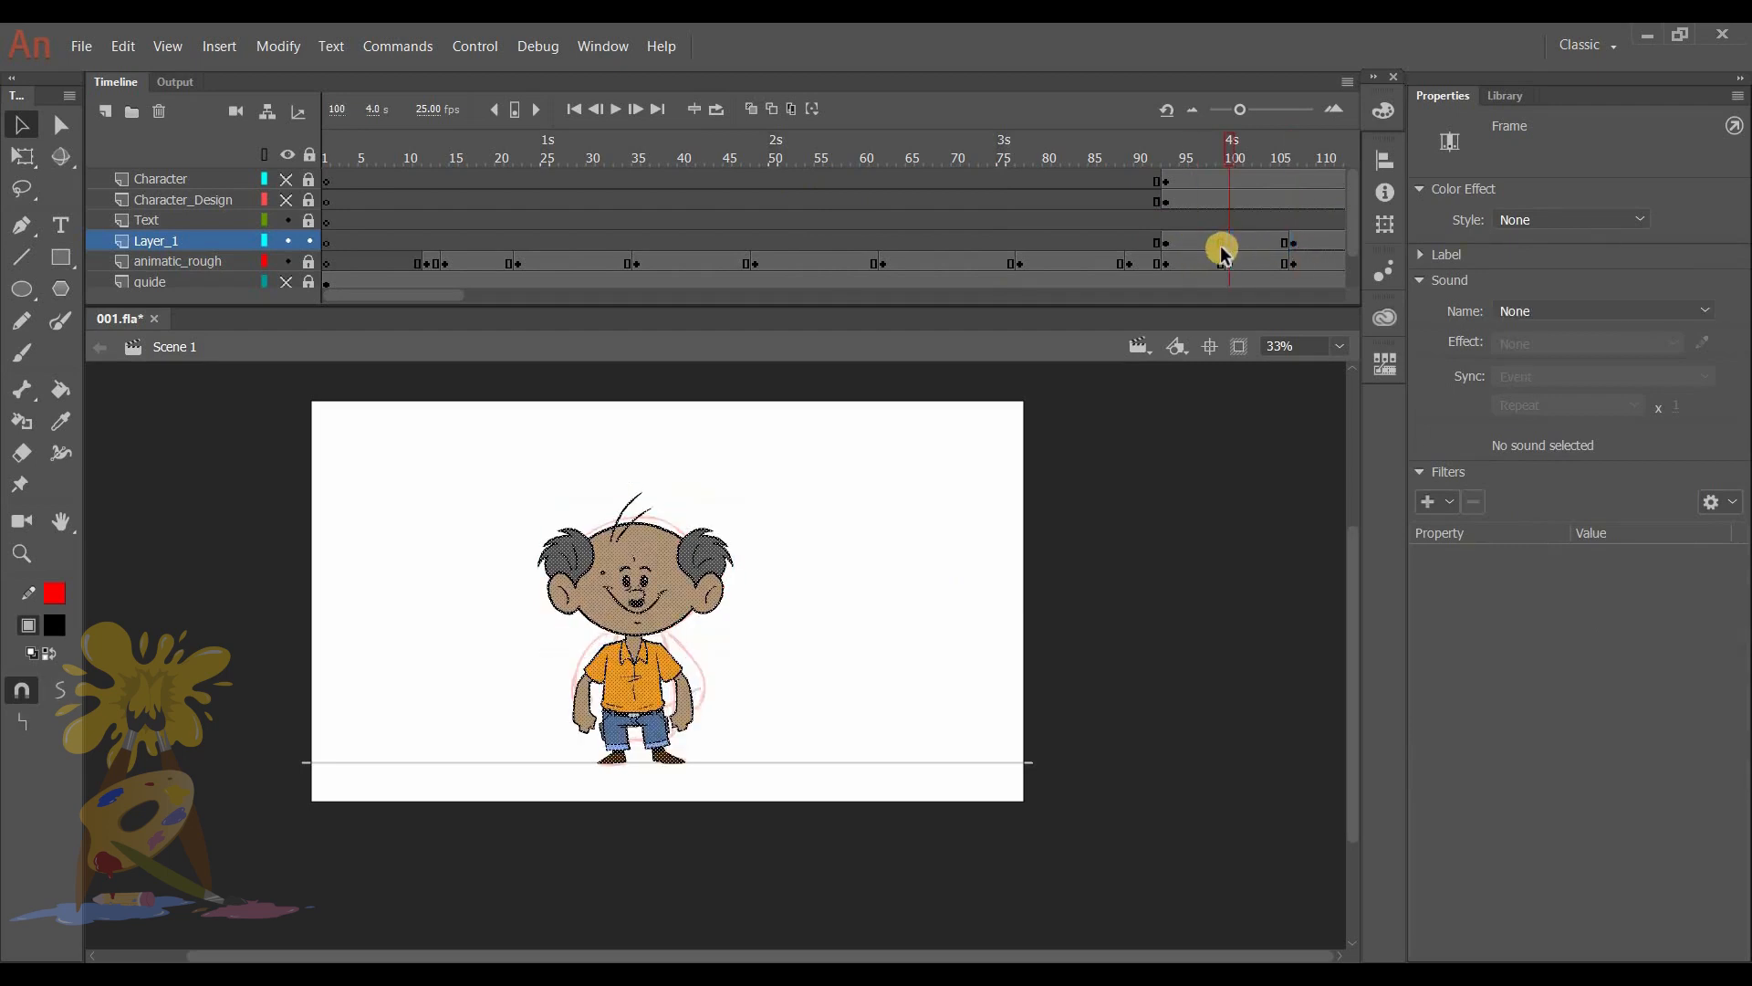
pyautogui.click(881, 158)
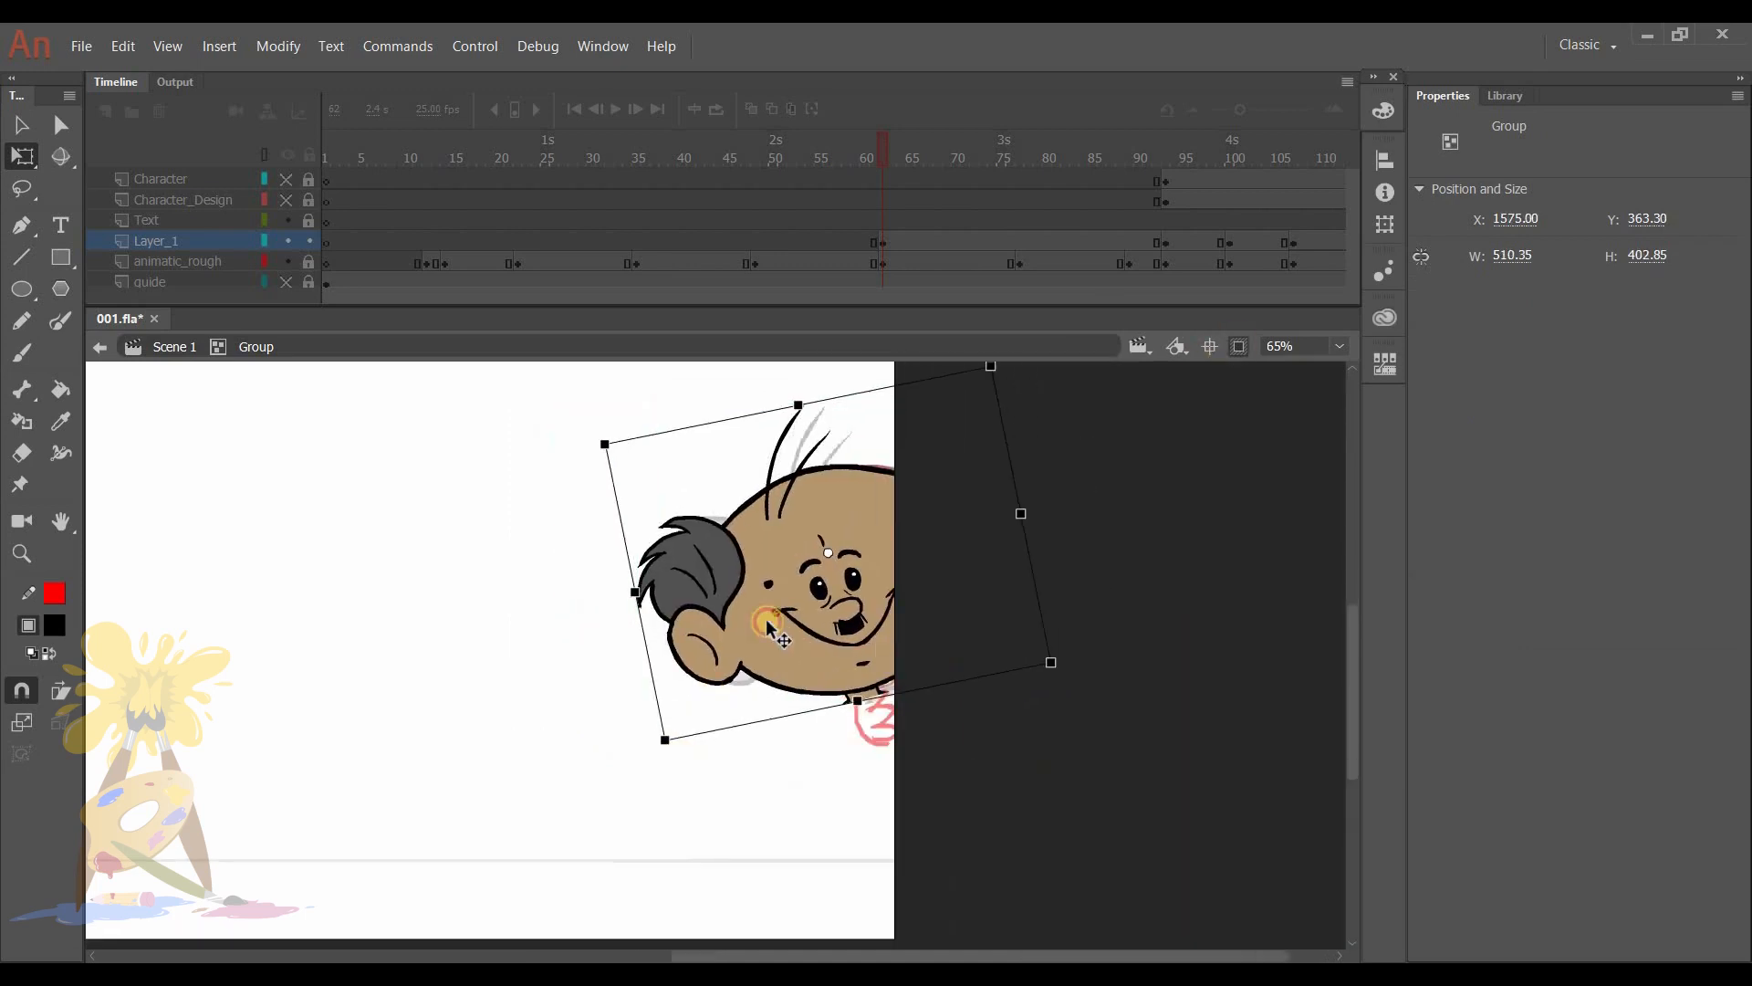
# Tilt the pasted head to peek from the edge and ink its gripping fingers.
pyautogui.click(21, 453)
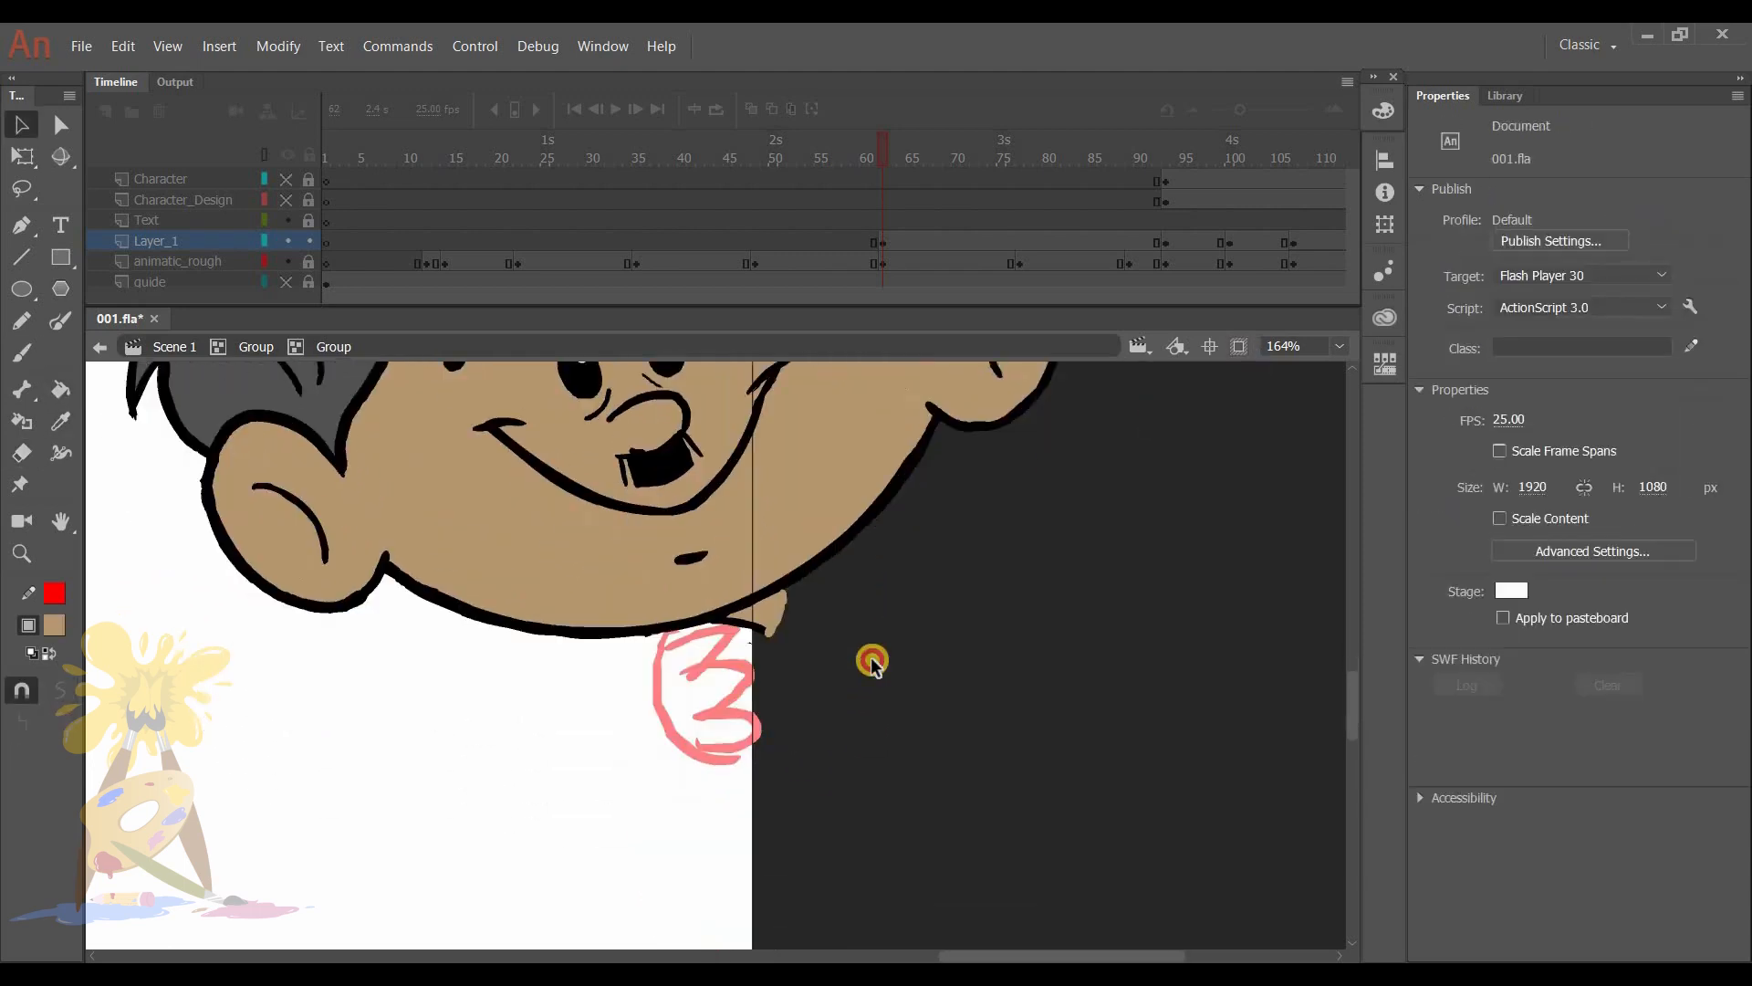
pyautogui.click(21, 353)
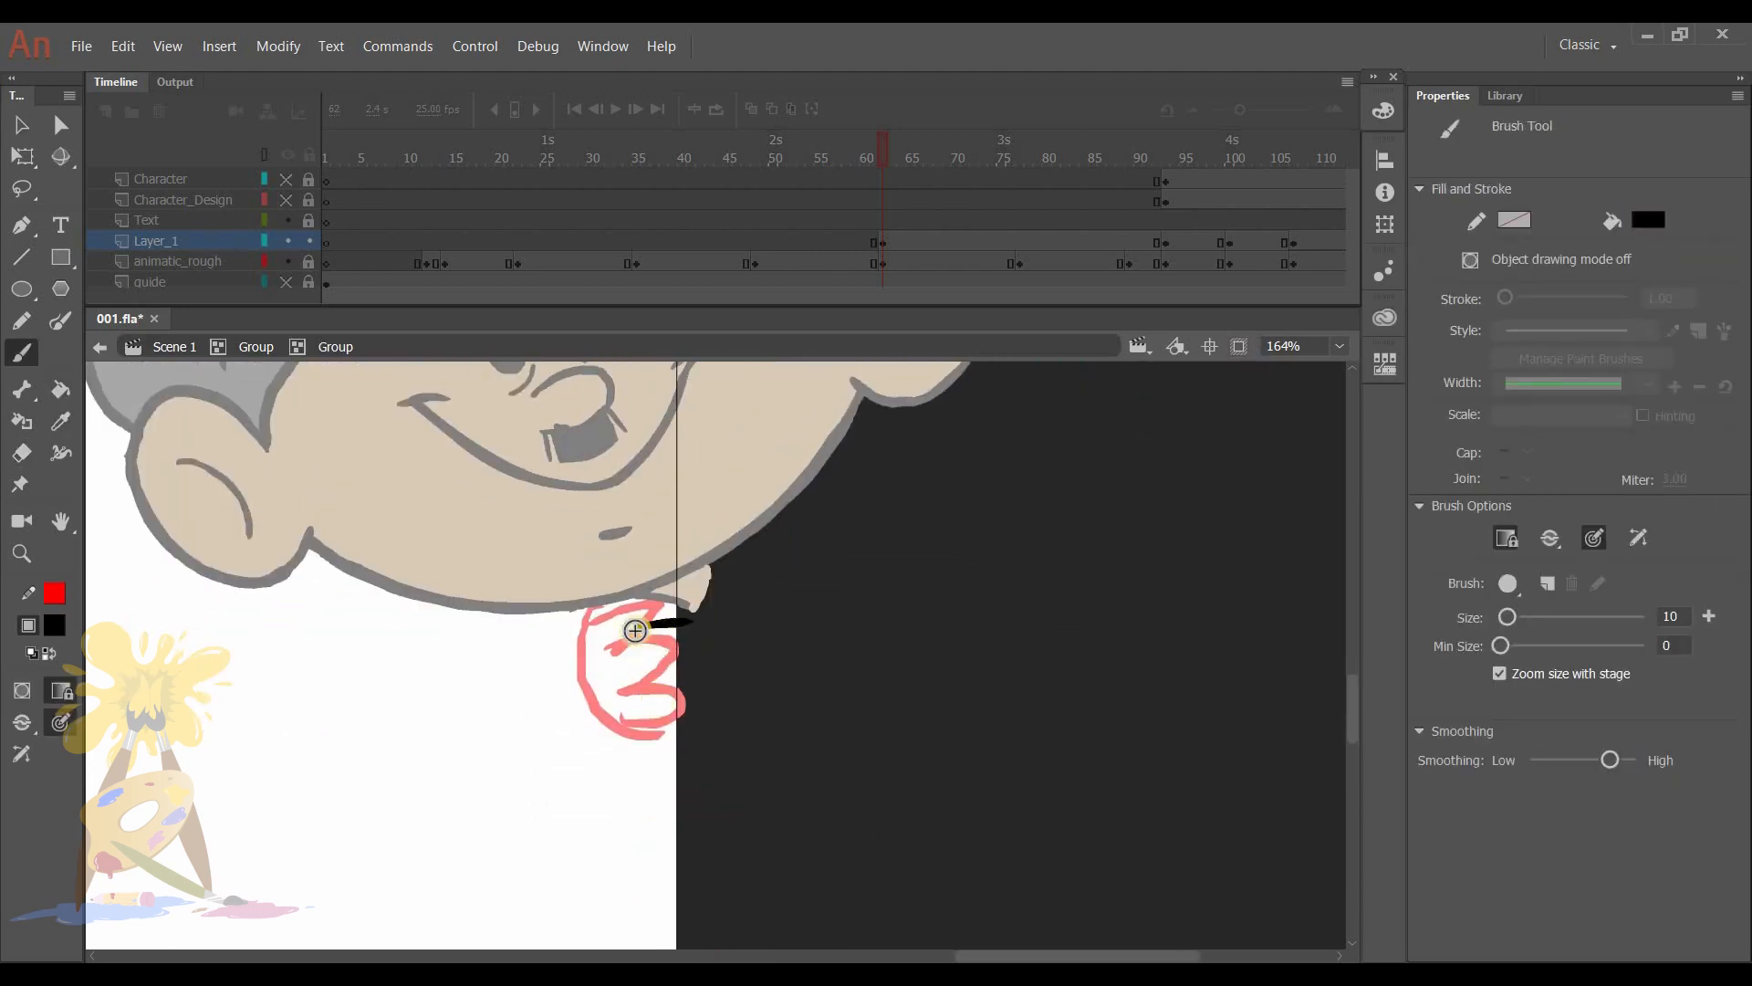
pyautogui.click(20, 452)
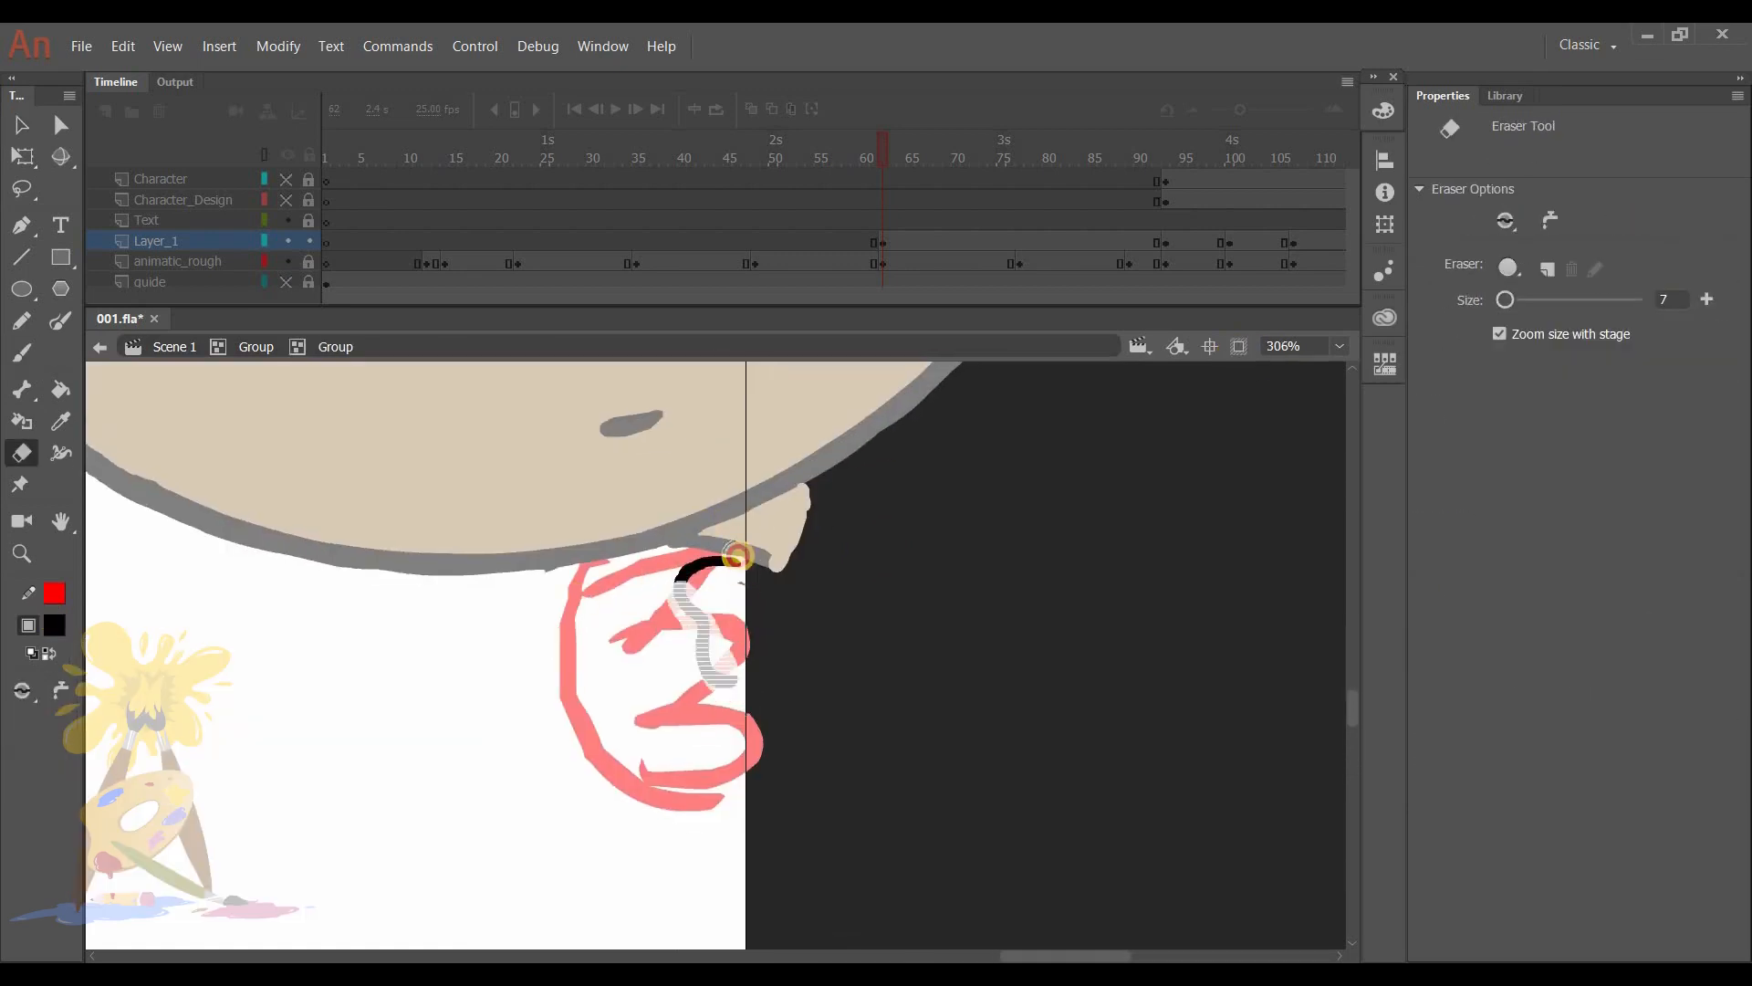
pyautogui.click(21, 354)
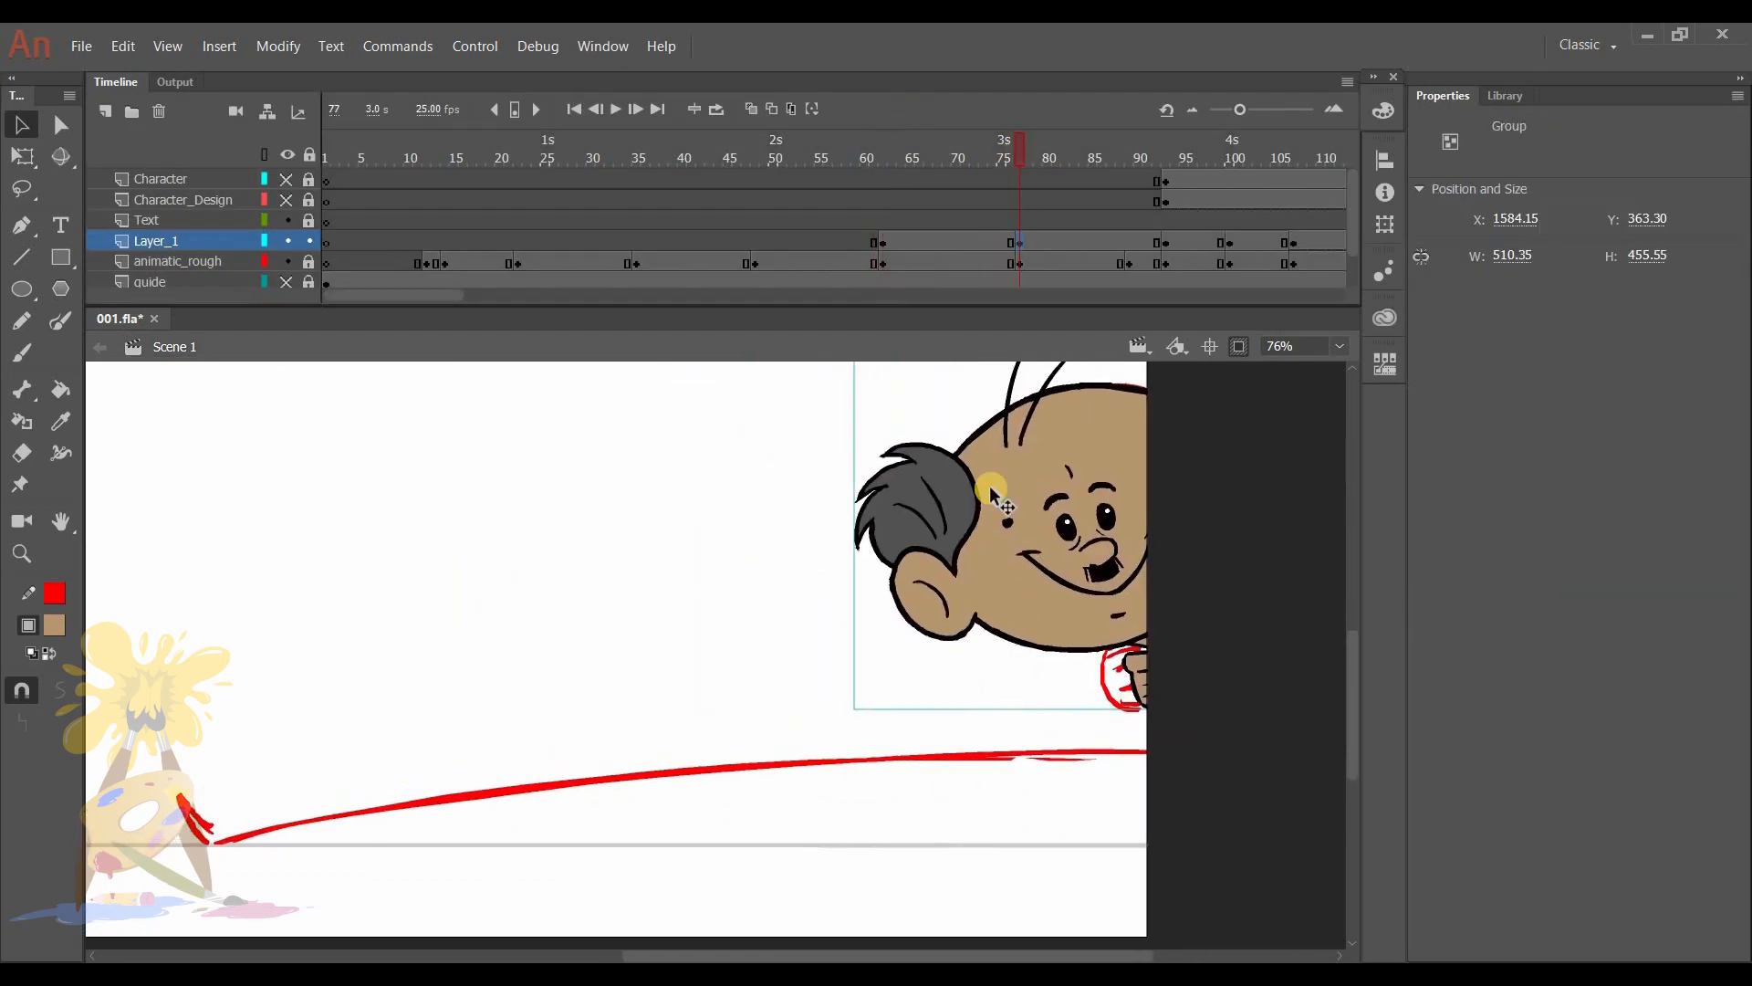
# Enter the head group at frame 77 and select the span between the peeking keyframes.
pyautogui.doubleClick(995, 503)
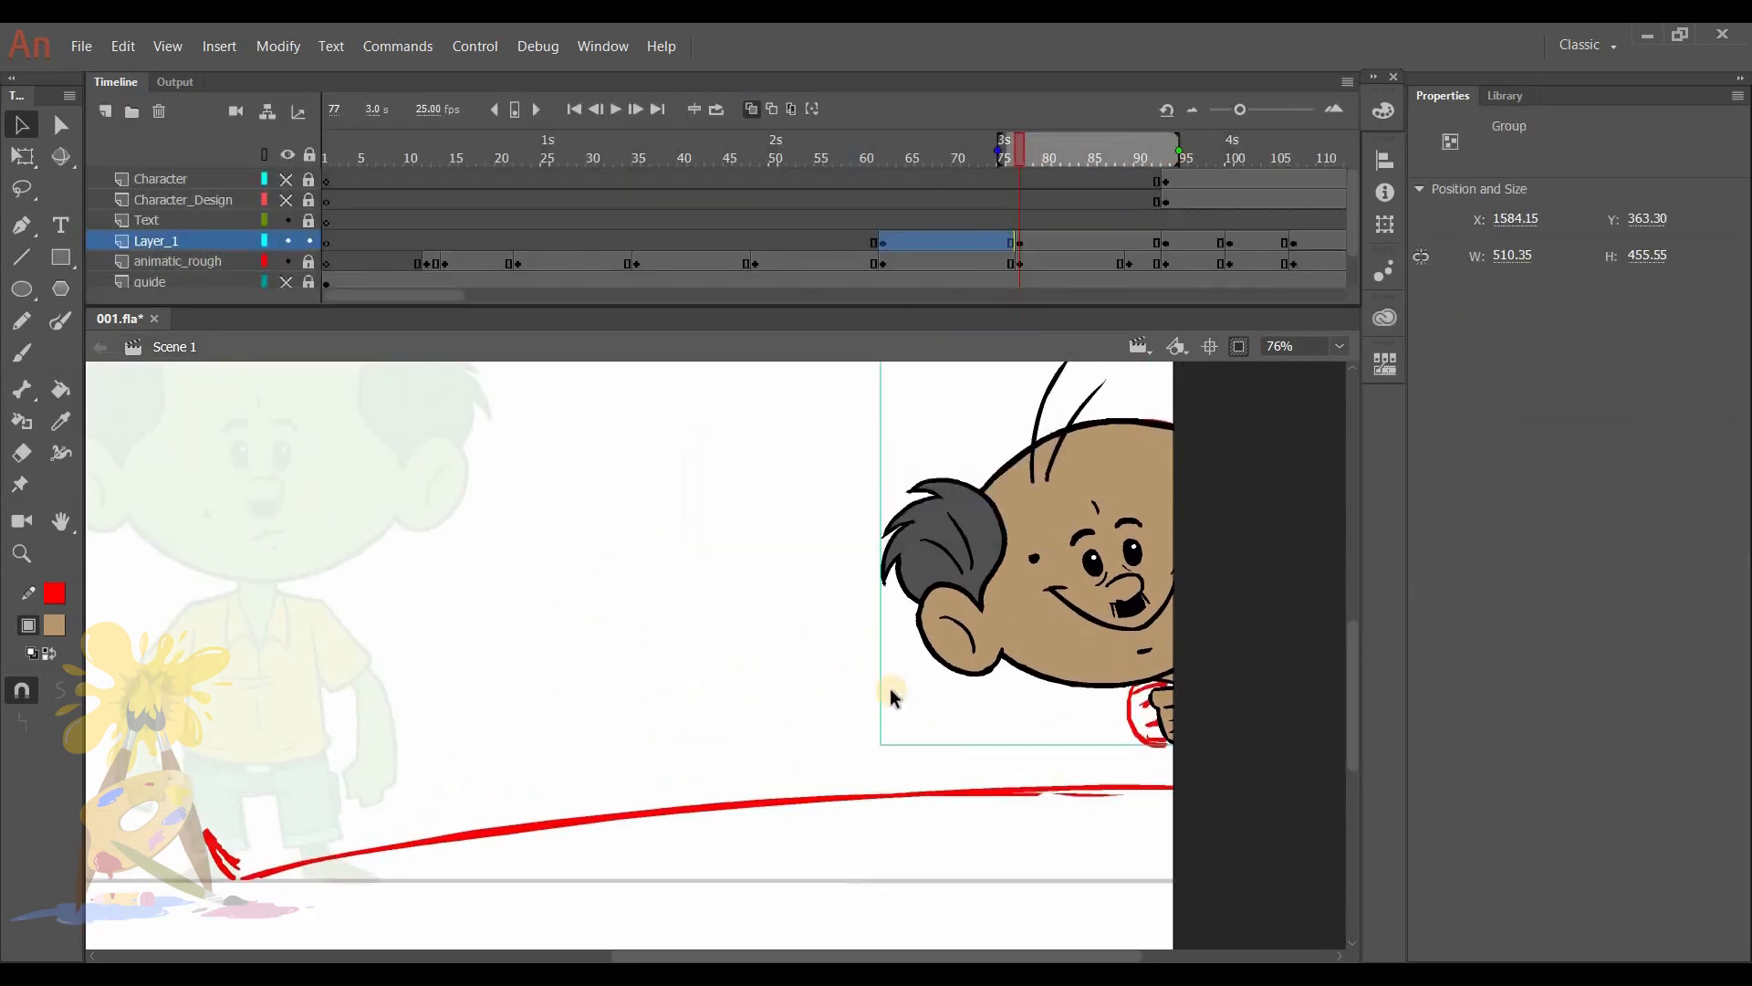
pyautogui.click(20, 353)
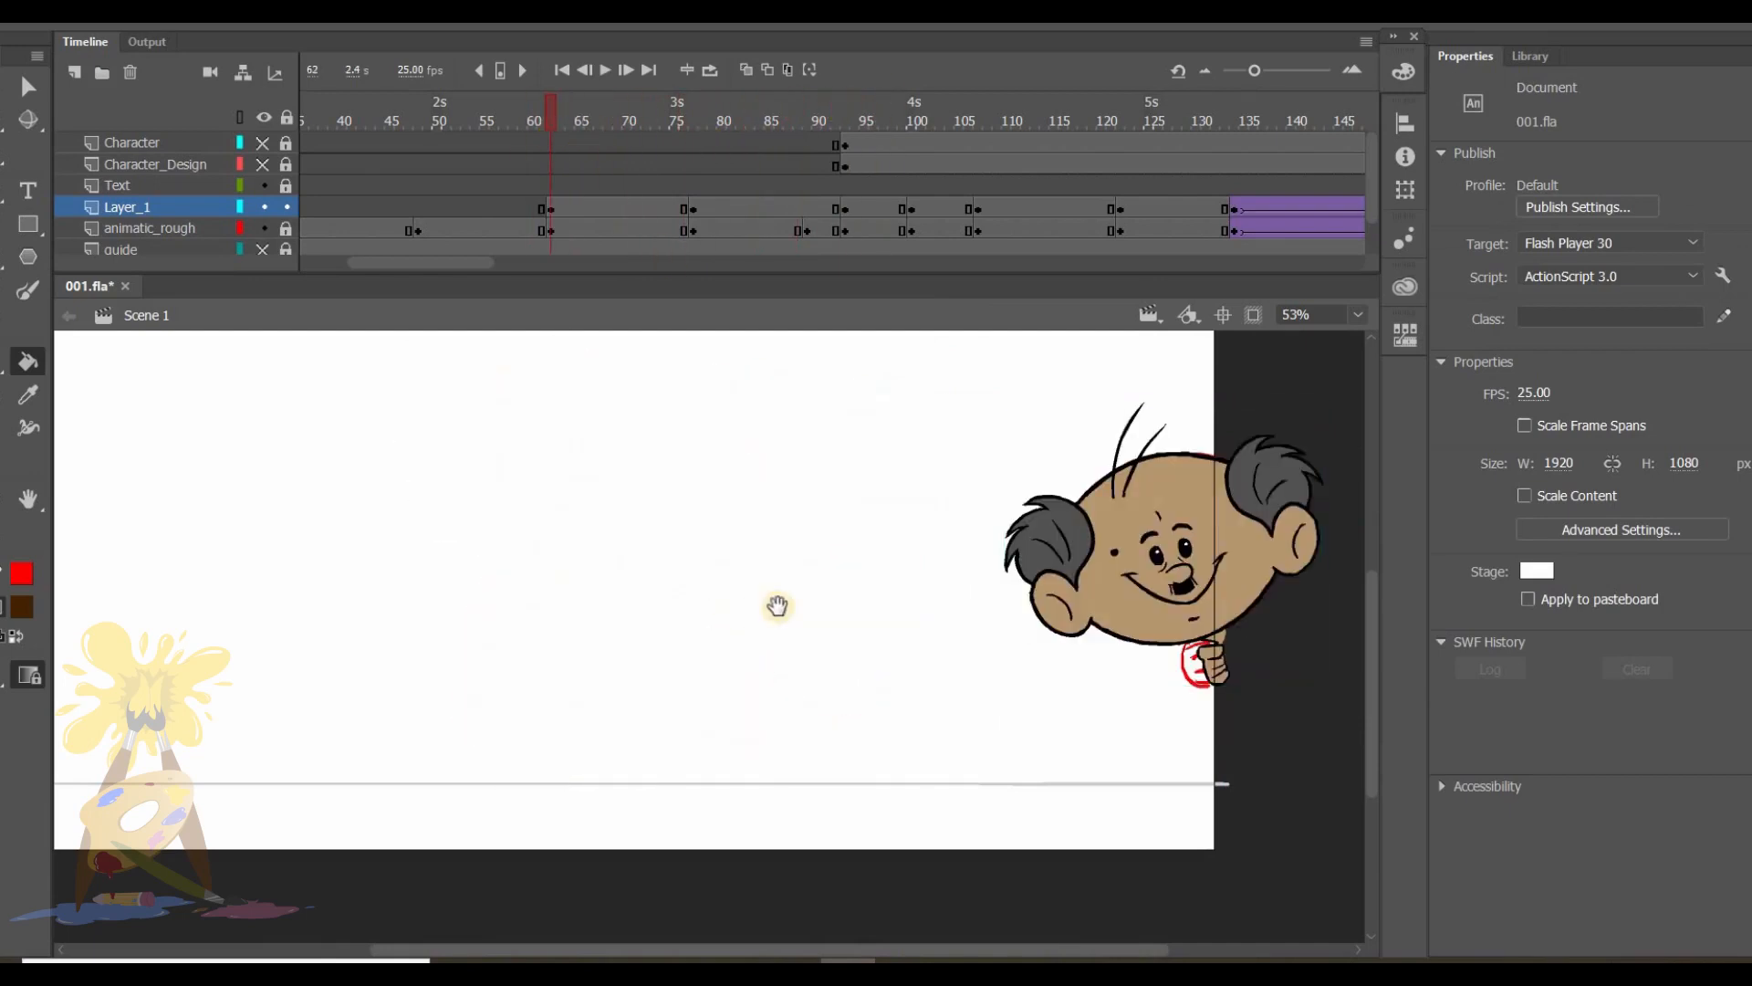
# On the keyframe before frame 62, edit the peeking head group and touch up the chin ink.
pyautogui.click(412, 209)
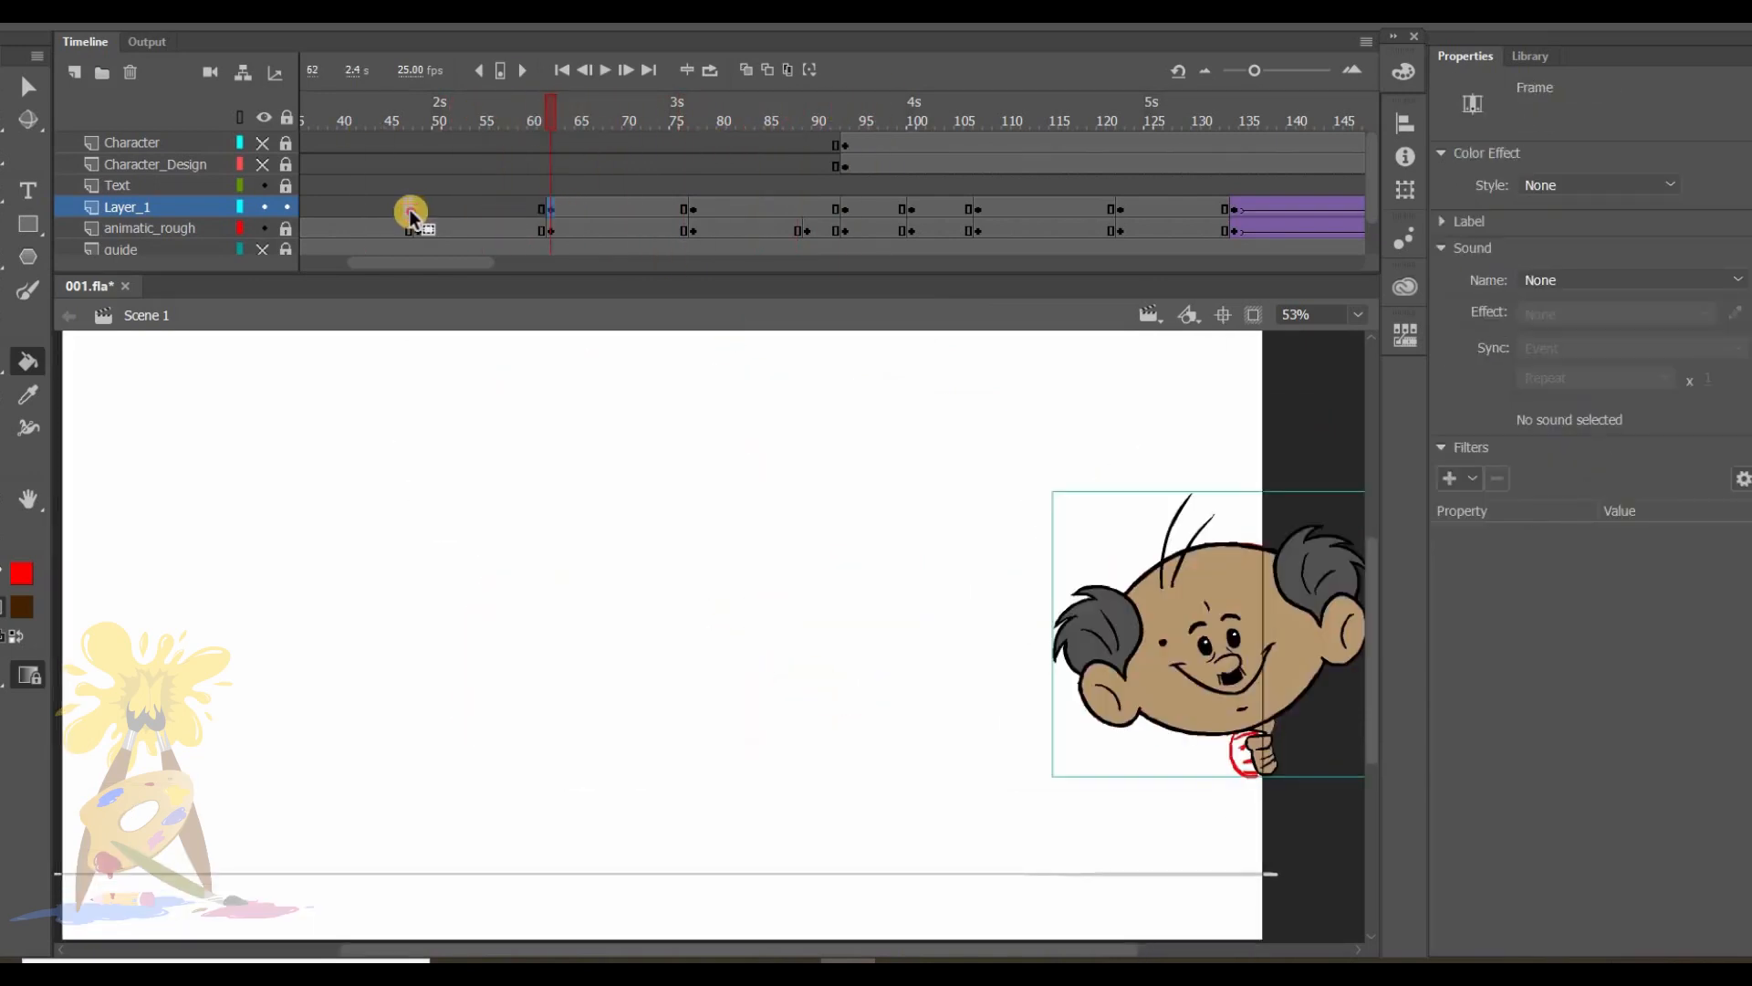
pyautogui.doubleClick(1207, 633)
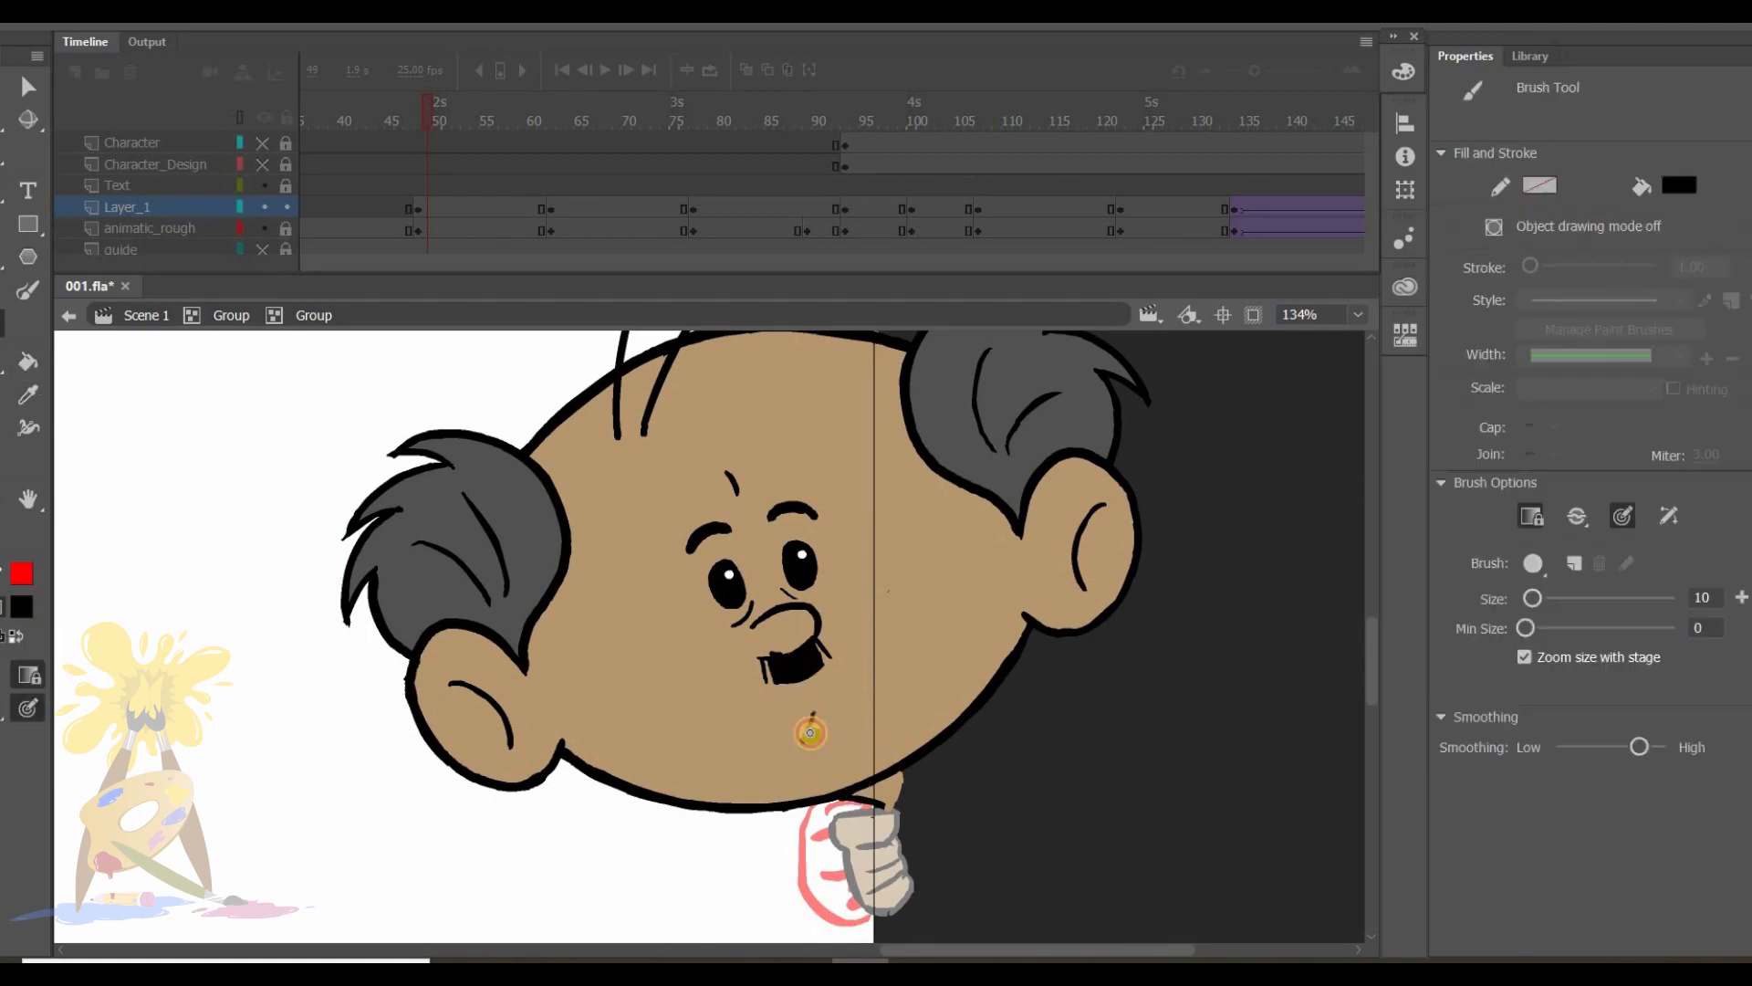
pyautogui.click(26, 360)
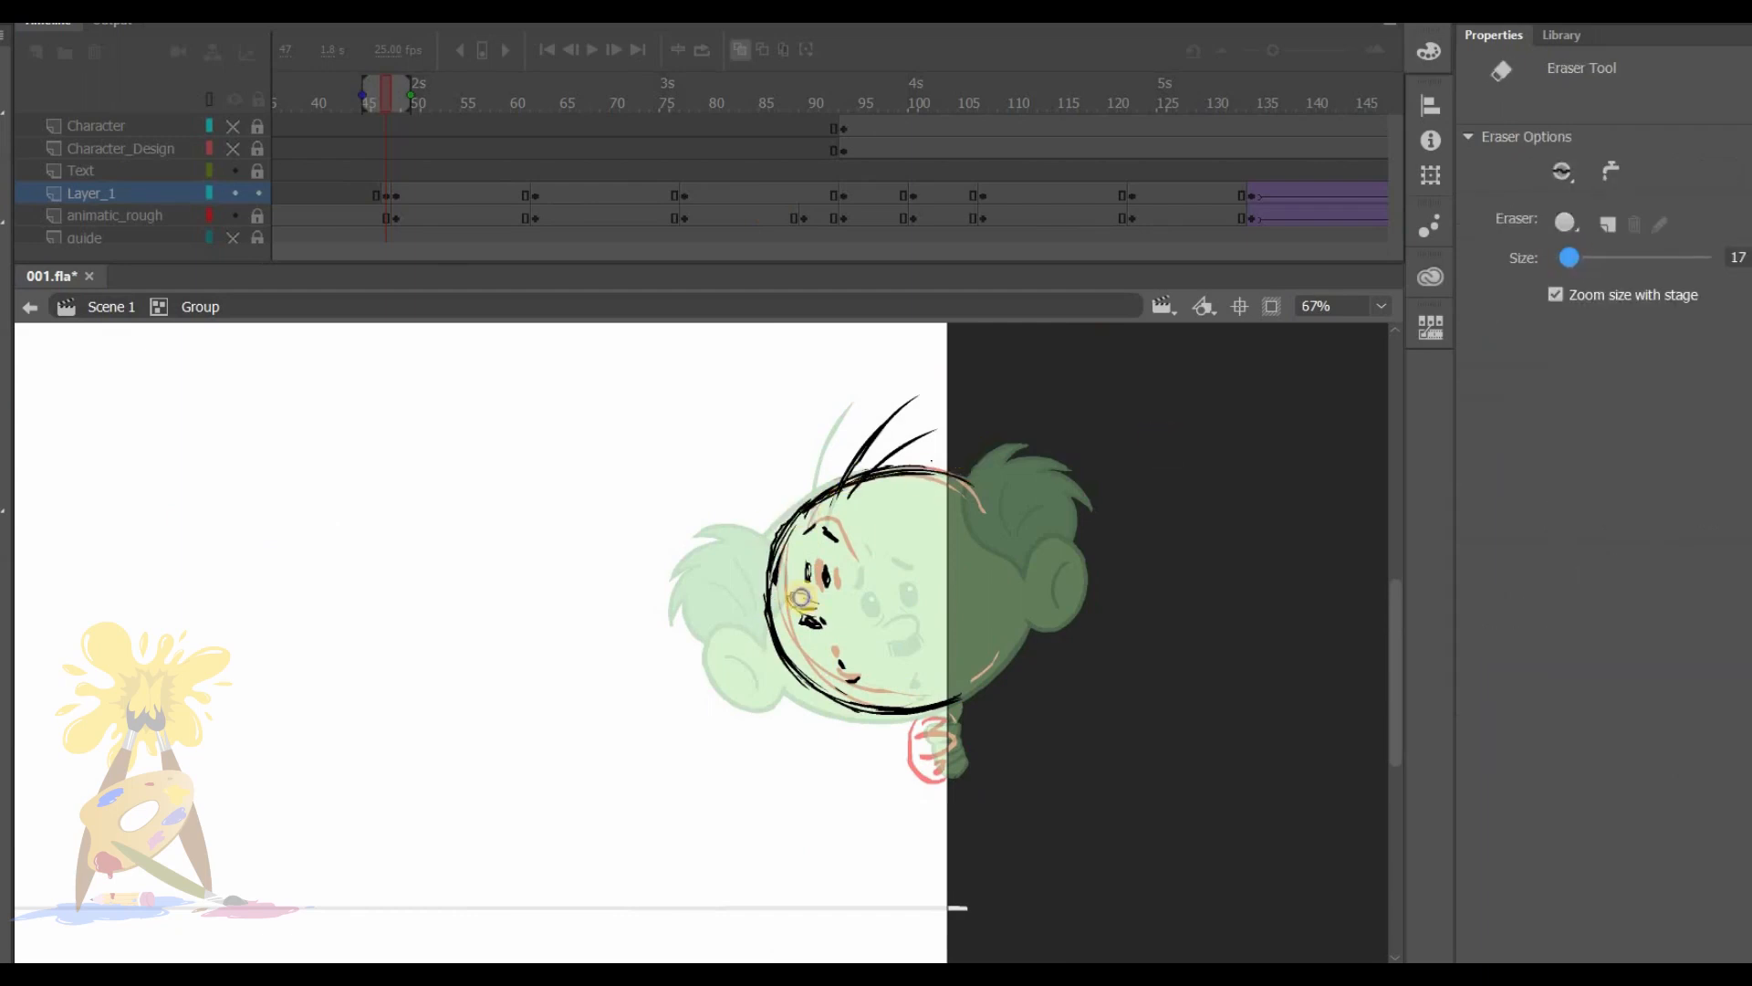
# Erase overlapping lines on the new head sketch and ink the hair tuft on top.
pyautogui.click(405, 103)
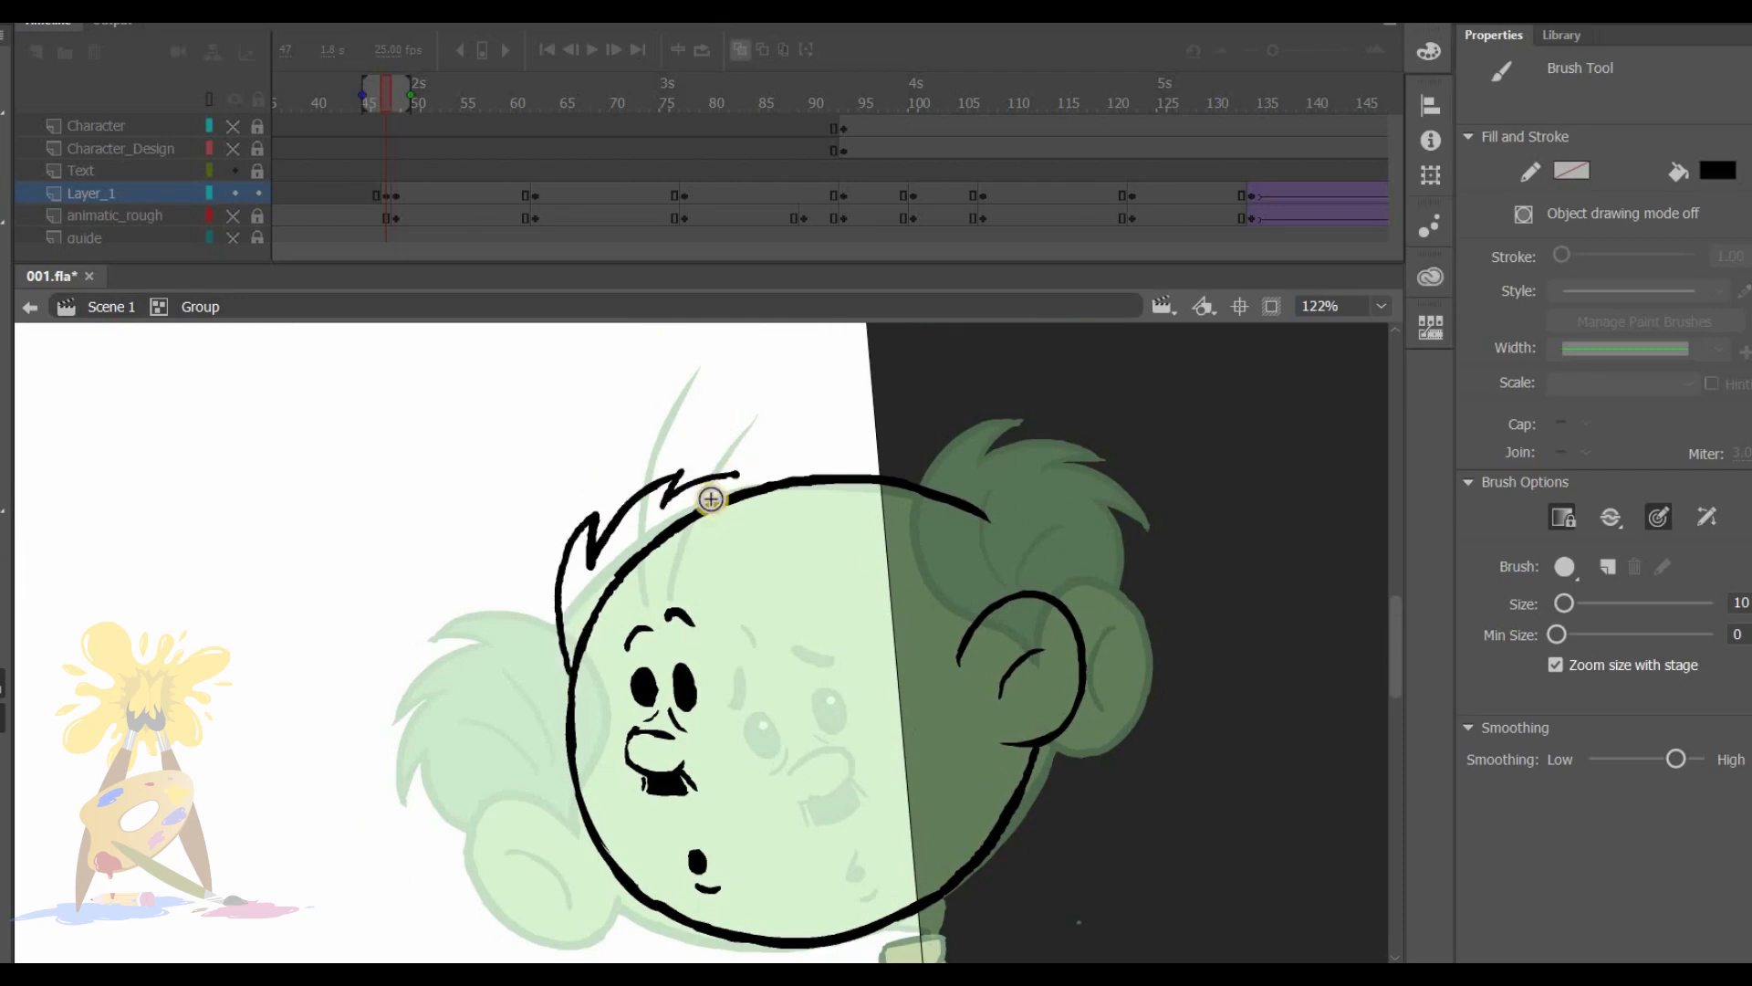
pyautogui.click(1718, 170)
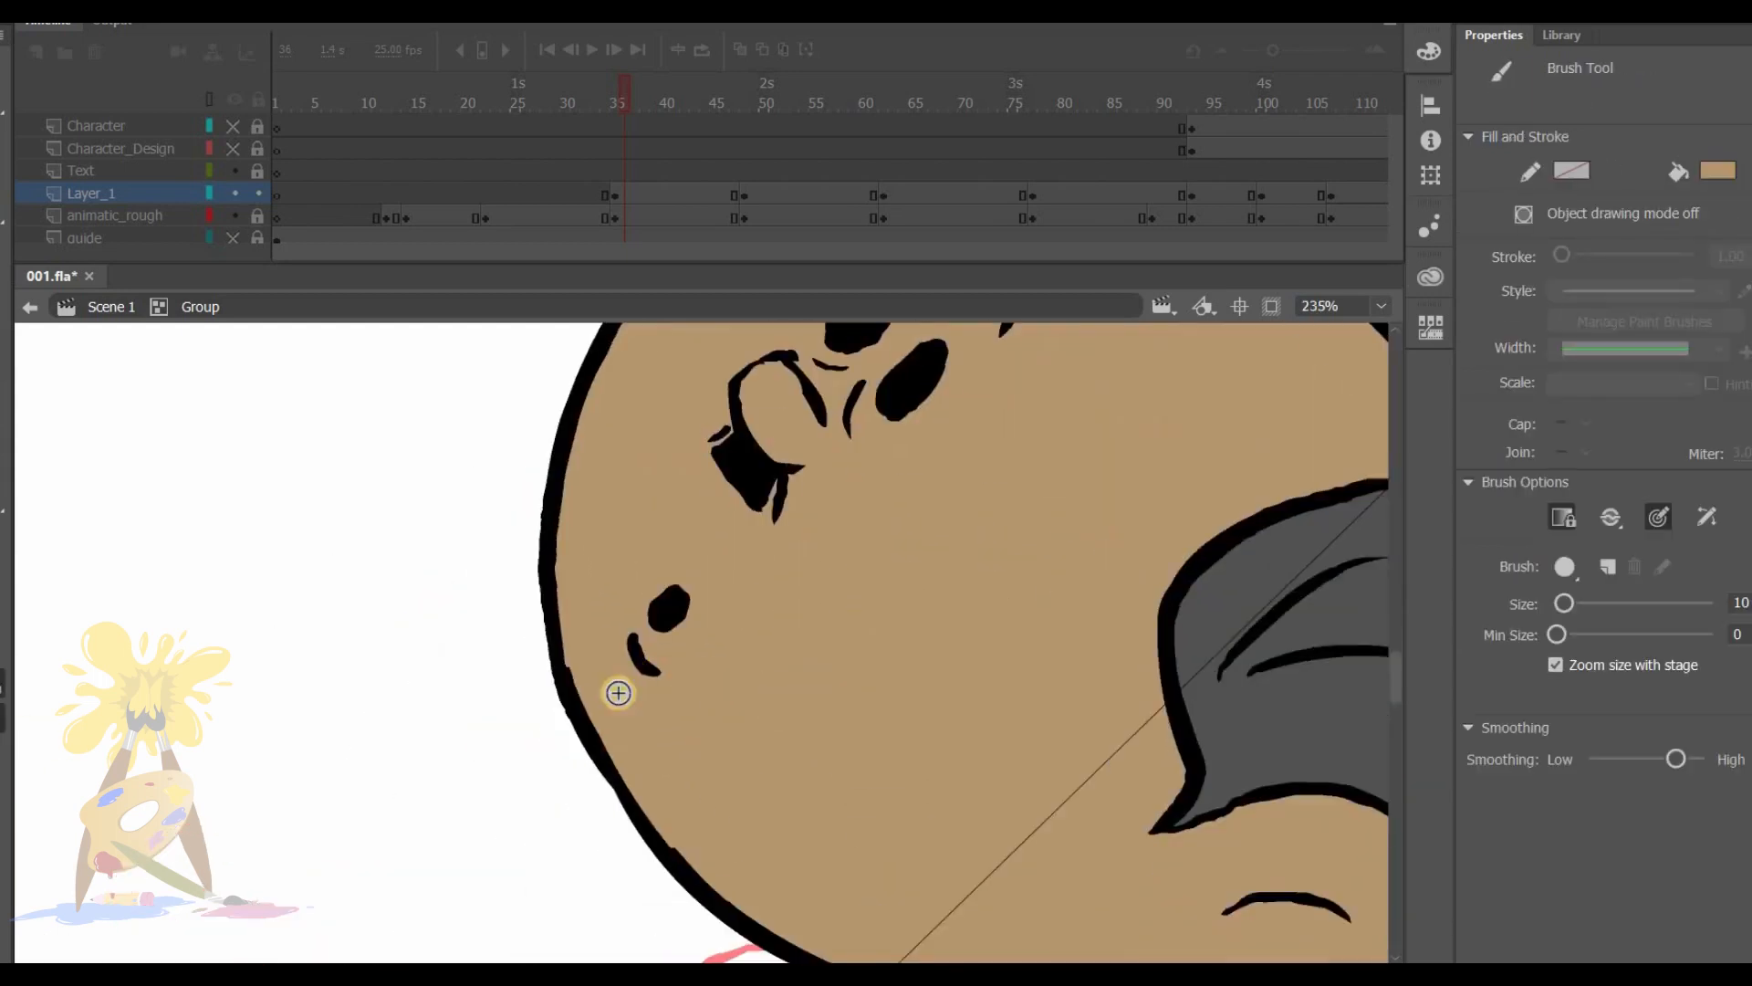
# Go to frame 12 with the rough hand and ink the reaching hand over it.
pyautogui.click(477, 117)
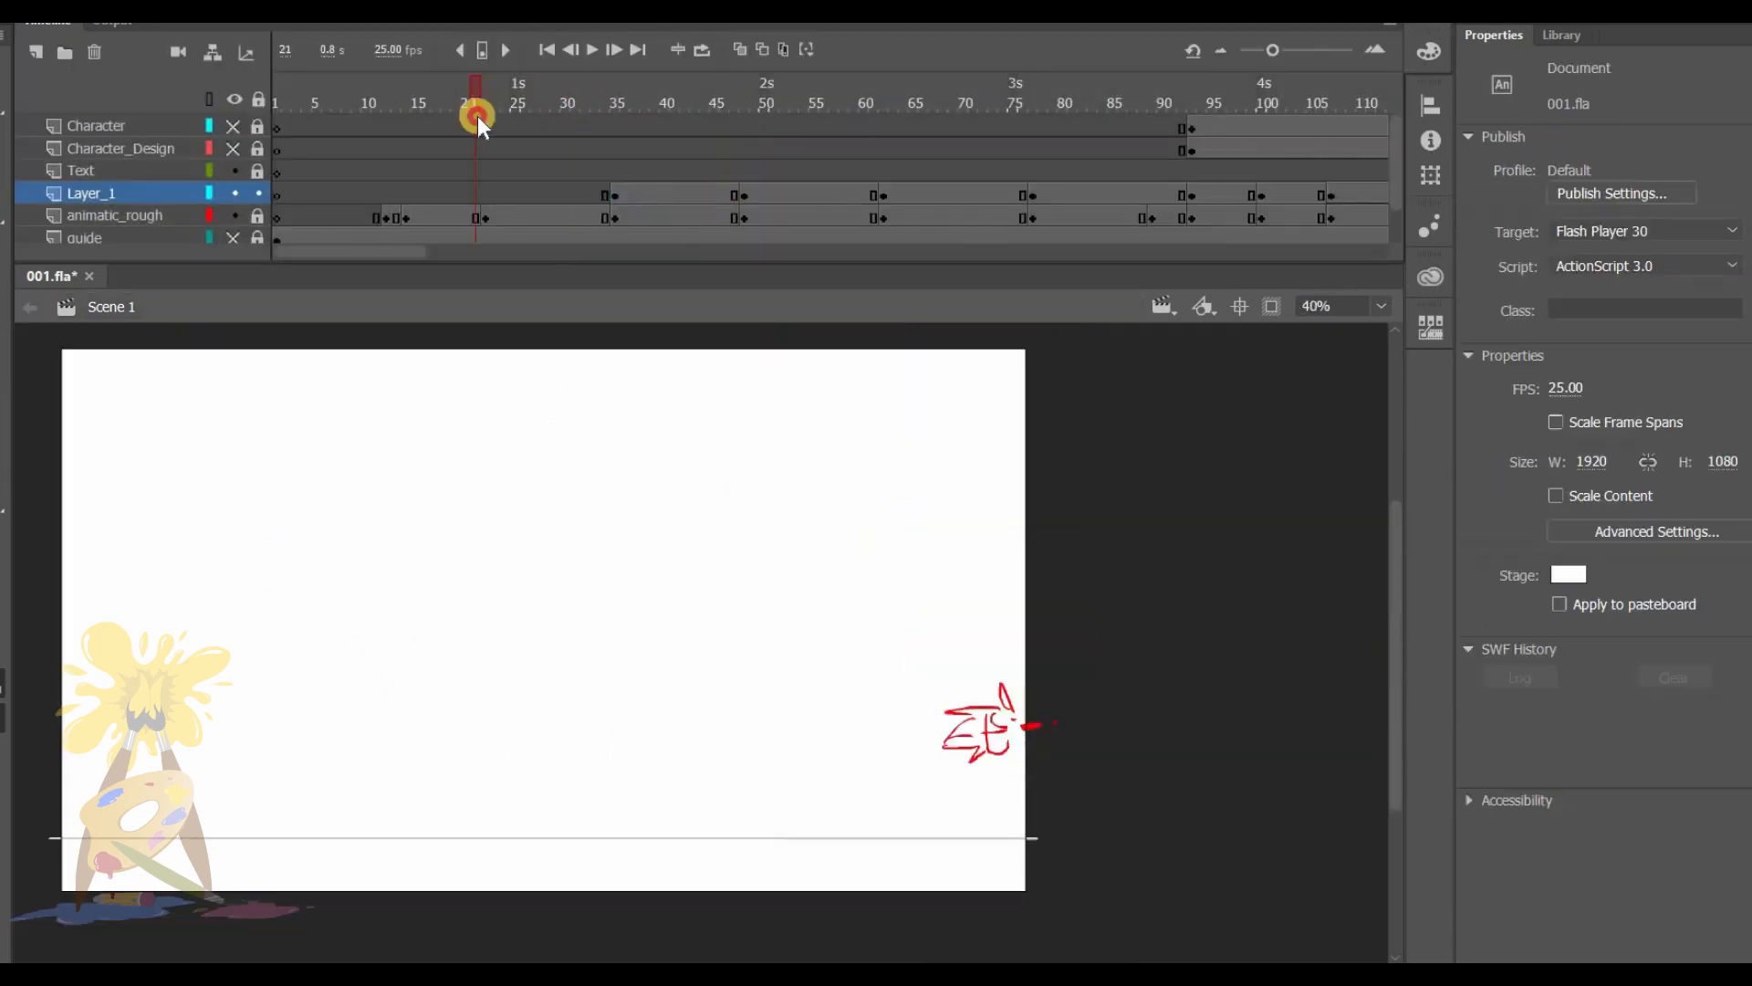
pyautogui.moveTo(474, 115); pyautogui.dragTo(433, 106)
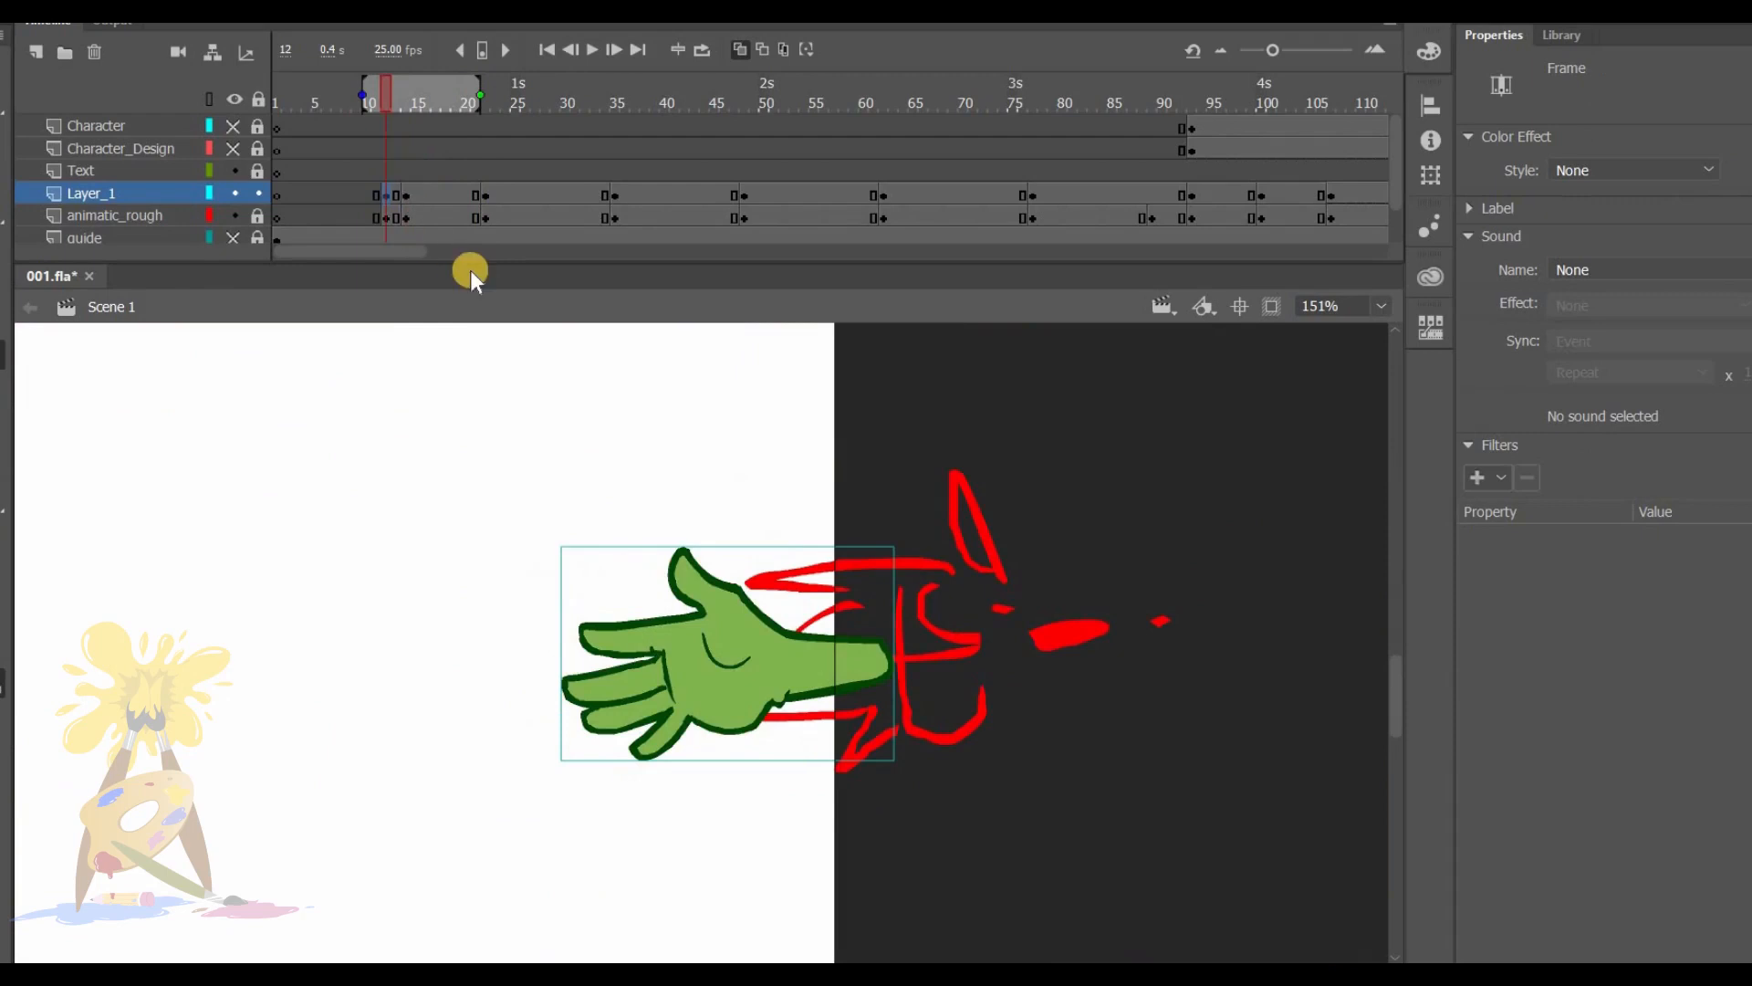
# Scrub the opening frames from the shot start to check where the colored hand appears.
pyautogui.moveTo(469, 103); pyautogui.dragTo(374, 103)
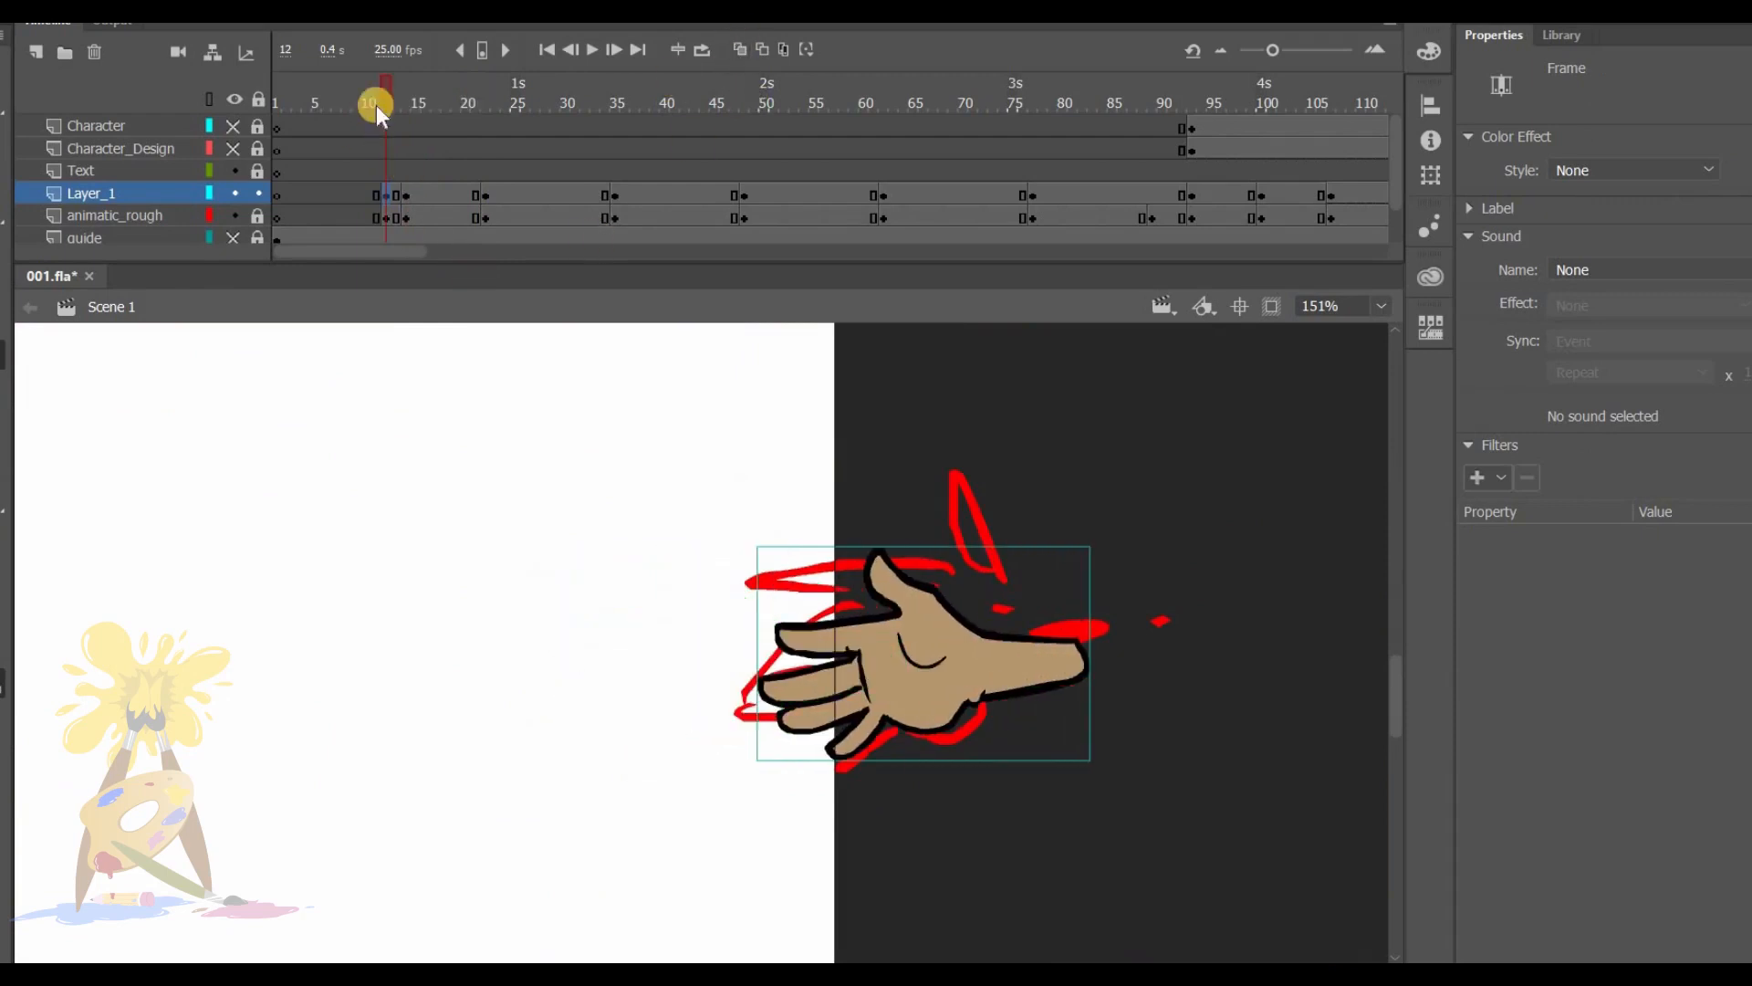
pyautogui.click(311, 103)
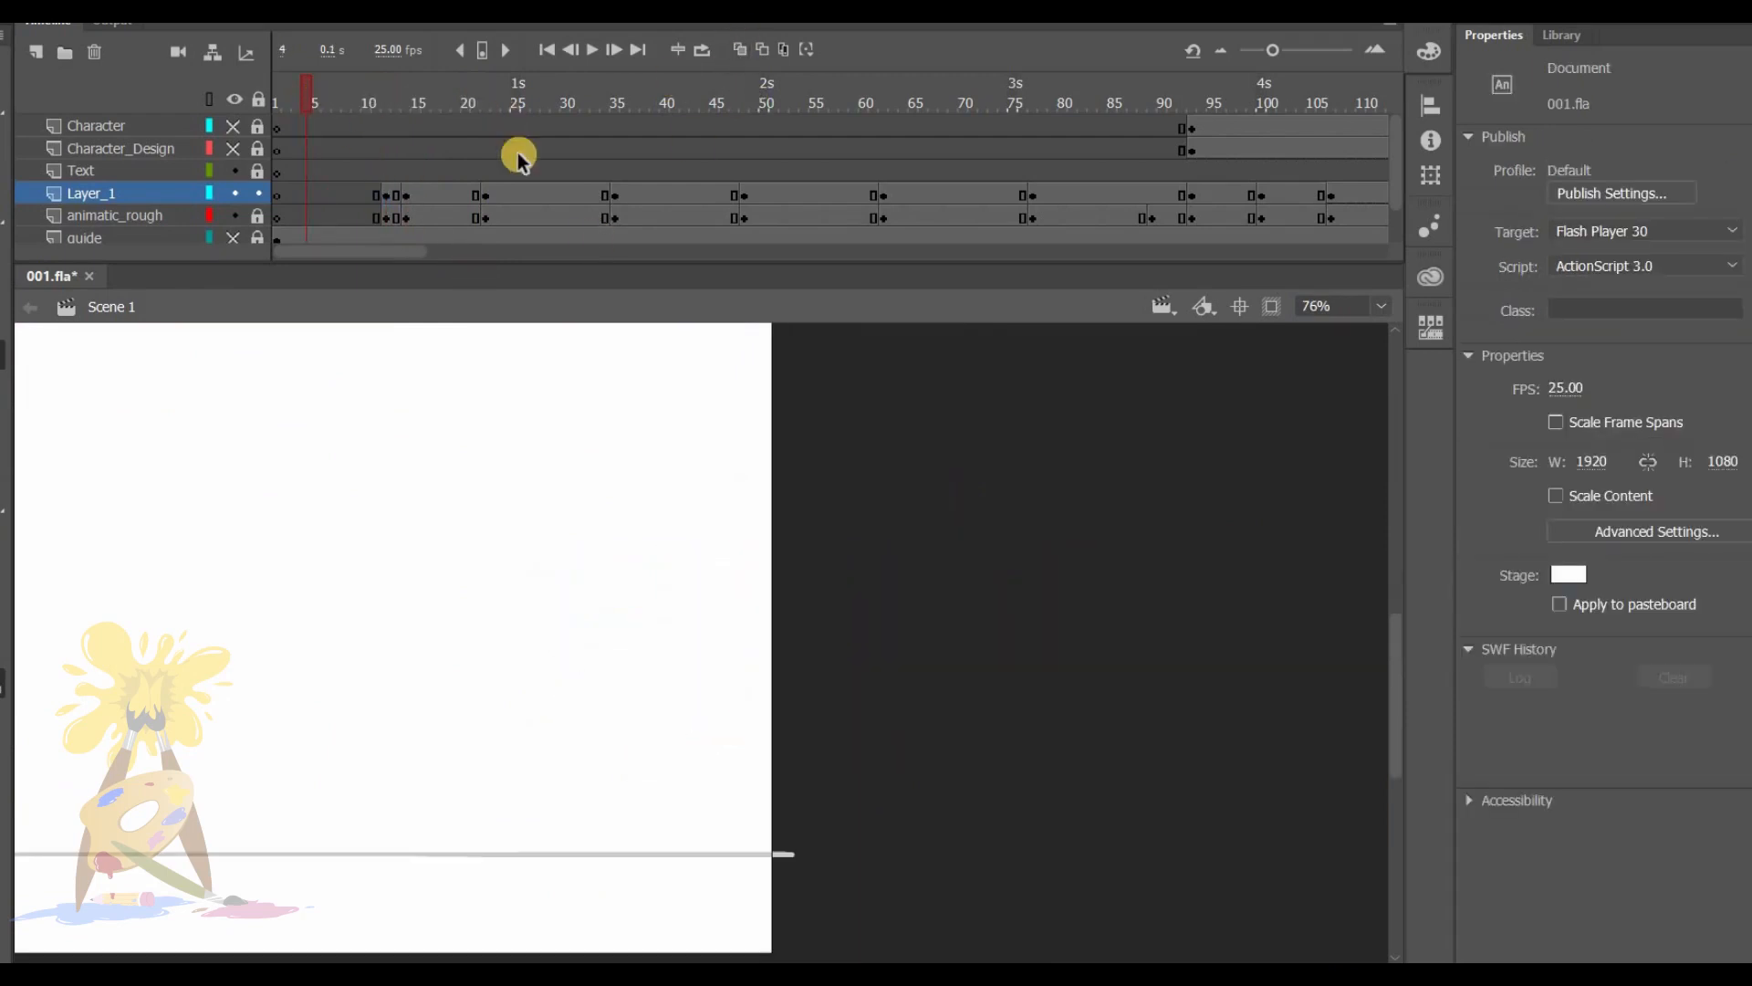
pyautogui.click(397, 103)
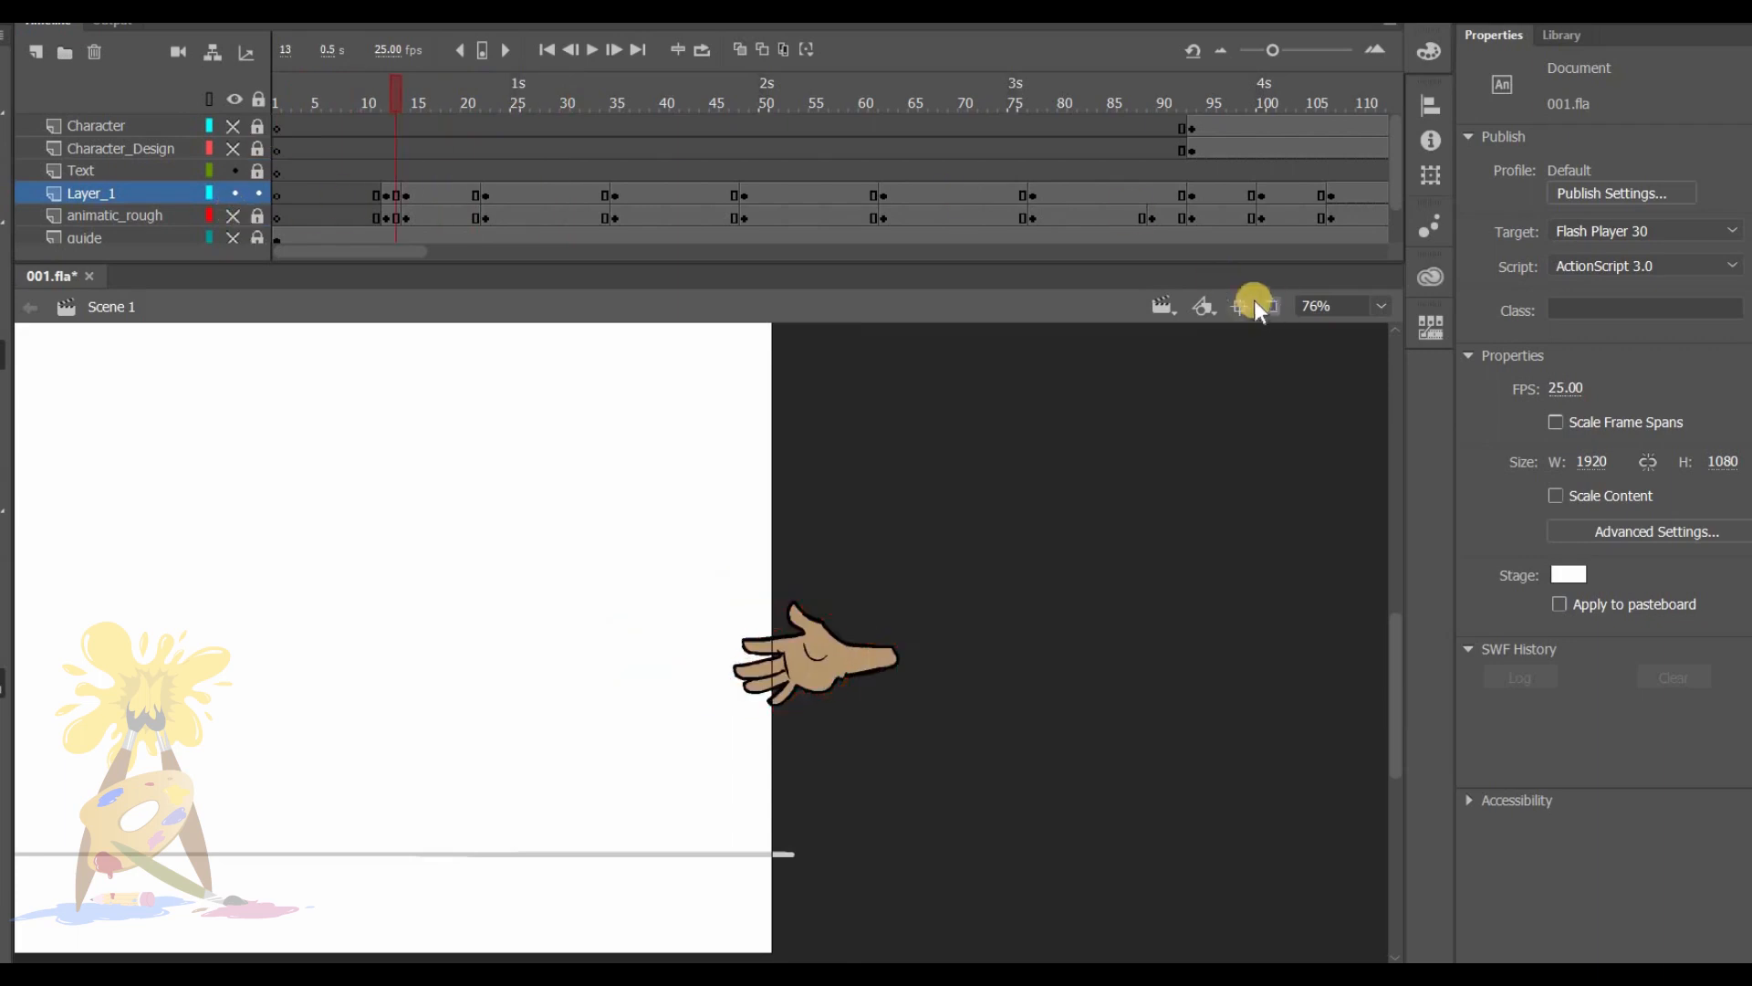